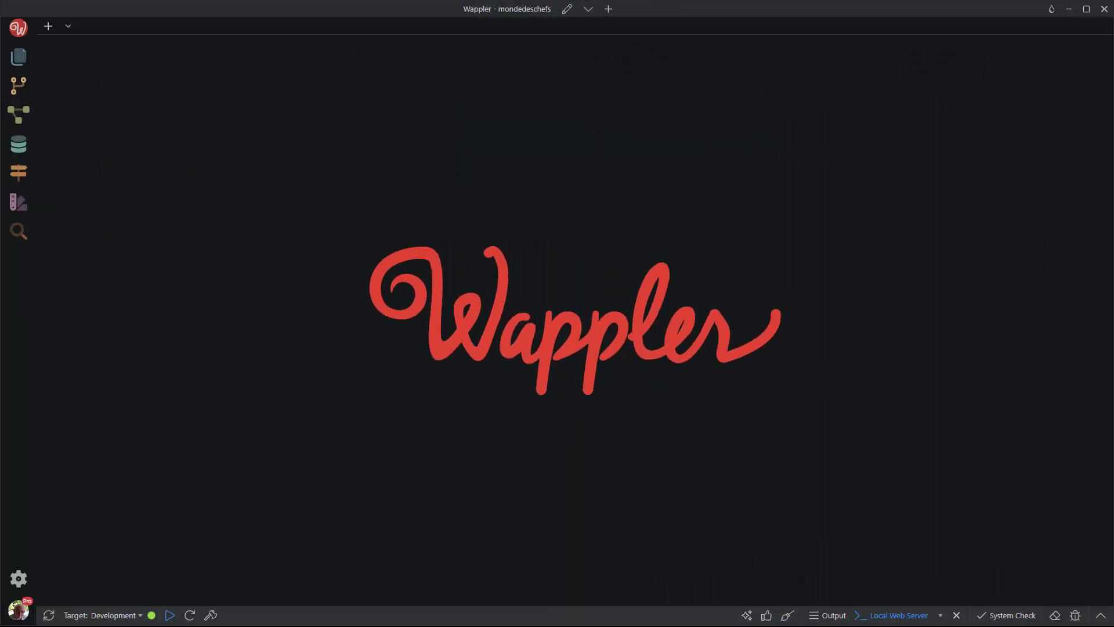
Step: Open layouts/main from the Pages panel and select the modalLoginRegister dynamic modal
{"action": "left_click", "coordinate": [17, 57]}
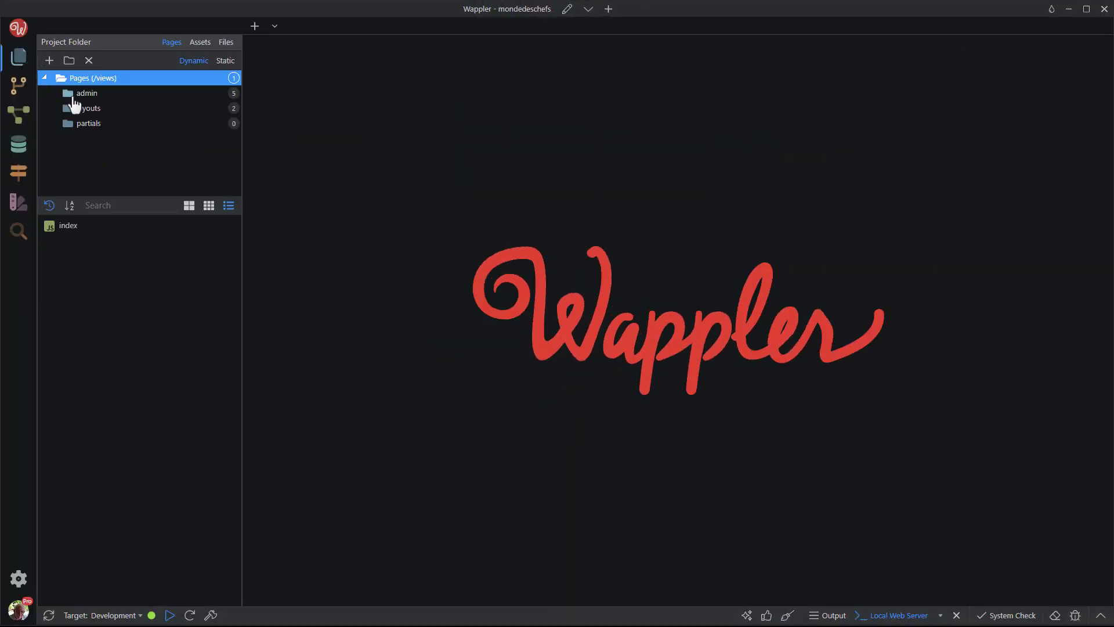
{"action": "left_click", "coordinate": [89, 107]}
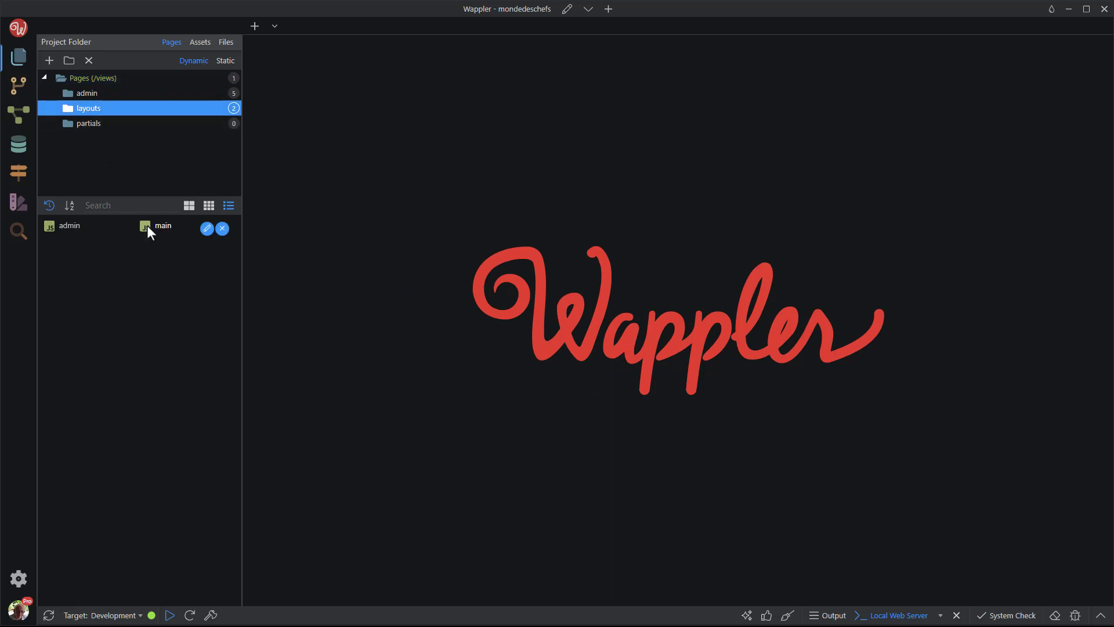
{"action": "double_click", "coordinate": [162, 226]}
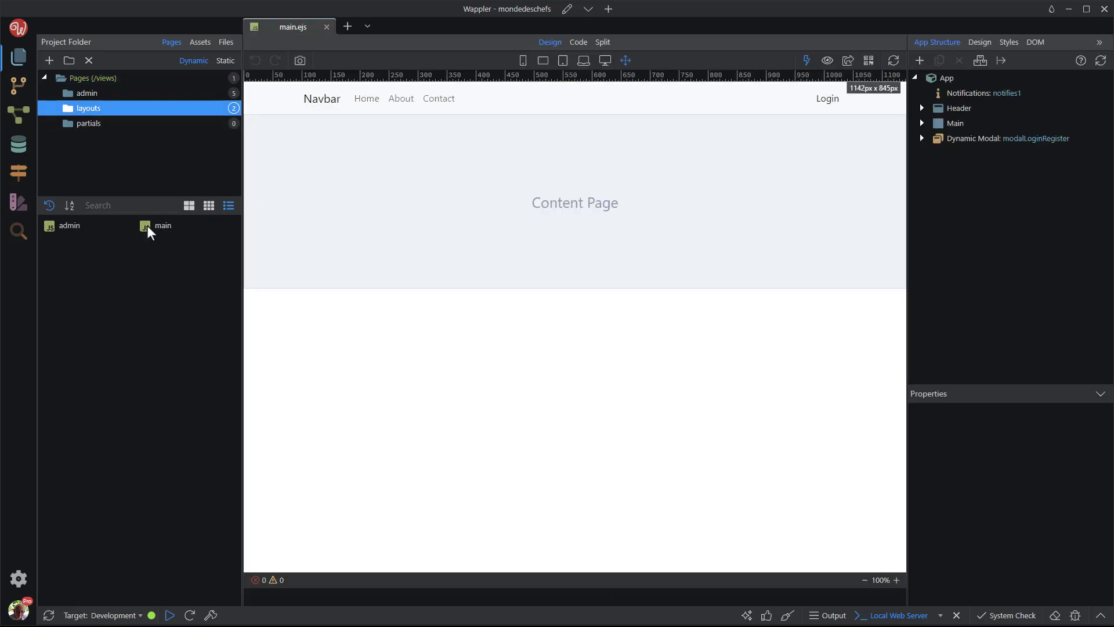
{"action": "left_click", "coordinate": [1006, 138]}
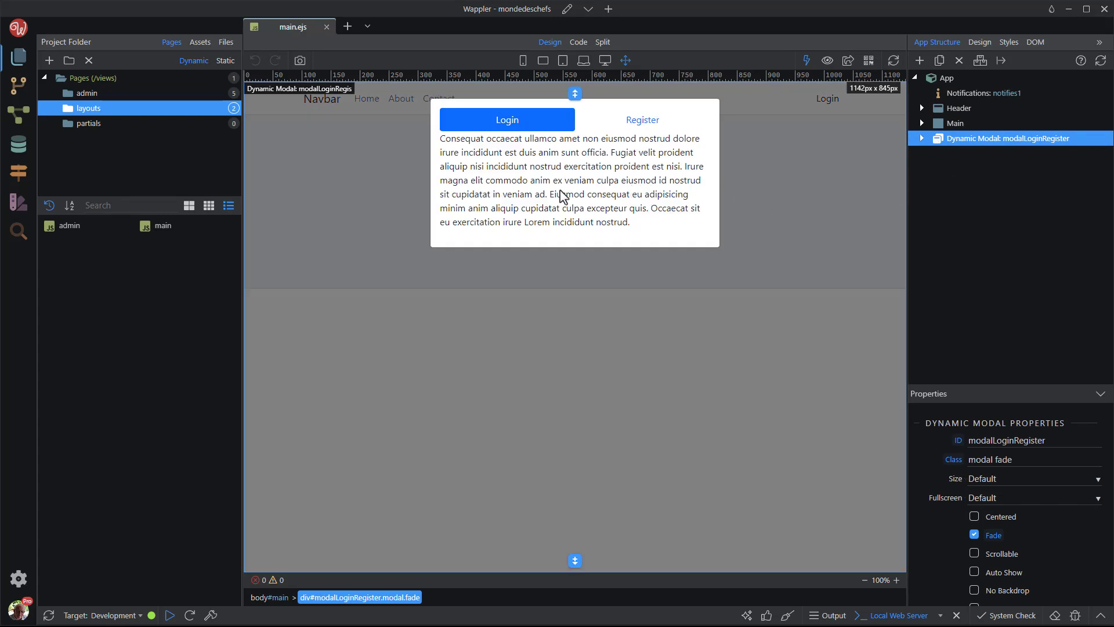
Step: Insert a Login Form block into tab pane navTabs1_1 of the modal
{"action": "left_click", "coordinate": [569, 180]}
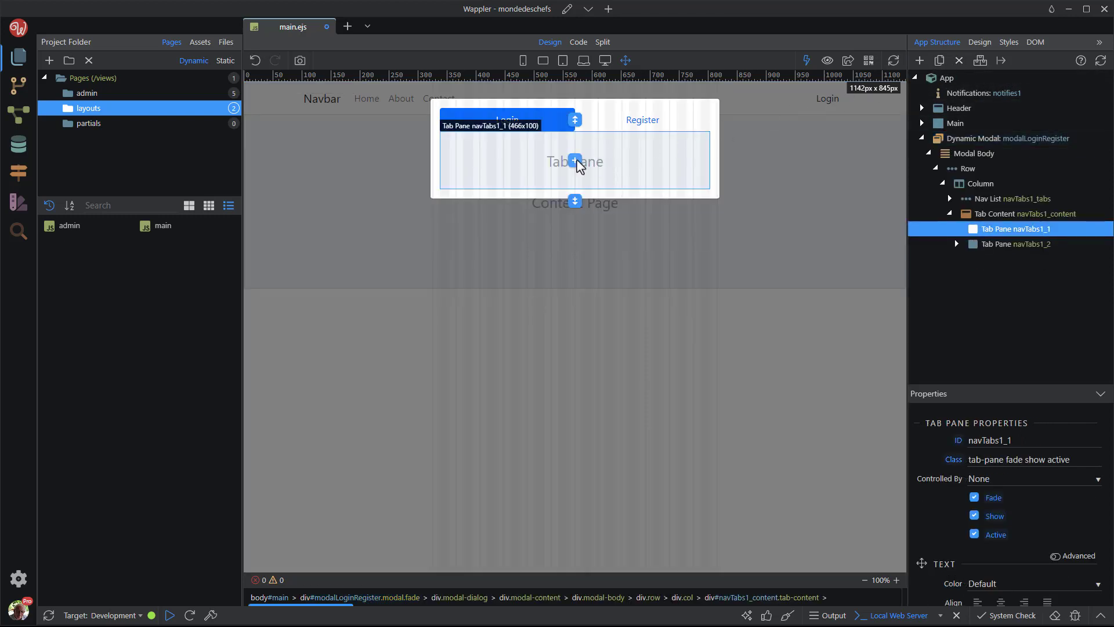
{"action": "left_click", "coordinate": [575, 160]}
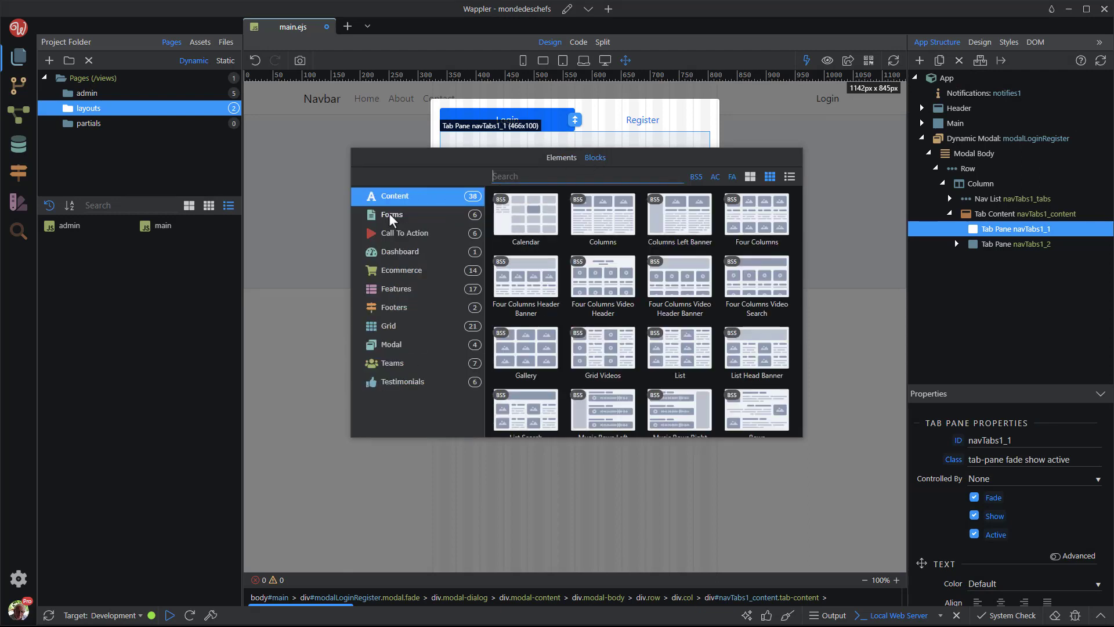
{"action": "left_click", "coordinate": [391, 214]}
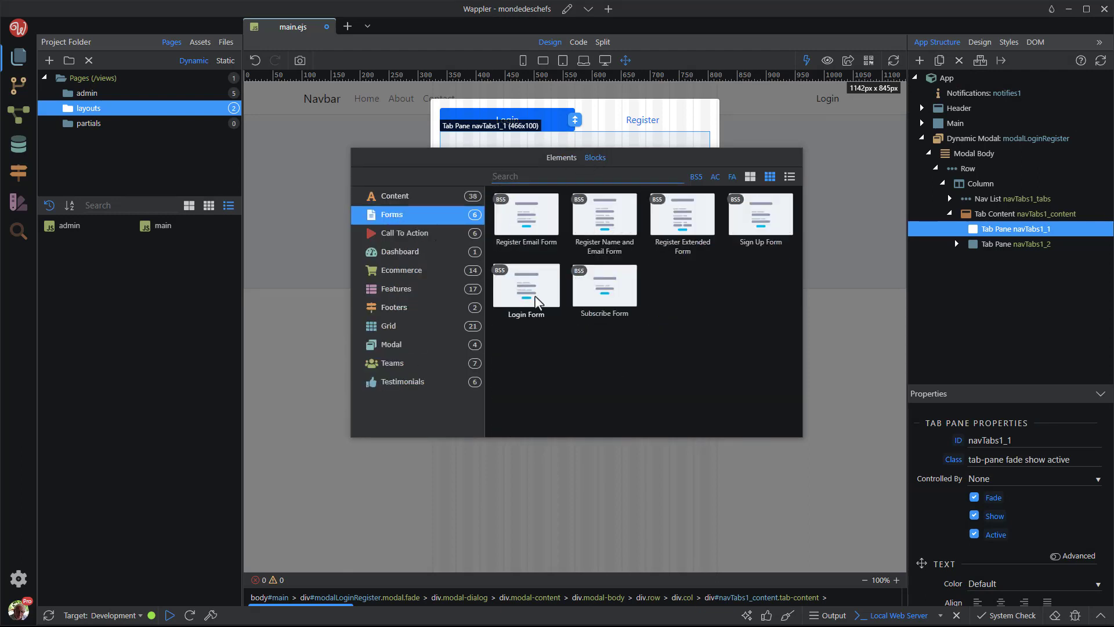
{"action": "double_click", "coordinate": [526, 290]}
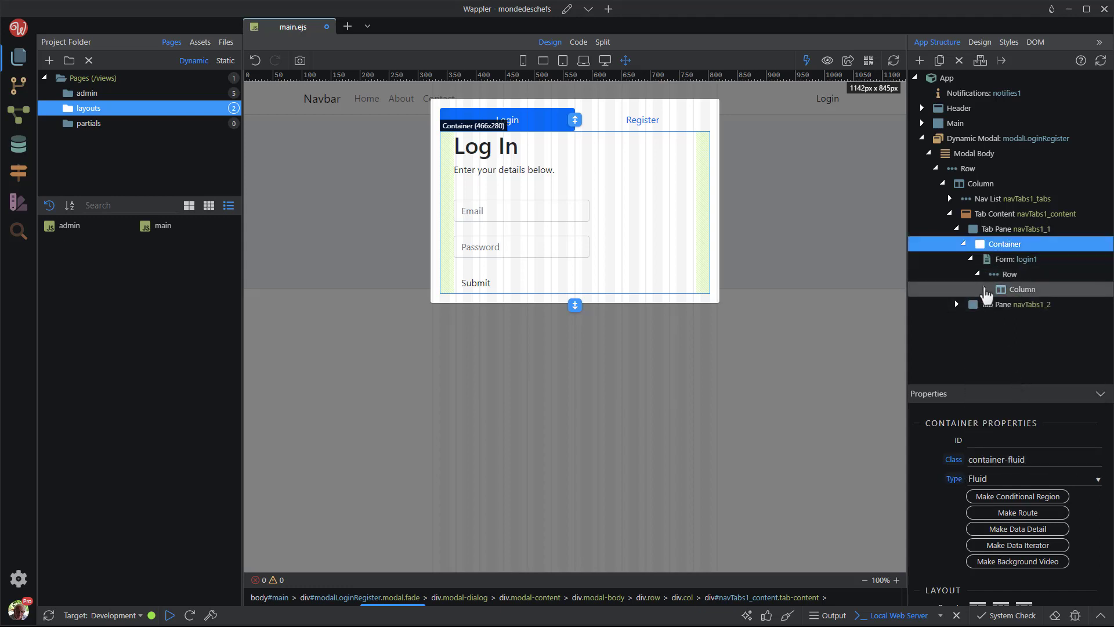
Step: Rename form login1 to frmLogin and set its method to post
{"action": "left_click", "coordinate": [1021, 289]}
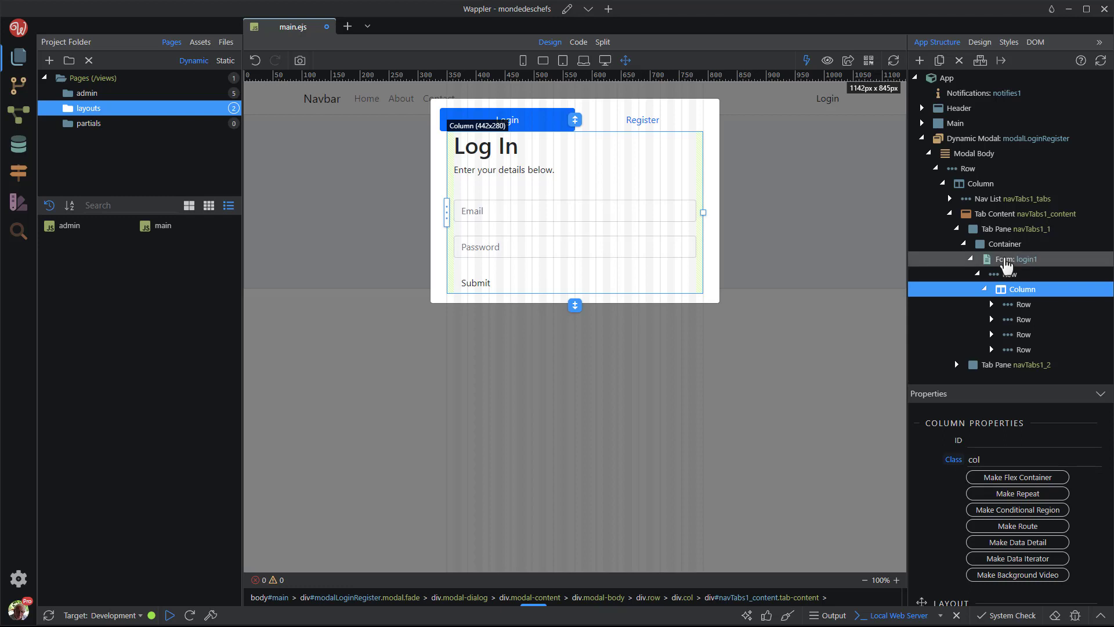
{"action": "left_click", "coordinate": [1019, 258]}
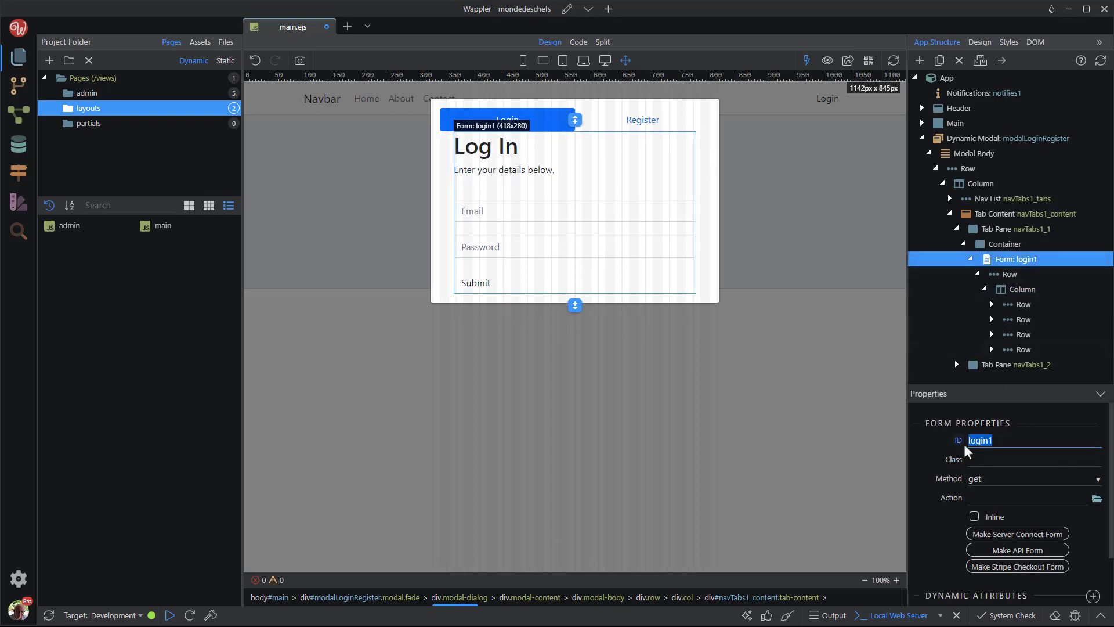
{"action": "type", "text": "frm"}
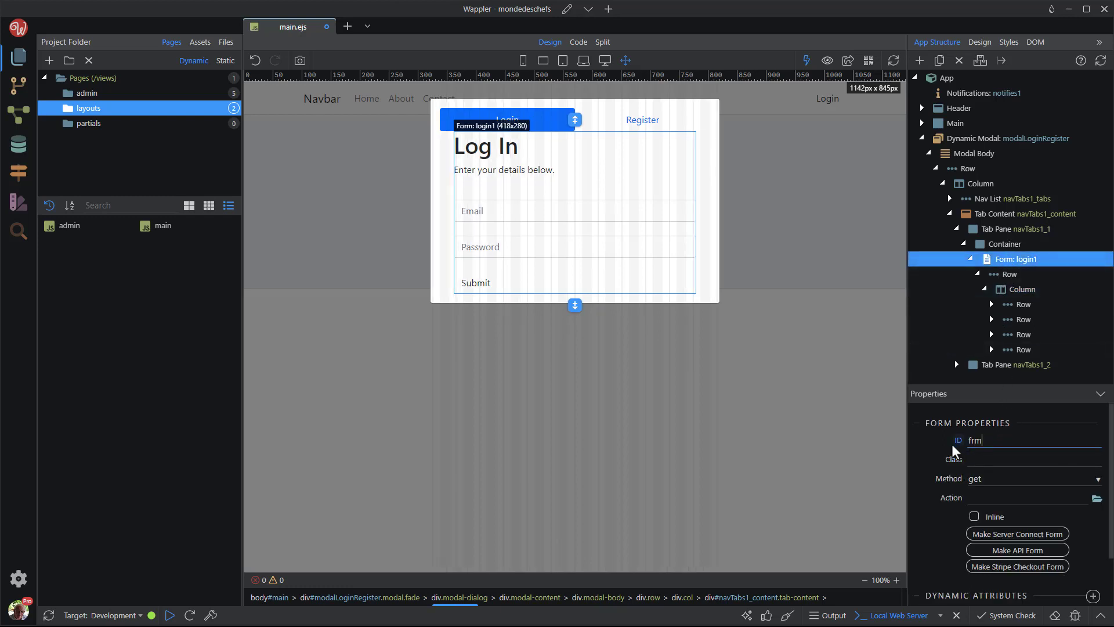
{"action": "type", "text": "Login"}
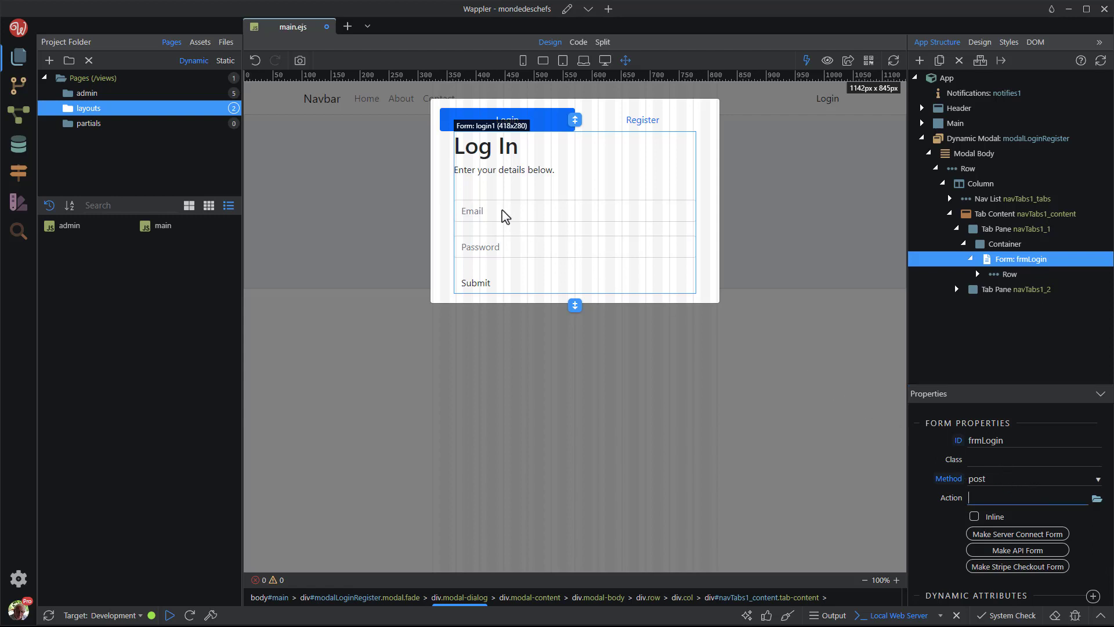
Step: Add a Required validation rule to inp_email, then move on to inp_password
{"action": "left_click", "coordinate": [503, 211]}
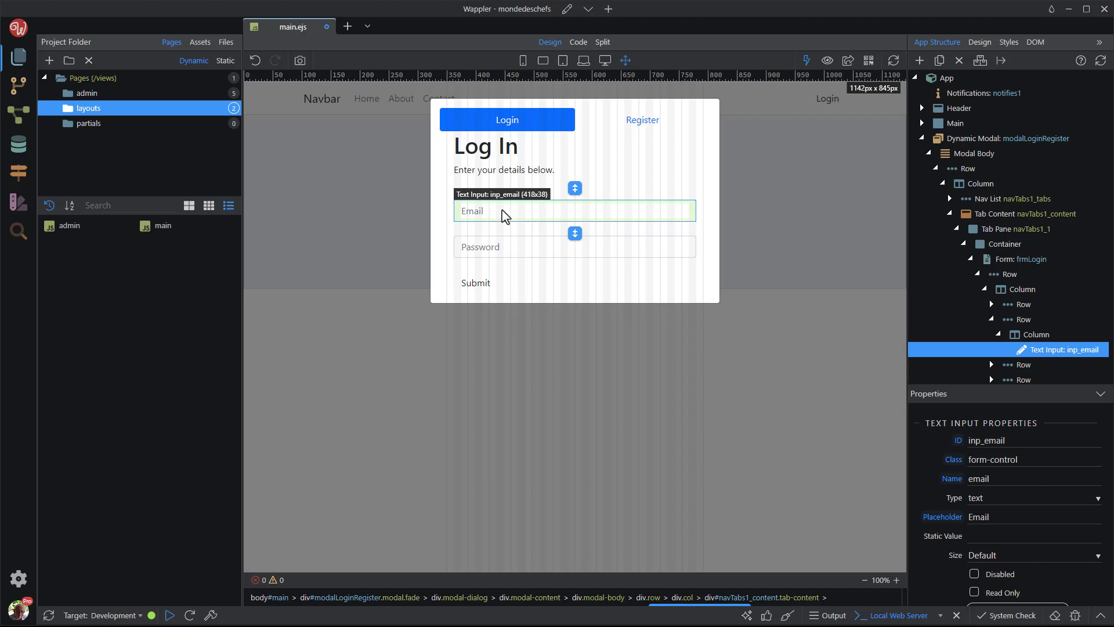
{"action": "scroll", "scroll_direction": "down", "scroll_amount": 3}
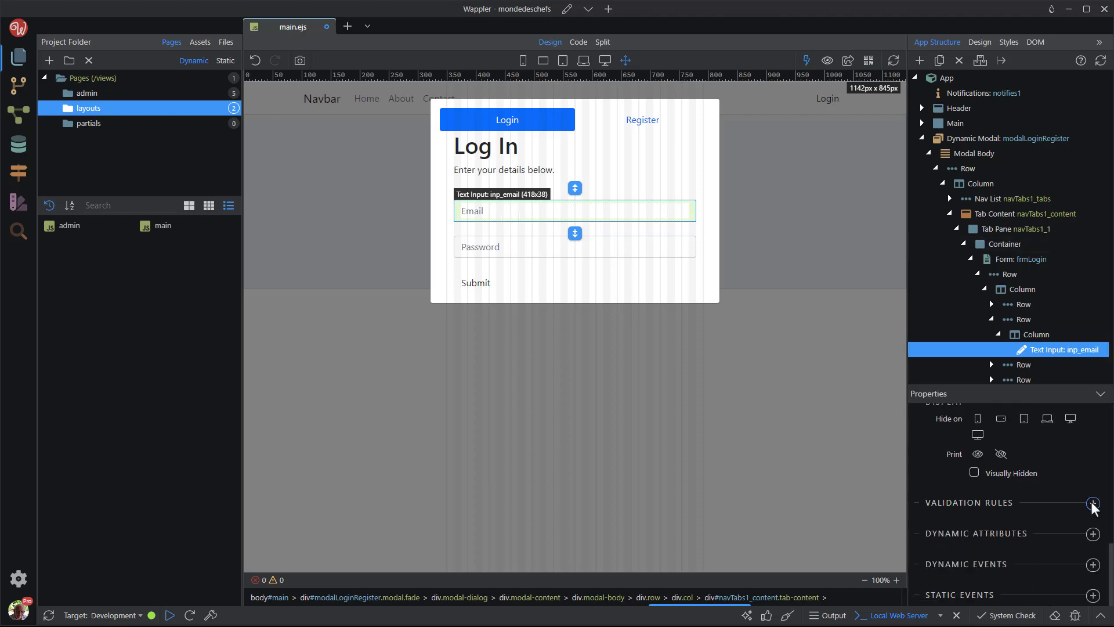
{"action": "left_click", "coordinate": [1093, 502]}
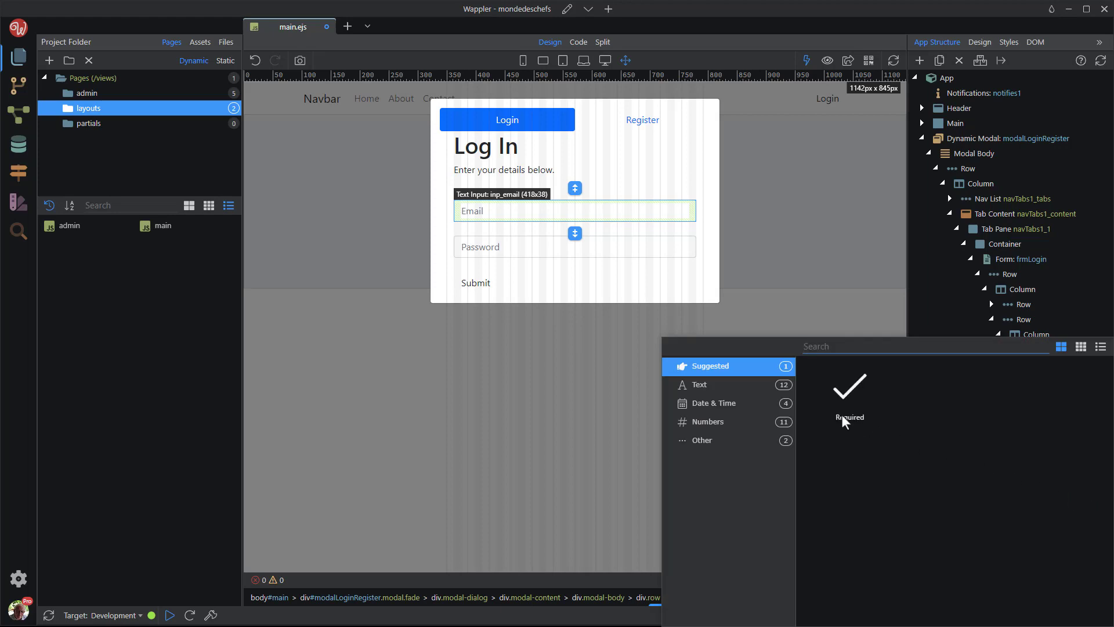
{"action": "left_click", "coordinate": [850, 396]}
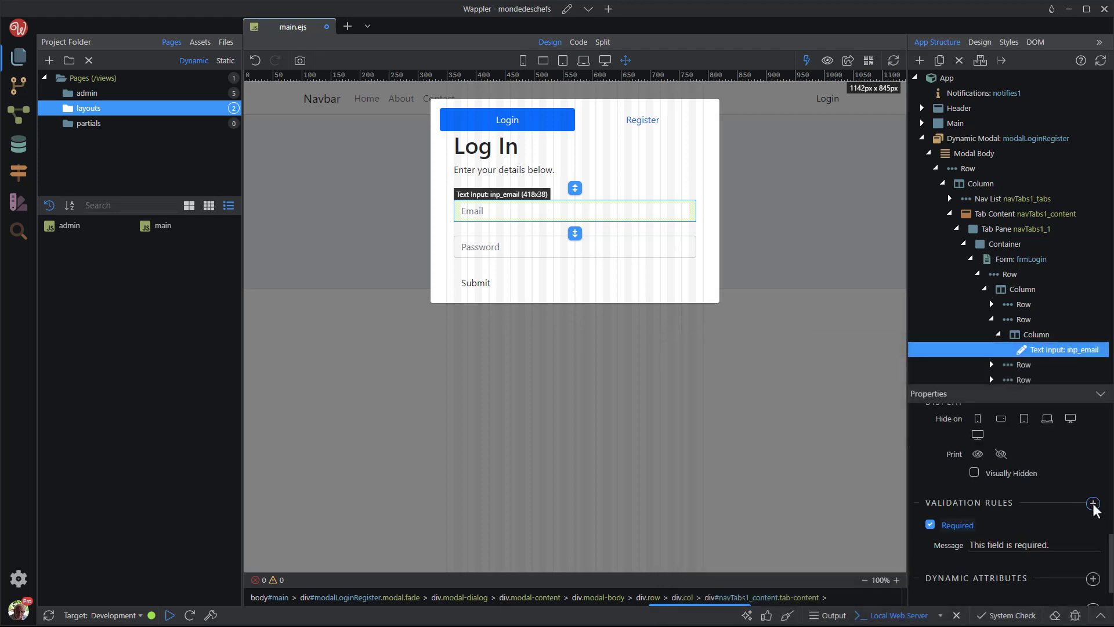
{"action": "left_click", "coordinate": [1095, 503]}
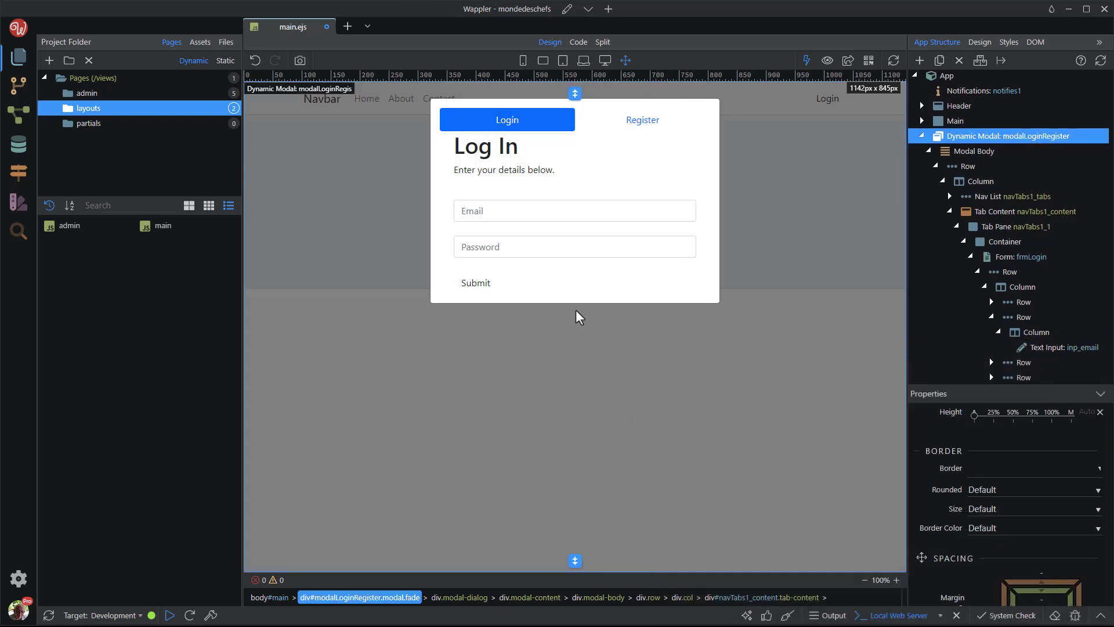
{"action": "left_click", "coordinate": [574, 246]}
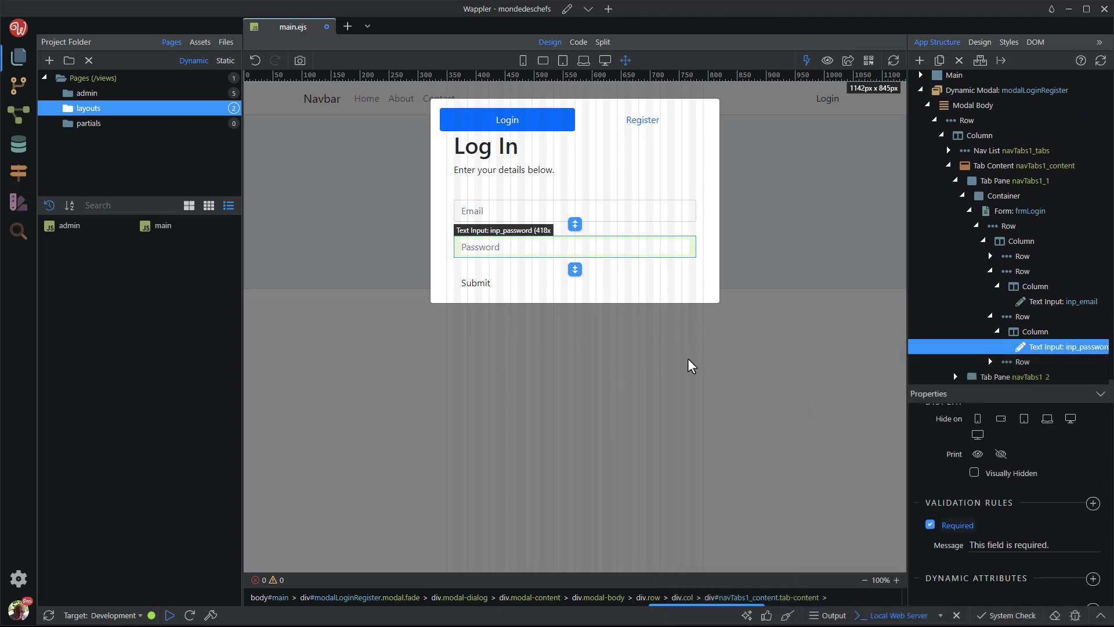
Step: Insert a Cancel button, ID btnCancelLogin, with Secondary style beside Submit
{"action": "left_click", "coordinate": [475, 283]}
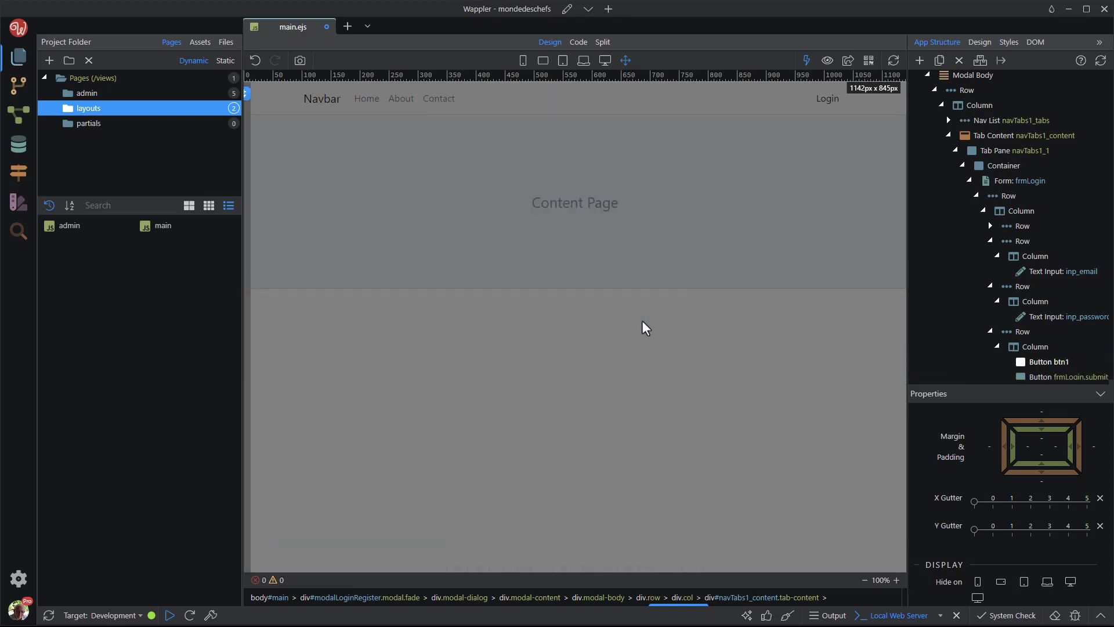
{"action": "left_click", "coordinate": [1047, 361]}
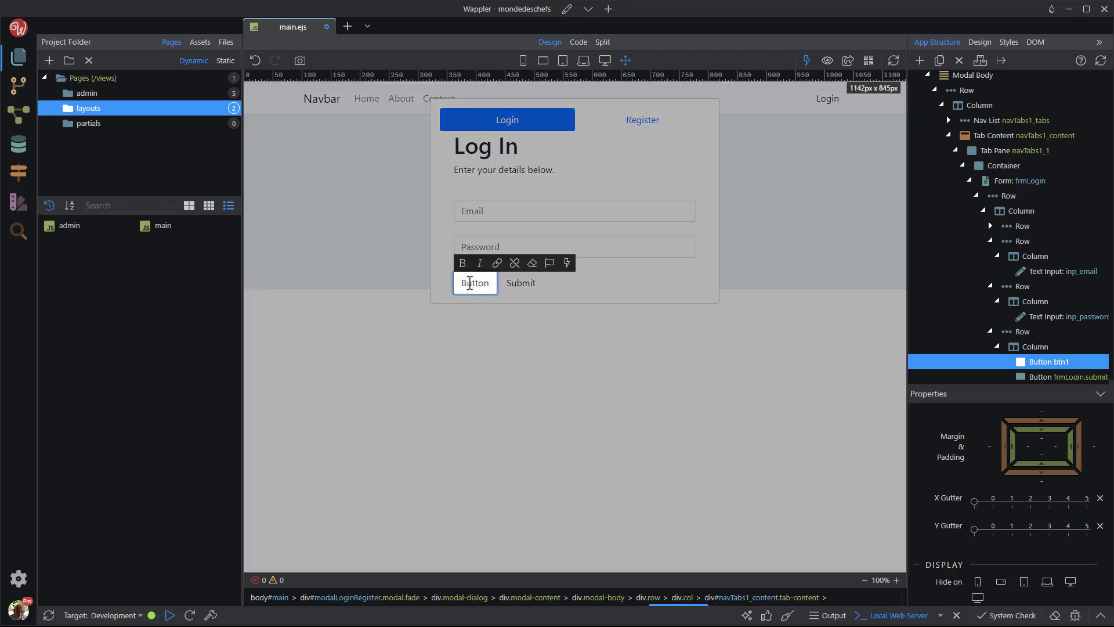
{"action": "double_click", "coordinate": [475, 283]}
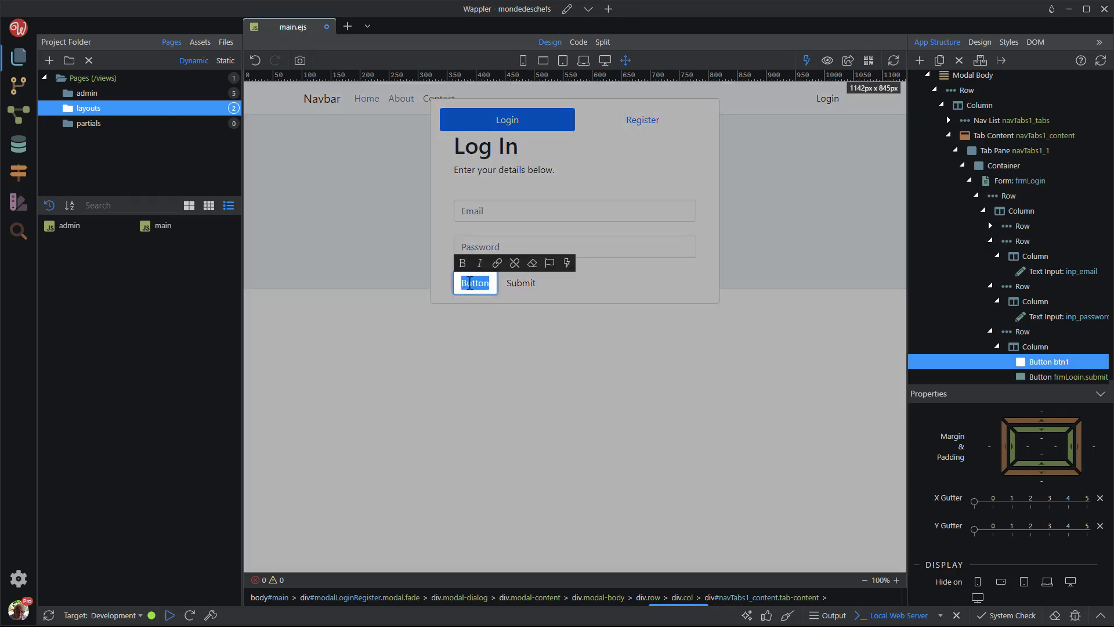
{"action": "type", "text": "Cancel"}
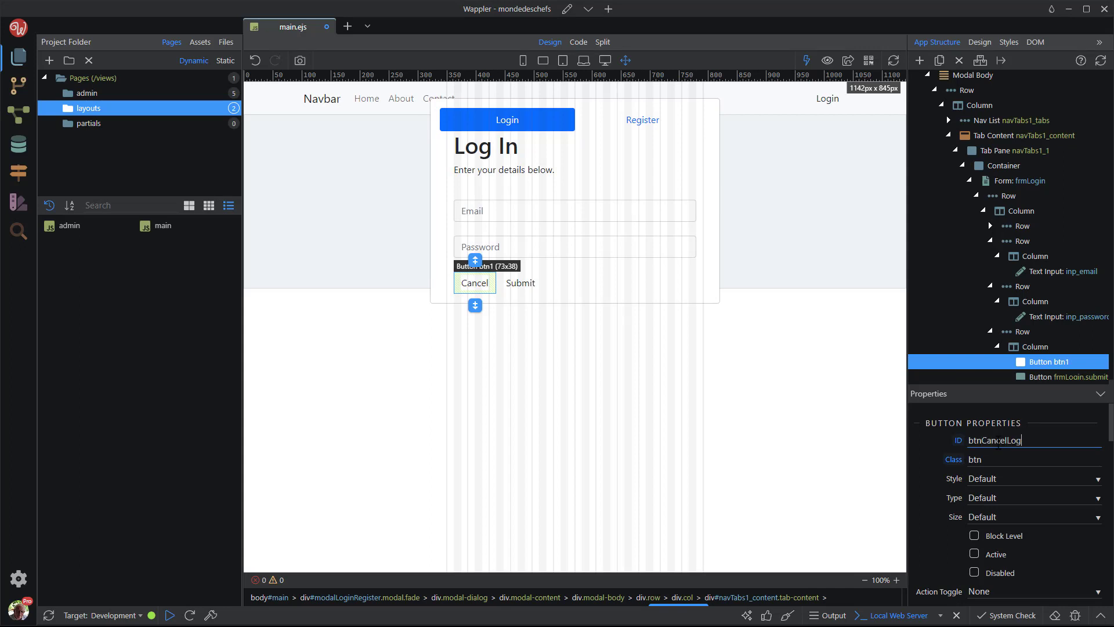
{"action": "type", "text": "in"}
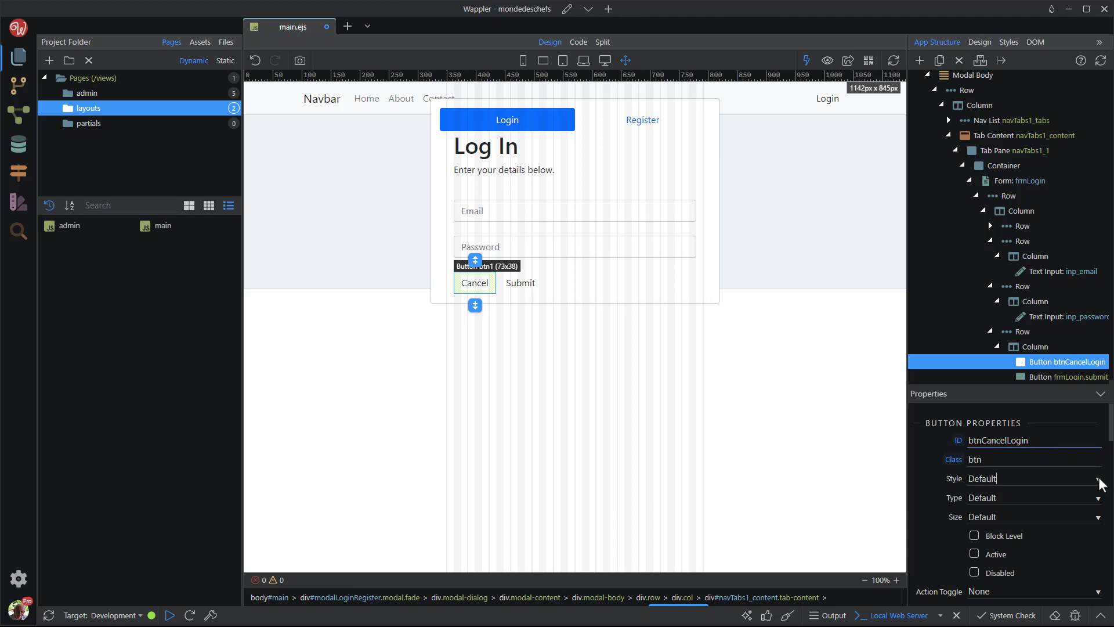
{"action": "left_click", "coordinate": [1100, 477]}
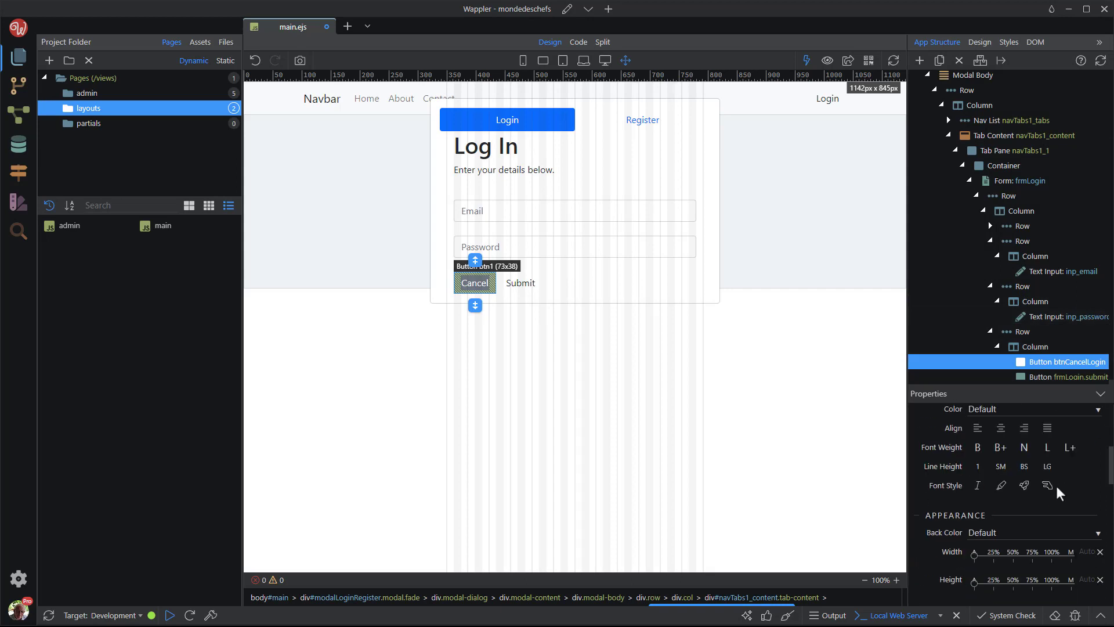
Step: Add a Mouse > Click dynamic event to btnCancelLogin
{"action": "scroll", "scroll_direction": "down", "scroll_amount": 3}
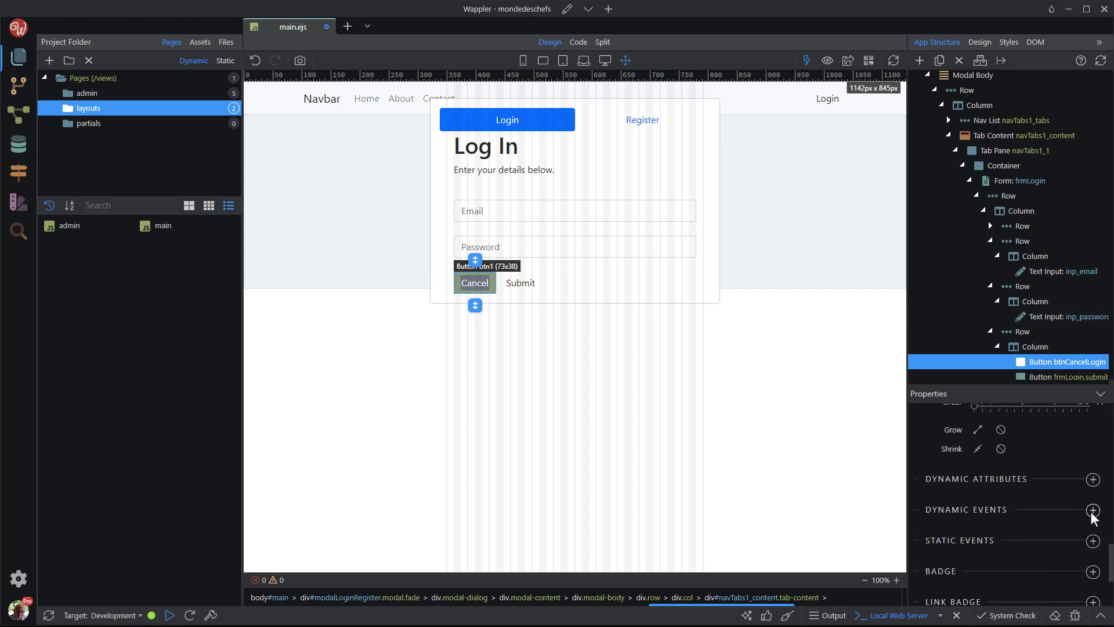
{"action": "left_click", "coordinate": [1093, 509]}
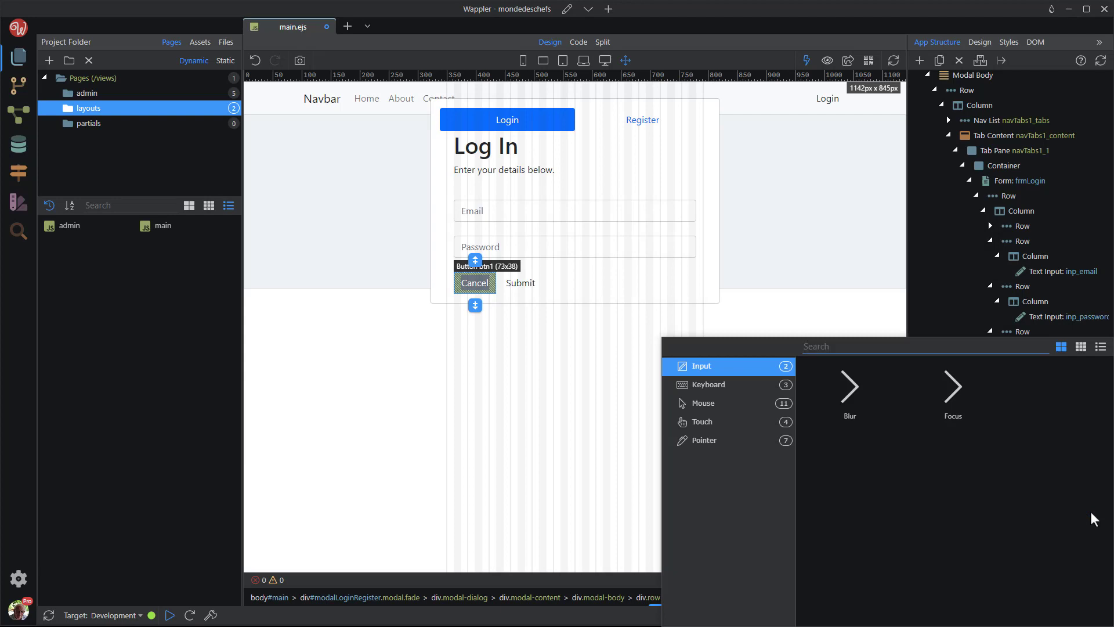
{"action": "left_click", "coordinate": [702, 403]}
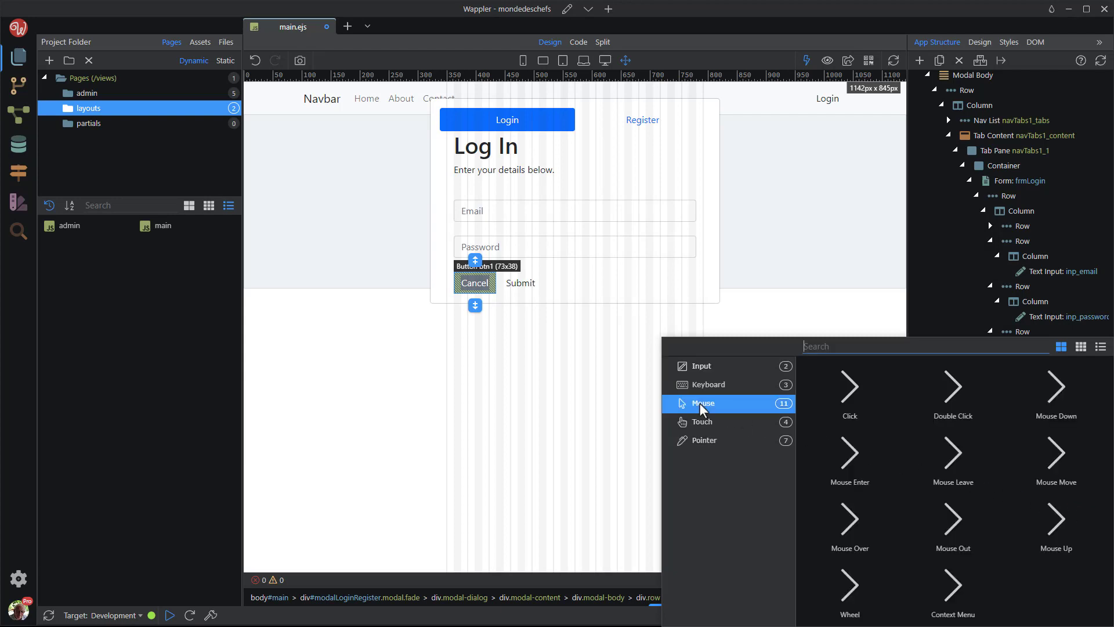
{"action": "left_click", "coordinate": [849, 387]}
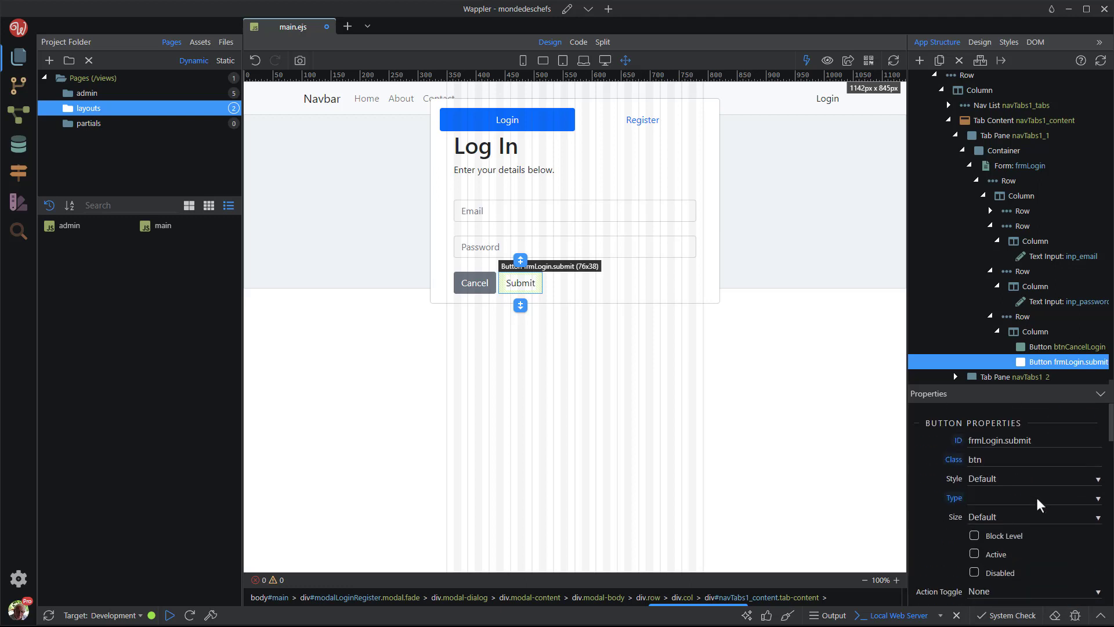
Step: Give the Submit button Primary style and a type, then close main.ejs
{"action": "left_click", "coordinate": [1023, 440]}
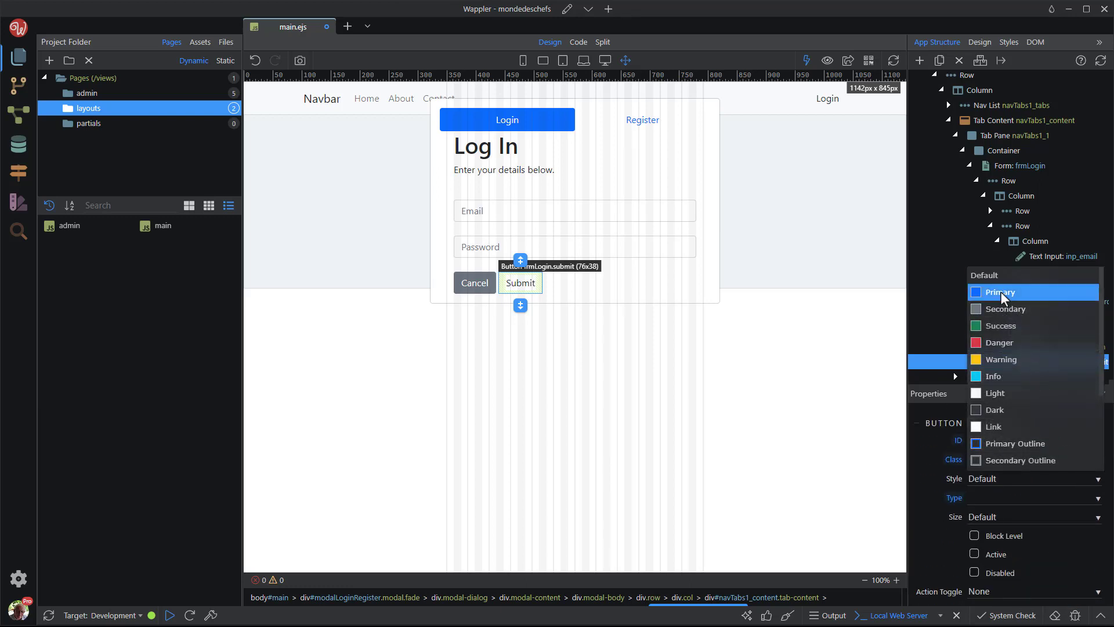
{"action": "left_click", "coordinate": [1002, 292]}
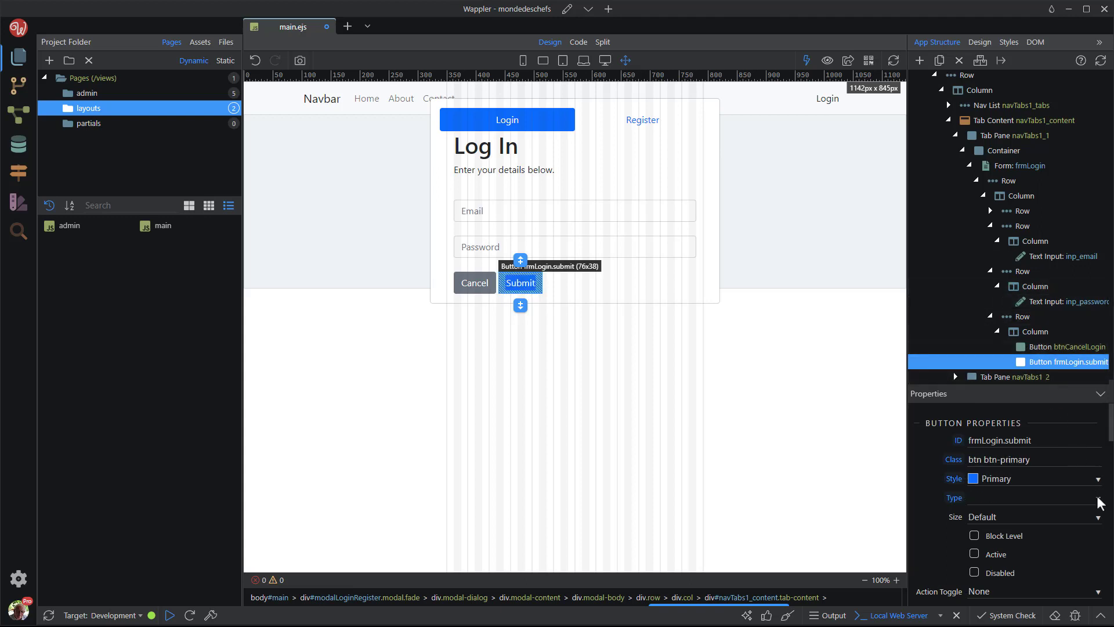
{"action": "left_click", "coordinate": [1031, 498]}
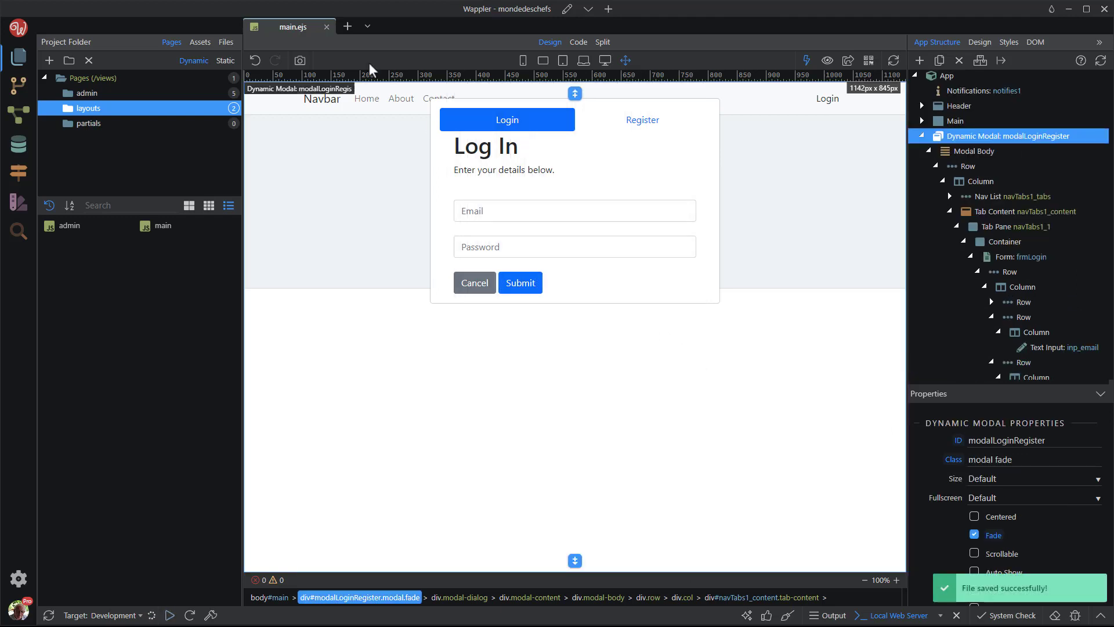
{"action": "left_click", "coordinate": [326, 27]}
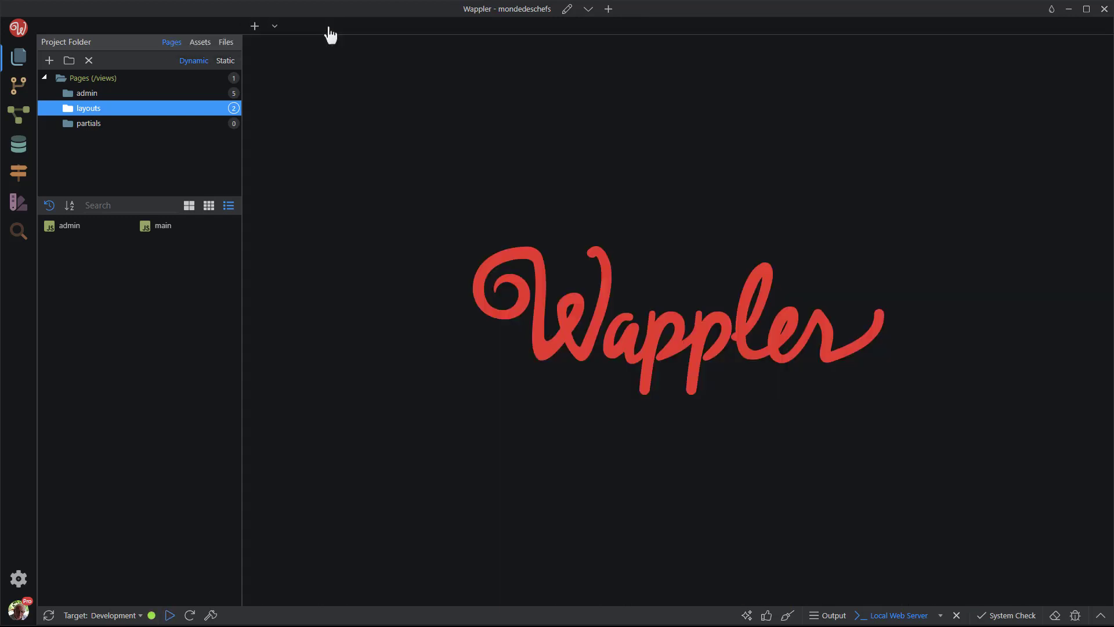
Step: Add an API action named user_login inside the API security folder
{"action": "left_click", "coordinate": [18, 112]}
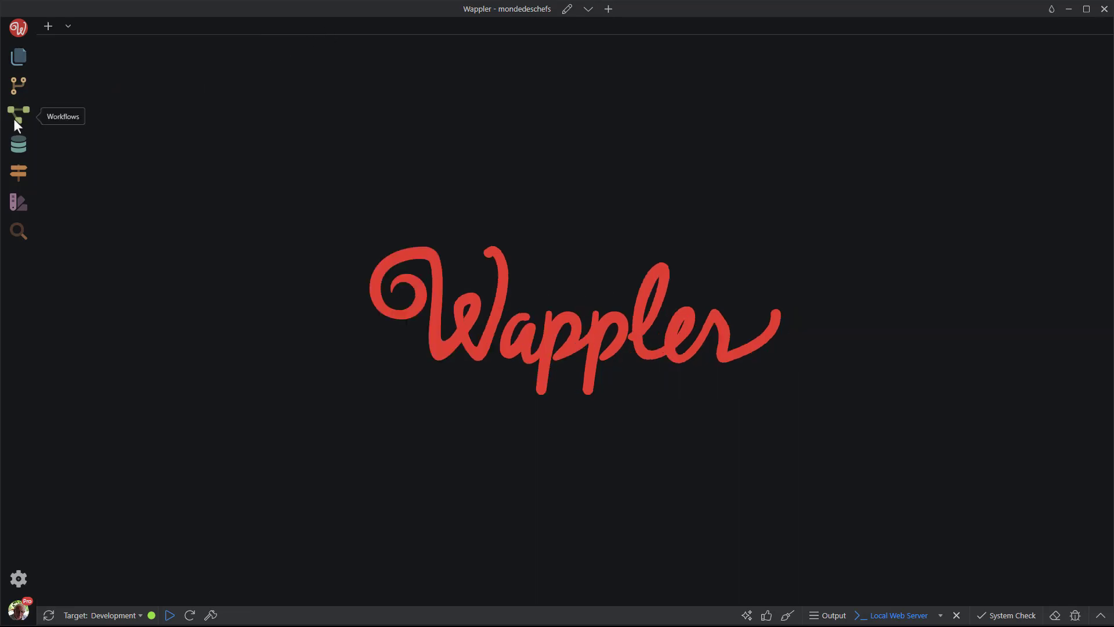
{"action": "left_click", "coordinate": [17, 112]}
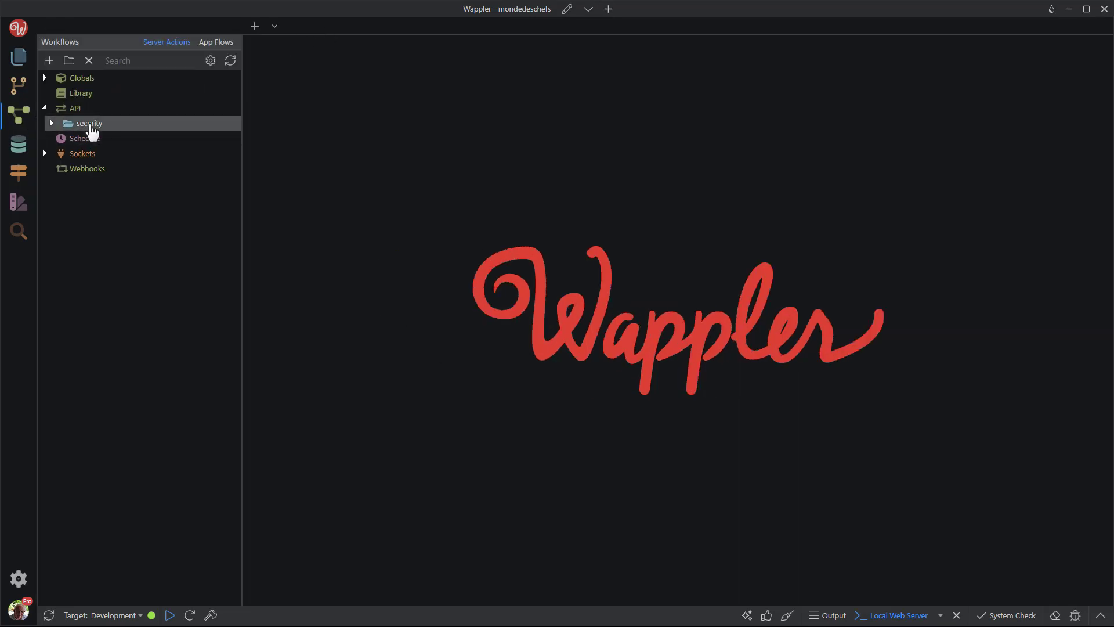
{"action": "right_click", "coordinate": [89, 123]}
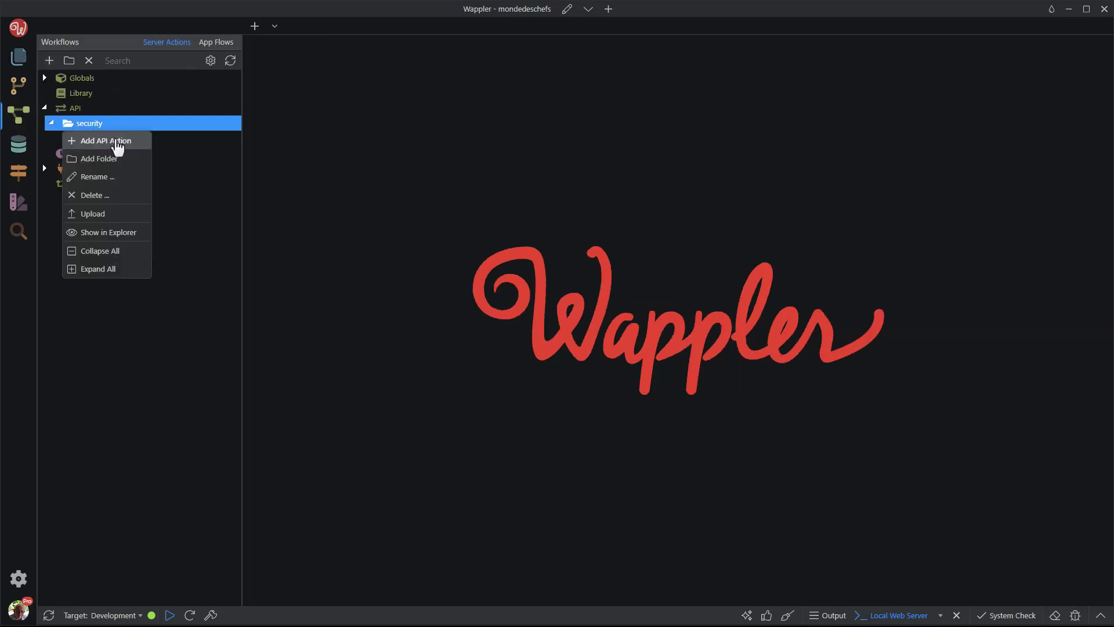
{"action": "left_click", "coordinate": [104, 141]}
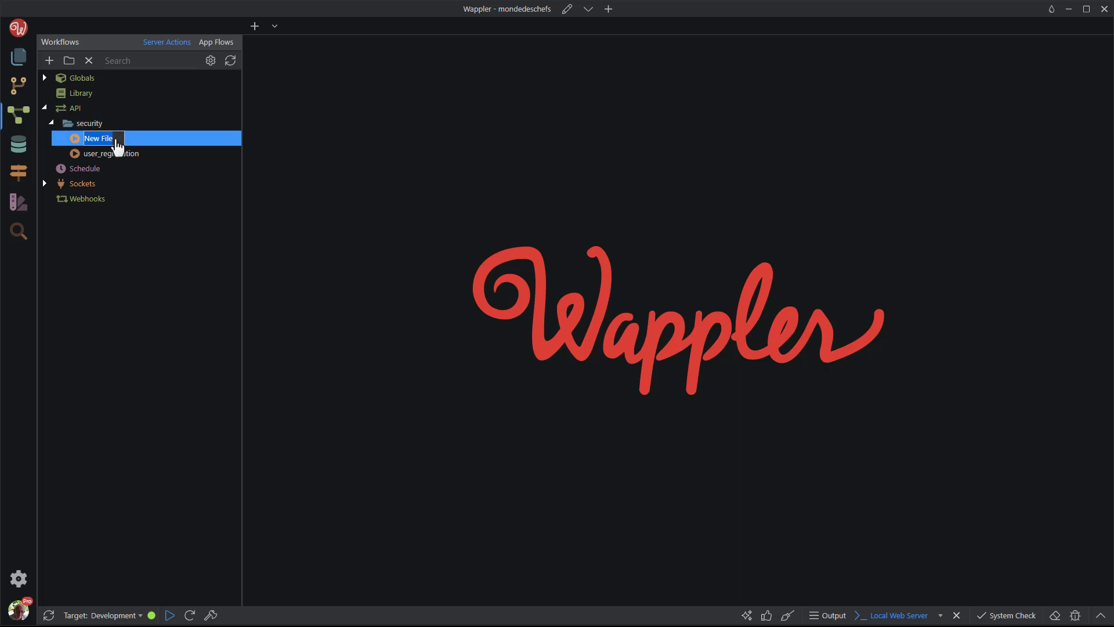
{"action": "type", "text": "user_login"}
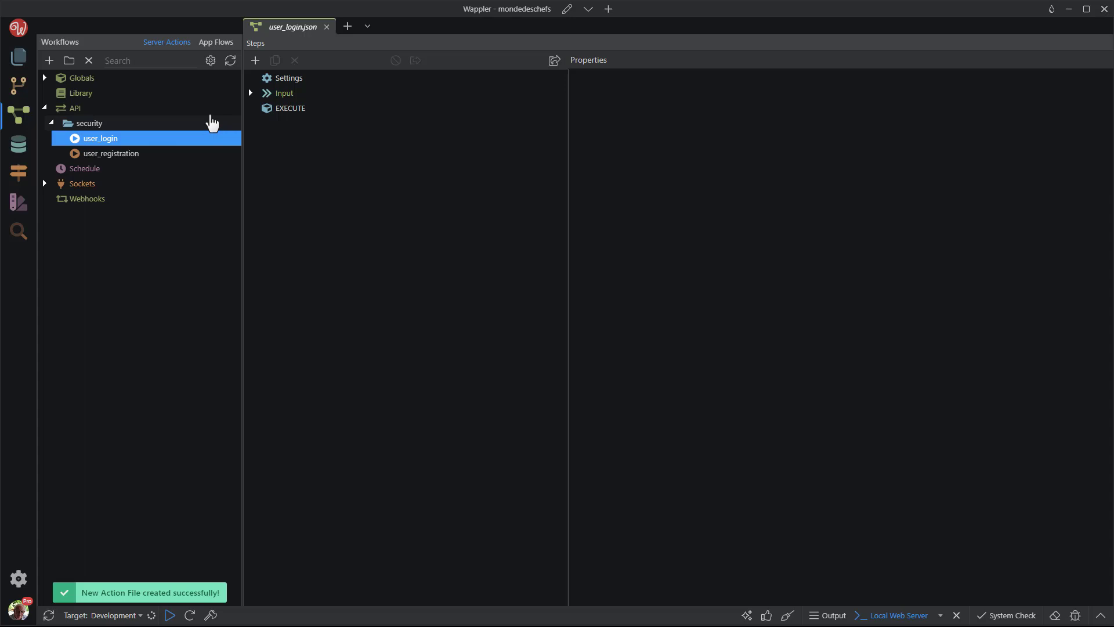
Step: Set the action's Linked Page to views/layouts/main.ejs
{"action": "left_click", "coordinate": [283, 93]}
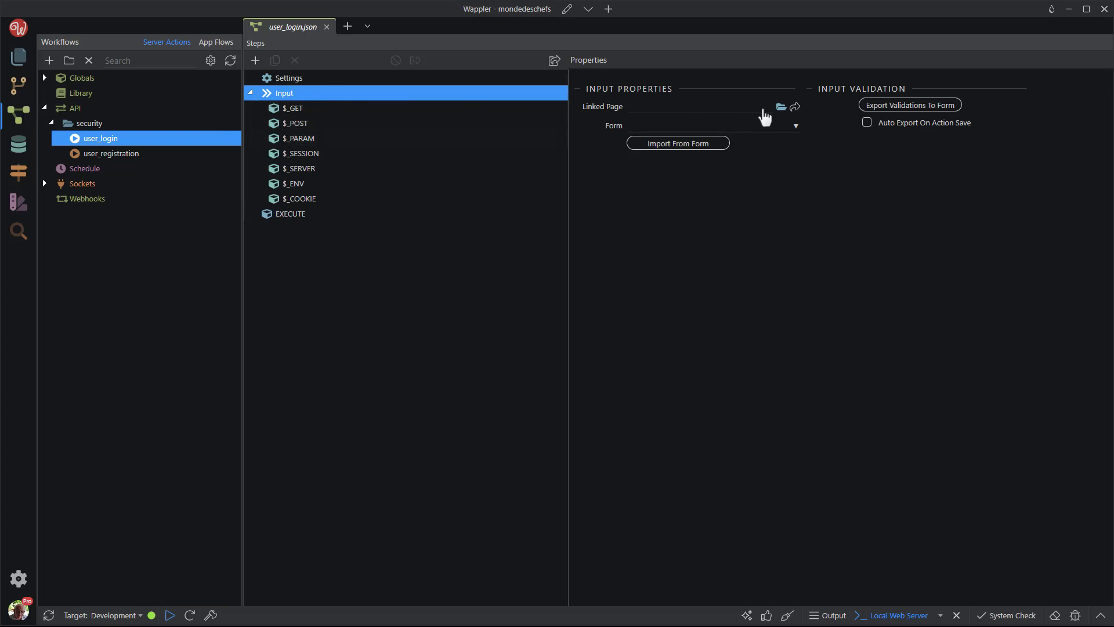
{"action": "left_click", "coordinate": [780, 107]}
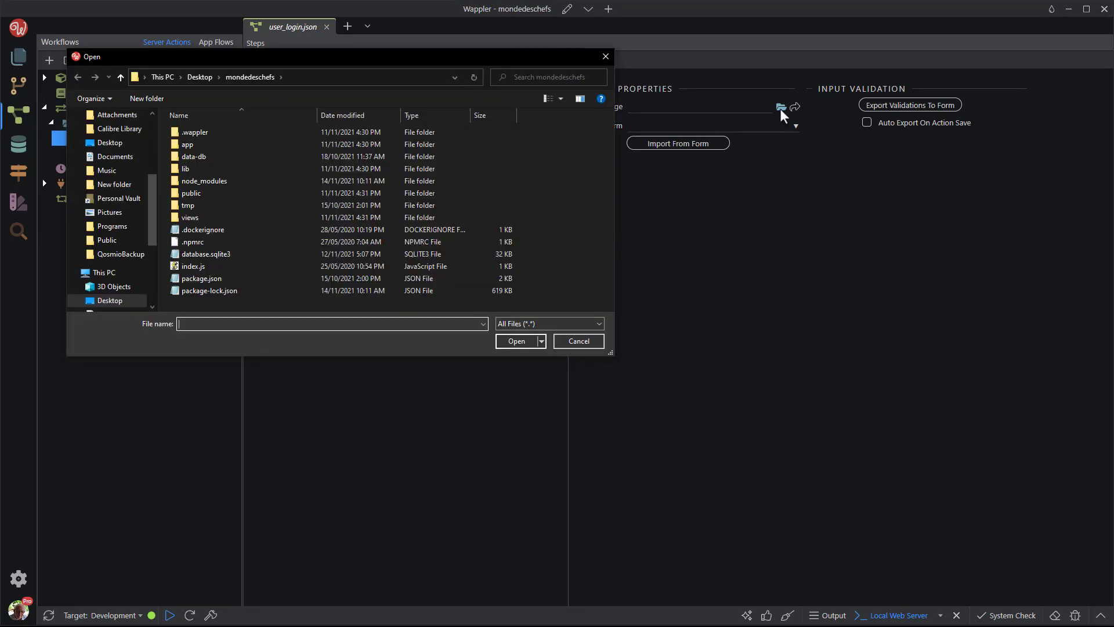
{"action": "double_click", "coordinate": [189, 217]}
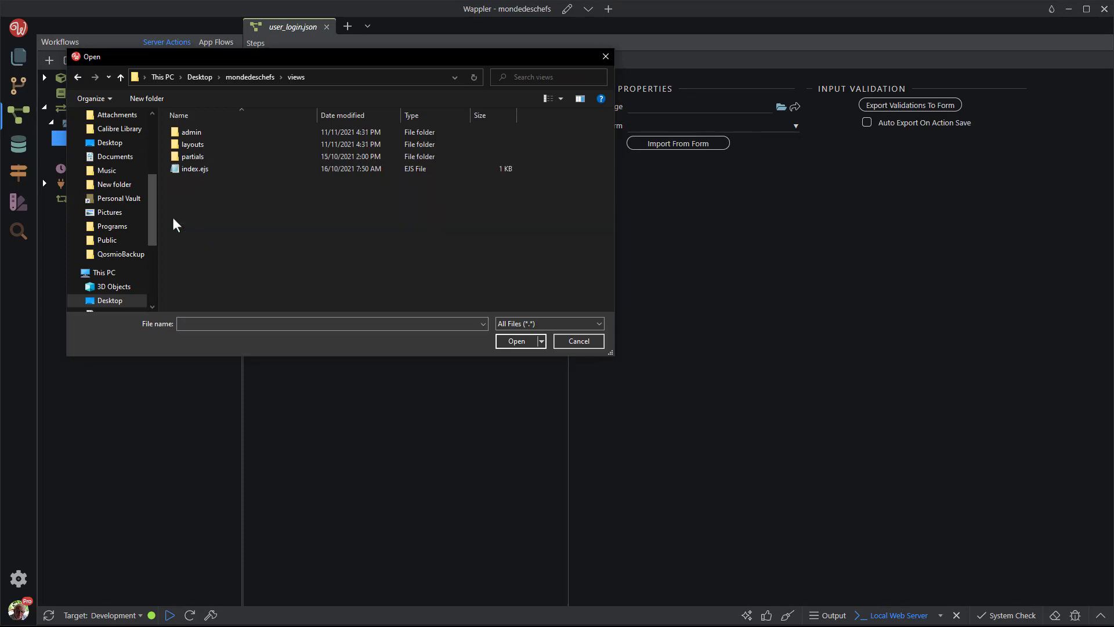
{"action": "left_click", "coordinate": [192, 144]}
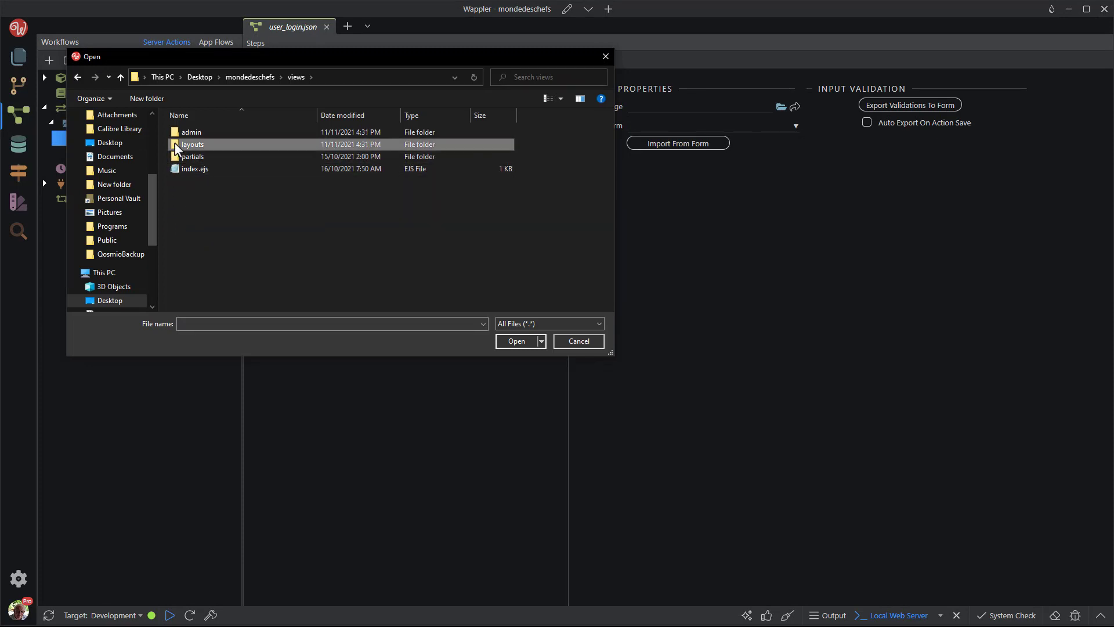
{"action": "double_click", "coordinate": [193, 144]}
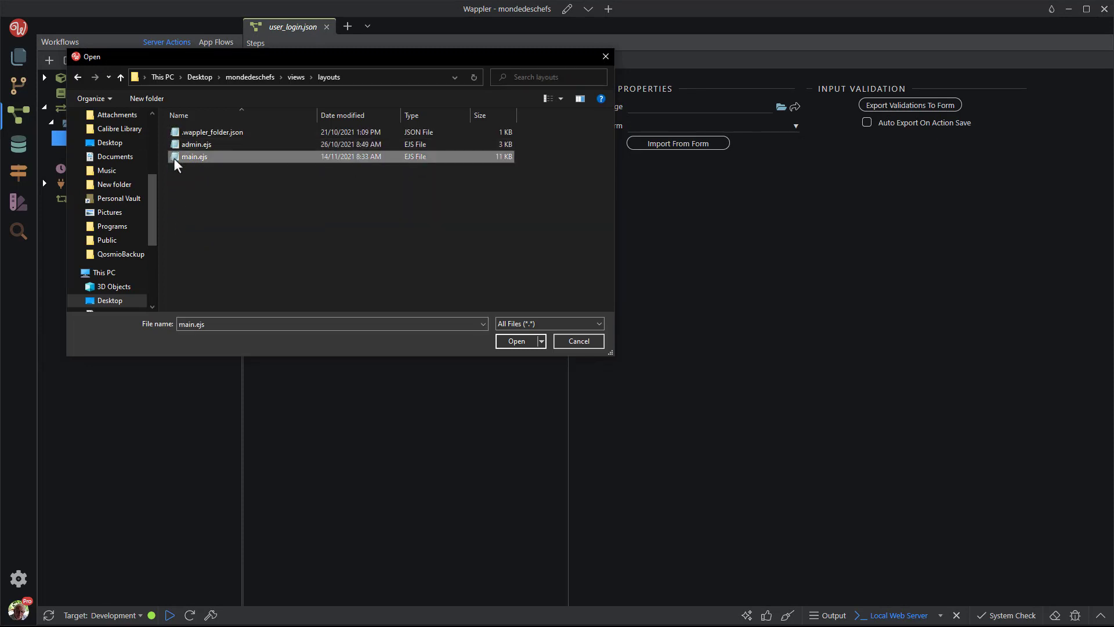
{"action": "left_click", "coordinate": [517, 341]}
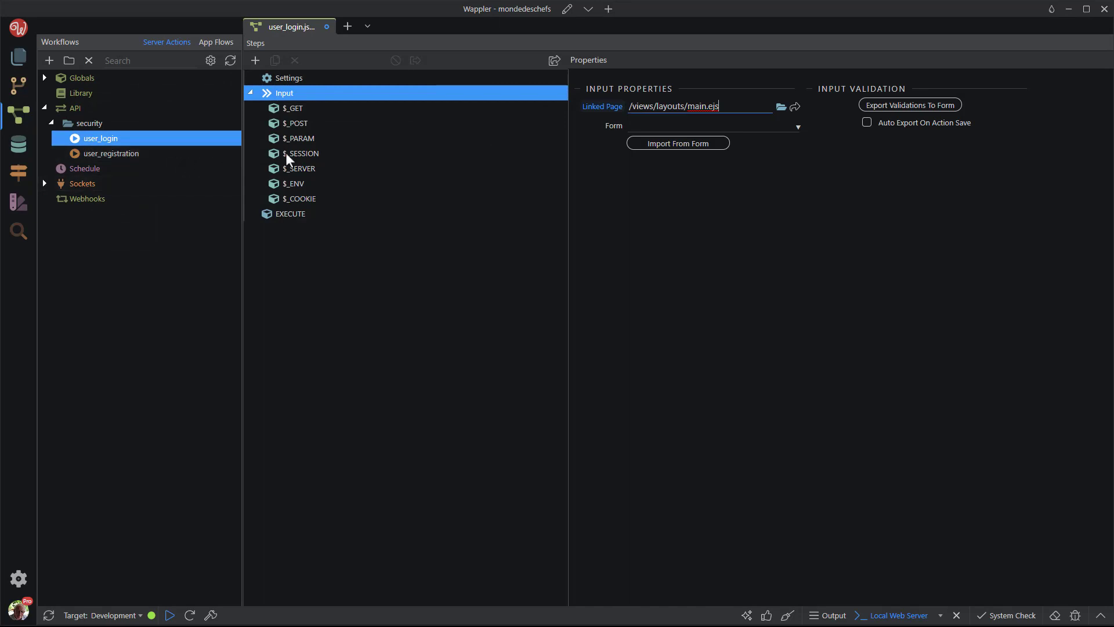
Step: Choose frmLogin as the form and import its email and password POST fields
{"action": "left_click", "coordinate": [794, 125]}
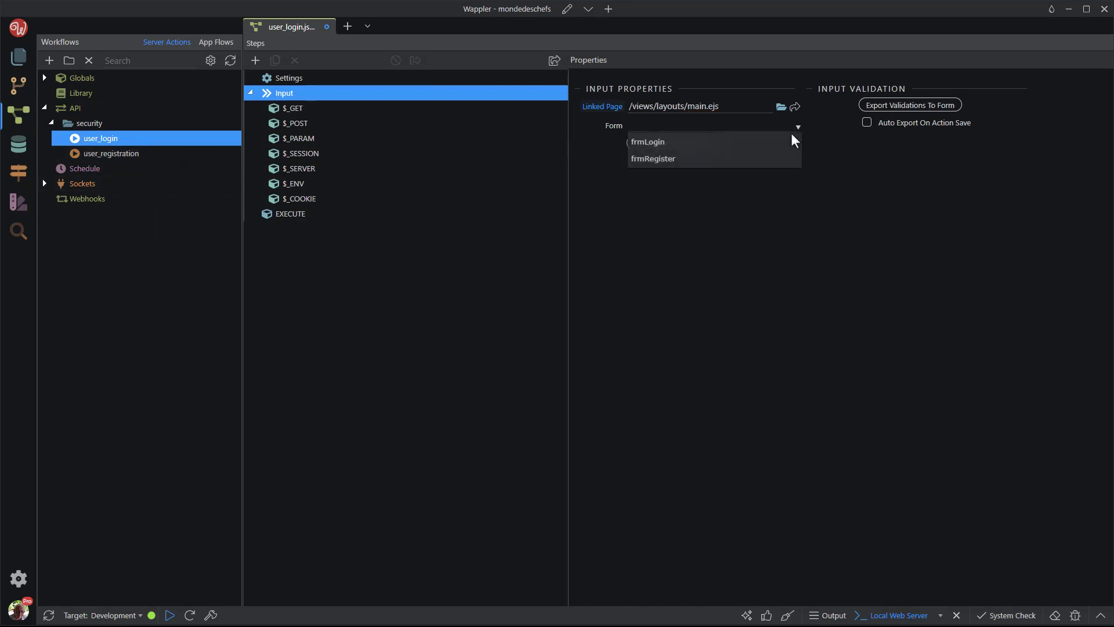
{"action": "mouse_move", "coordinate": [646, 142]}
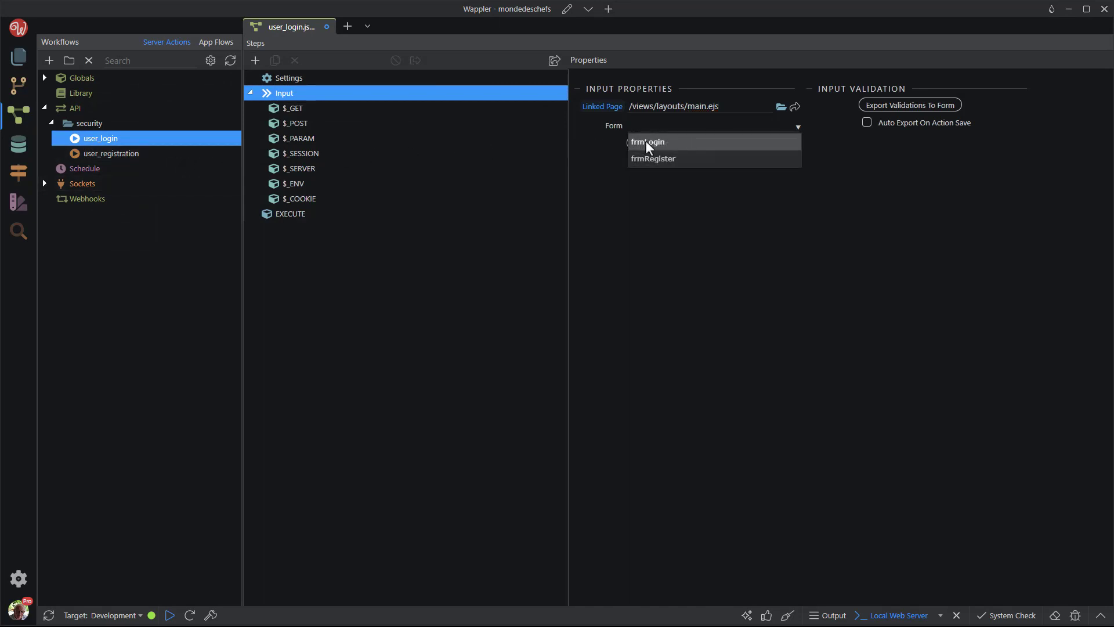
{"action": "left_click", "coordinate": [647, 142]}
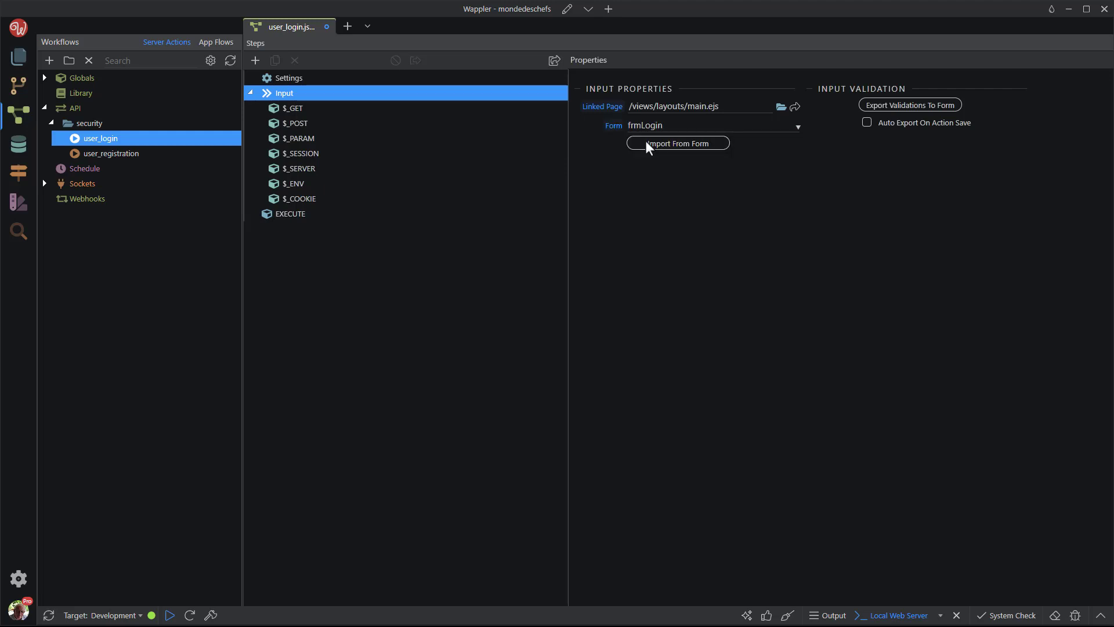
{"action": "left_click", "coordinate": [677, 143]}
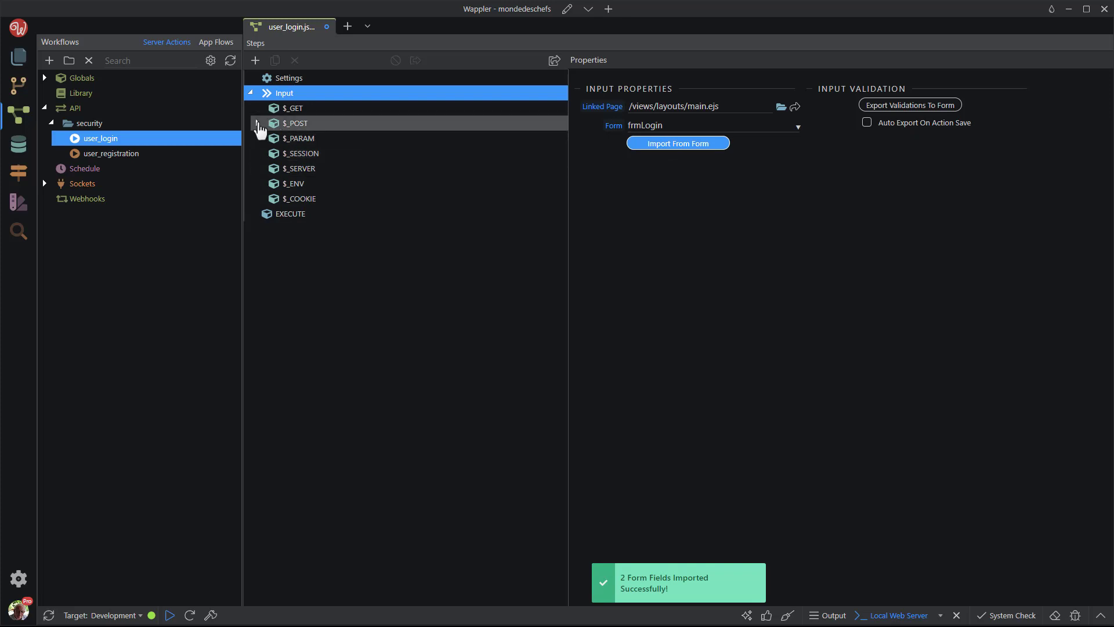
{"action": "left_click", "coordinate": [260, 123]}
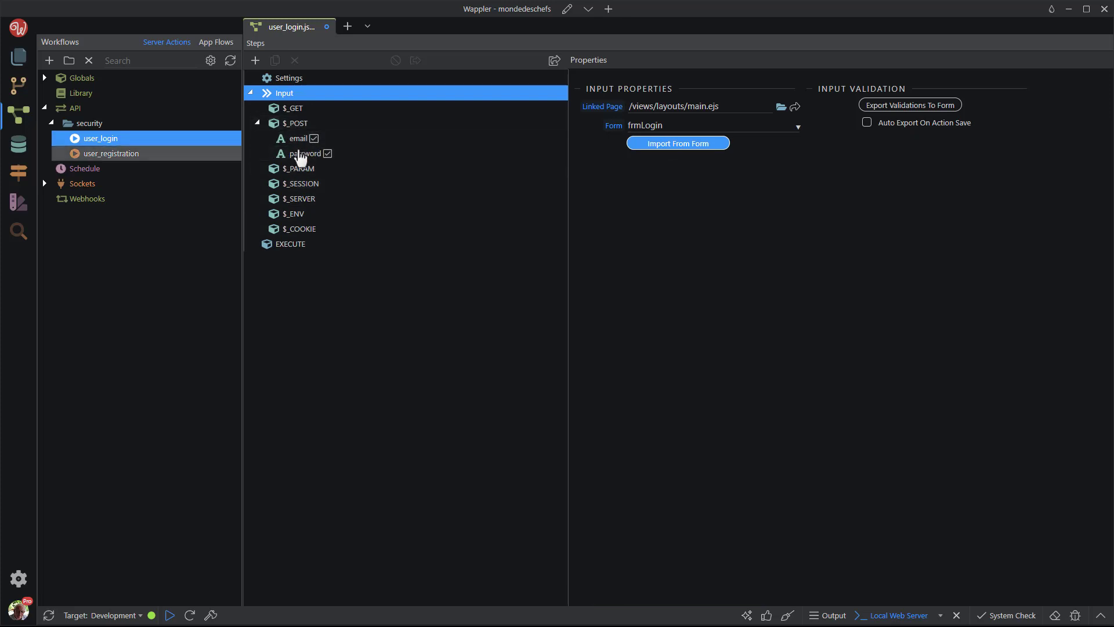
{"action": "left_click", "coordinate": [250, 93]}
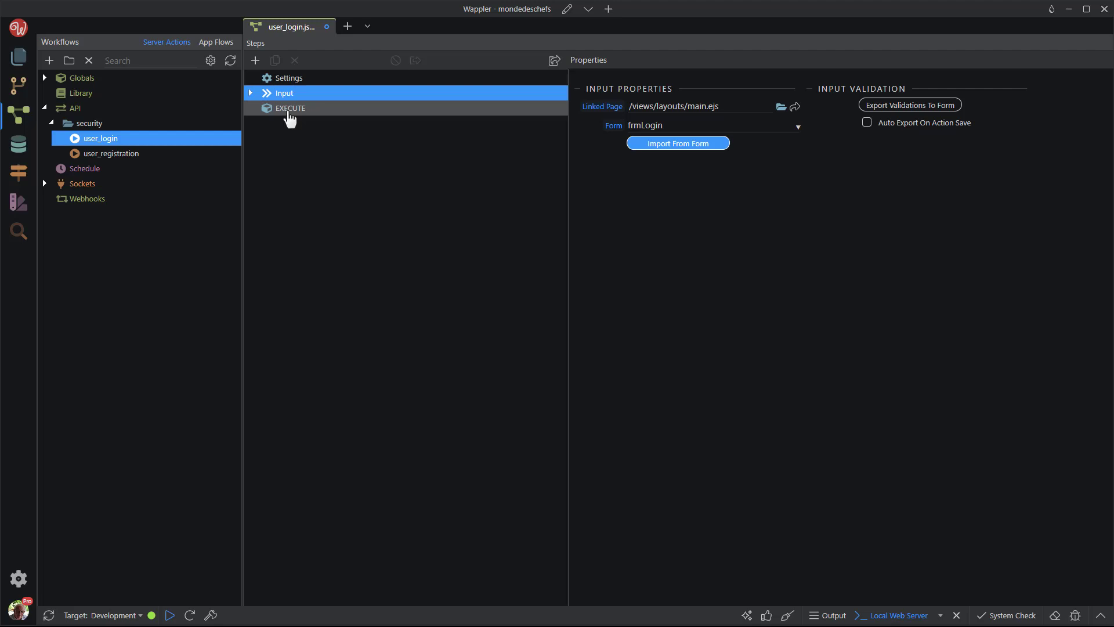
Step: Add a Core Actions Set Value step under EXECUTE
{"action": "right_click", "coordinate": [289, 108]}
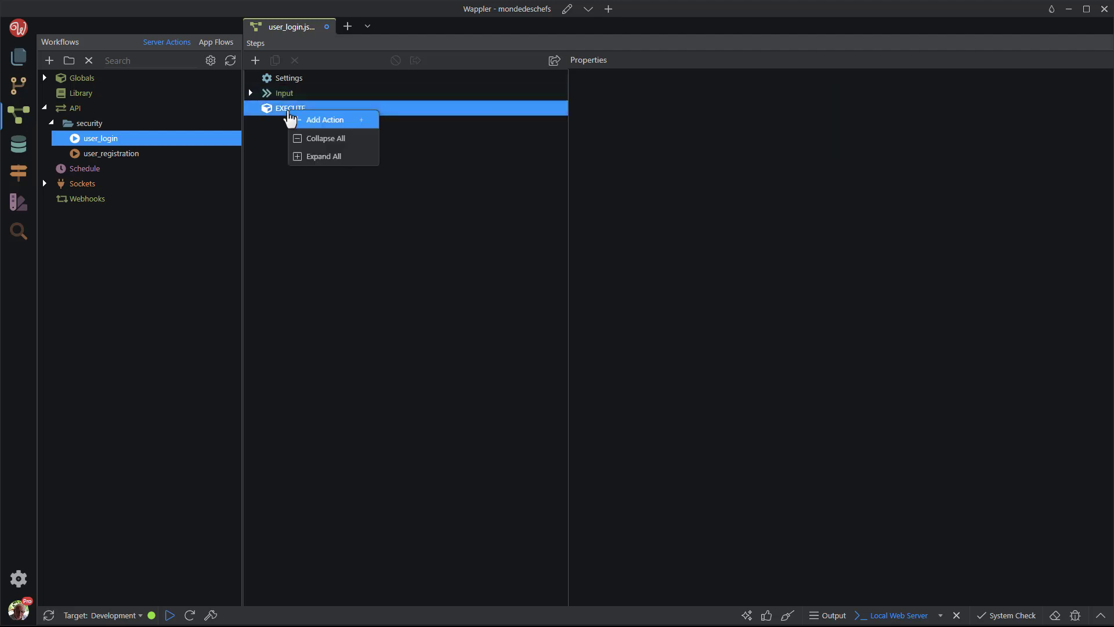
{"action": "mouse_move", "coordinate": [331, 120]}
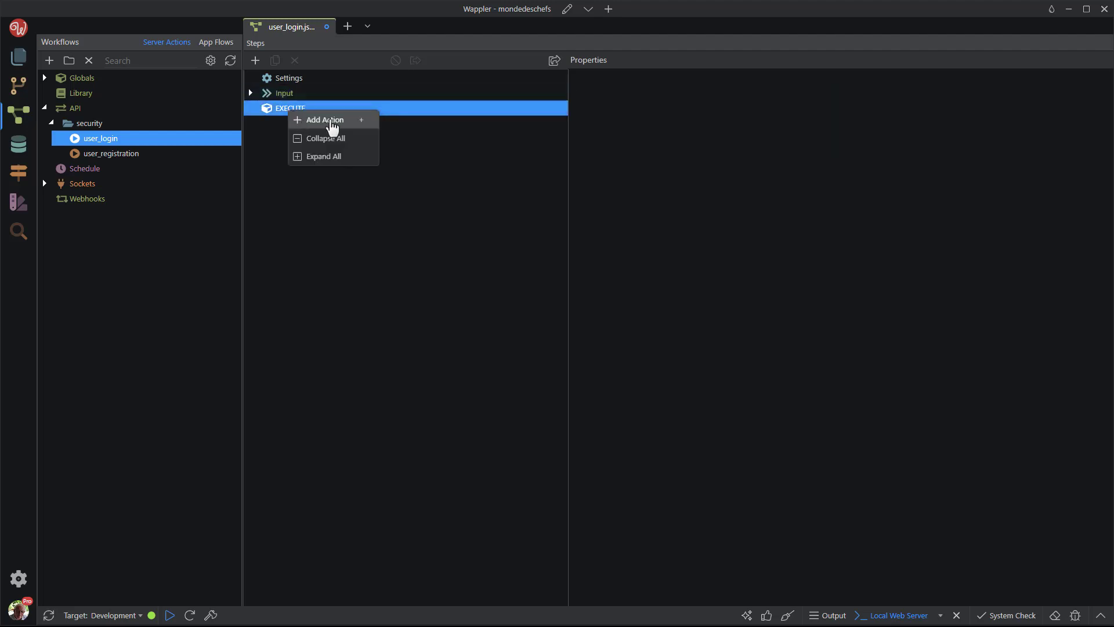
{"action": "left_click", "coordinate": [325, 119]}
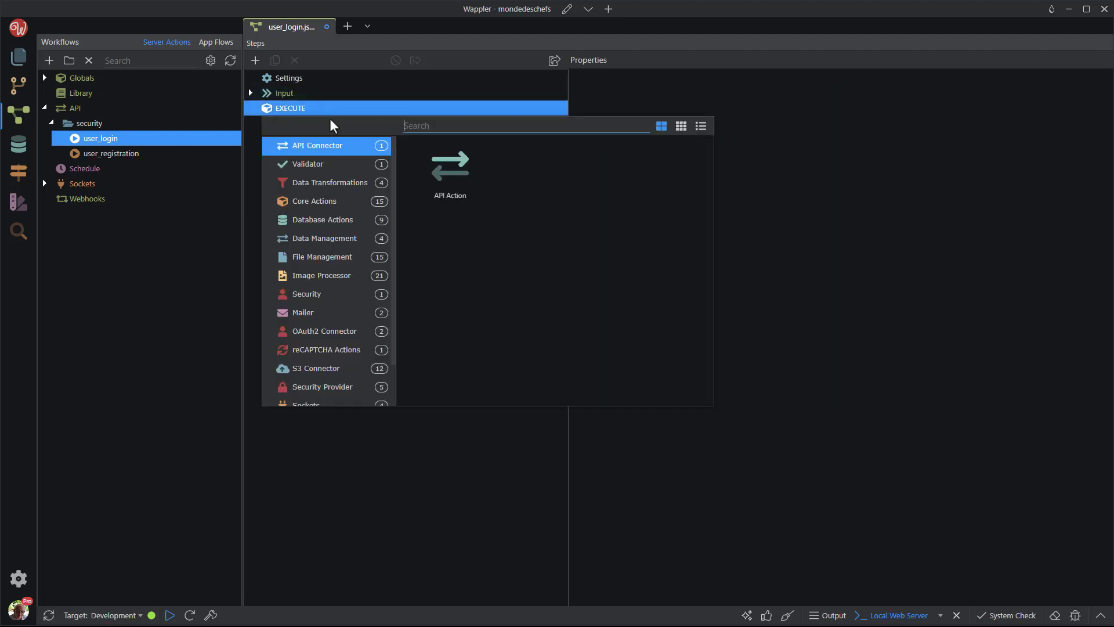
{"action": "left_click", "coordinate": [315, 200]}
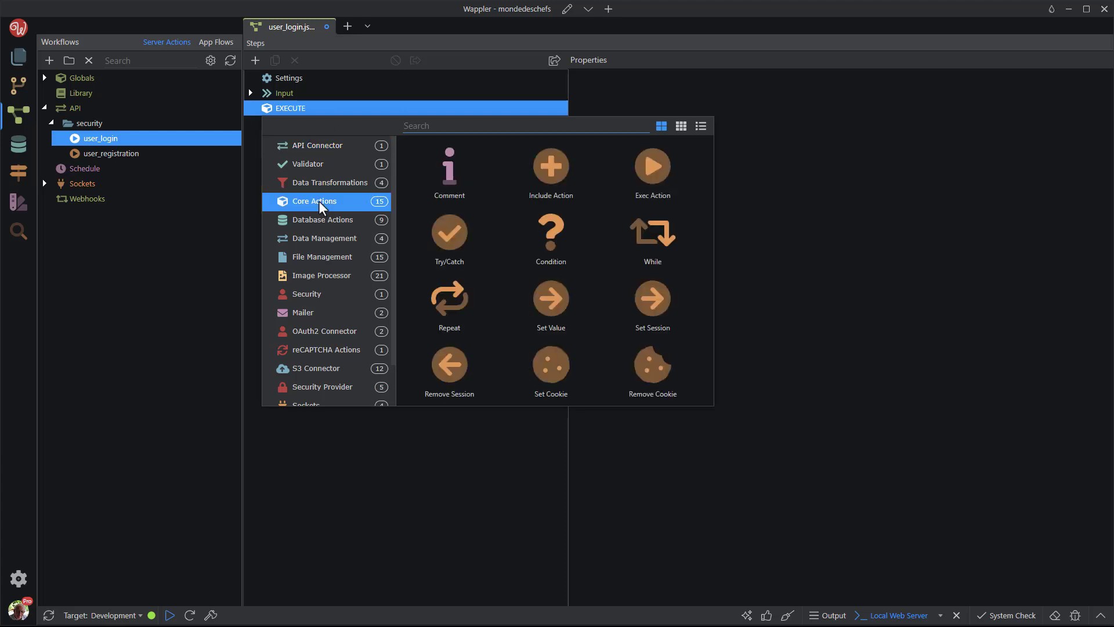
{"action": "left_click", "coordinate": [550, 299]}
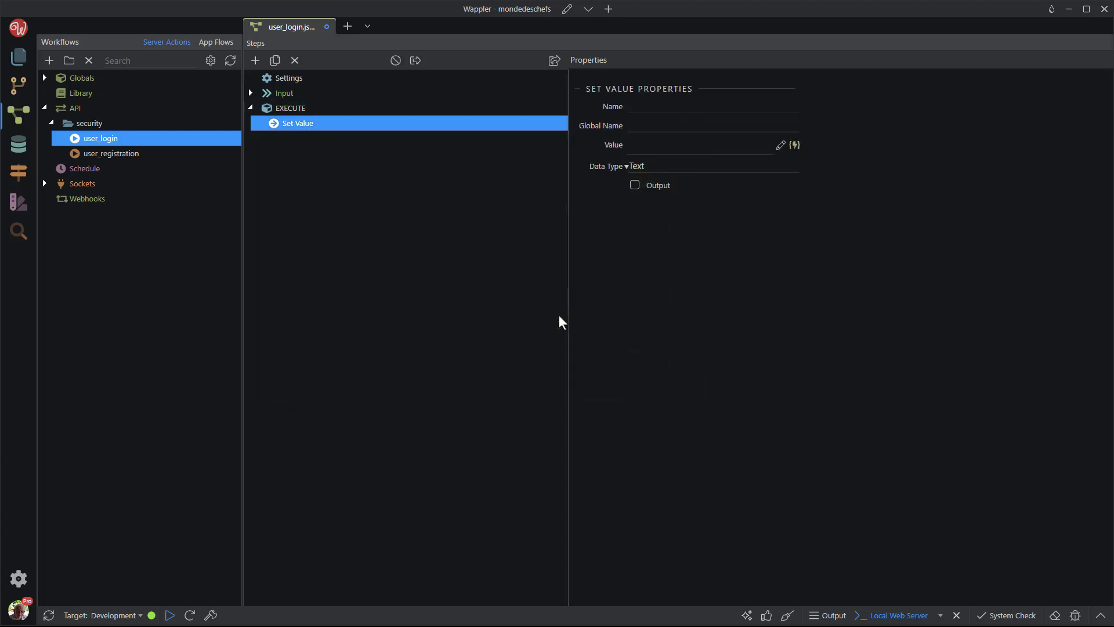
{"action": "mouse_move", "coordinate": [657, 116]}
{"action": "type", "text": "e"}
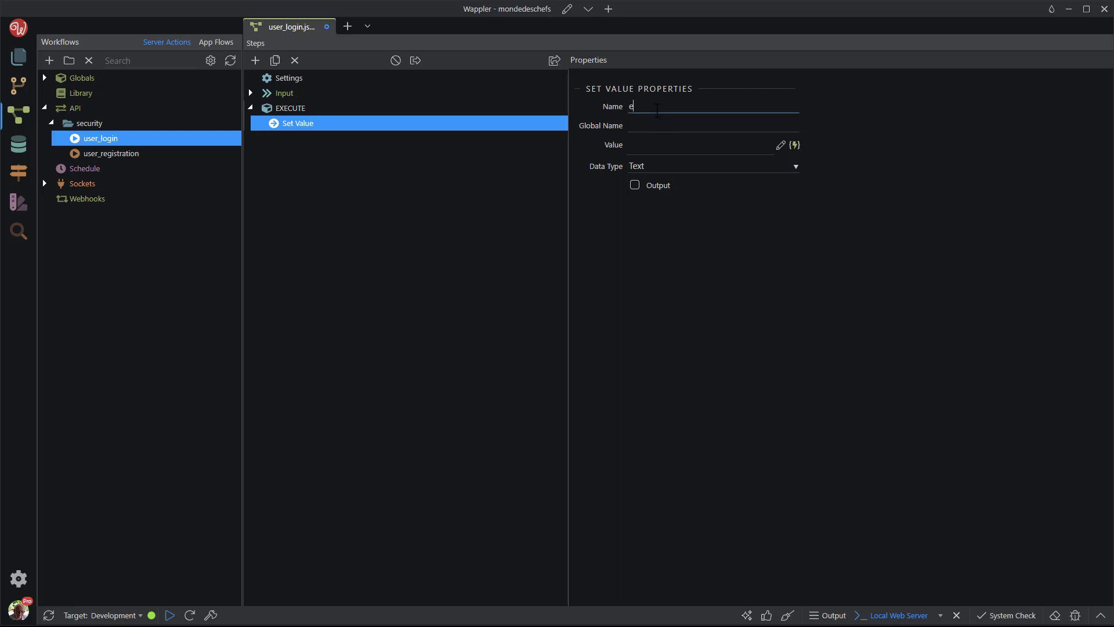
Step: Name the Set Value step email and bind its value to $_POST.email
{"action": "type", "text": "mail"}
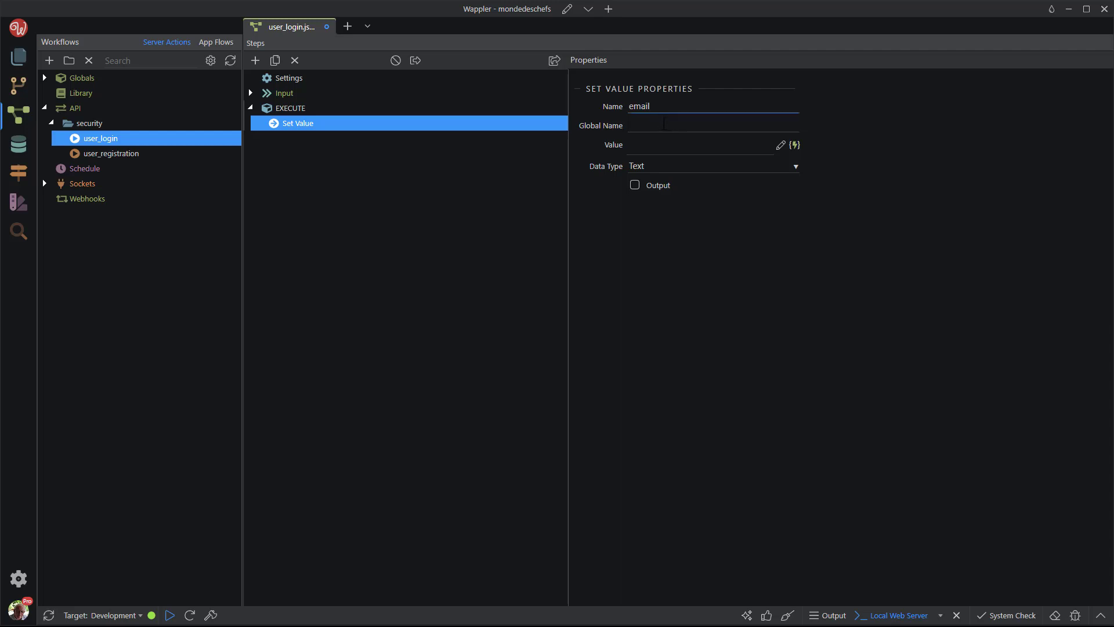
{"action": "left_click", "coordinate": [794, 145]}
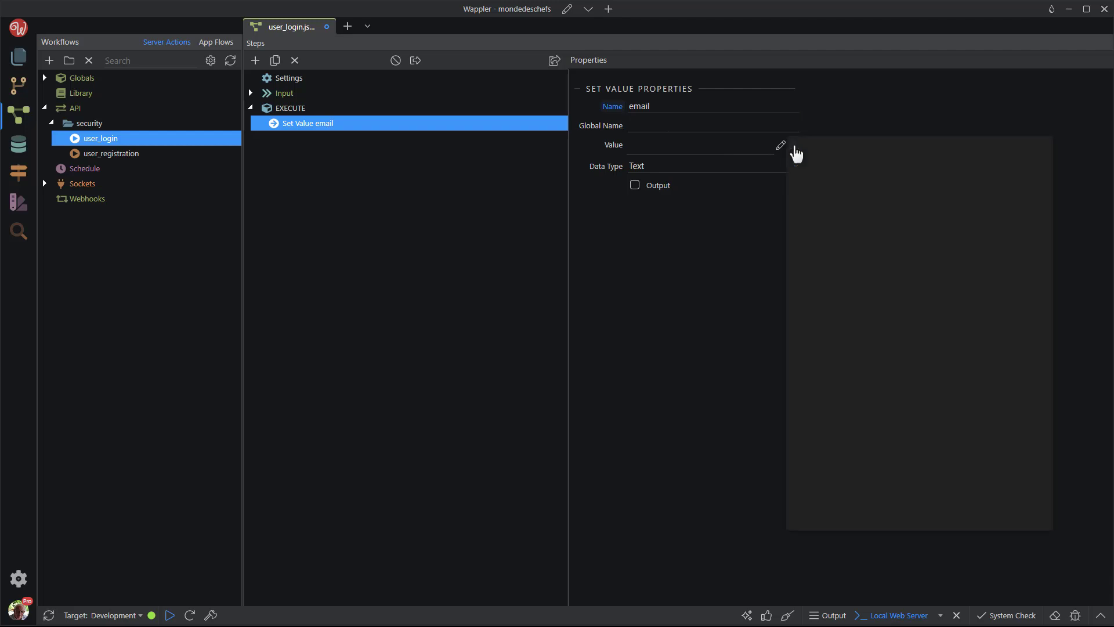
{"action": "left_click", "coordinate": [780, 145]}
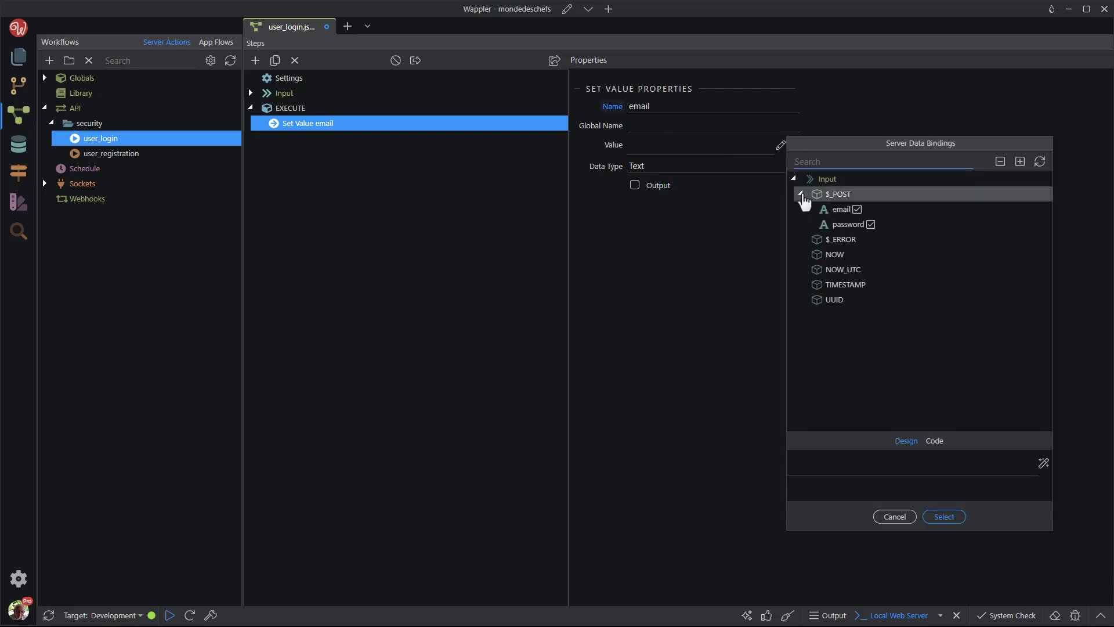
{"action": "left_click", "coordinate": [841, 209]}
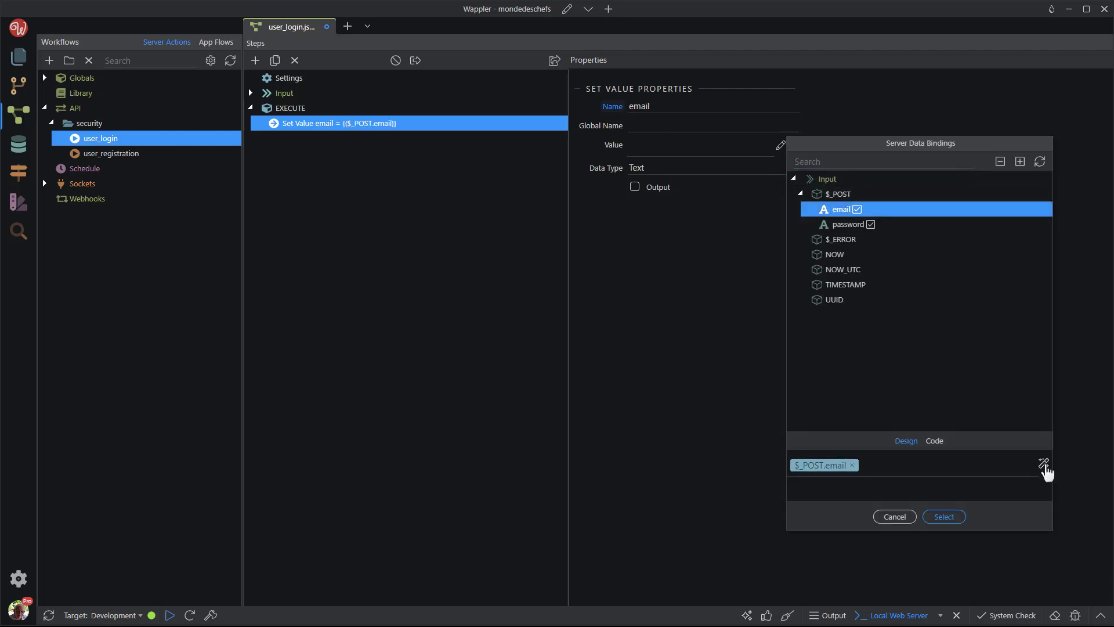
Step: Apply the lowercase() formatter to the posted email and confirm the binding
{"action": "left_click", "coordinate": [1044, 464]}
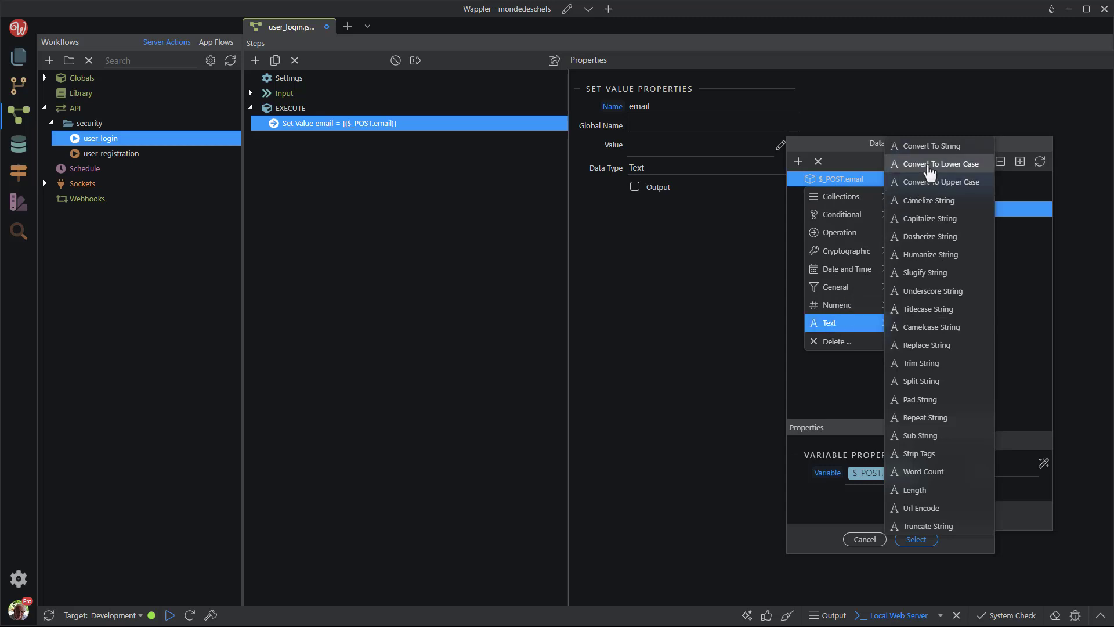
{"action": "left_click", "coordinate": [938, 163]}
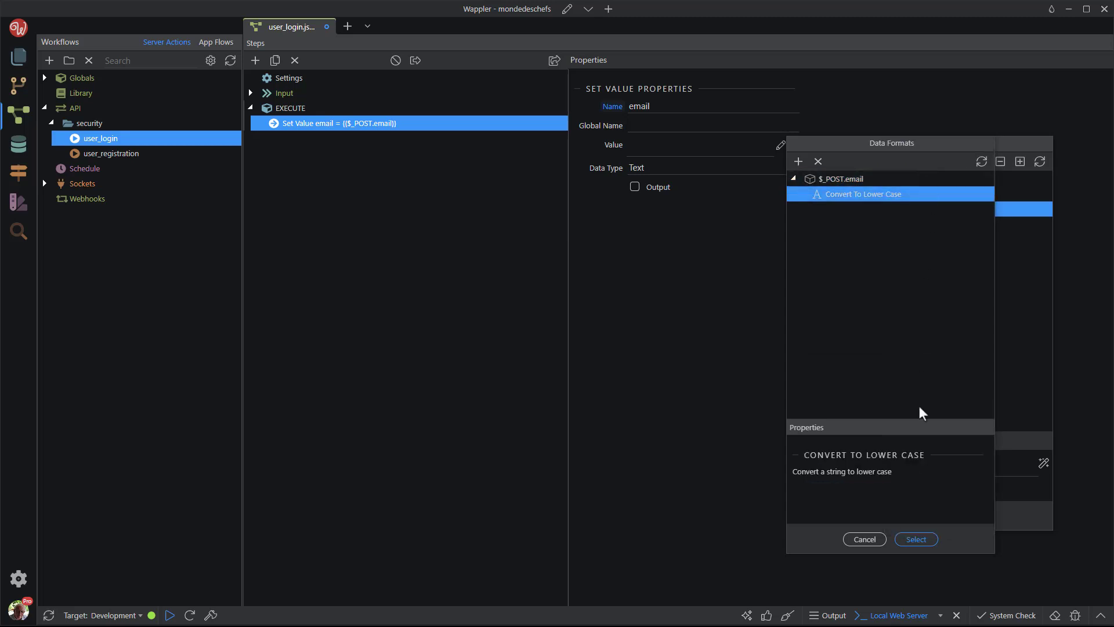
{"action": "left_click", "coordinate": [915, 539]}
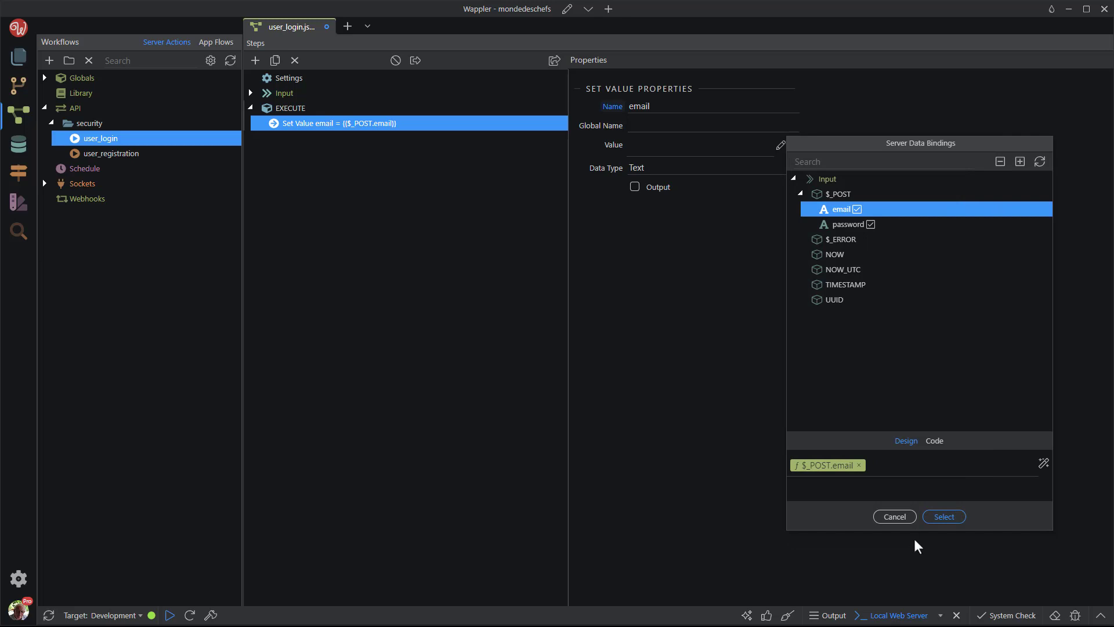
{"action": "left_click", "coordinate": [943, 516]}
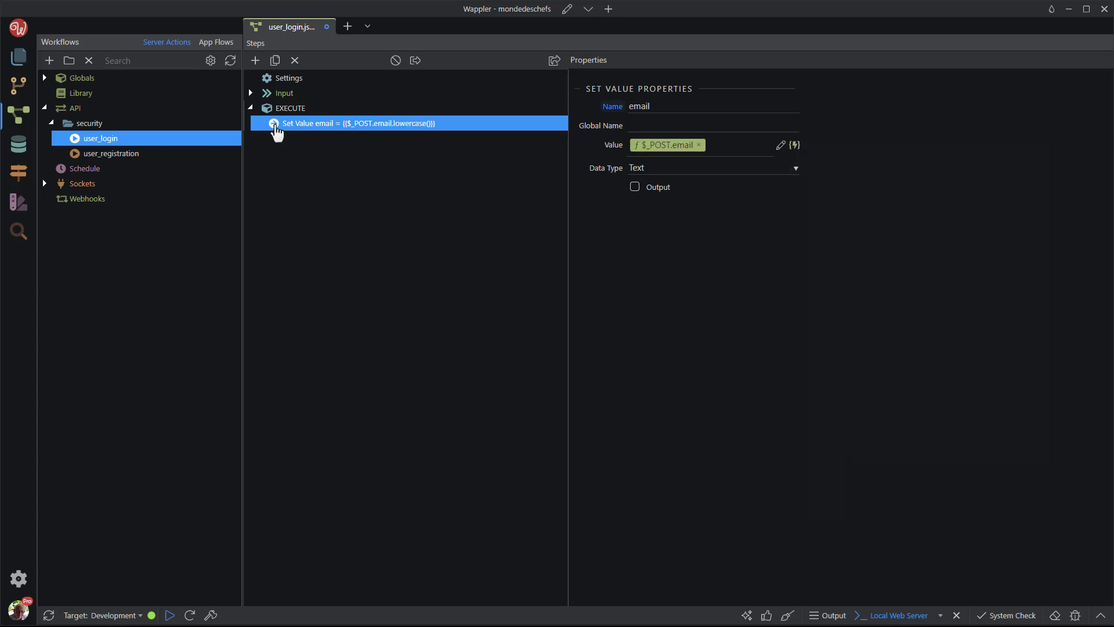
Step: Add a Security Login step after the email Set Value step
{"action": "right_click", "coordinate": [358, 123]}
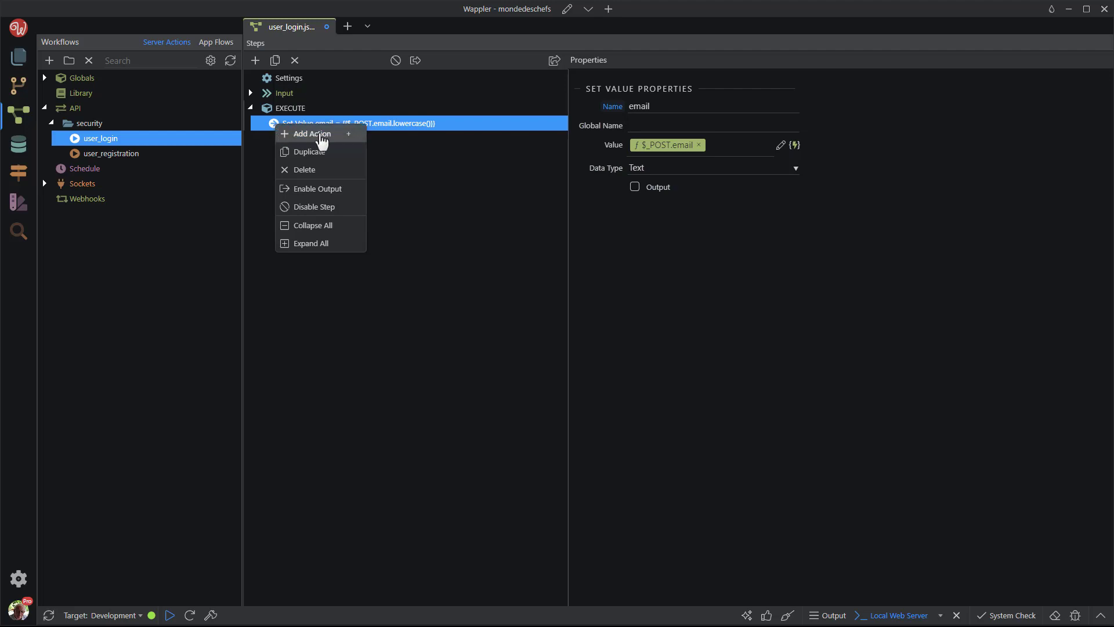
{"action": "left_click", "coordinate": [311, 135]}
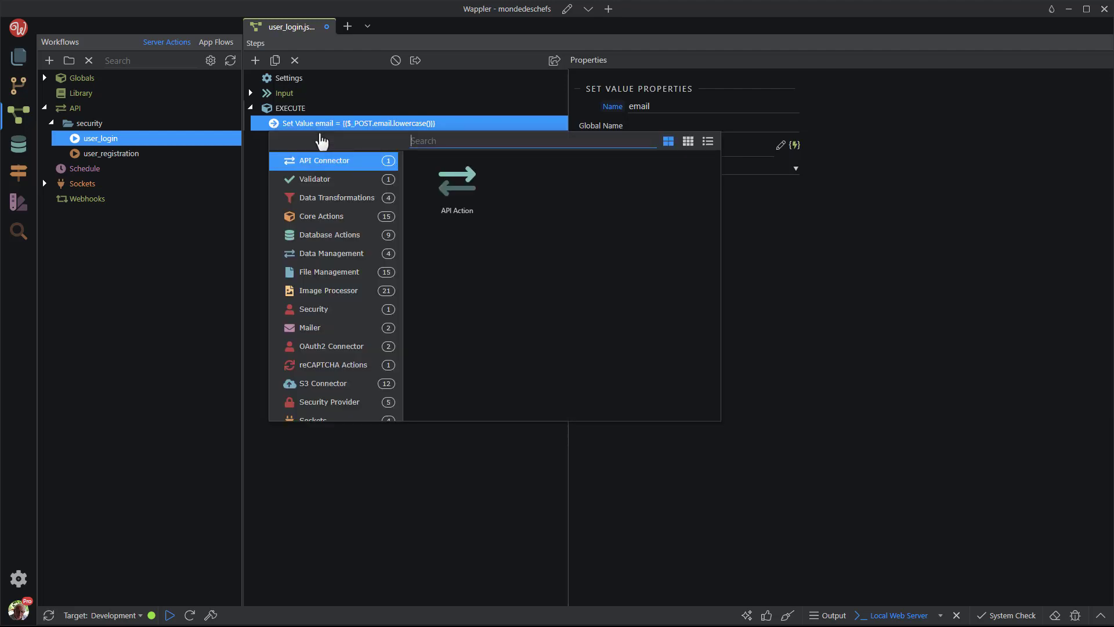
{"action": "mouse_move", "coordinate": [315, 334]}
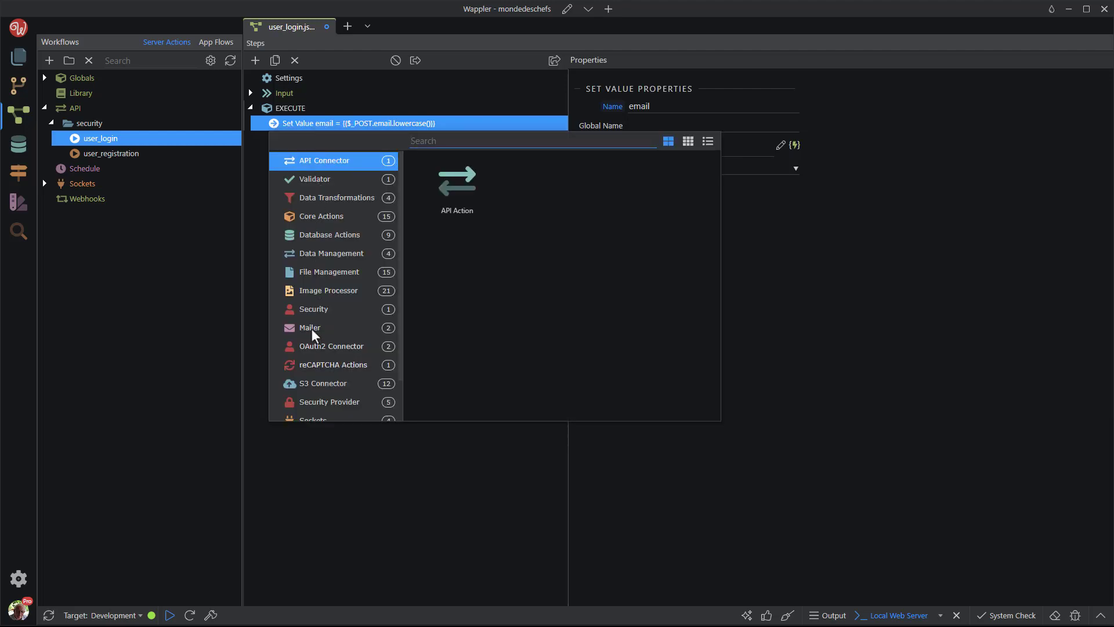
{"action": "left_click", "coordinate": [330, 401]}
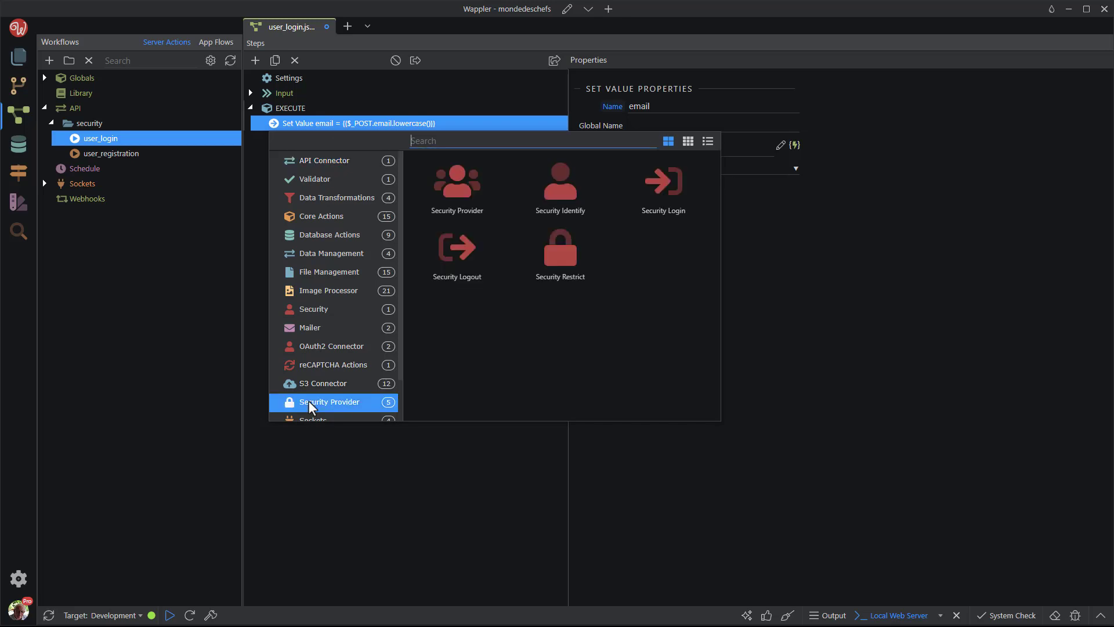
{"action": "left_click", "coordinate": [660, 181]}
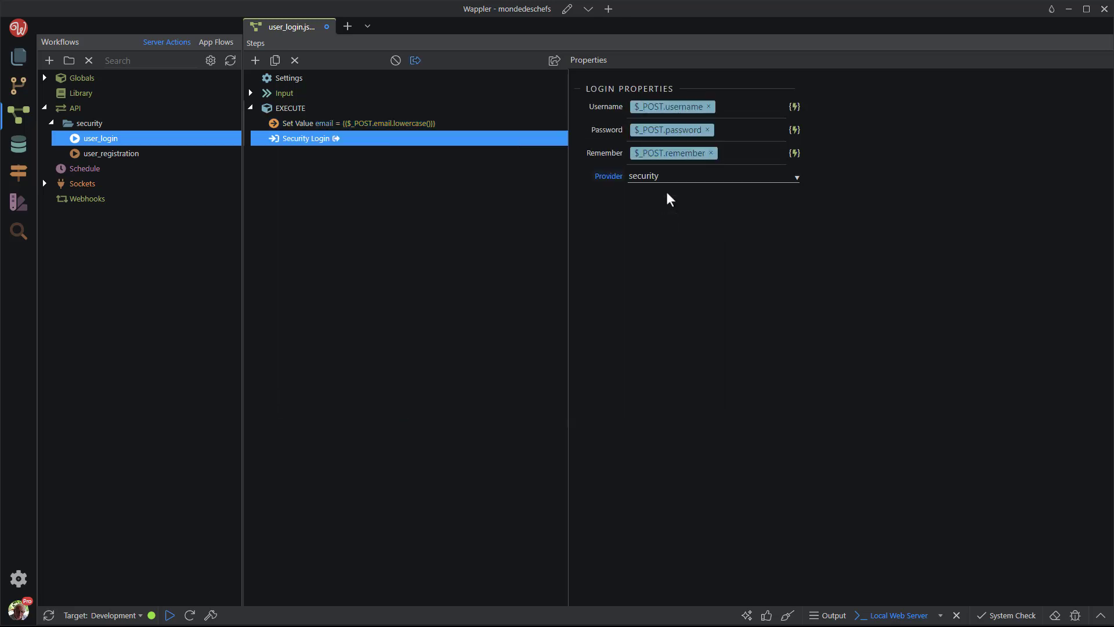
{"action": "mouse_move", "coordinate": [794, 107]}
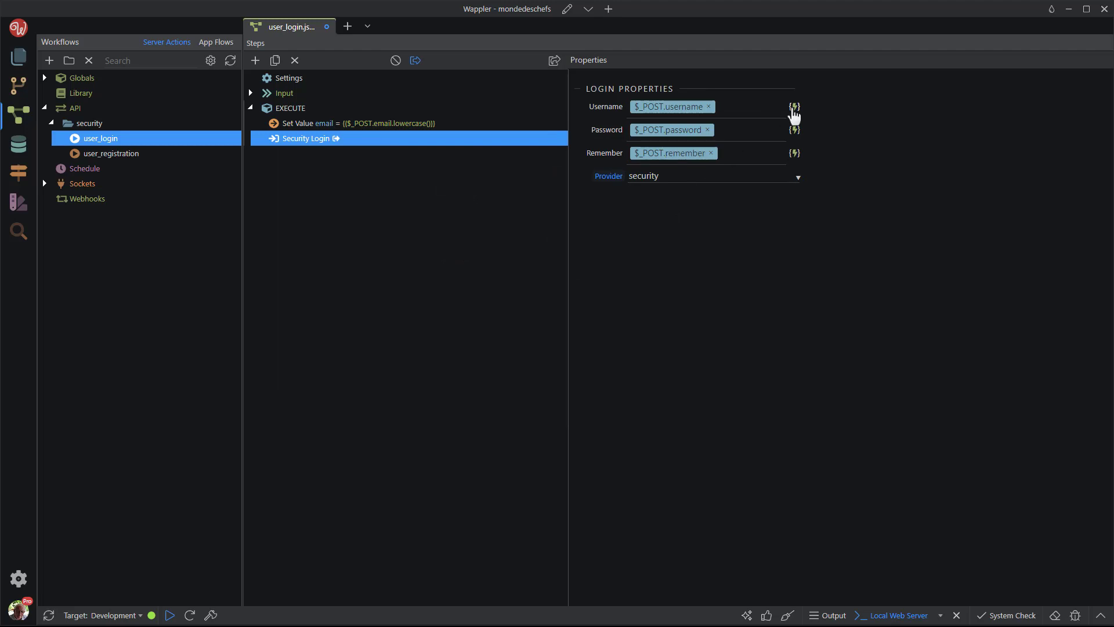
Step: Bind the login Username to the stored lowercase email value
{"action": "left_click", "coordinate": [794, 107]}
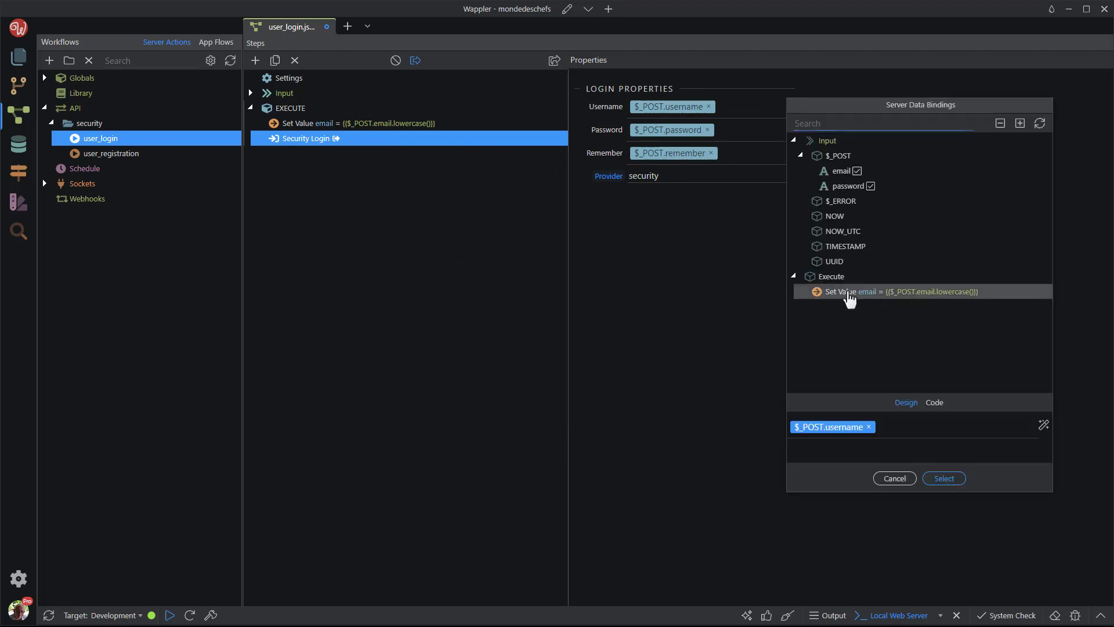
{"action": "left_click", "coordinate": [898, 291]}
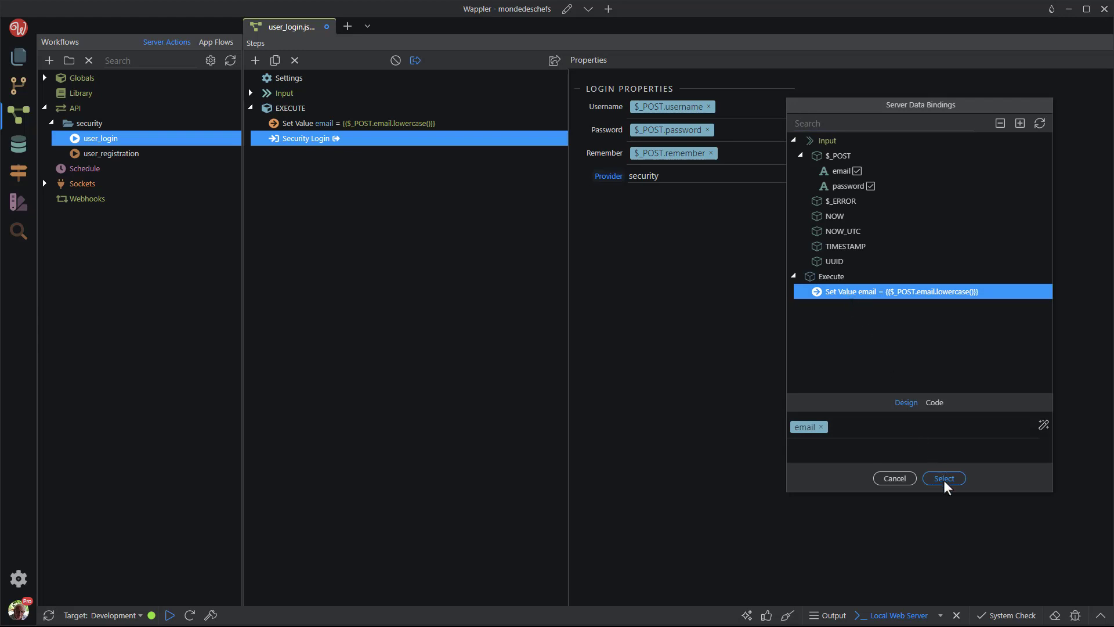
{"action": "left_click", "coordinate": [943, 477]}
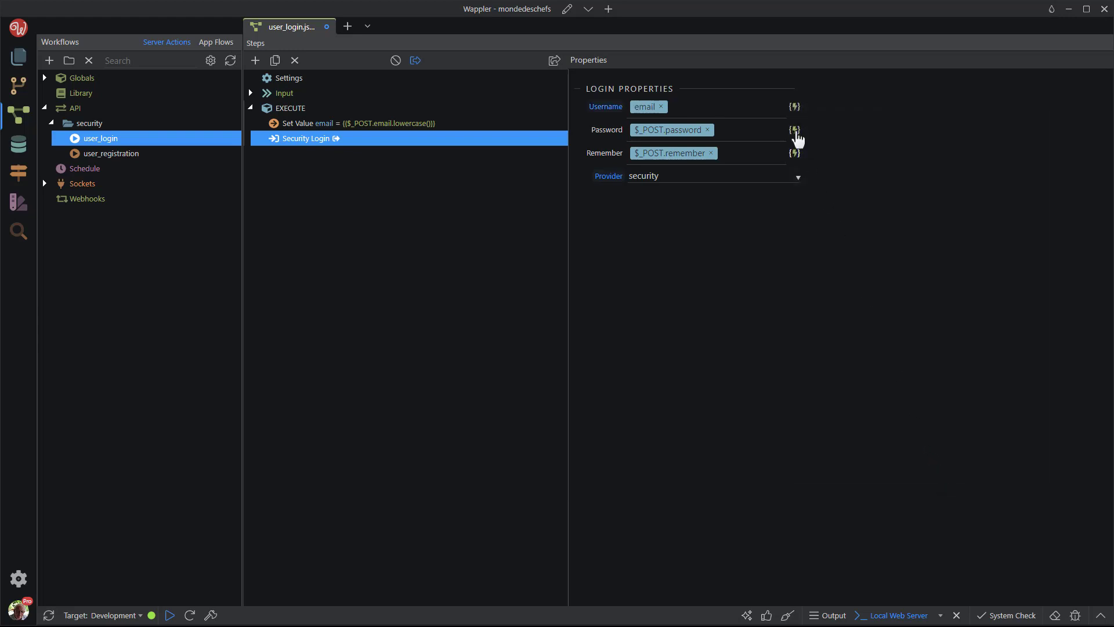
{"action": "left_click", "coordinate": [794, 131]}
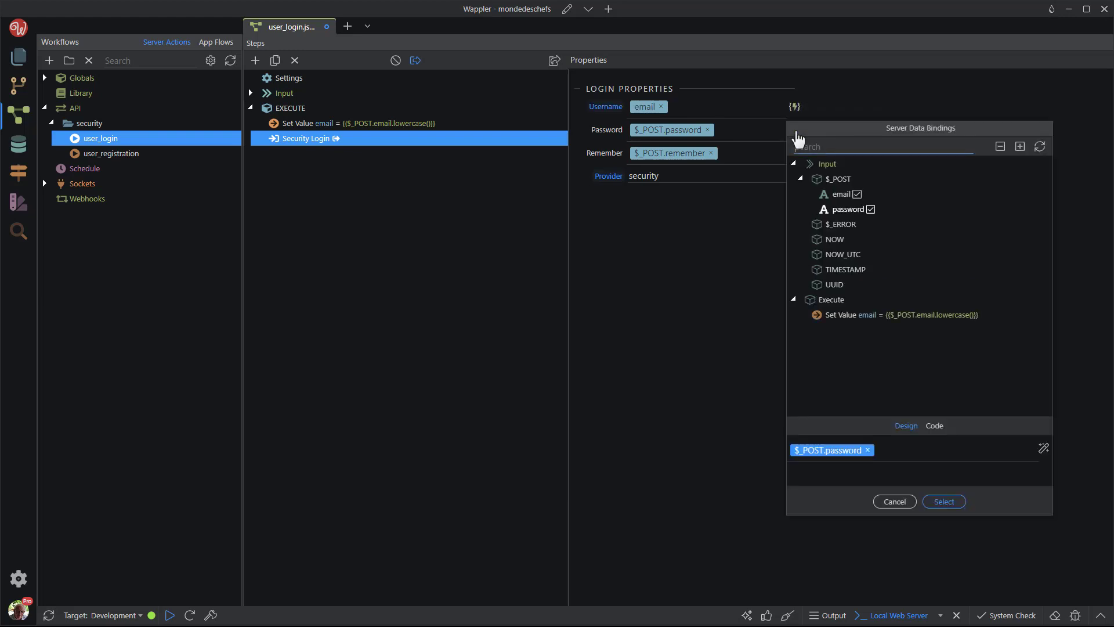
{"action": "left_click", "coordinate": [847, 209]}
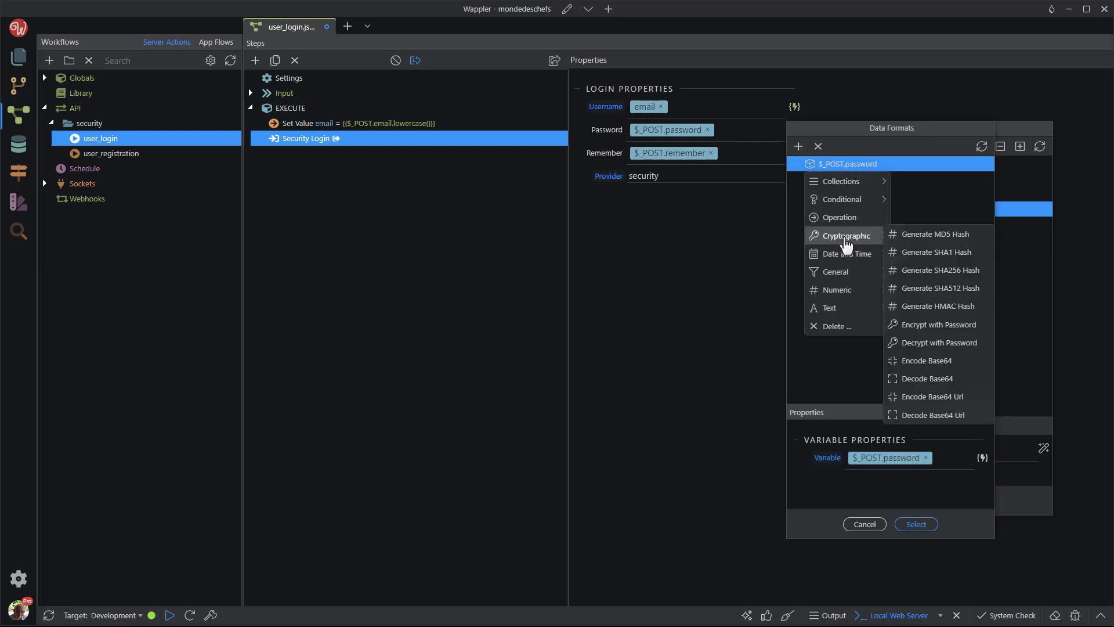
{"action": "mouse_move", "coordinate": [928, 276]}
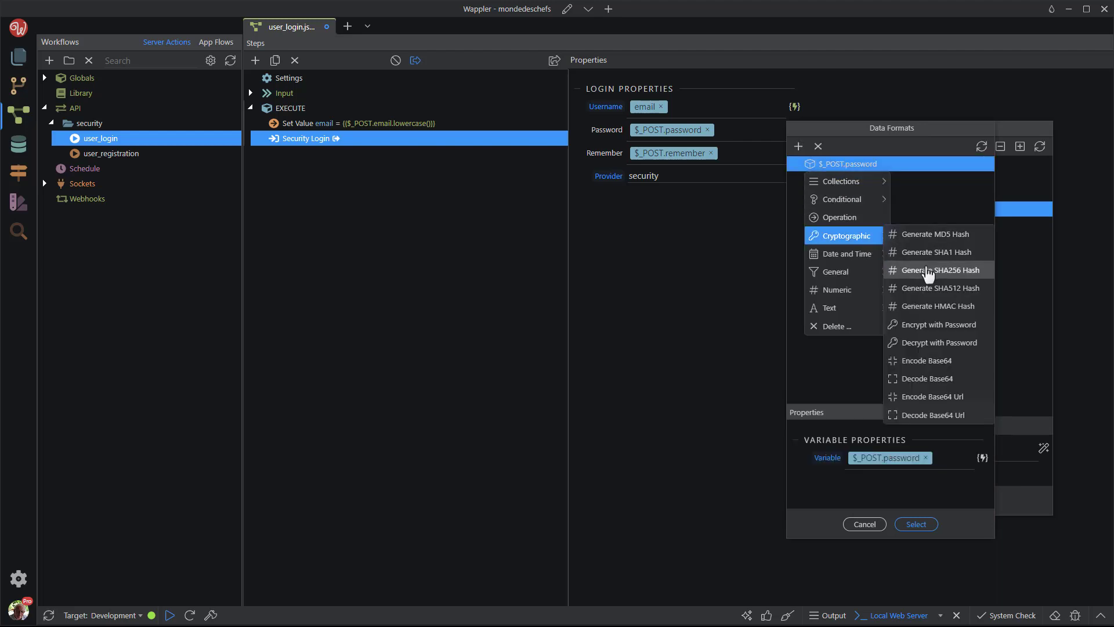
{"action": "left_click", "coordinate": [937, 271]}
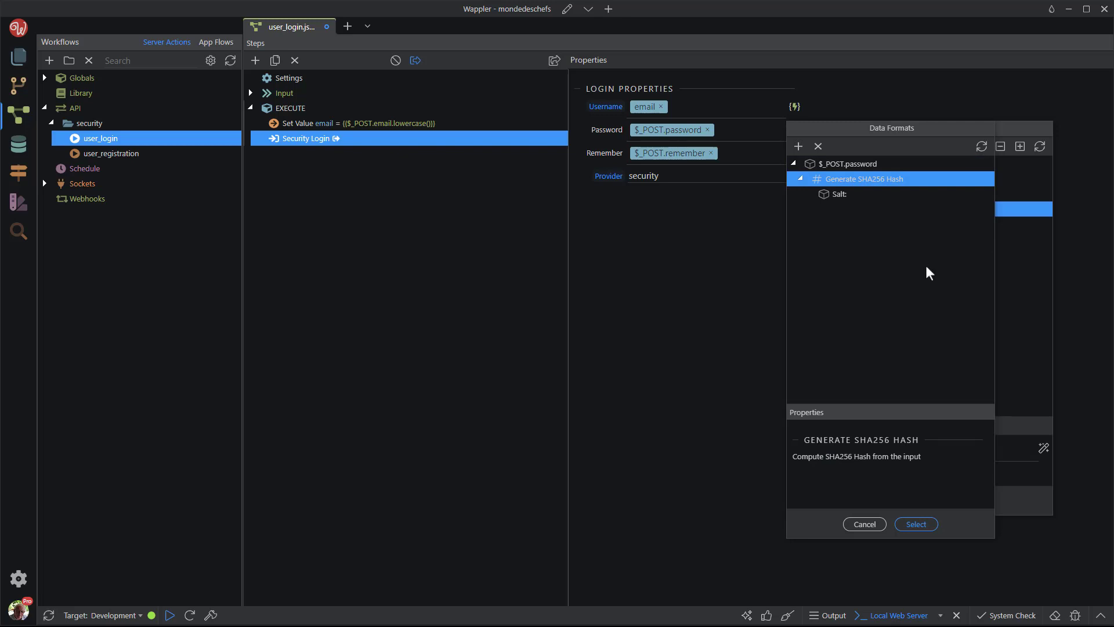
{"action": "left_click", "coordinate": [839, 194]}
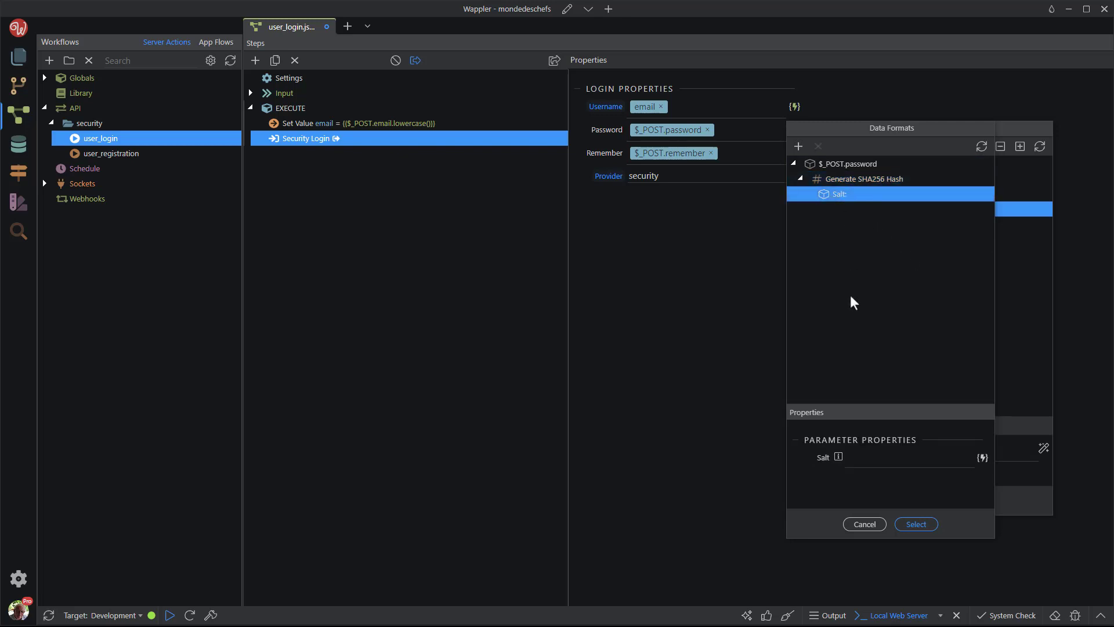
{"action": "type", "text": "m"}
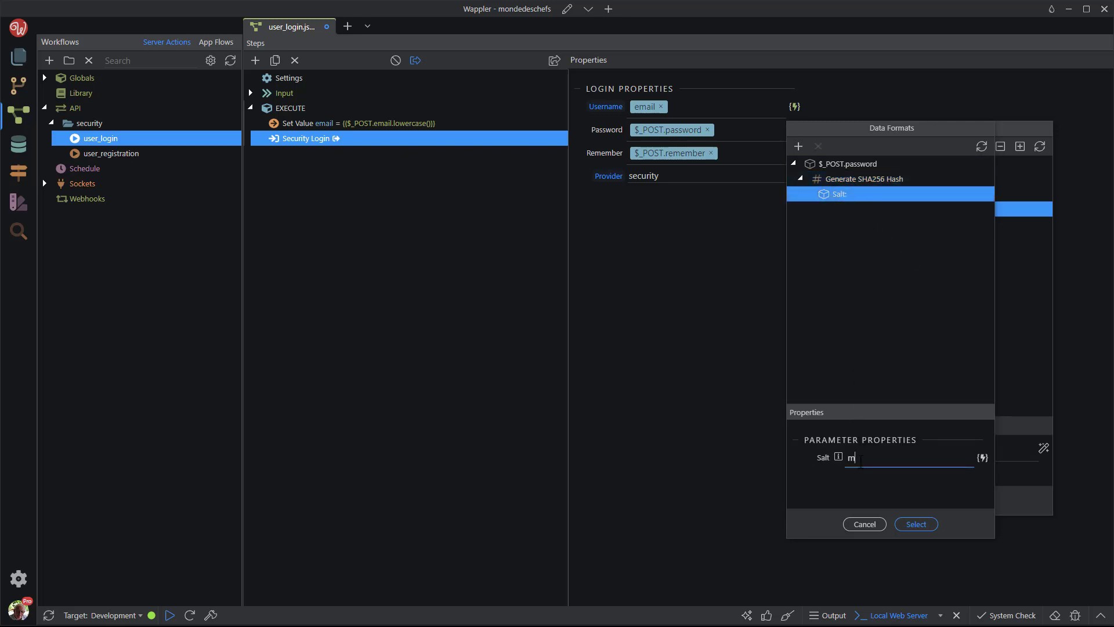
{"action": "type", "text": "ondede"}
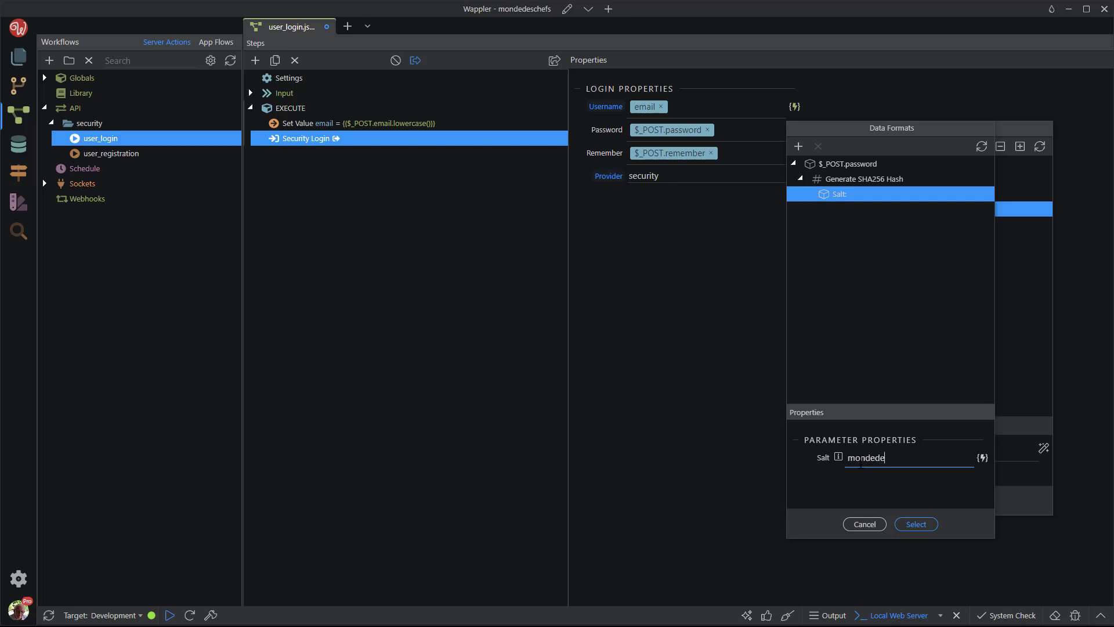
{"action": "type", "text": "sche"}
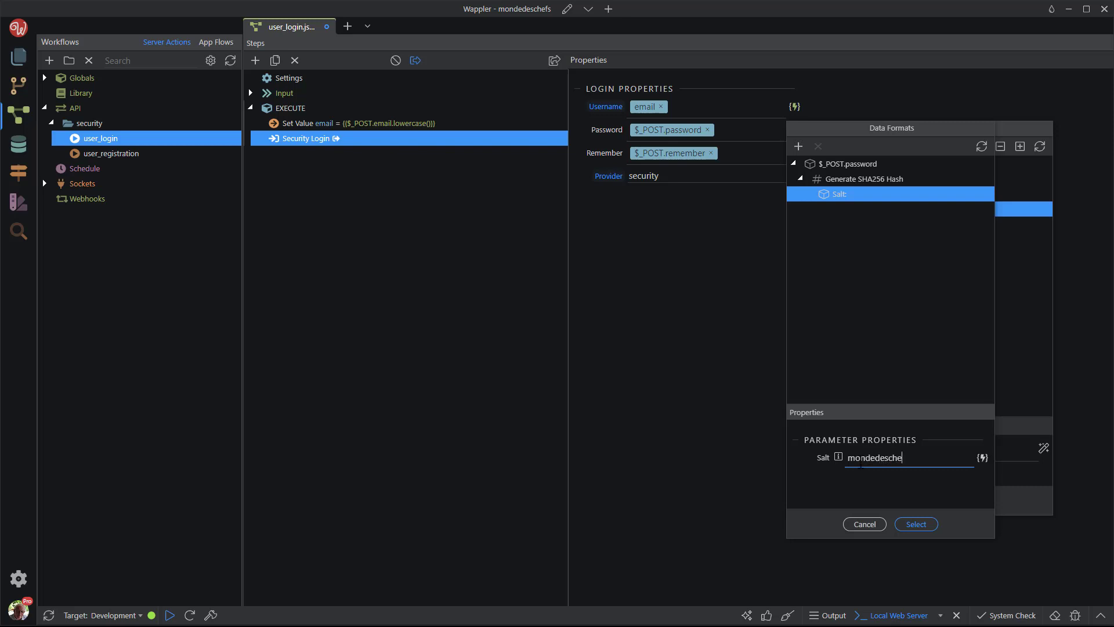
{"action": "type", "text": "fs"}
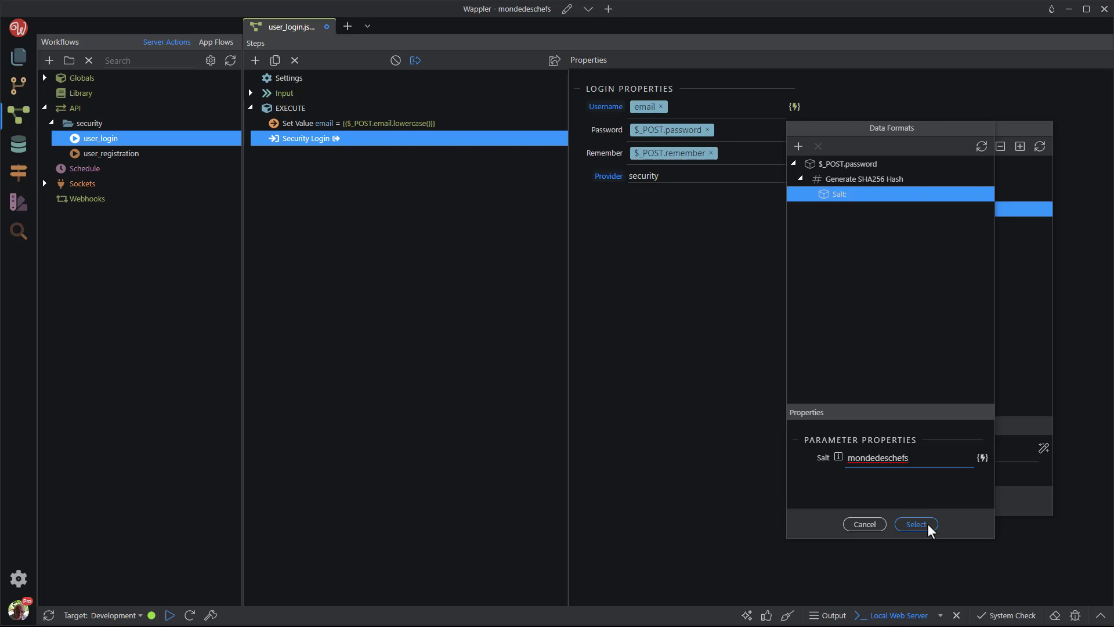
{"action": "left_click", "coordinate": [916, 524]}
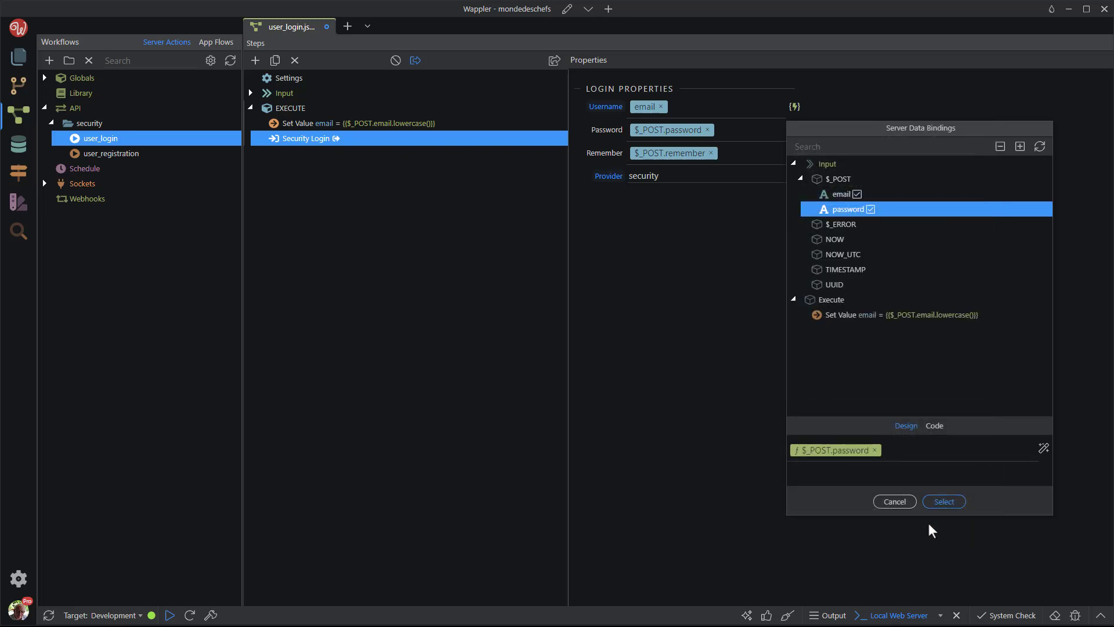
{"action": "left_click", "coordinate": [944, 502]}
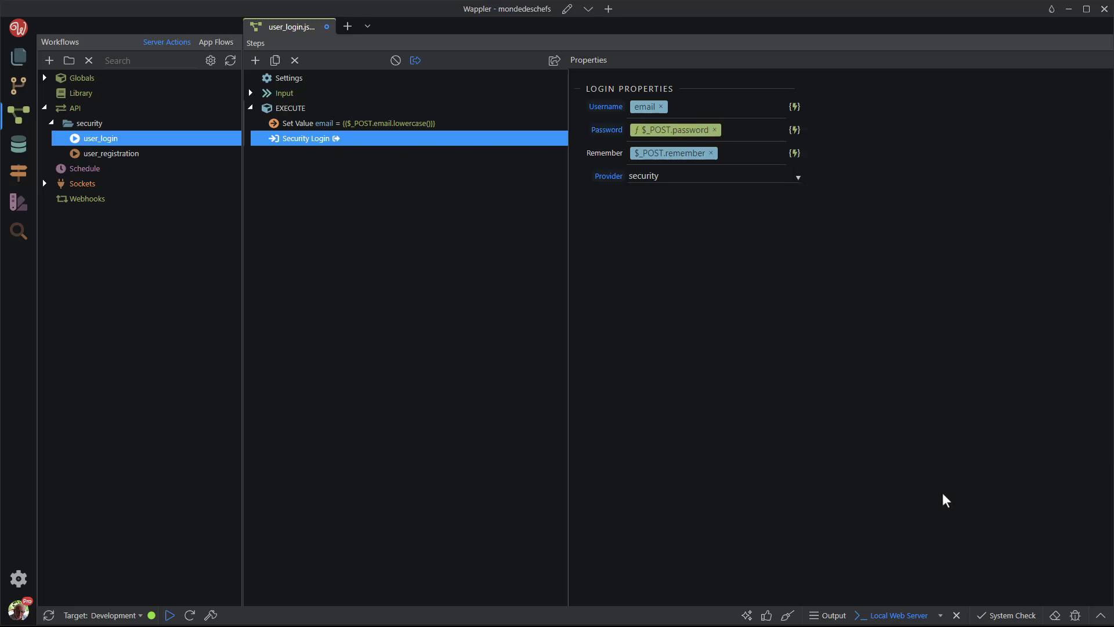
Step: Replace the Remember binding with the fixed value 1
{"action": "left_click", "coordinate": [711, 154]}
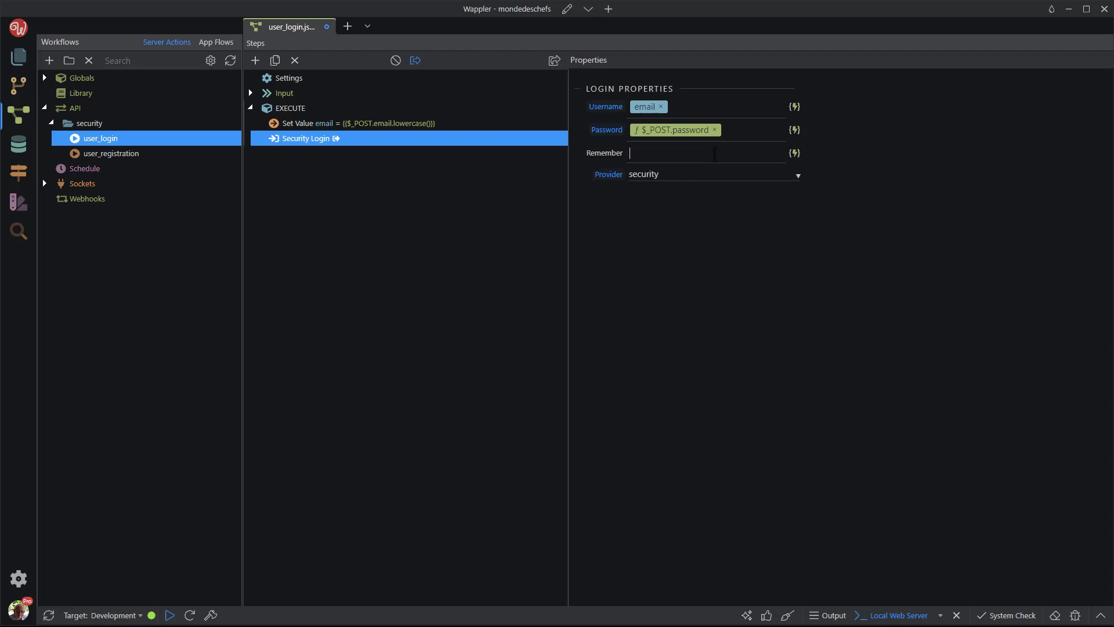
{"action": "type", "text": "1"}
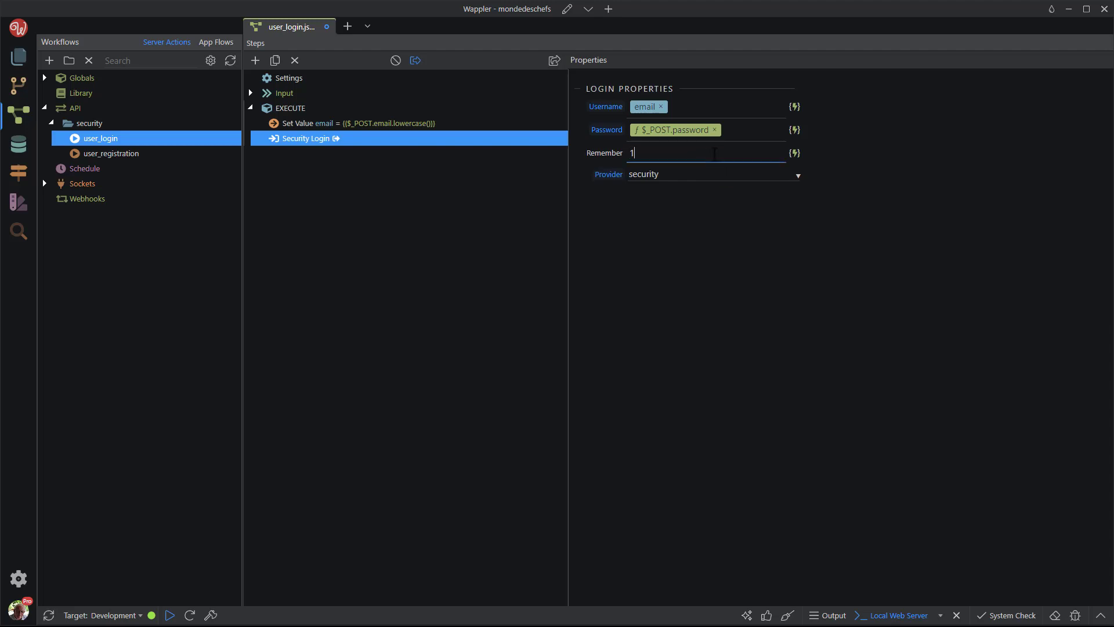
{"action": "left_click", "coordinate": [488, 397]}
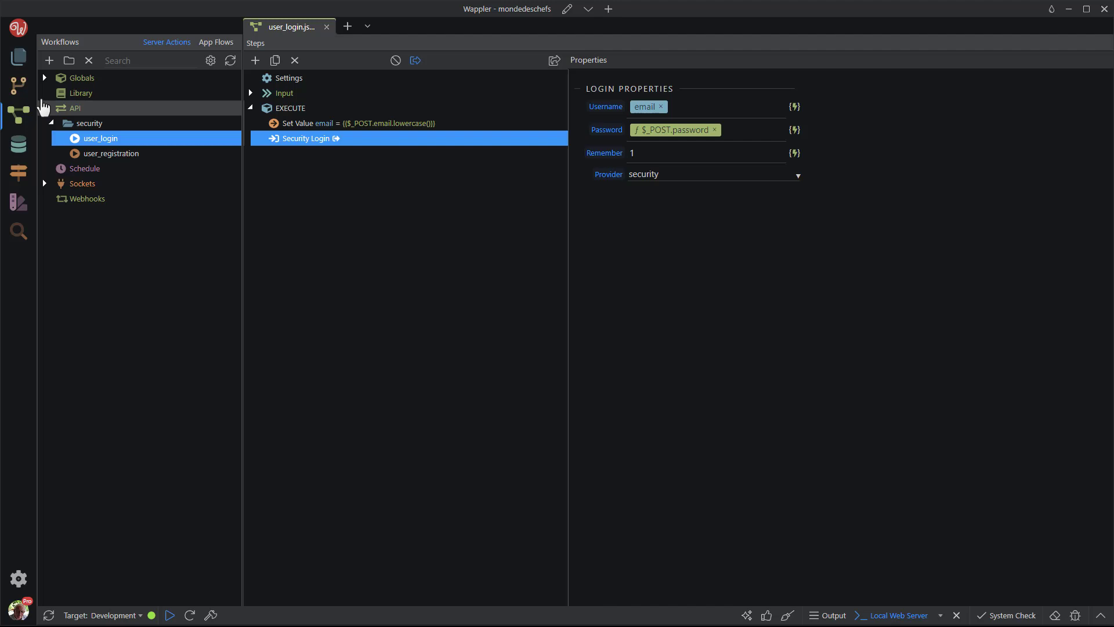
Step: Add a Security Identify step named identity to the Globals workflow and save global.json
{"action": "left_click", "coordinate": [44, 78]}
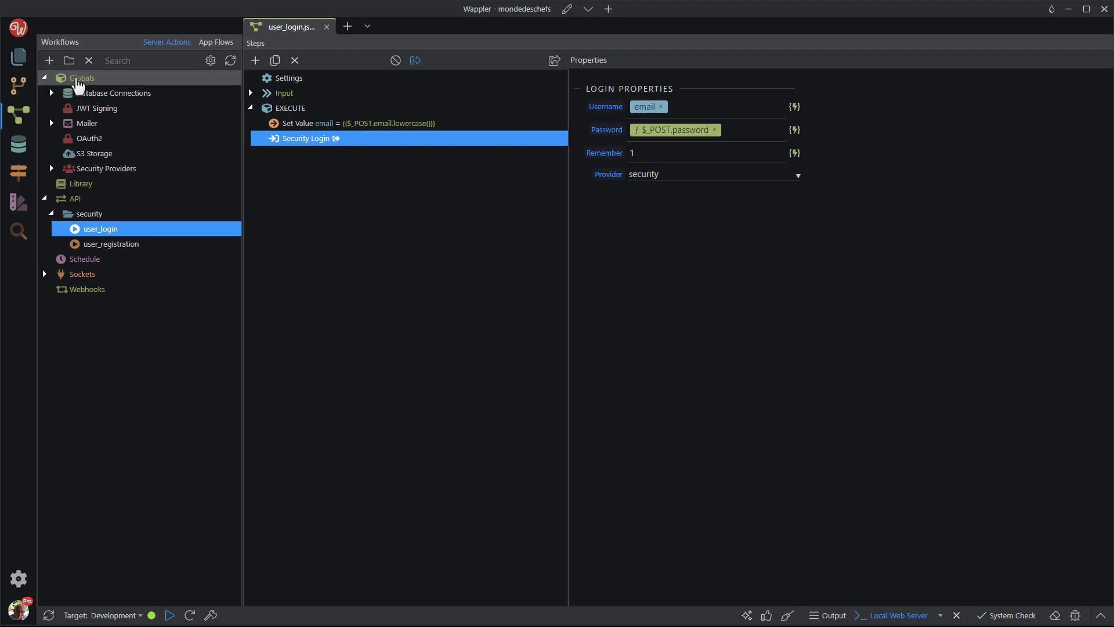
{"action": "left_click", "coordinate": [83, 78]}
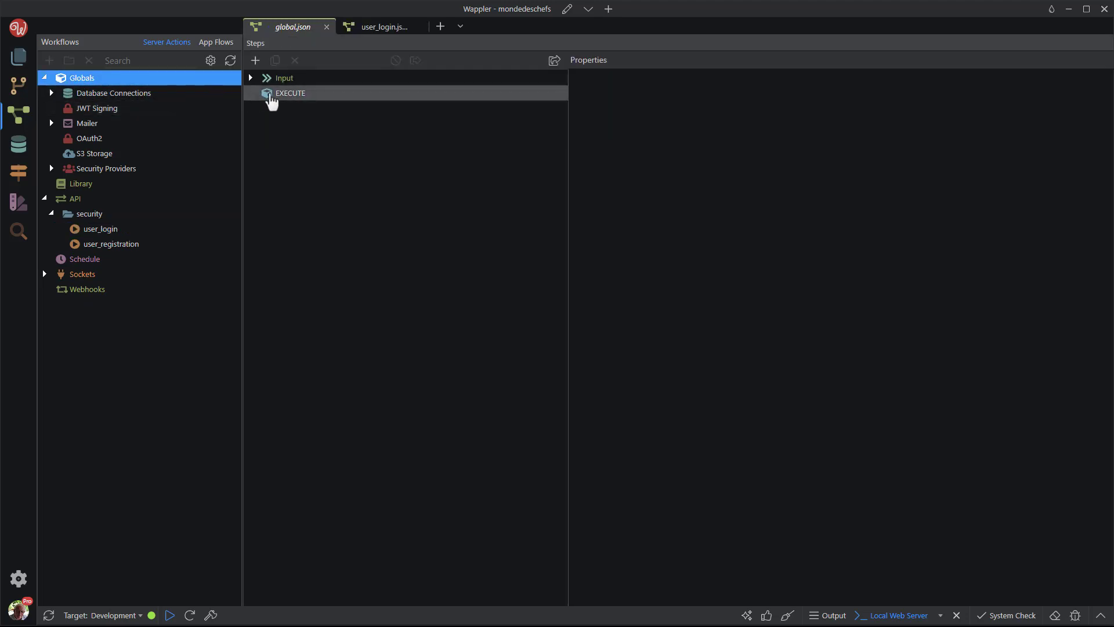
{"action": "right_click", "coordinate": [290, 93]}
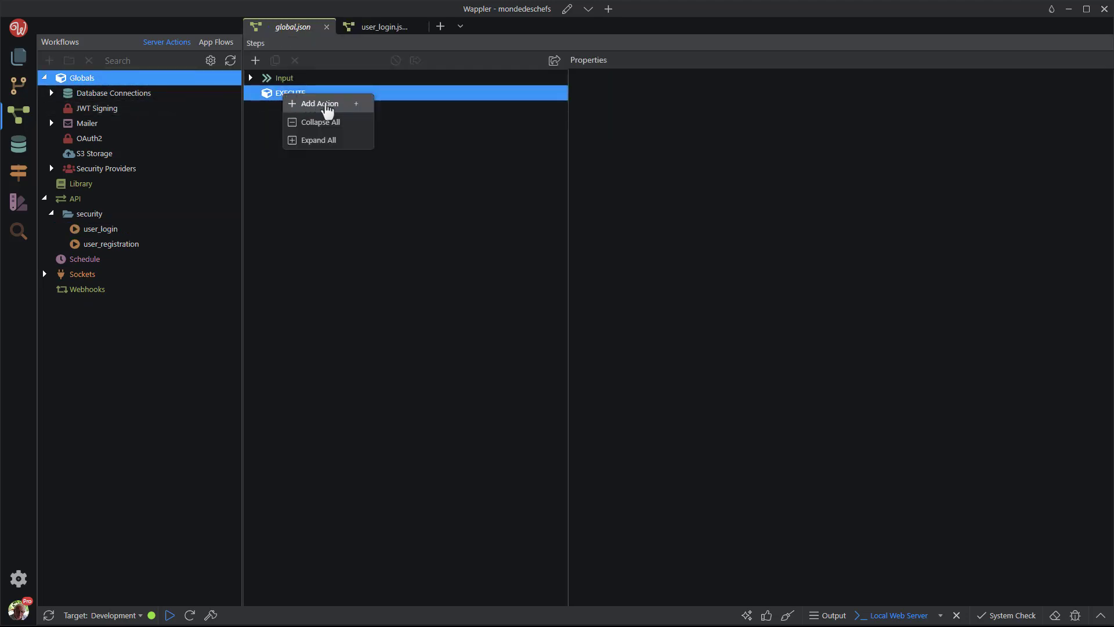
{"action": "left_click", "coordinate": [320, 103]}
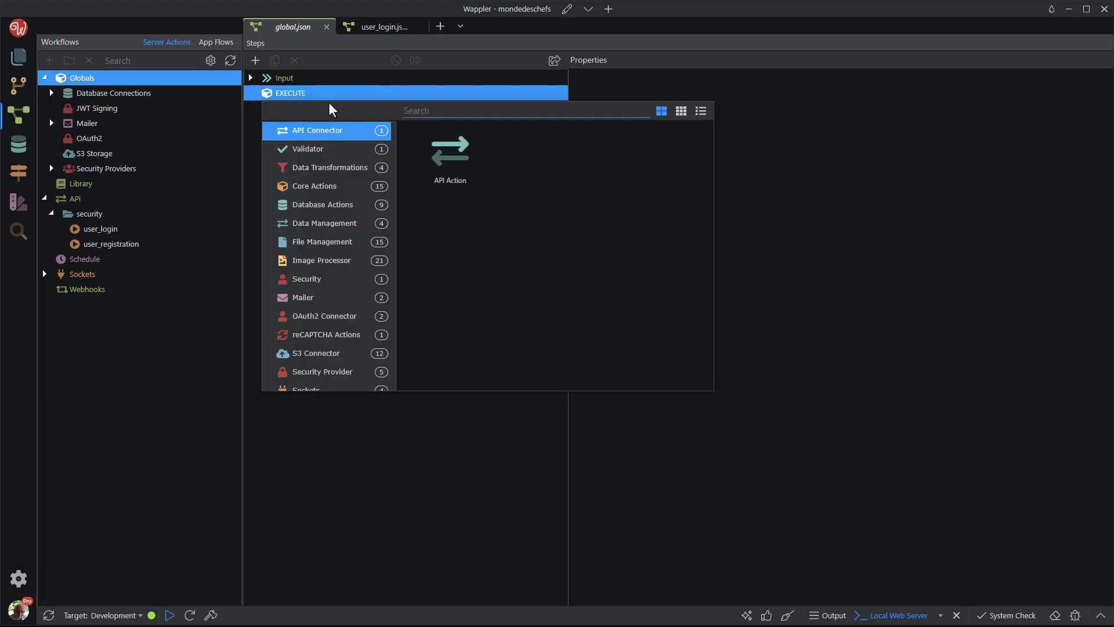
{"action": "left_click", "coordinate": [321, 371]}
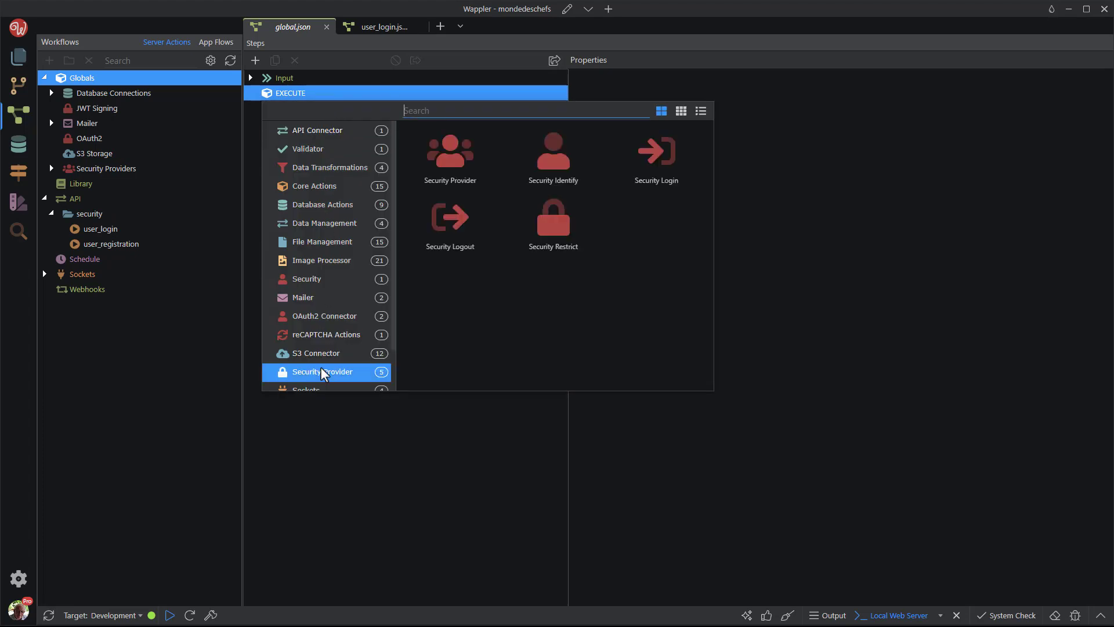
{"action": "mouse_move", "coordinate": [552, 153]}
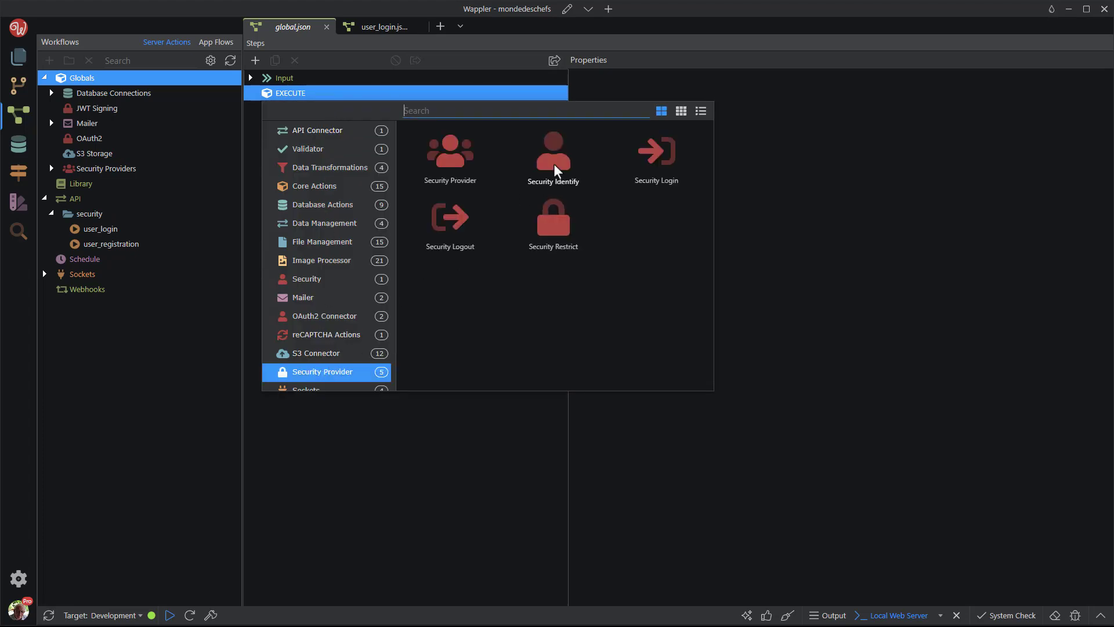
{"action": "left_click", "coordinate": [553, 149]}
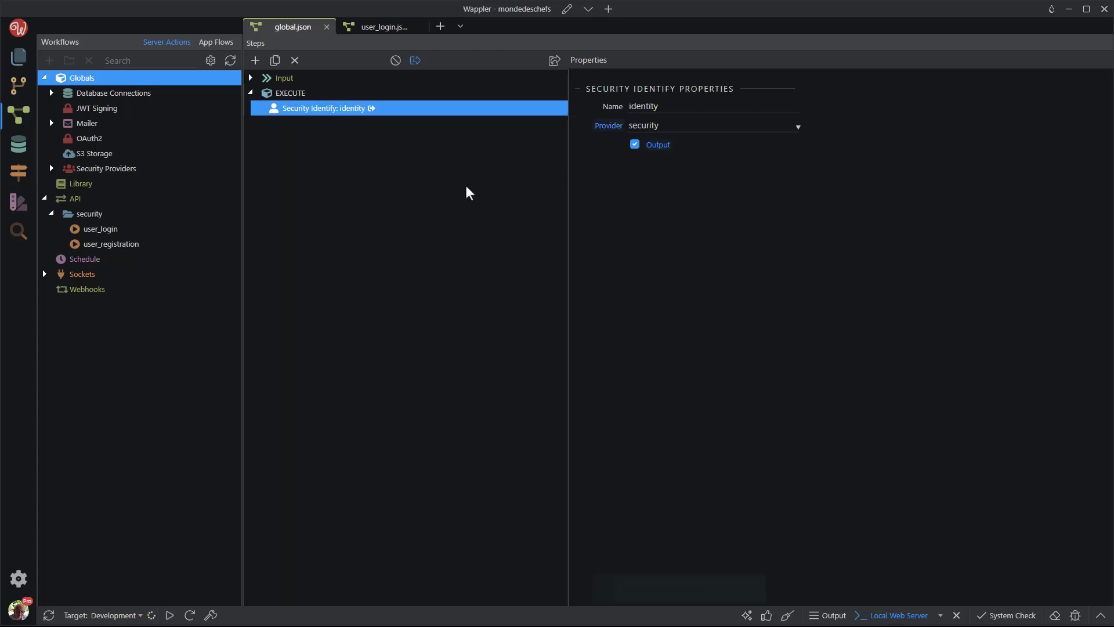
{"action": "key", "text": "ctrl+s"}
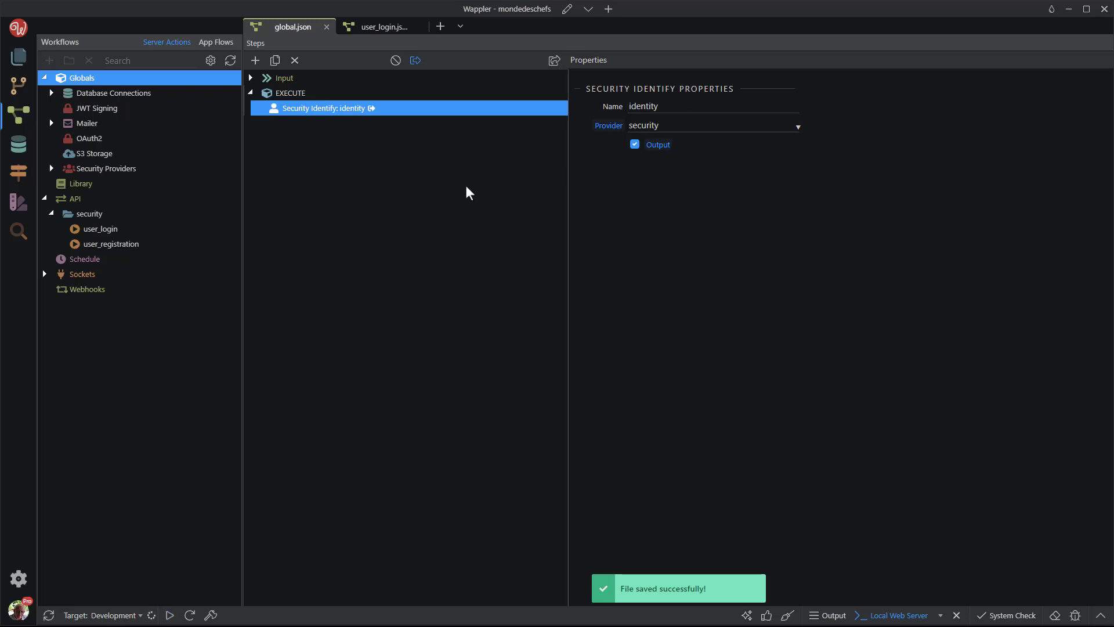
{"action": "mouse_move", "coordinate": [90, 214]}
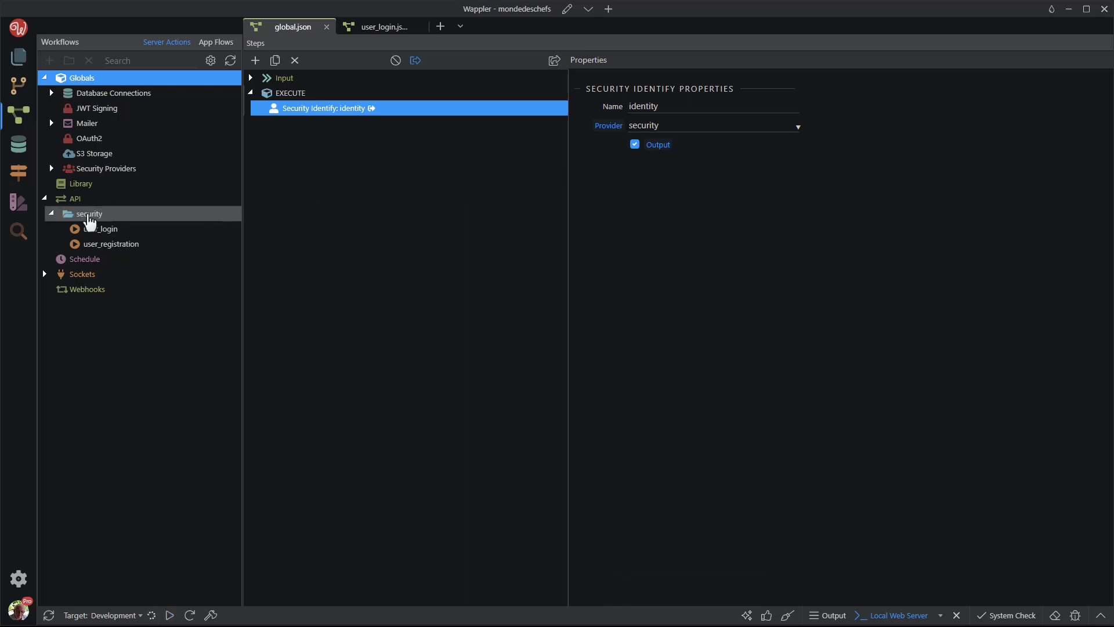
Step: Create the user_loggedin server action and add a Core Condition step to EXECUTE
{"action": "left_click", "coordinate": [48, 61]}
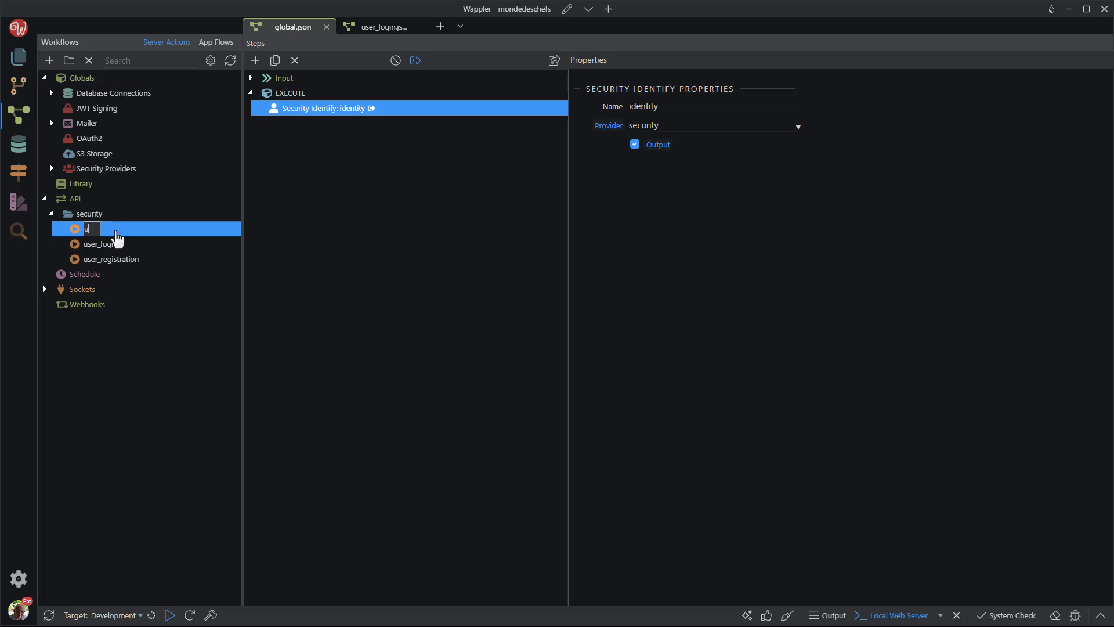
{"action": "type", "text": "user_loggedin"}
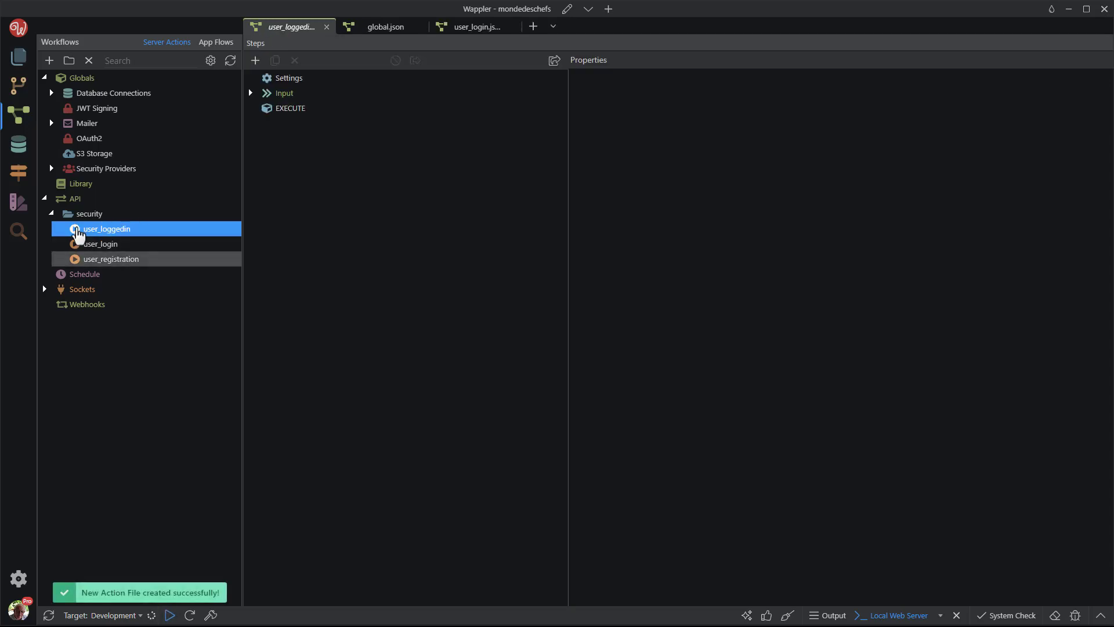
{"action": "right_click", "coordinate": [290, 108]}
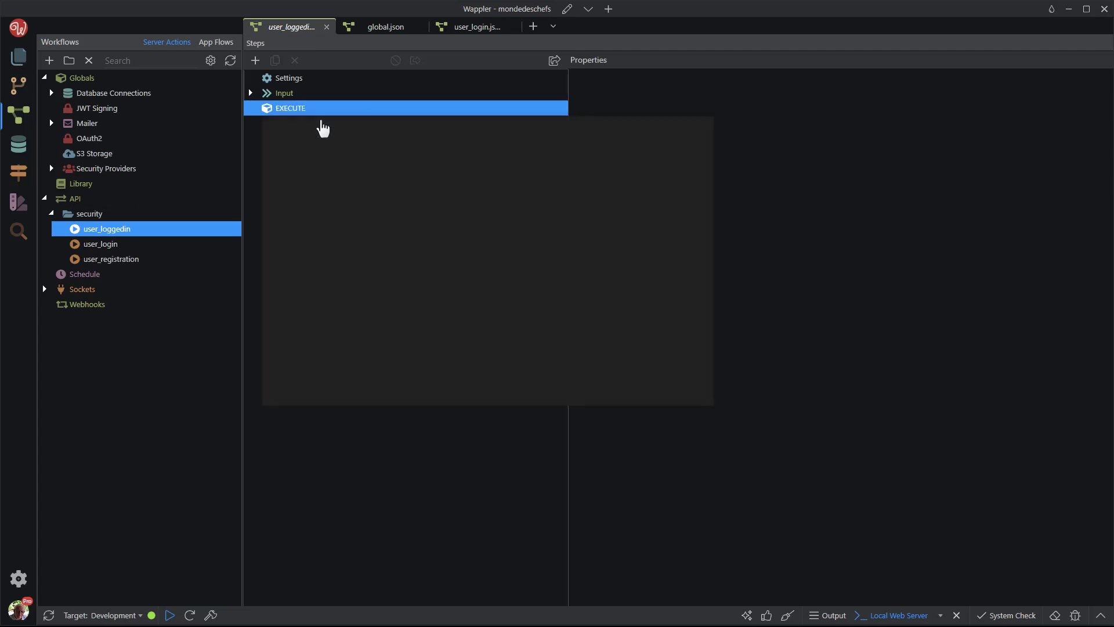
{"action": "left_click", "coordinate": [254, 59]}
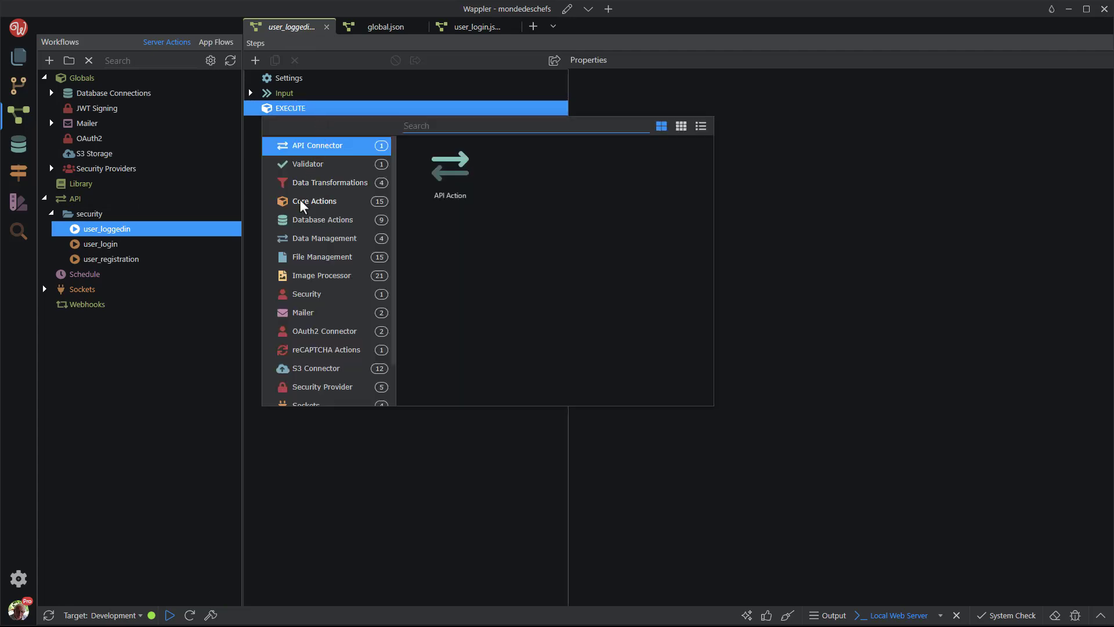
{"action": "left_click", "coordinate": [315, 201]}
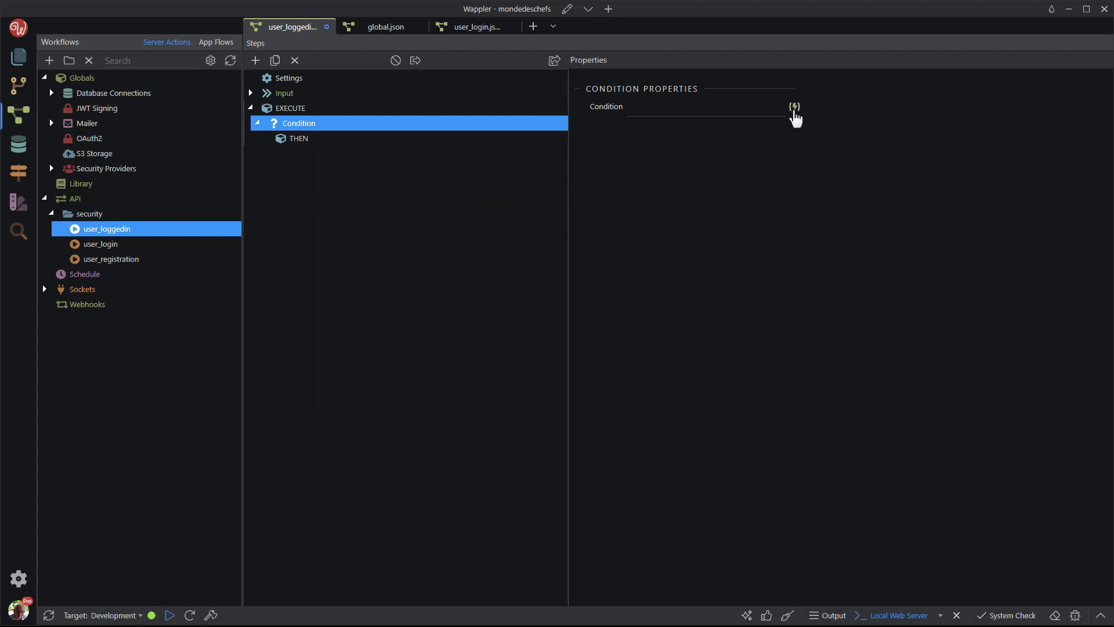
Step: Bind the Condition step to the identity value
{"action": "left_click", "coordinate": [794, 107]}
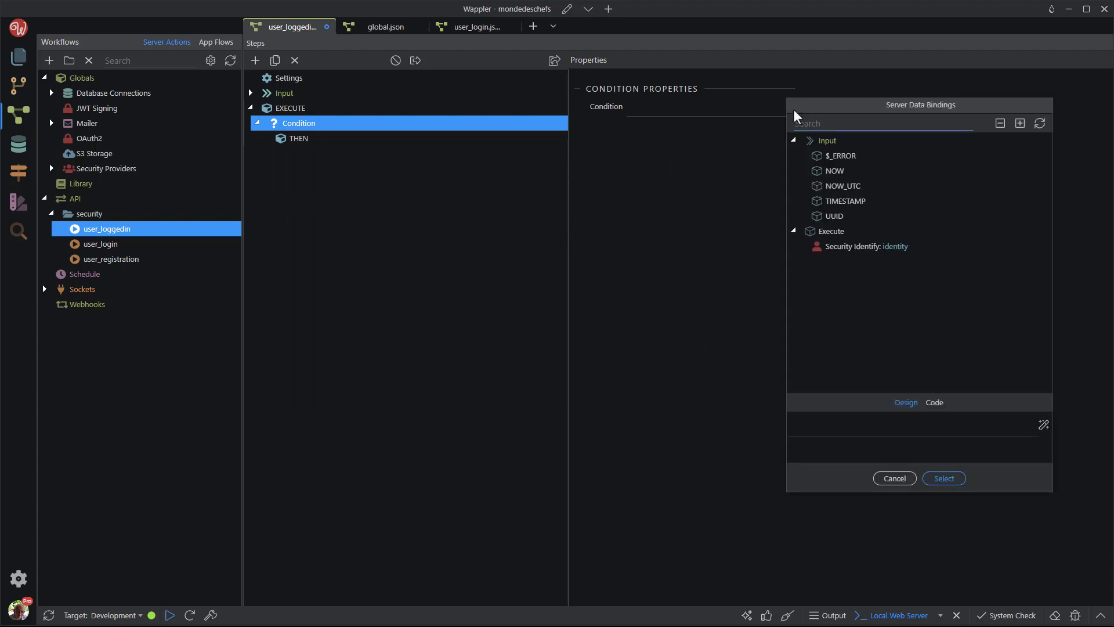
{"action": "left_click", "coordinate": [866, 246]}
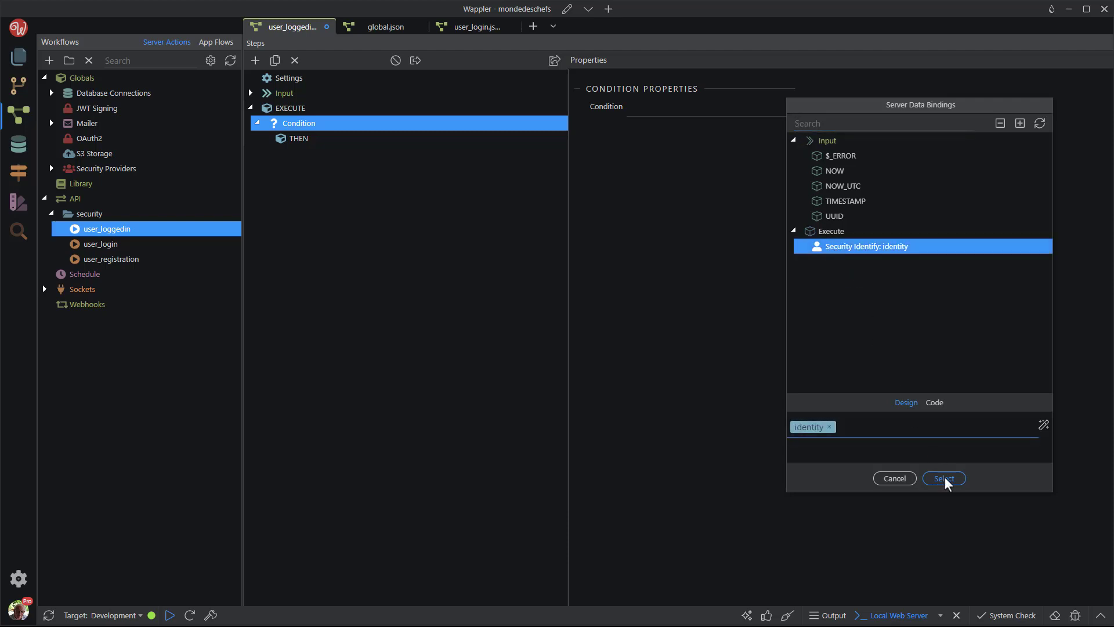
{"action": "left_click", "coordinate": [944, 477]}
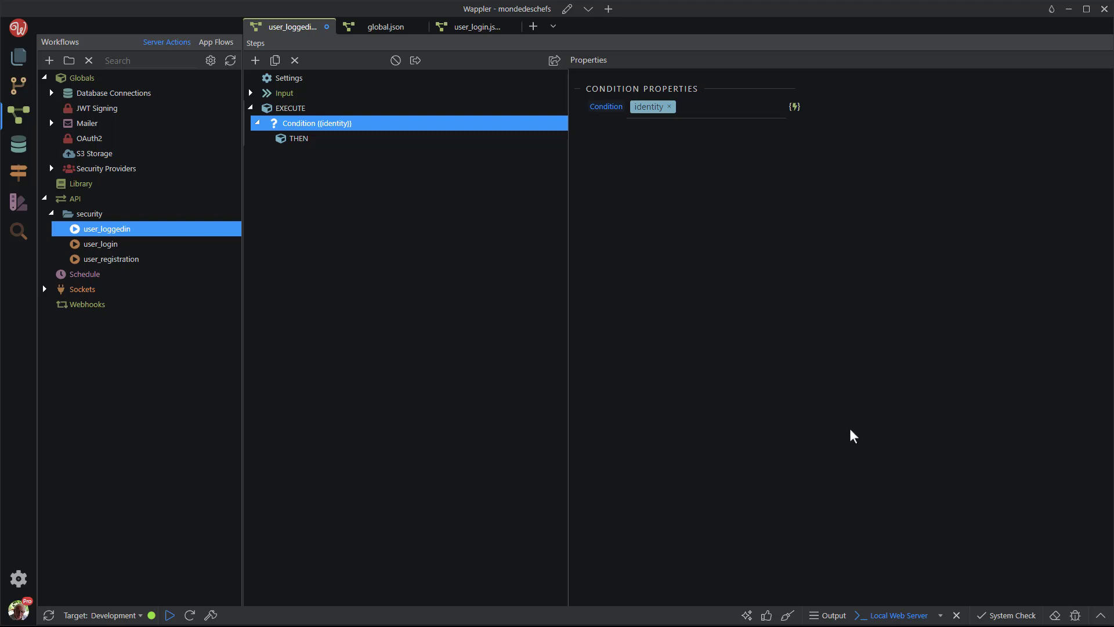
Step: Add a Database Single Query step inside the Condition's THEN branch
{"action": "right_click", "coordinate": [294, 138]}
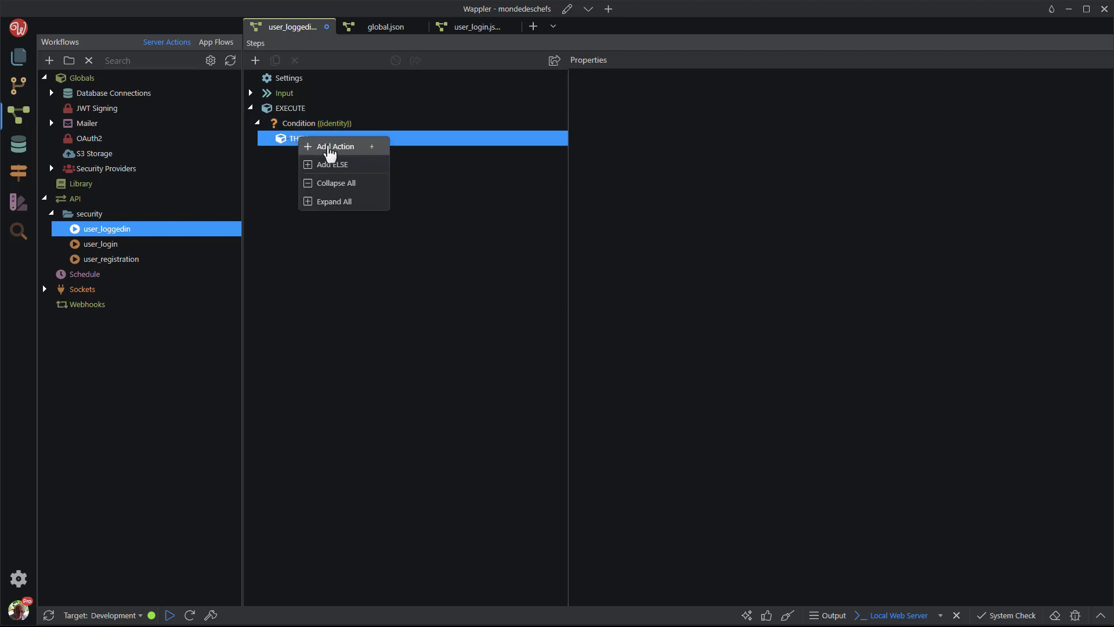
{"action": "left_click", "coordinate": [335, 147]}
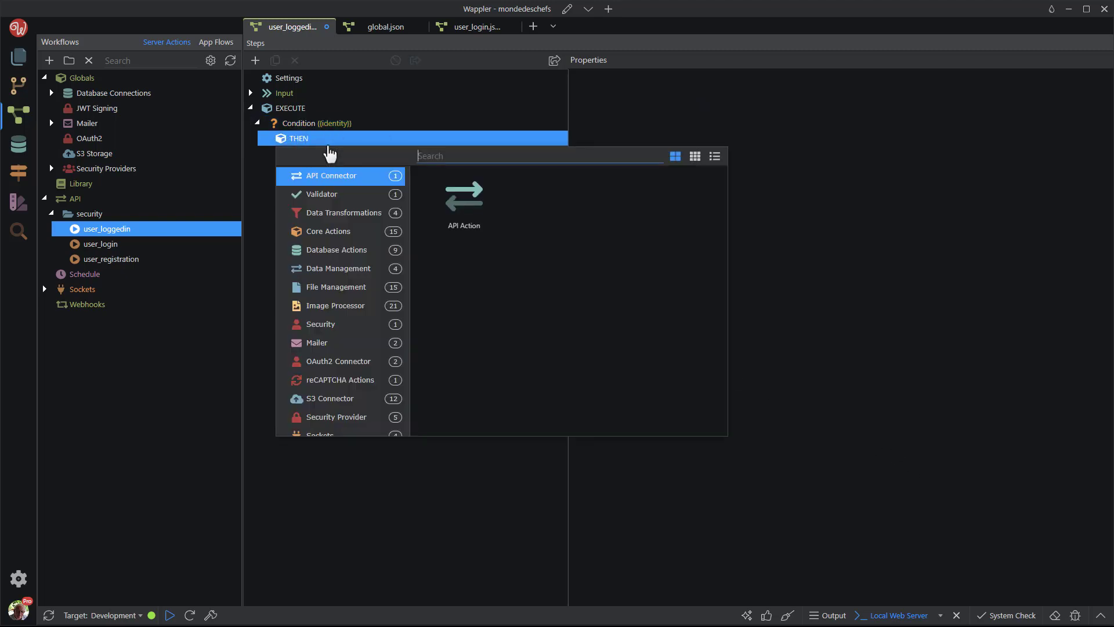
{"action": "left_click", "coordinate": [337, 250]}
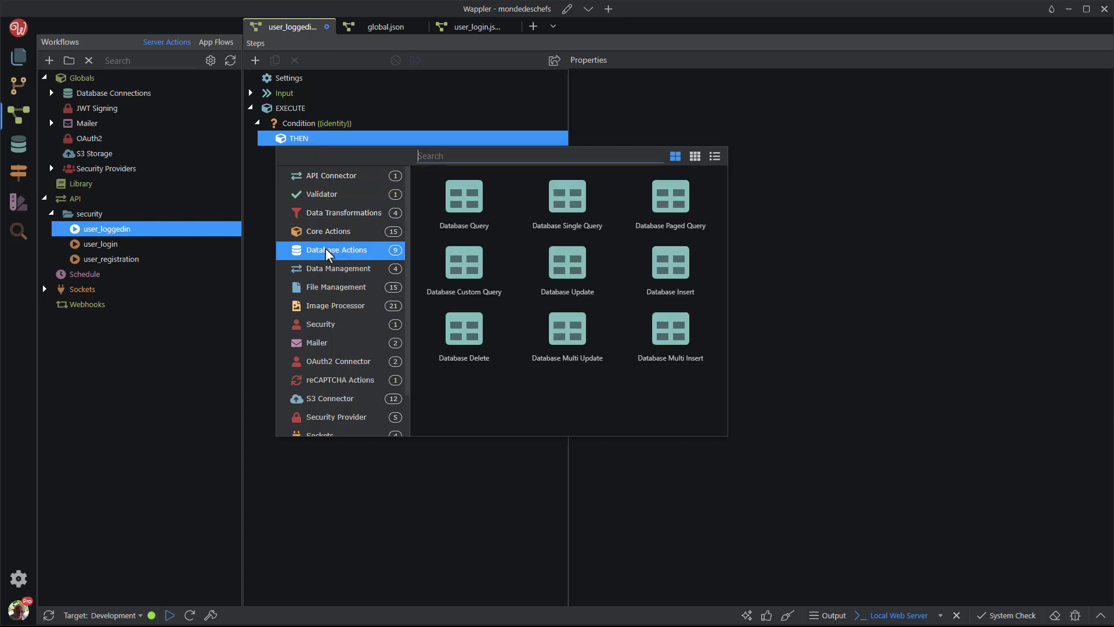
{"action": "left_click", "coordinate": [567, 197]}
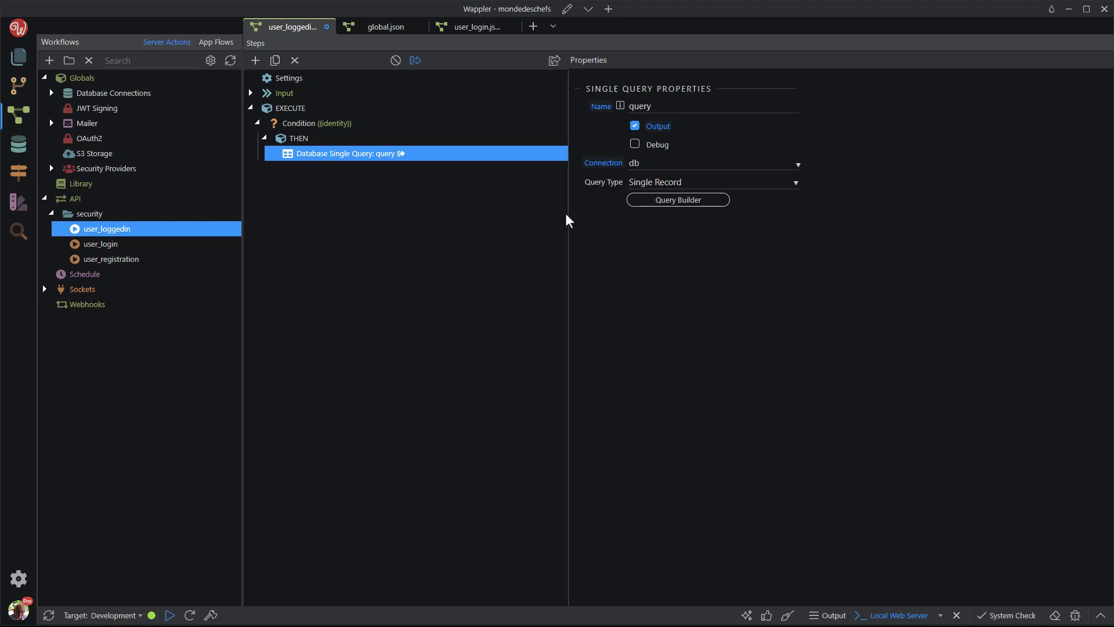
{"action": "mouse_move", "coordinate": [677, 200]}
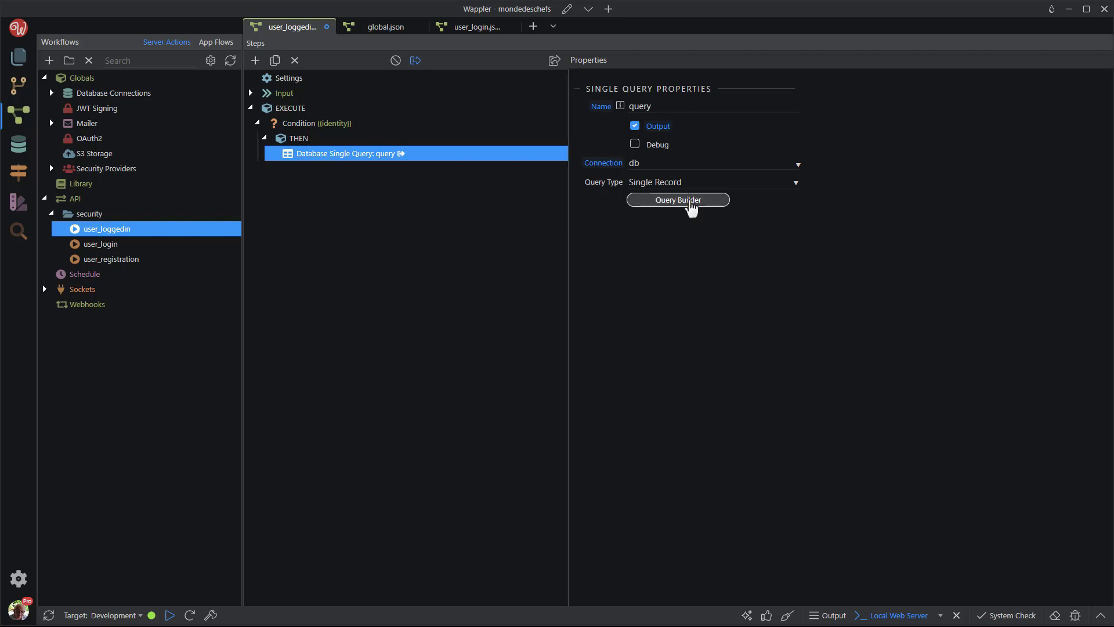
Step: In Query Builder, select all users.* columns from the users table
{"action": "left_click", "coordinate": [677, 199]}
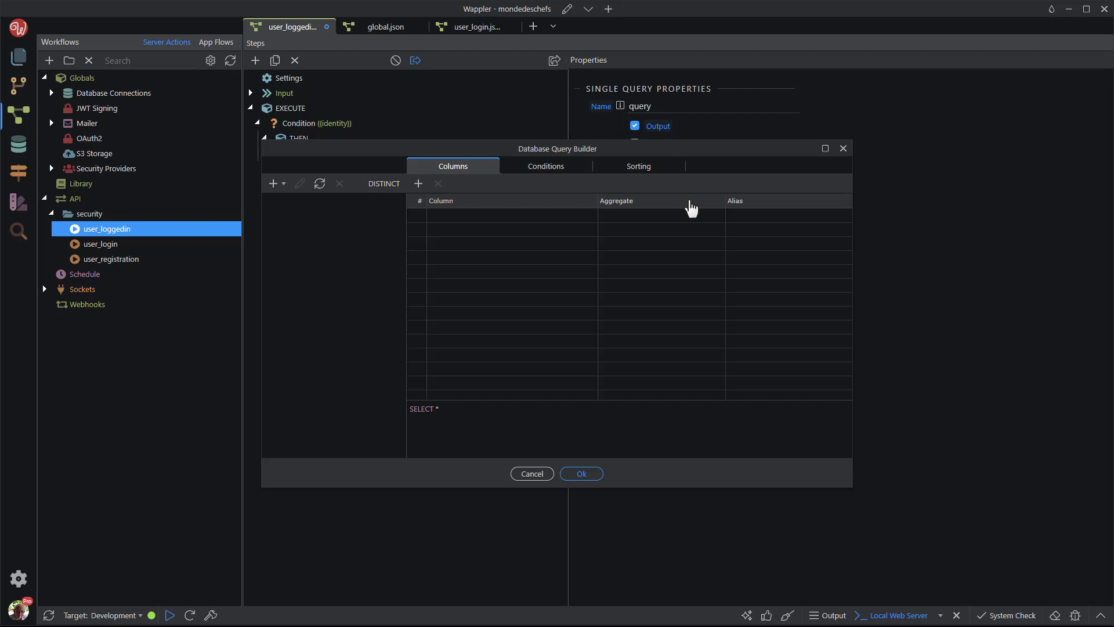
{"action": "left_click", "coordinate": [273, 183]}
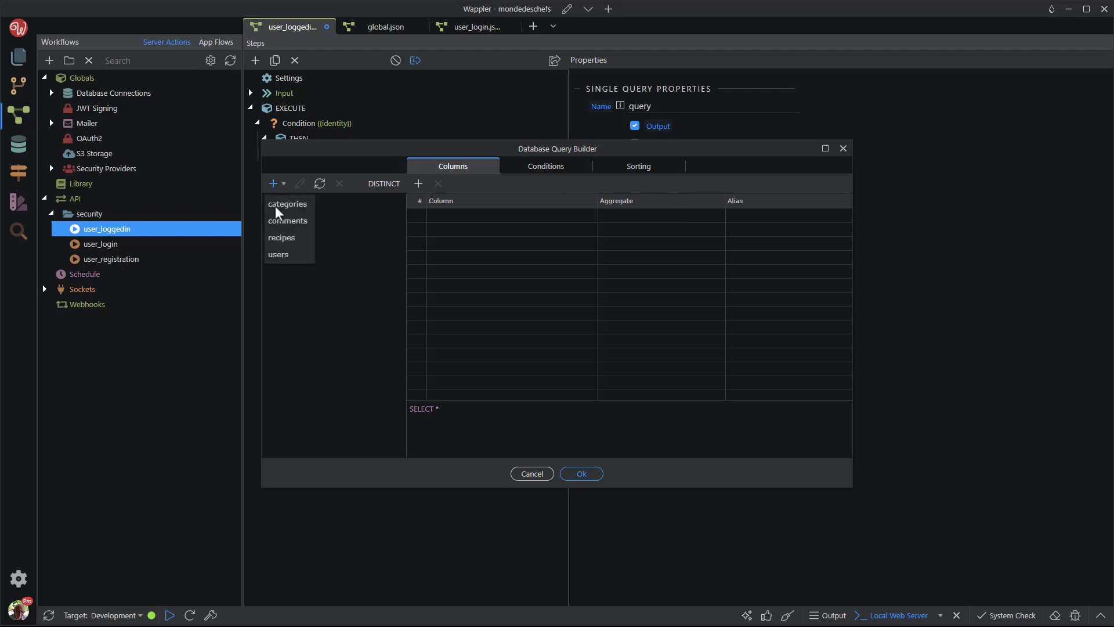
{"action": "left_click", "coordinate": [279, 254]}
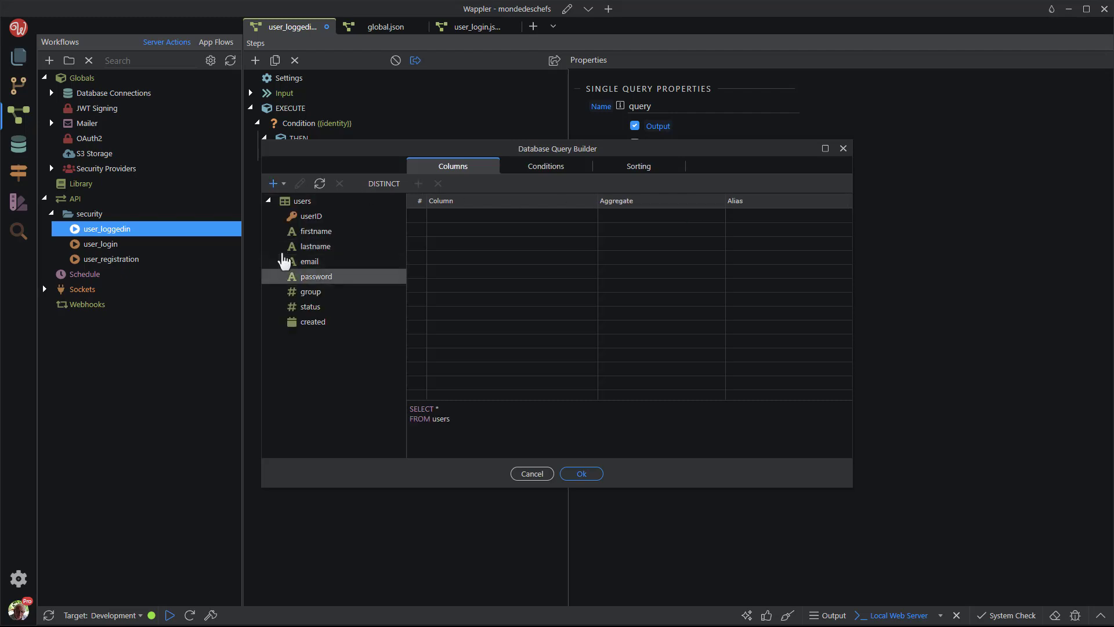
{"action": "left_click", "coordinate": [302, 201]}
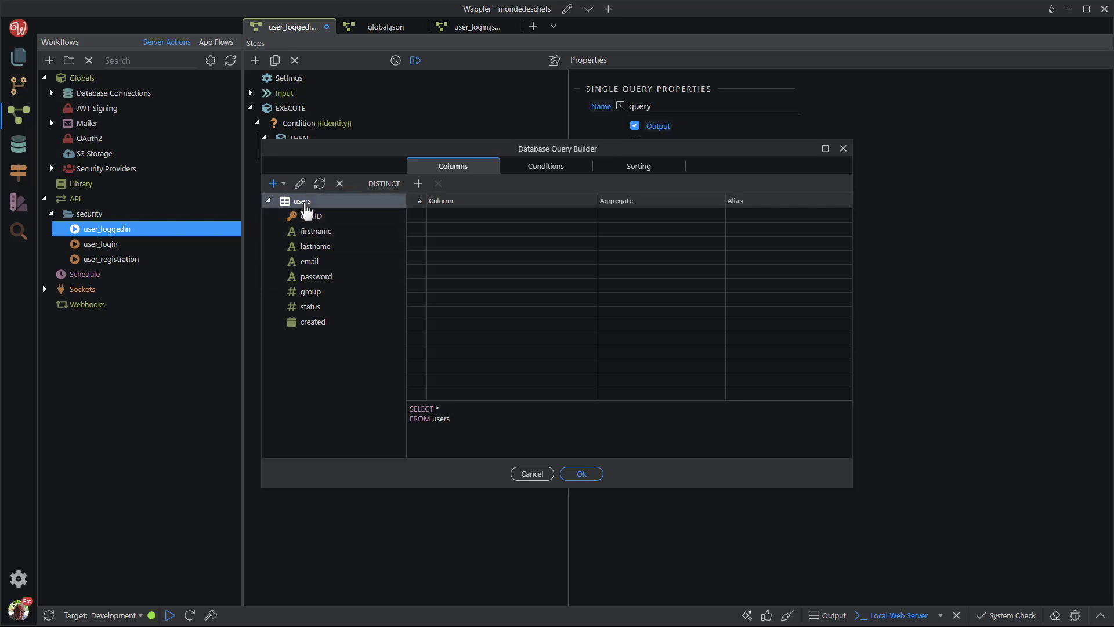
{"action": "mouse_move", "coordinate": [418, 184]}
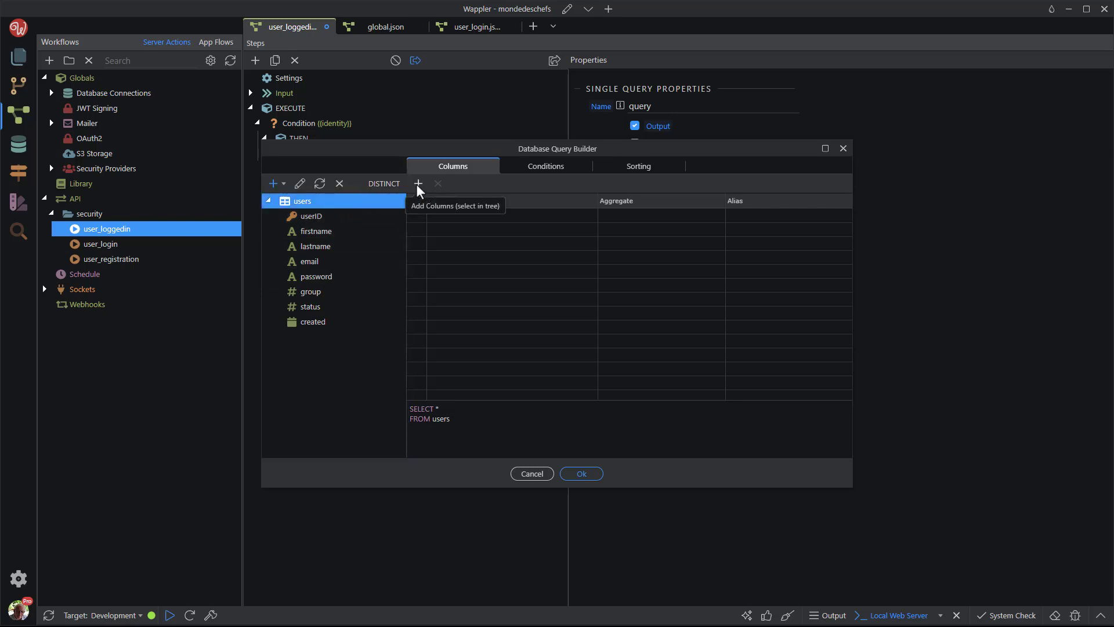
{"action": "left_click", "coordinate": [418, 184]}
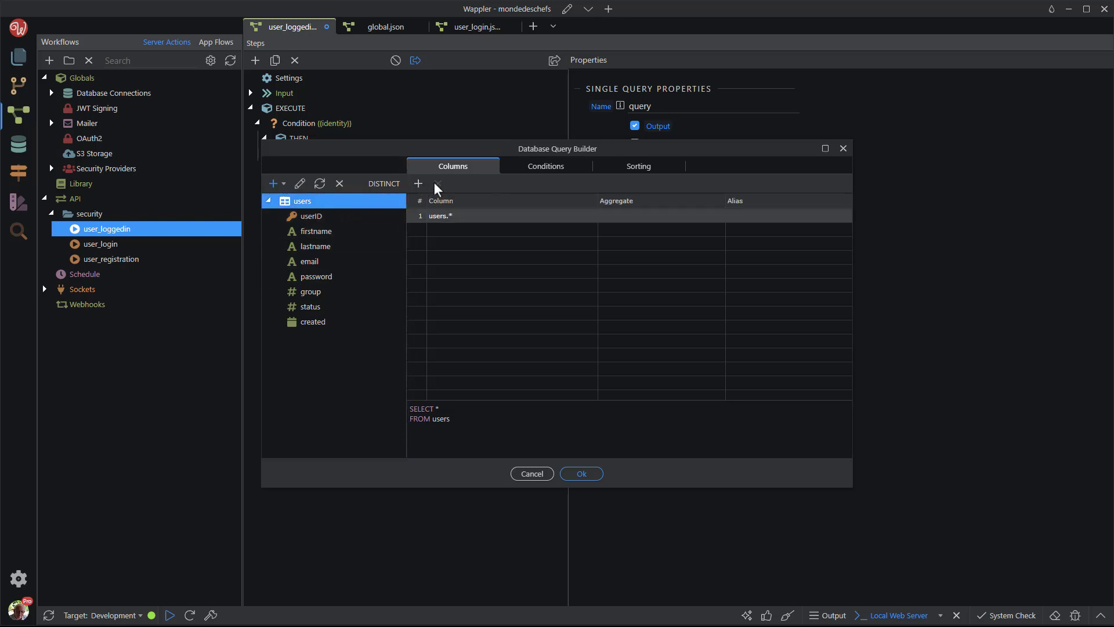
Step: Add the condition users.userID equal {{identity}} and apply the query
{"action": "left_click", "coordinate": [545, 166]}
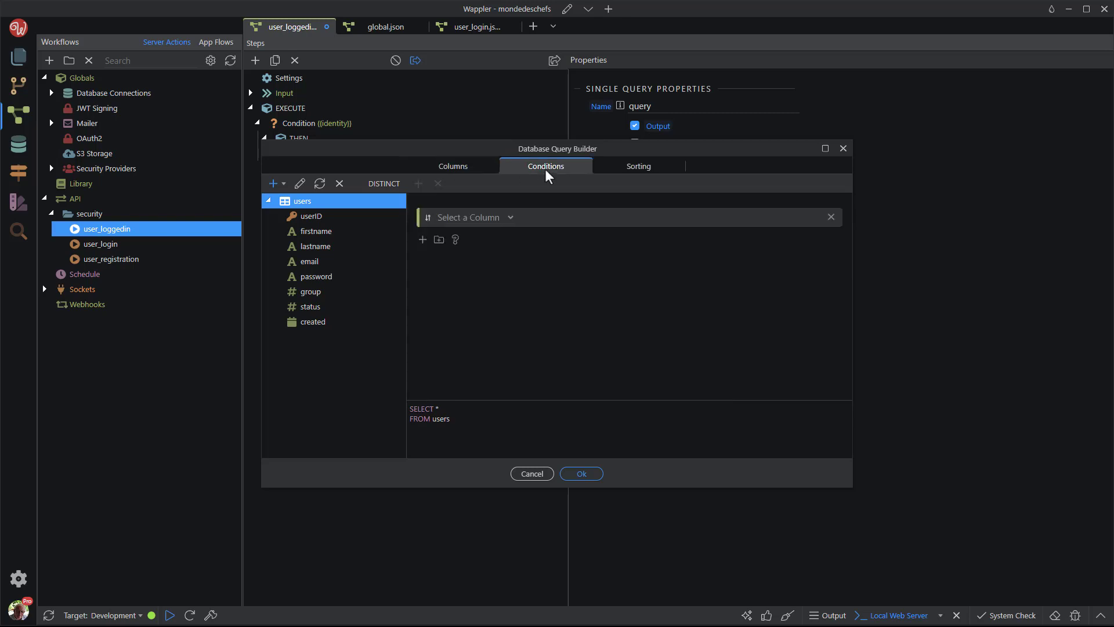
{"action": "left_click", "coordinate": [469, 217]}
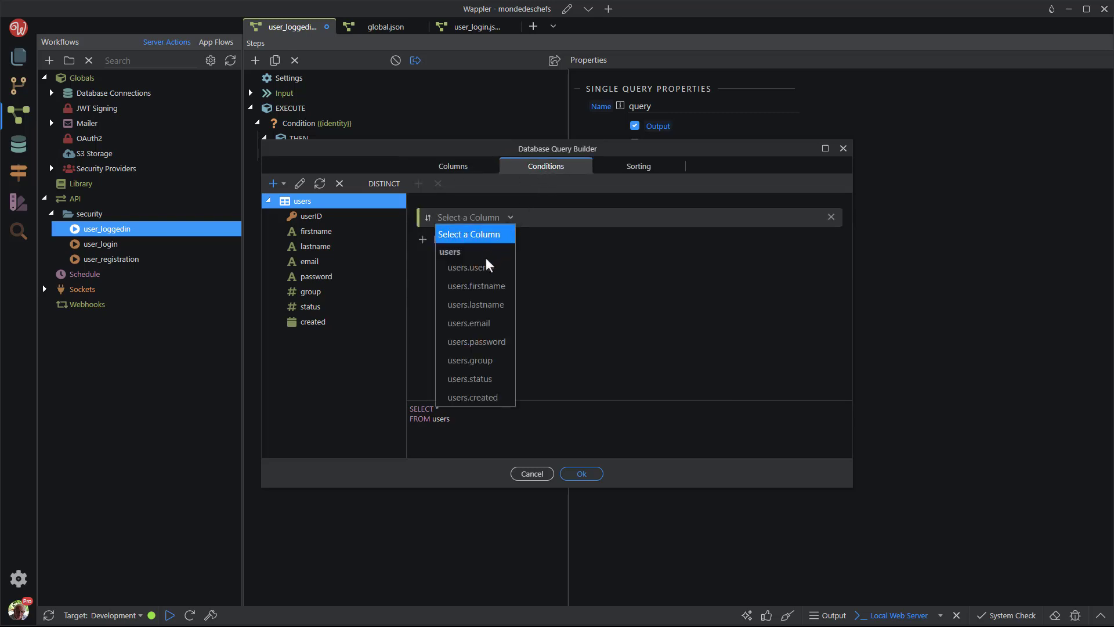
{"action": "left_click", "coordinate": [464, 267]}
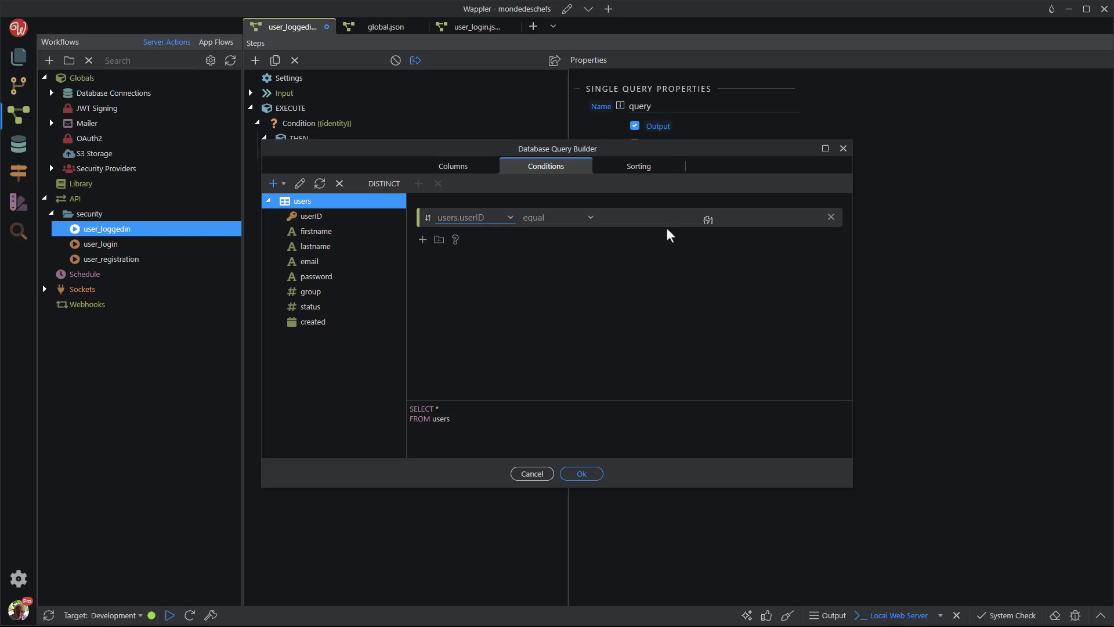
{"action": "left_click", "coordinate": [709, 219]}
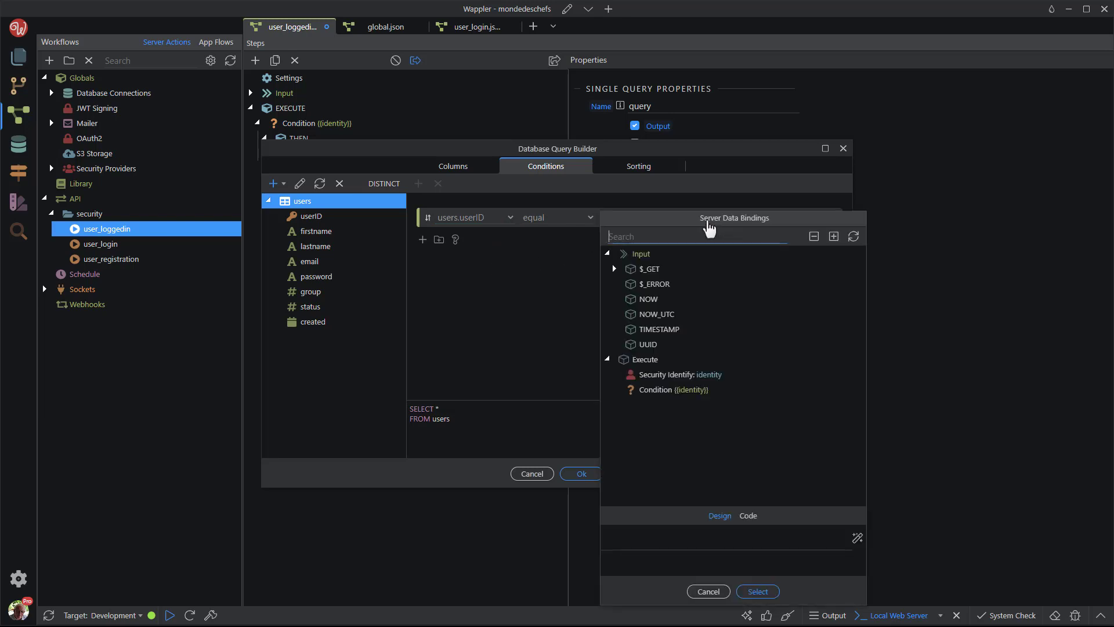
{"action": "left_click", "coordinate": [679, 375]}
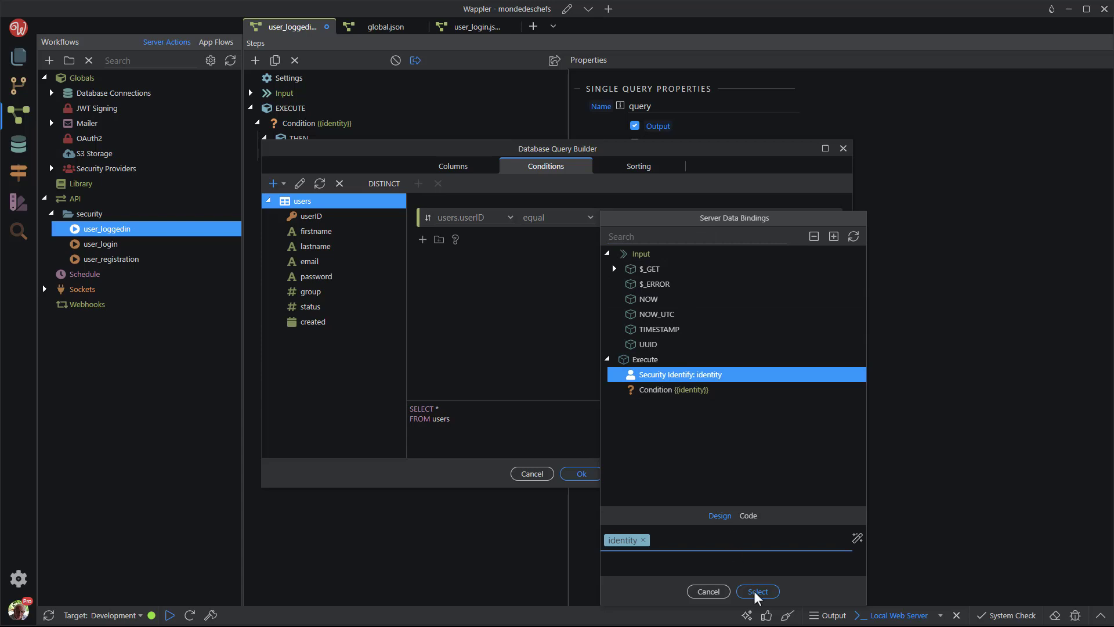
{"action": "left_click", "coordinate": [757, 591]}
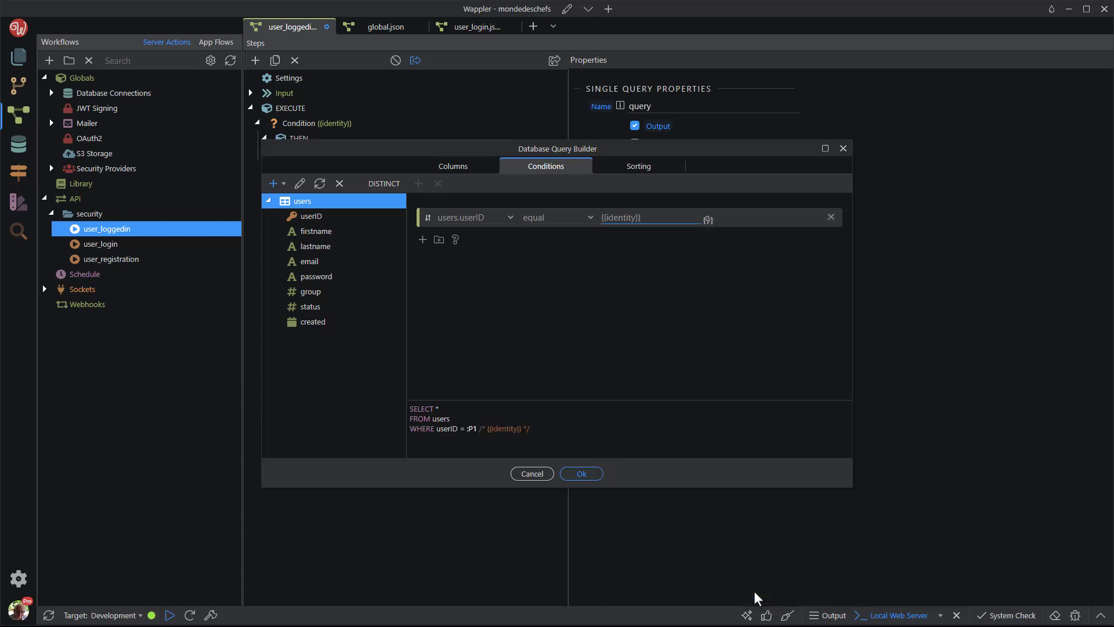
{"action": "left_click", "coordinate": [581, 474]}
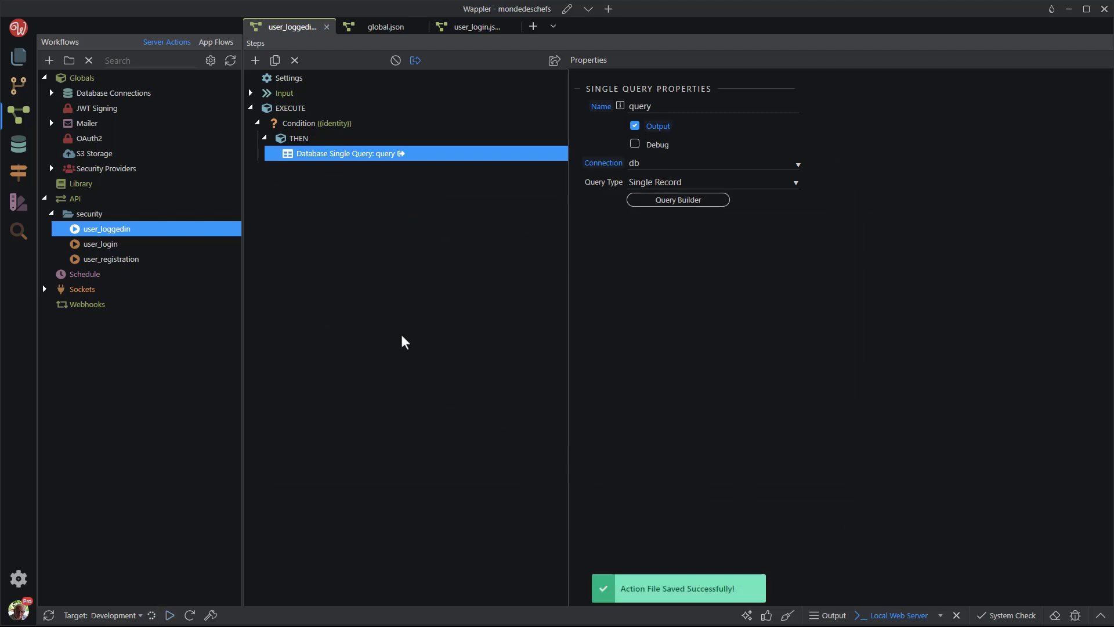
Step: Create a user_logout server action in the security folder and open it
{"action": "right_click", "coordinate": [88, 214]}
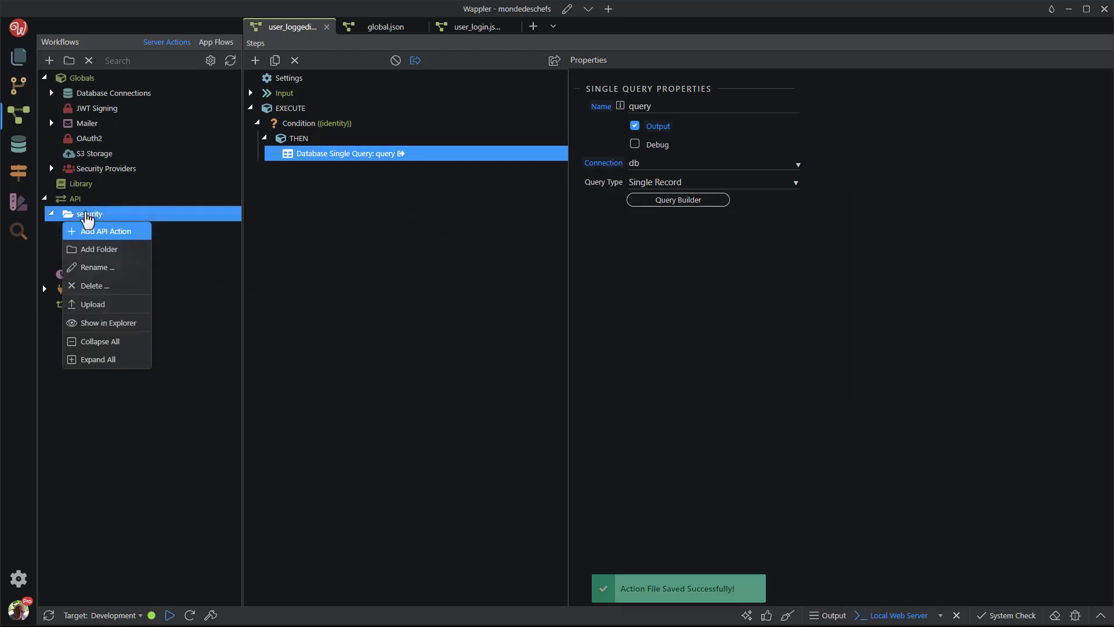
{"action": "left_click", "coordinate": [107, 230]}
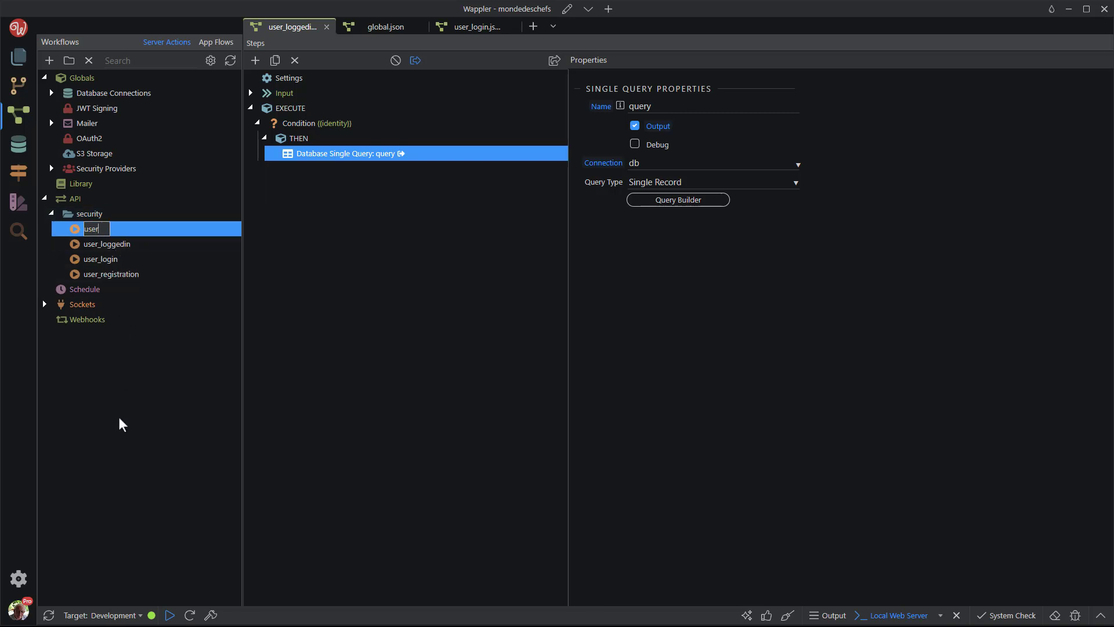
{"action": "type", "text": "user_logout"}
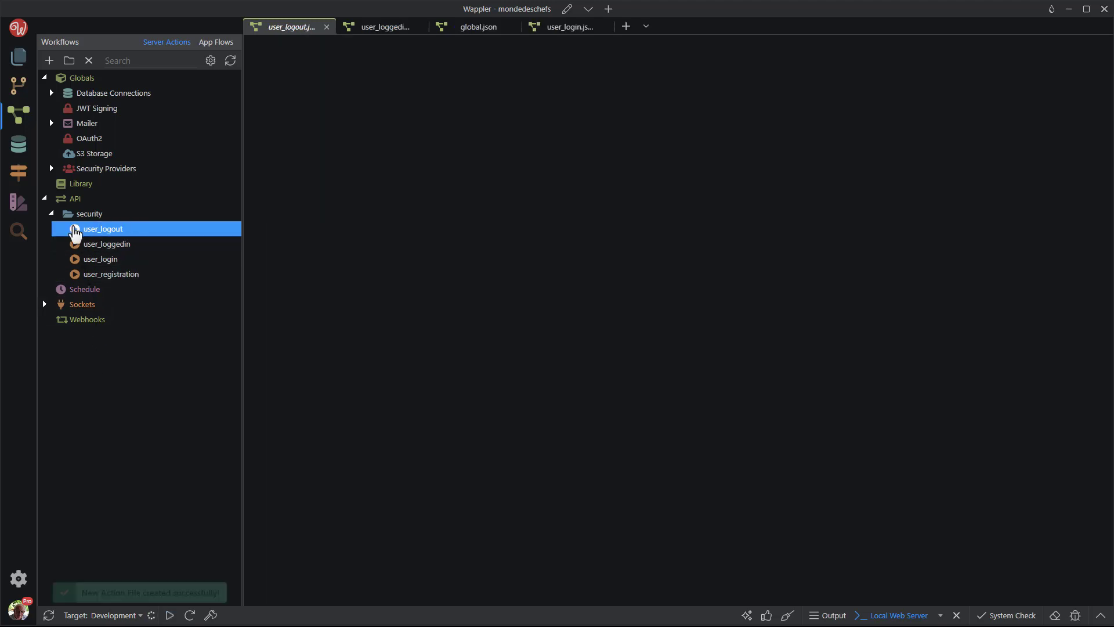
{"action": "left_click", "coordinate": [103, 229]}
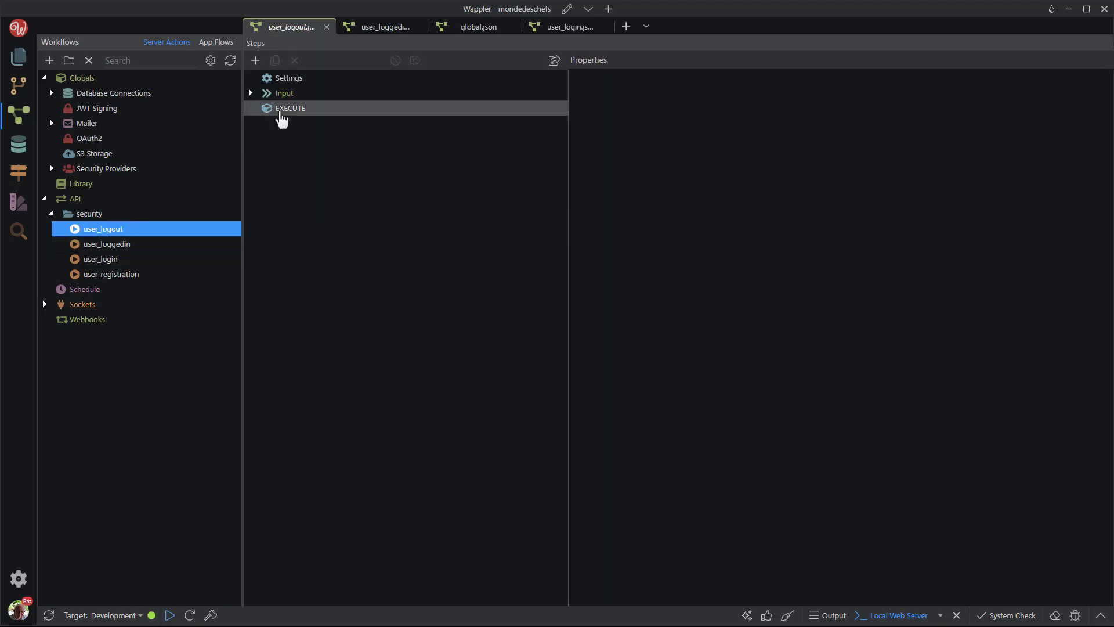
Step: Add a Security Logout step using the security provider to EXECUTE
{"action": "right_click", "coordinate": [291, 108]}
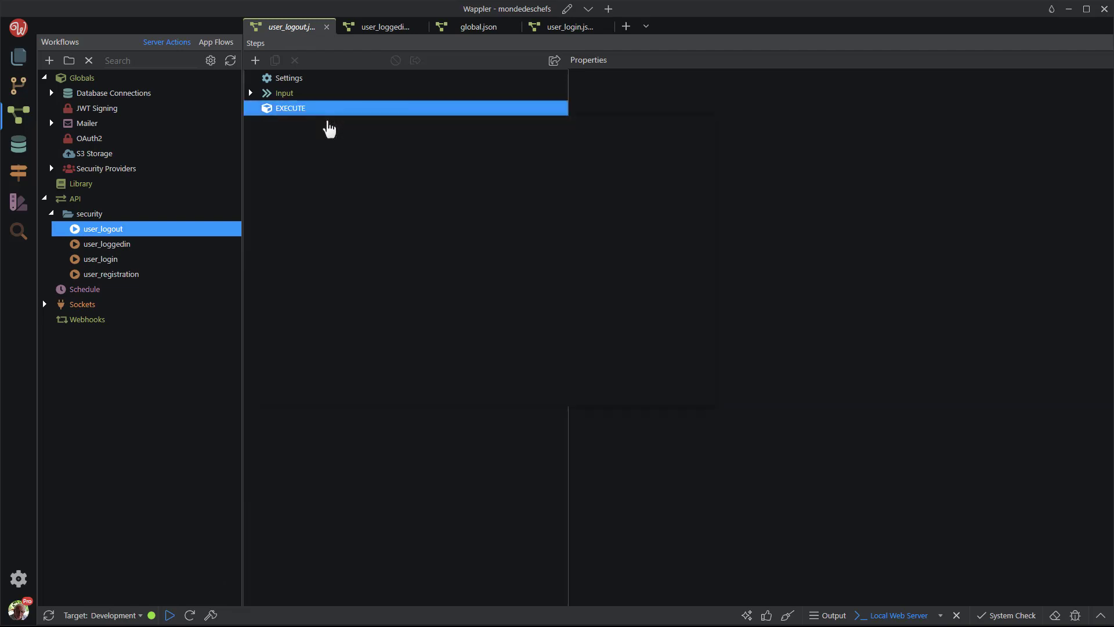
{"action": "left_click", "coordinate": [254, 60]}
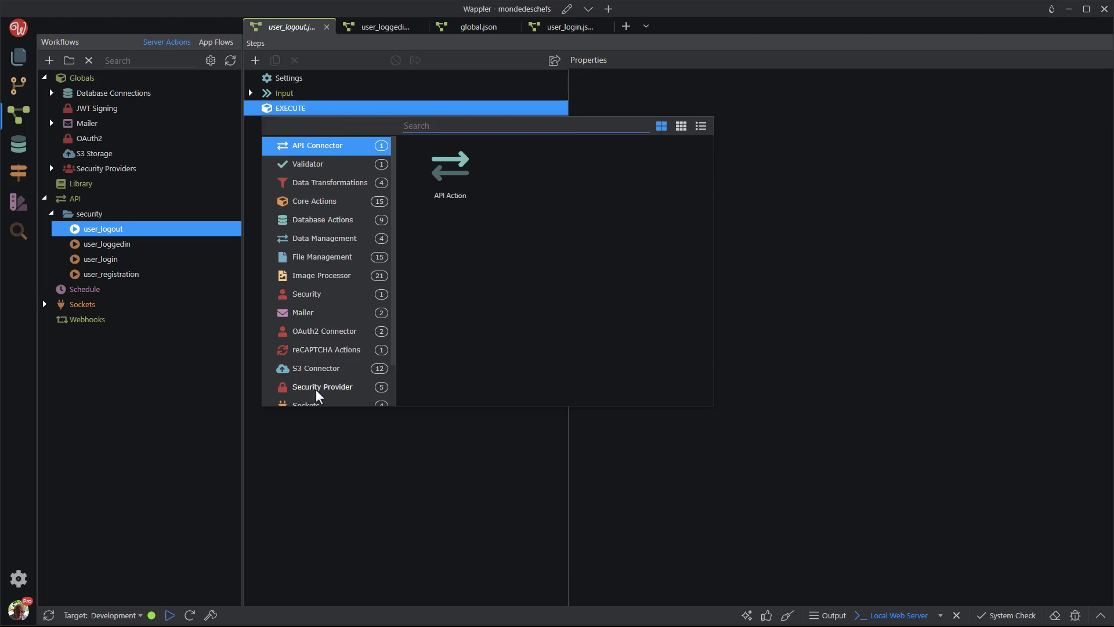
{"action": "left_click", "coordinate": [324, 387]}
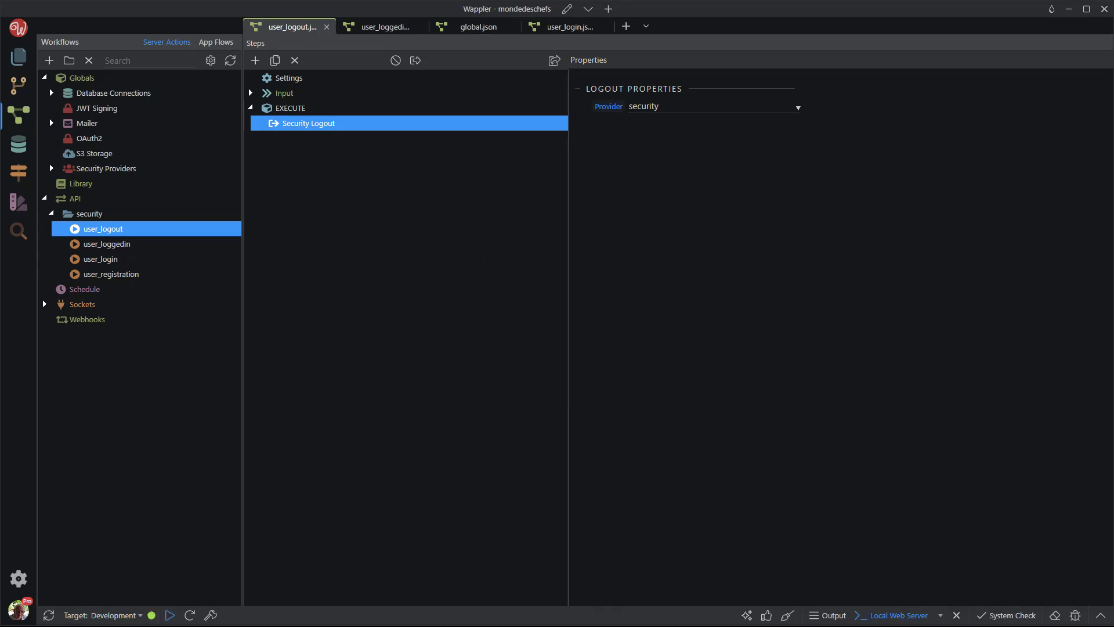
Step: Close all open files and browse to the layouts pages to reach main
{"action": "left_click", "coordinate": [18, 28]}
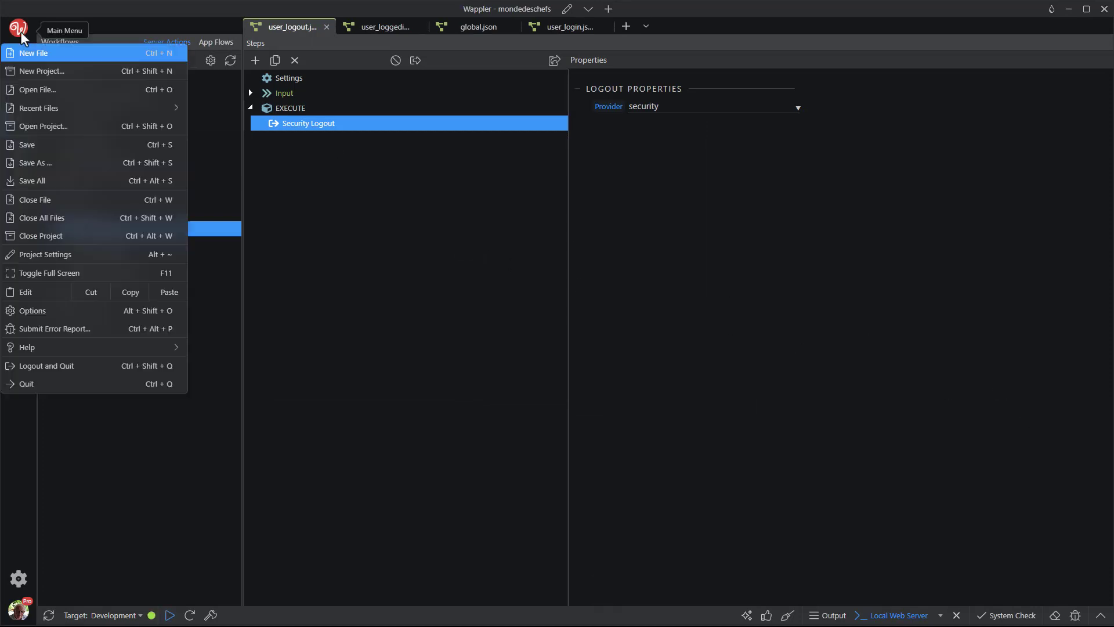
{"action": "mouse_move", "coordinate": [46, 220]}
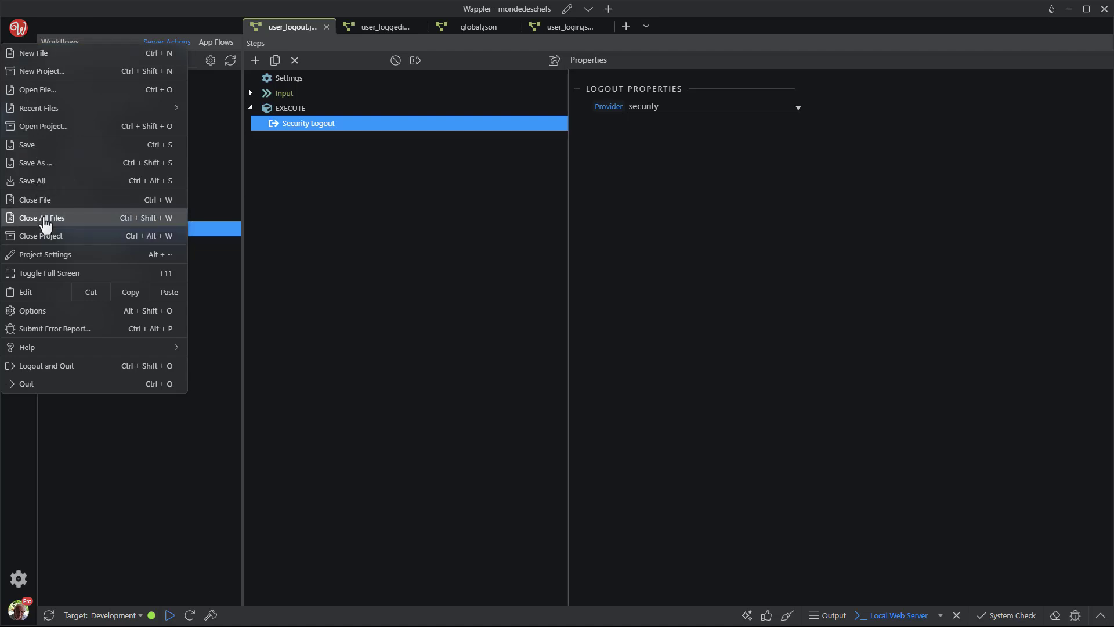
{"action": "left_click", "coordinate": [42, 217]}
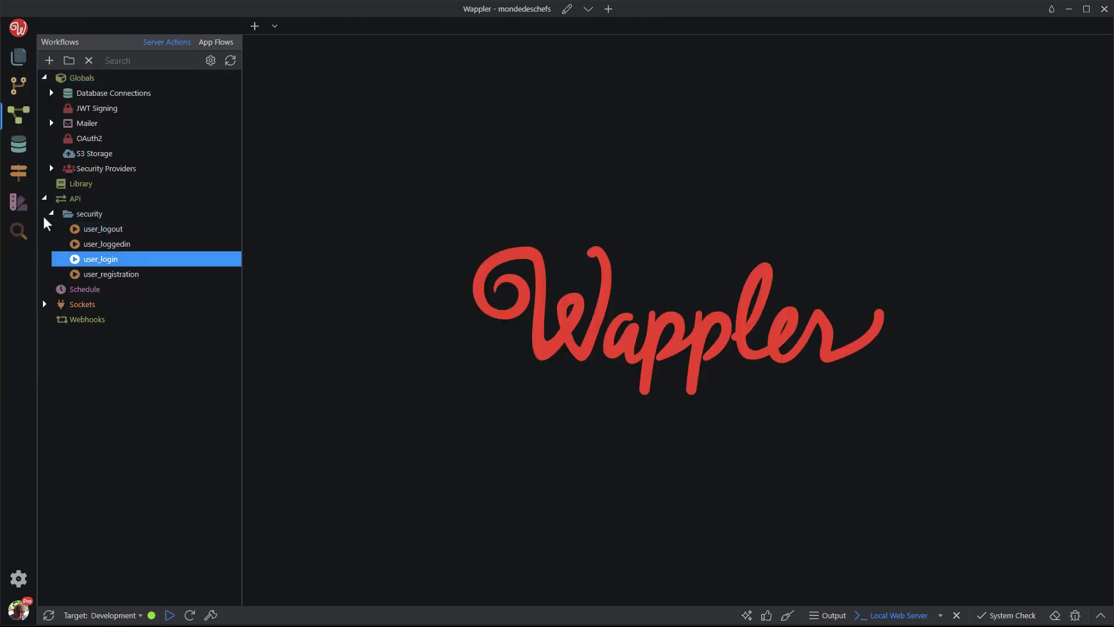
{"action": "left_click", "coordinate": [17, 56]}
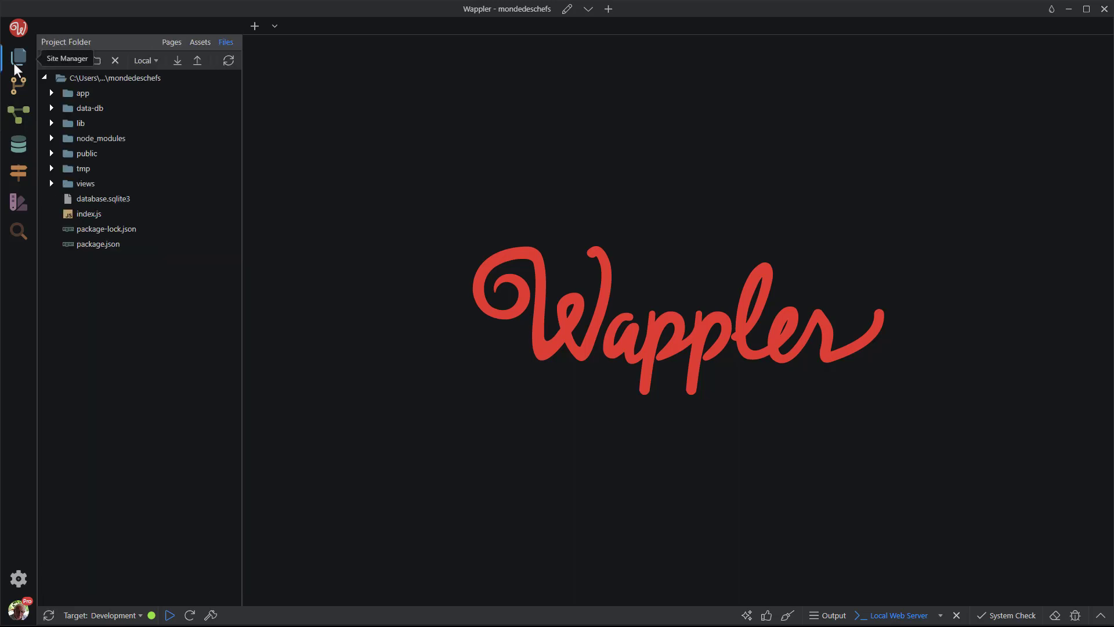
{"action": "left_click", "coordinate": [172, 42]}
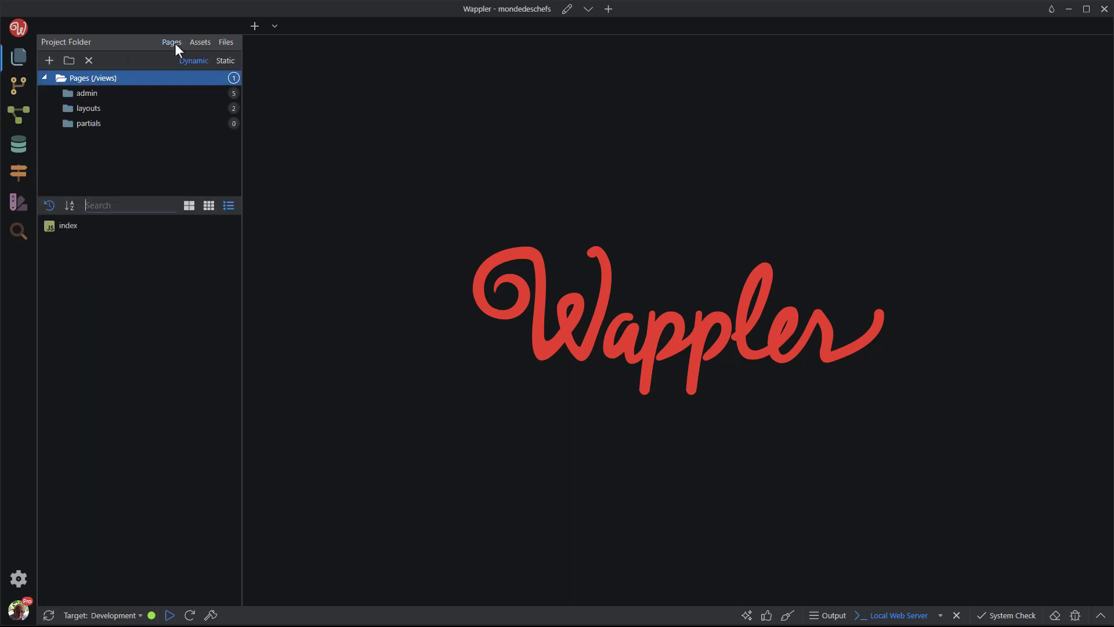
{"action": "mouse_move", "coordinate": [88, 108]}
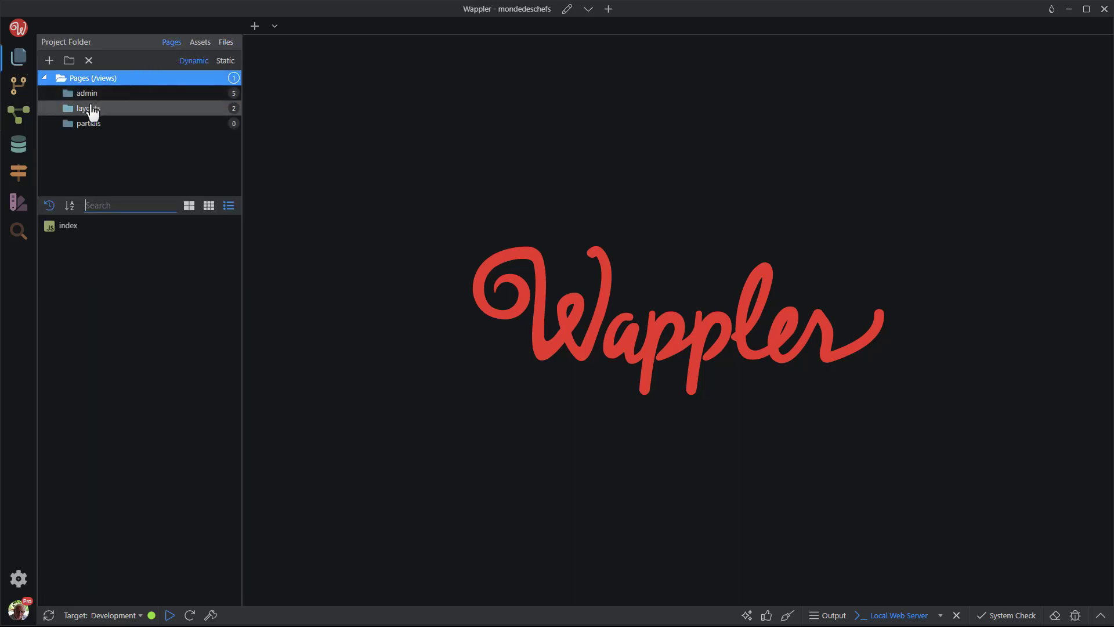
{"action": "left_click", "coordinate": [88, 108]}
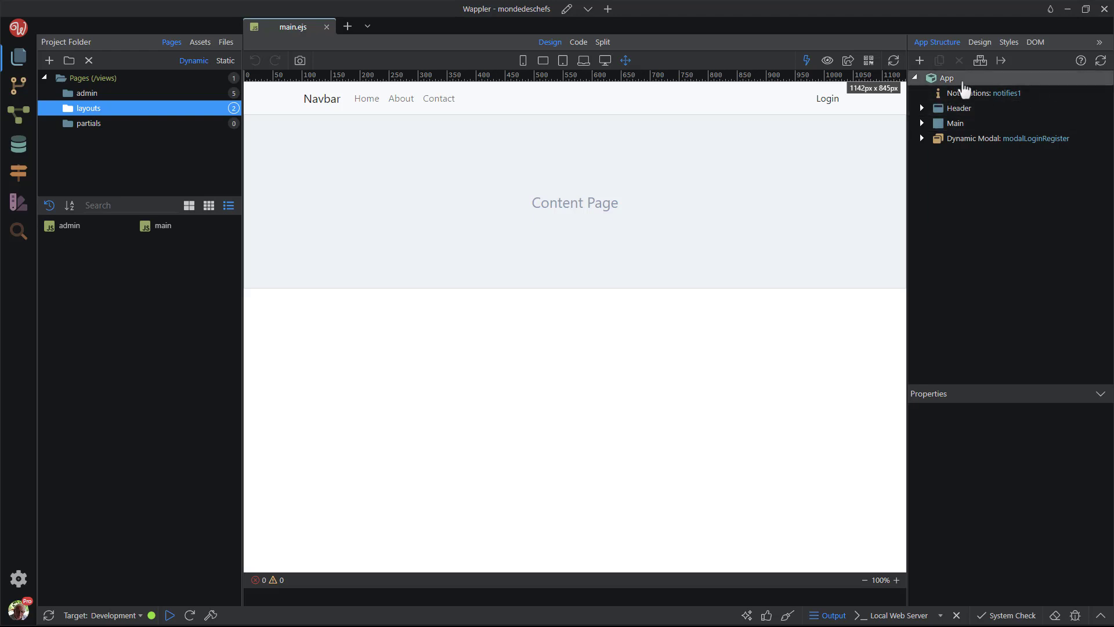
Step: Add a Server Connect component to the App with ID scLogout
{"action": "left_click", "coordinate": [920, 61]}
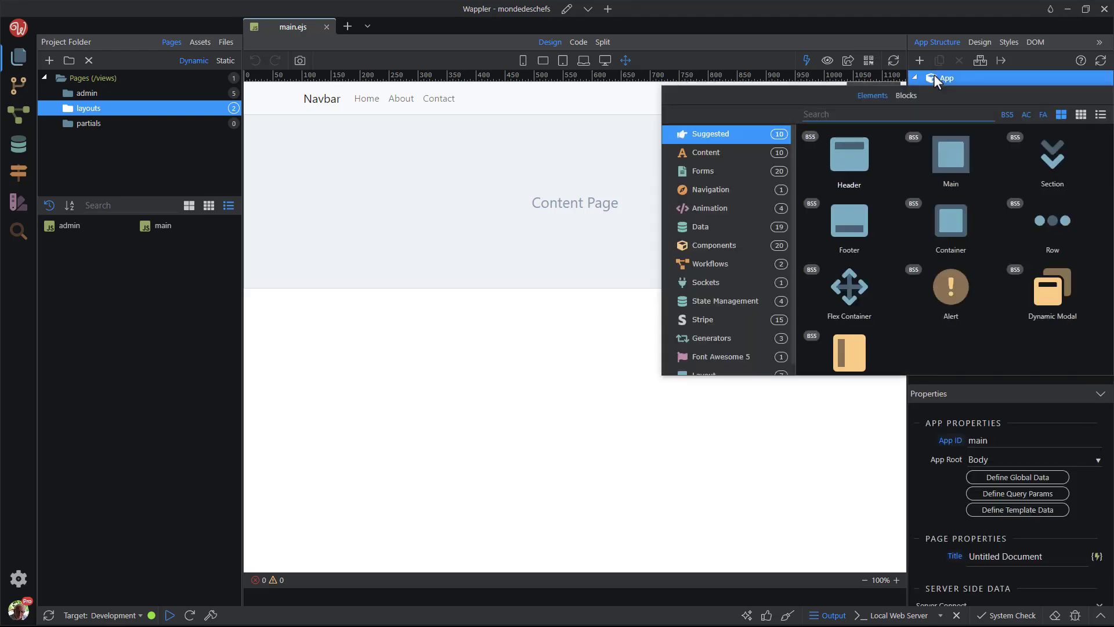
{"action": "left_click", "coordinate": [701, 227]}
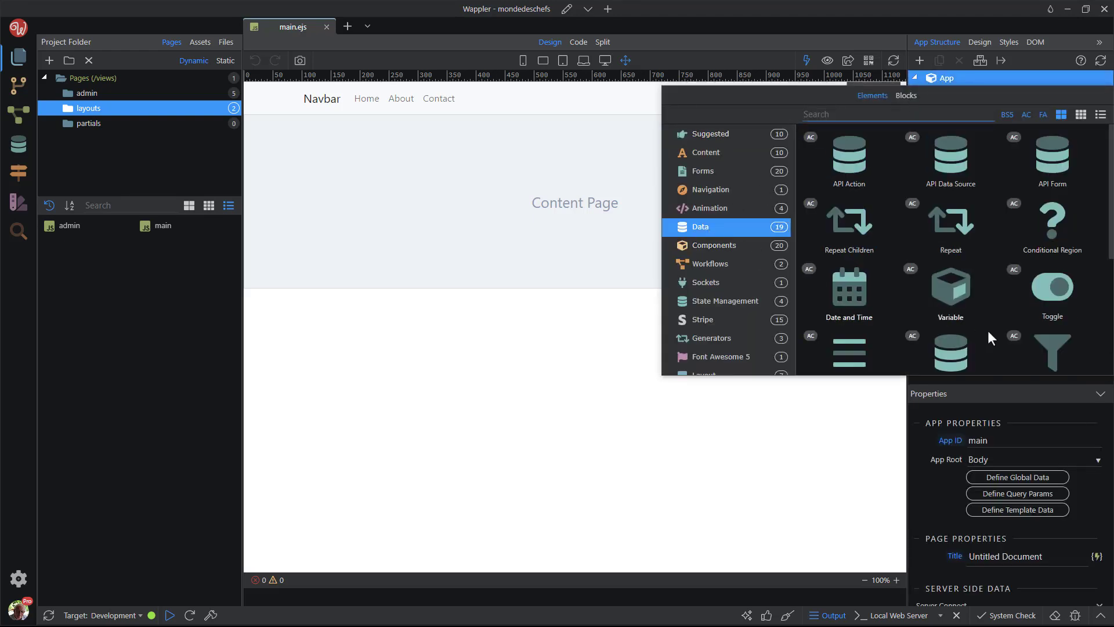
{"action": "scroll", "scroll_direction": "down", "scroll_amount": 3}
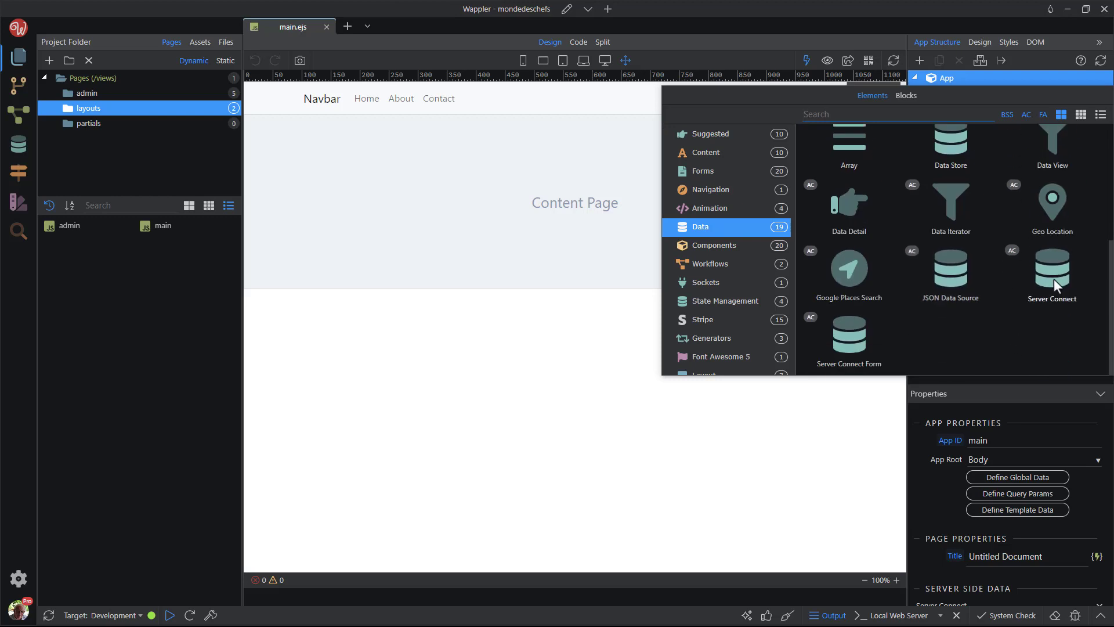
{"action": "double_click", "coordinate": [1052, 274]}
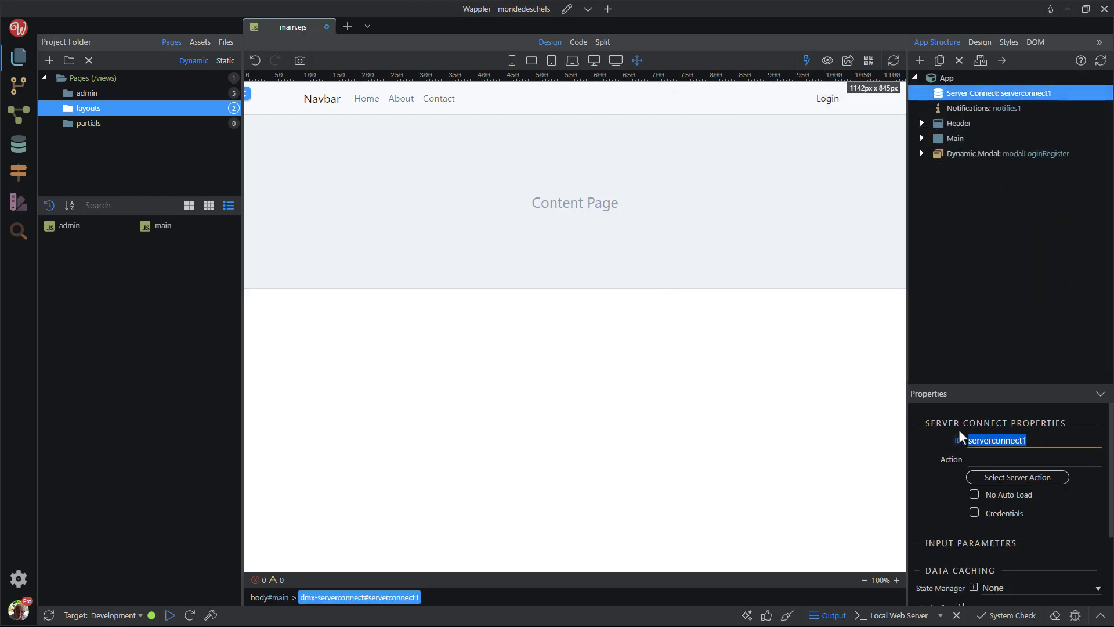
{"action": "type", "text": "scLogout"}
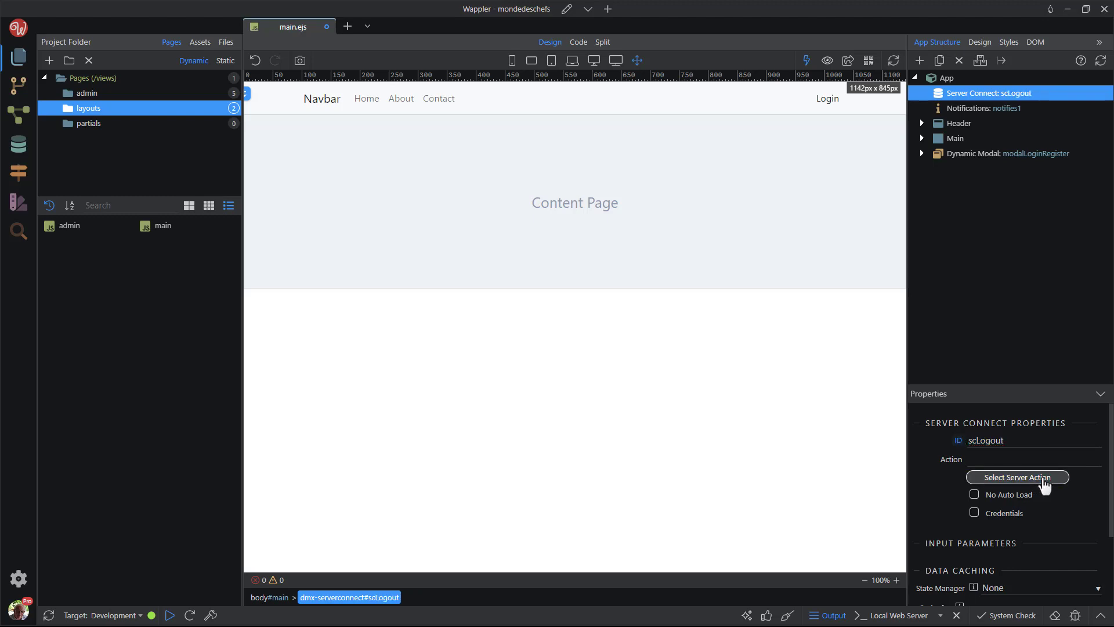
Step: Point scLogout at api/security/user_logout and enable No Auto Load
{"action": "left_click", "coordinate": [1017, 477]}
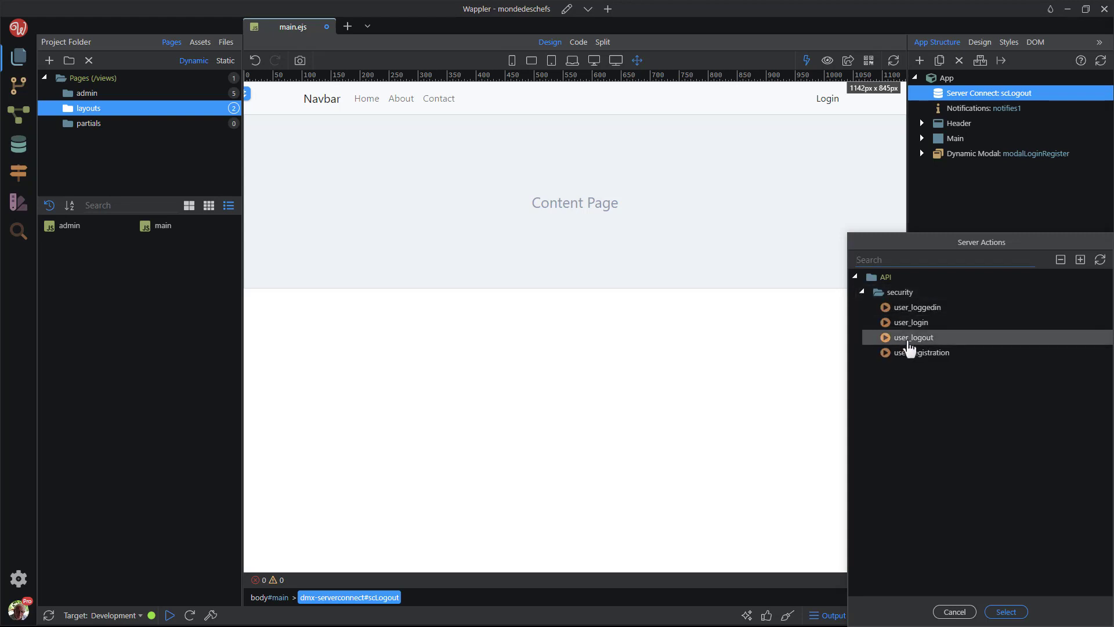
{"action": "left_click", "coordinate": [1006, 612]}
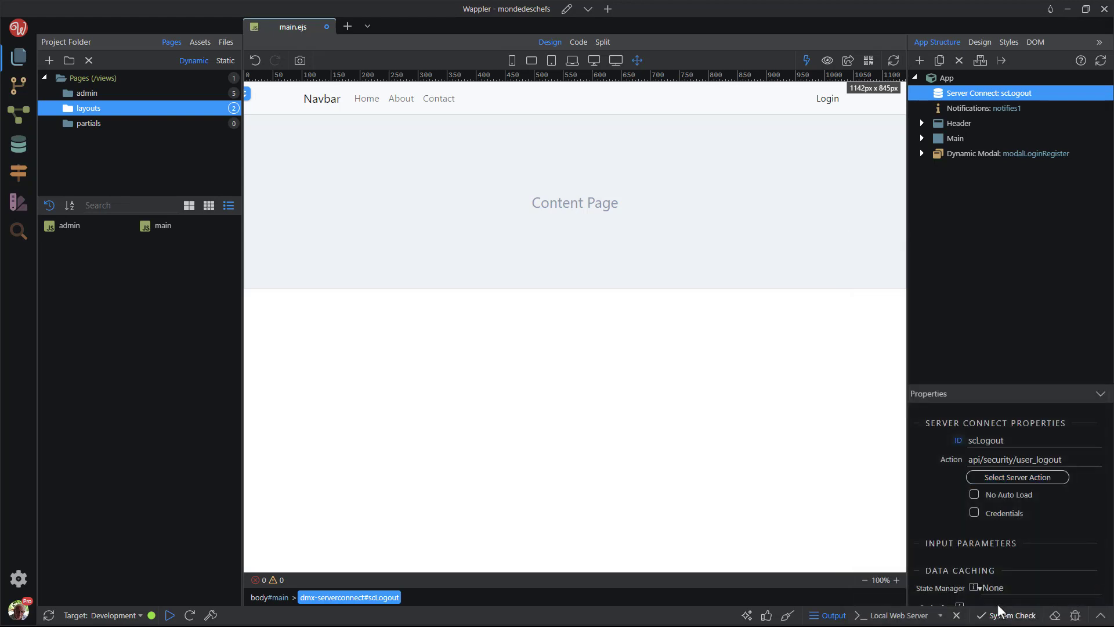
{"action": "left_click", "coordinate": [974, 495]}
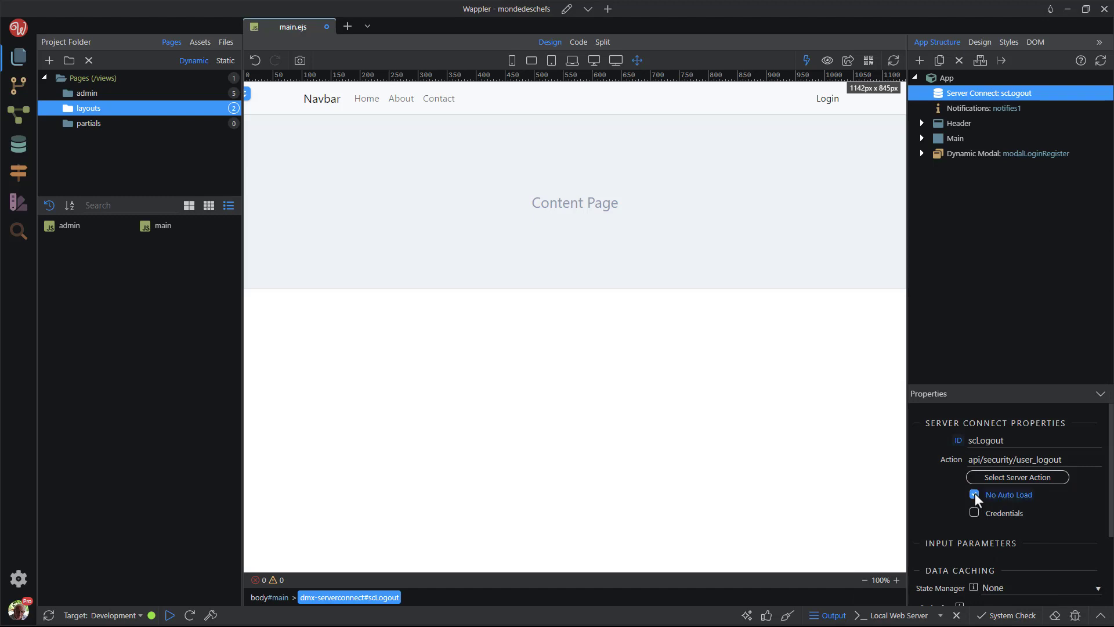
{"action": "left_click", "coordinate": [974, 495]}
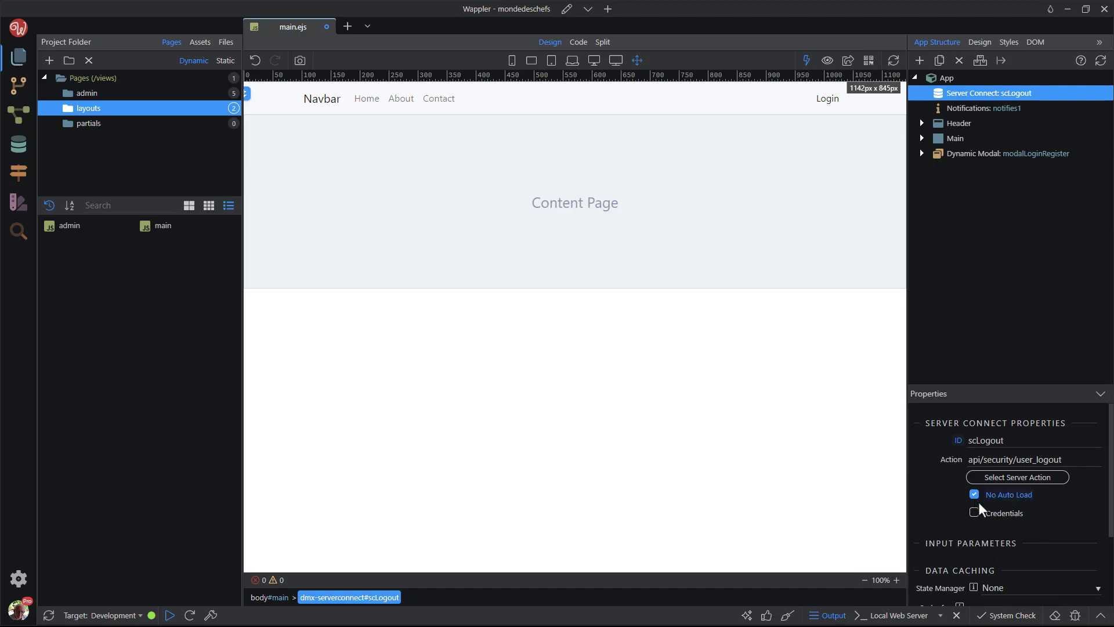
{"action": "mouse_move", "coordinate": [964, 337]}
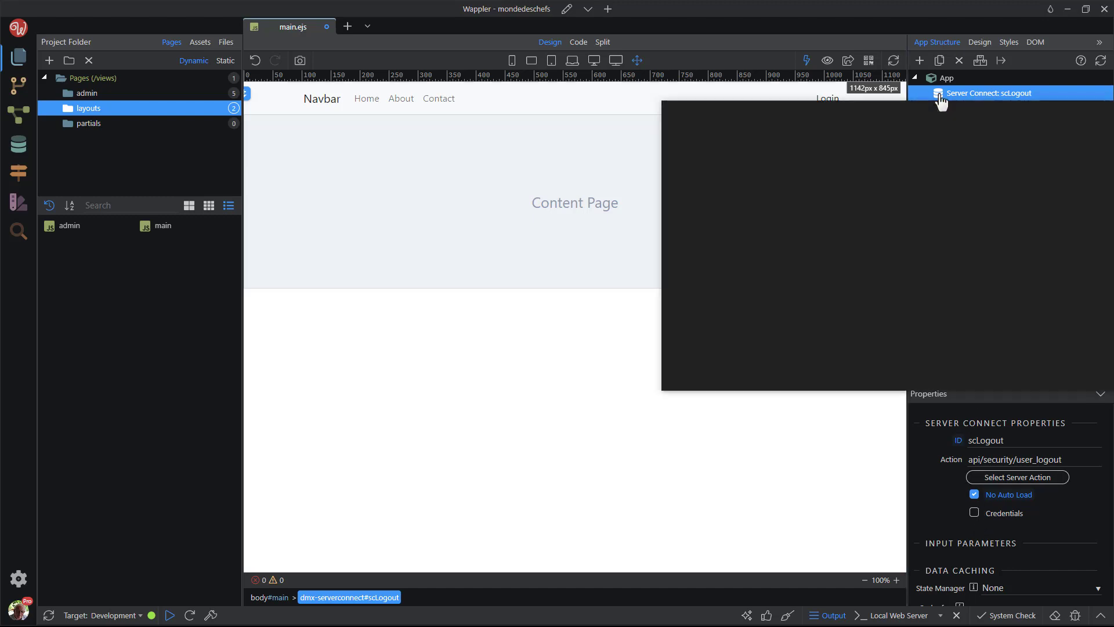
Step: Insert a second Server Connect inside App and rename it scUserLoggedin
{"action": "left_click", "coordinate": [919, 61]}
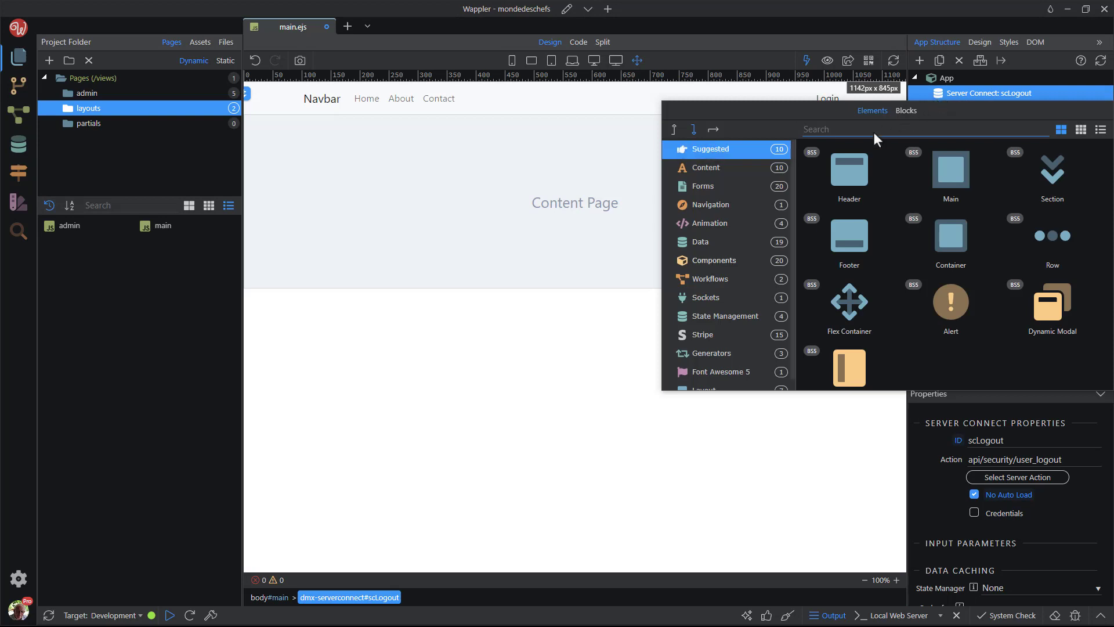
{"action": "left_click", "coordinate": [700, 242]}
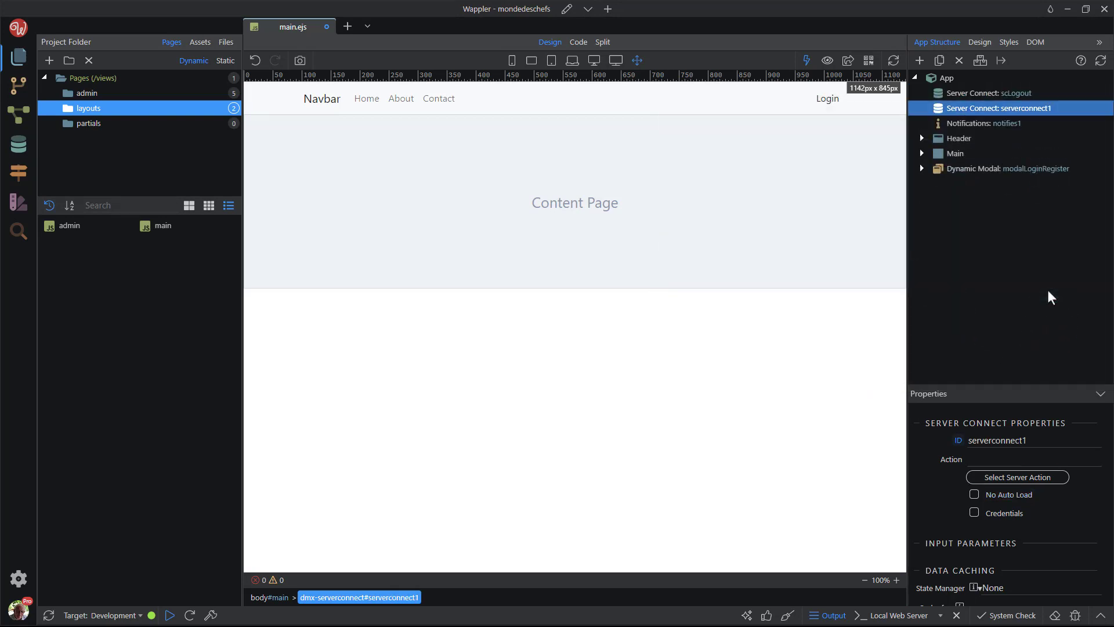
{"action": "double_click", "coordinate": [996, 440]}
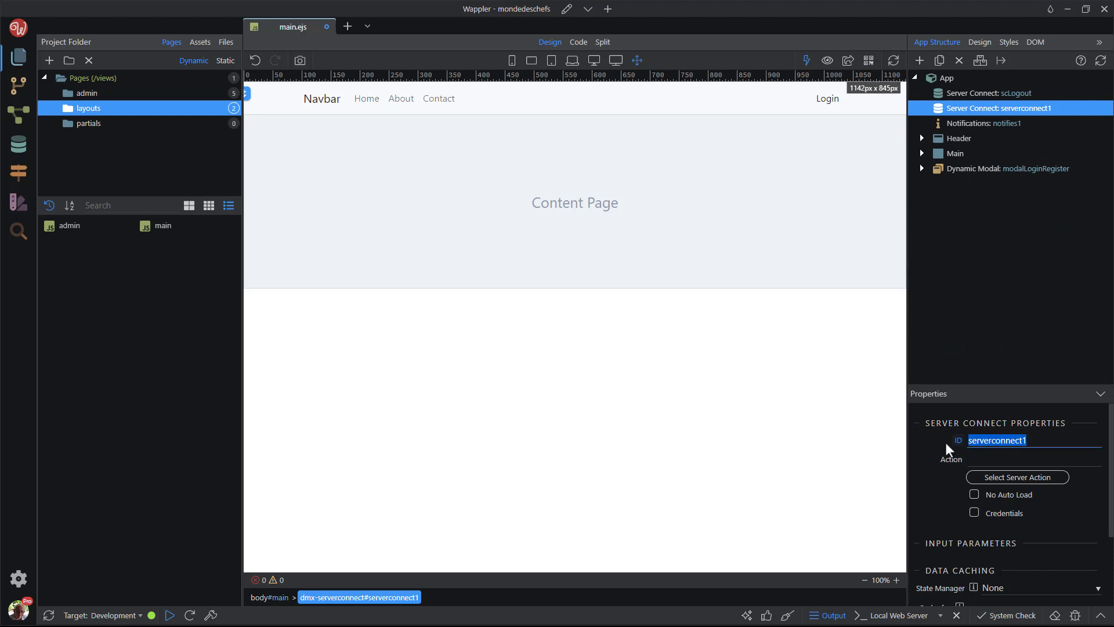
{"action": "type", "text": "scUserLoggedin"}
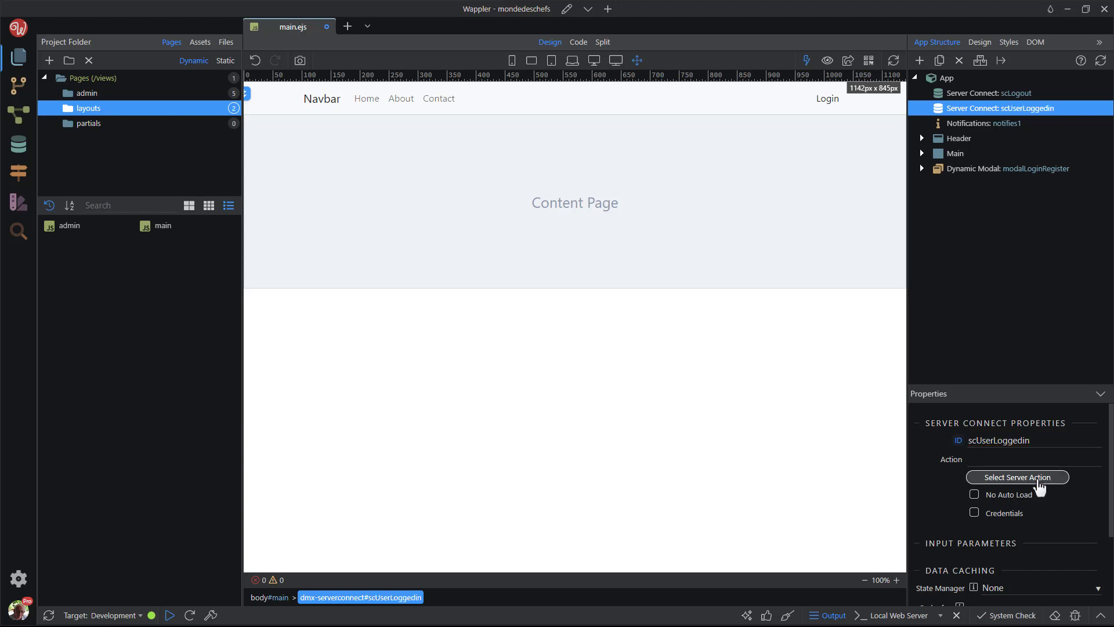
Step: Point scUserLoggedin at the api/security/user_loggedin server action
{"action": "left_click", "coordinate": [1017, 477]}
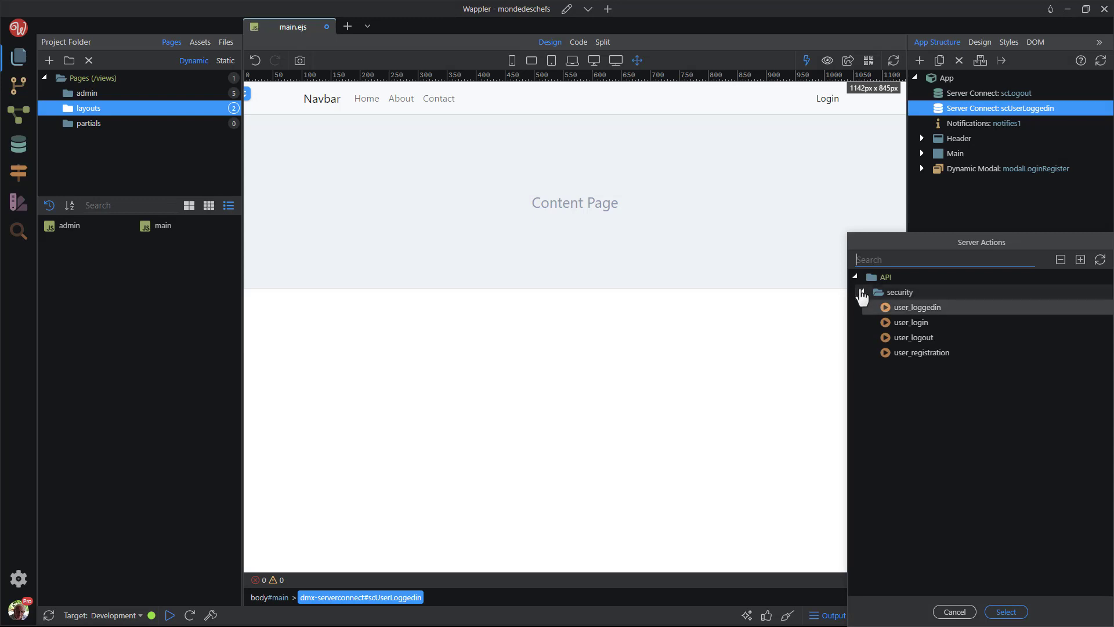
{"action": "left_click", "coordinate": [917, 306]}
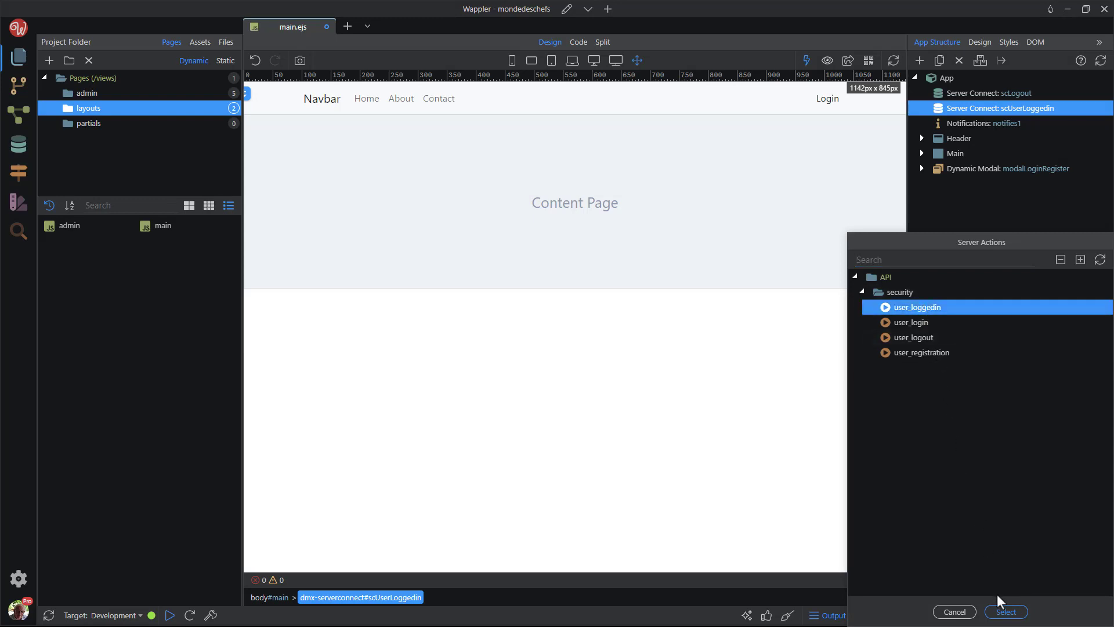
{"action": "left_click", "coordinate": [1005, 612]}
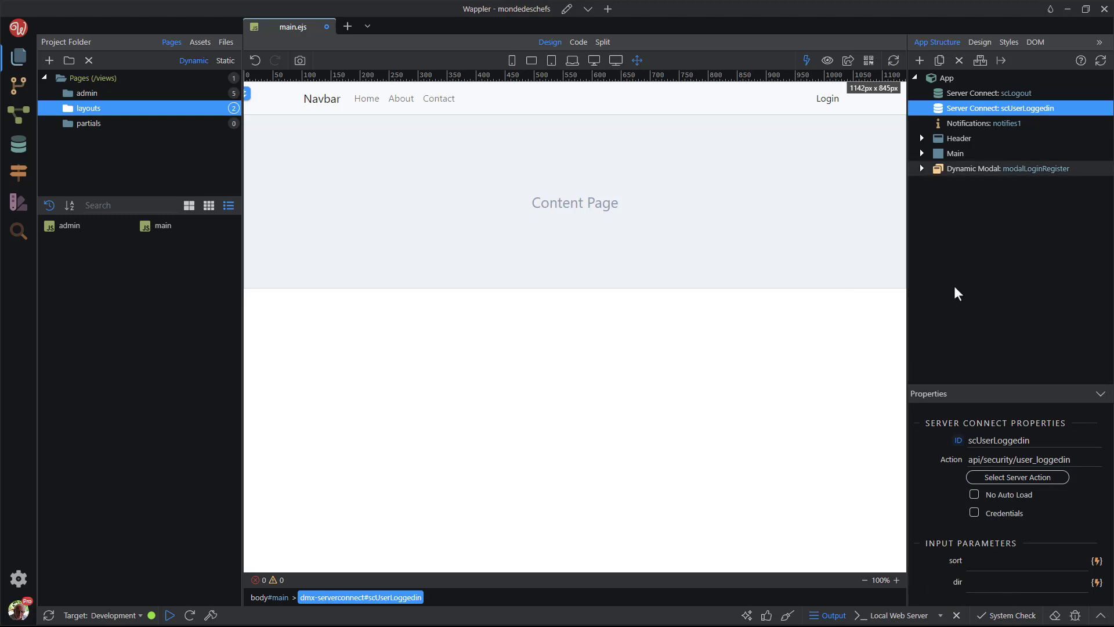
{"action": "left_click", "coordinate": [1007, 168]}
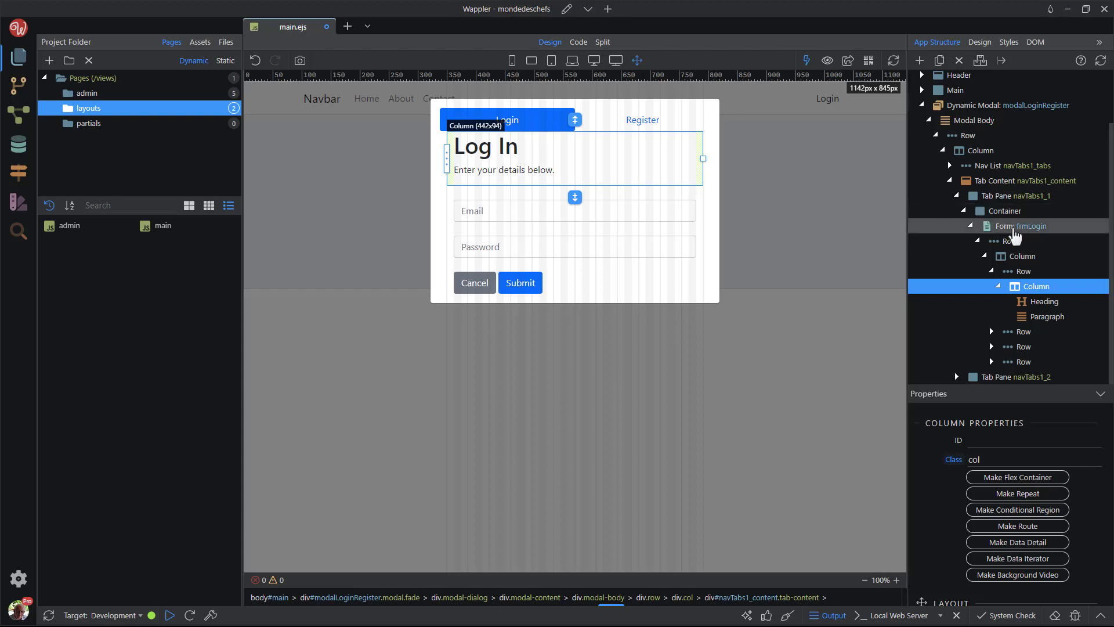
Step: Make frmLogin a Server Connect Form submitting to api/security/user_login
{"action": "left_click", "coordinate": [1024, 225]}
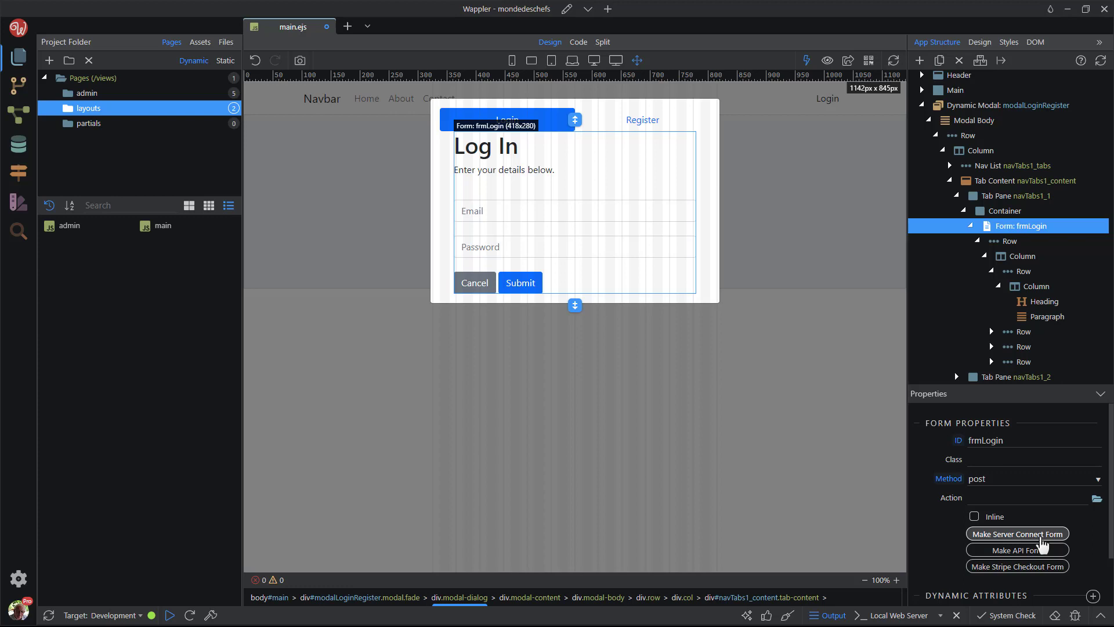
{"action": "left_click", "coordinate": [1017, 533]}
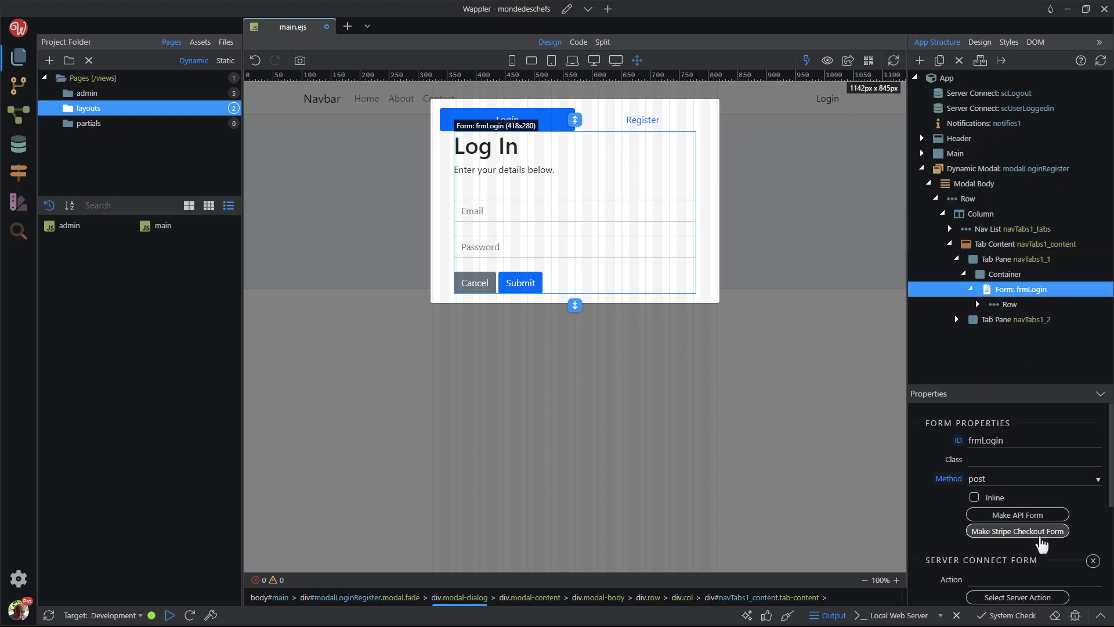
{"action": "mouse_move", "coordinate": [1018, 597]}
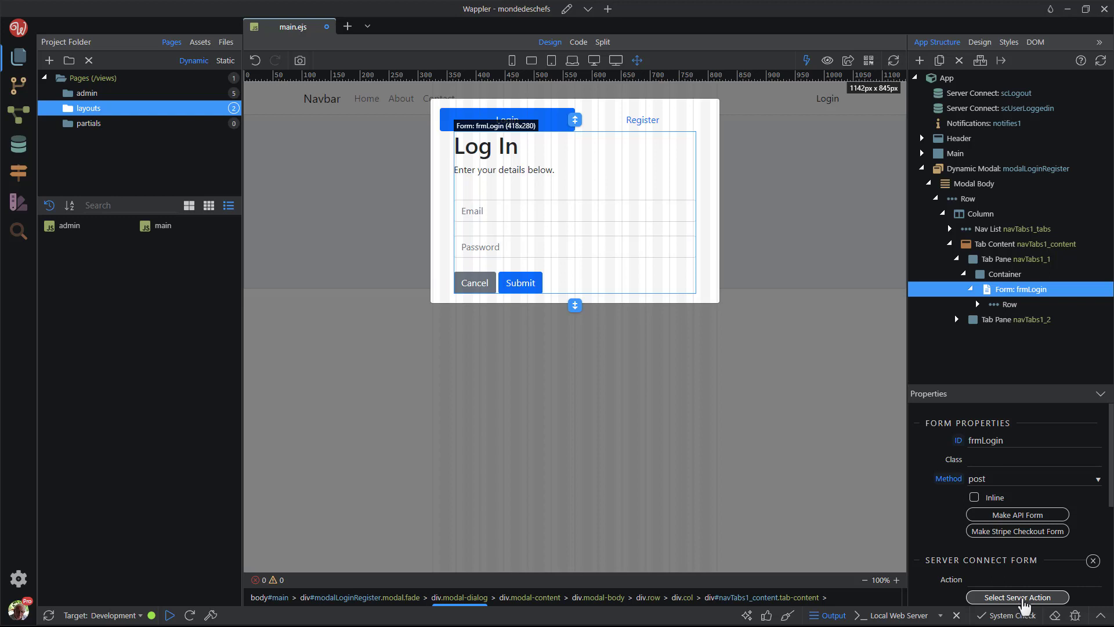
{"action": "left_click", "coordinate": [1017, 596]}
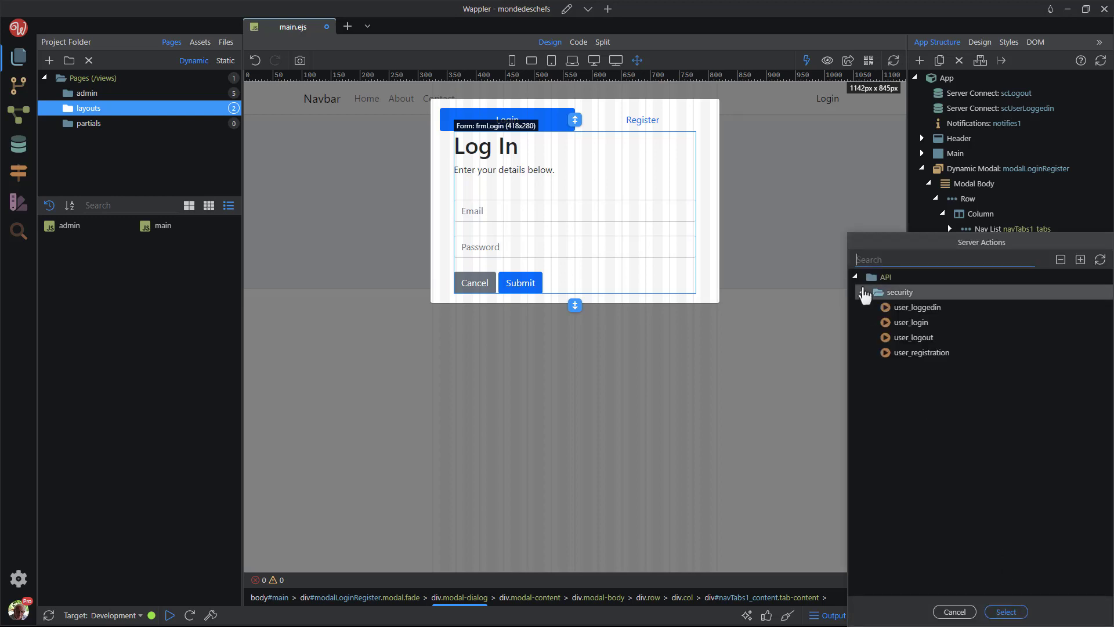
{"action": "left_click", "coordinate": [910, 322]}
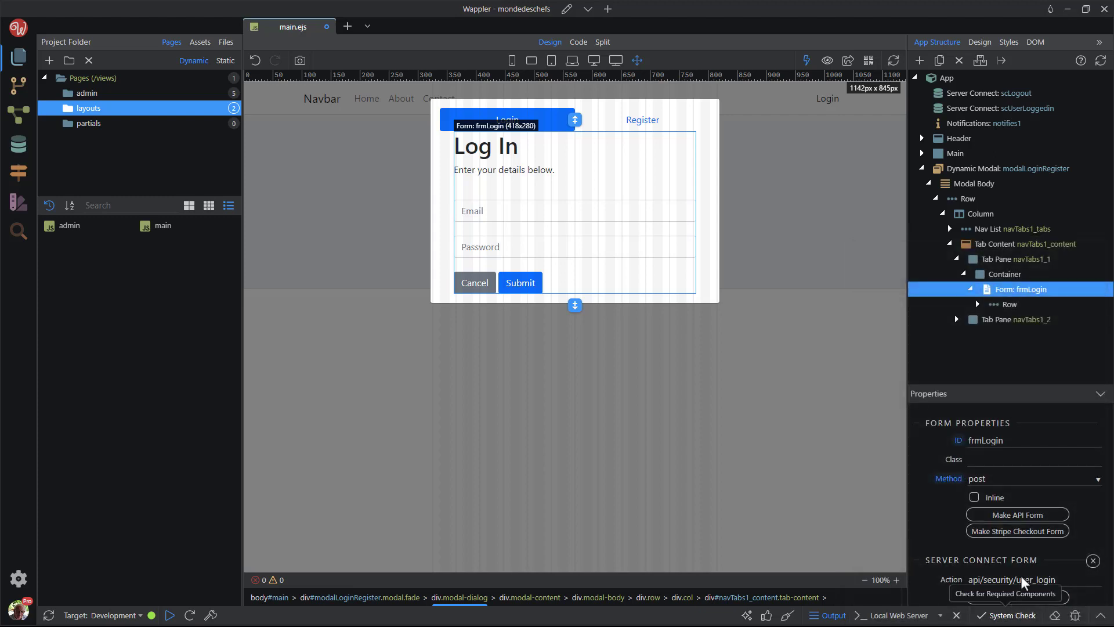
Step: Add a Server Connect Success event to frmLogin whose first action reloads scUserLoggedin
{"action": "scroll", "scroll_direction": "down", "scroll_amount": 3}
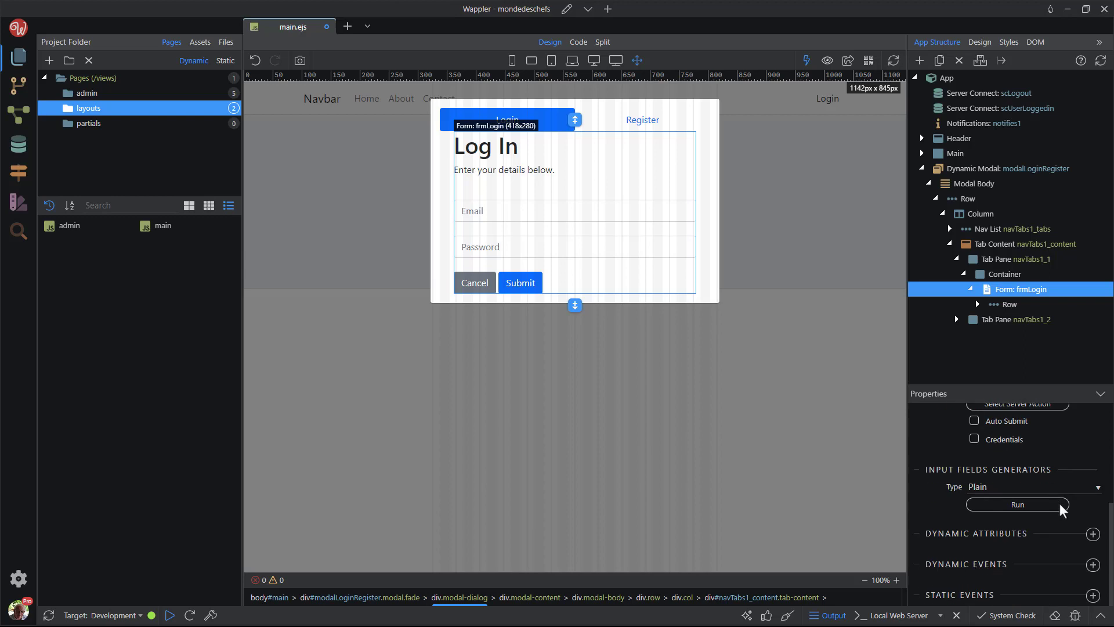
{"action": "mouse_move", "coordinate": [1089, 561]}
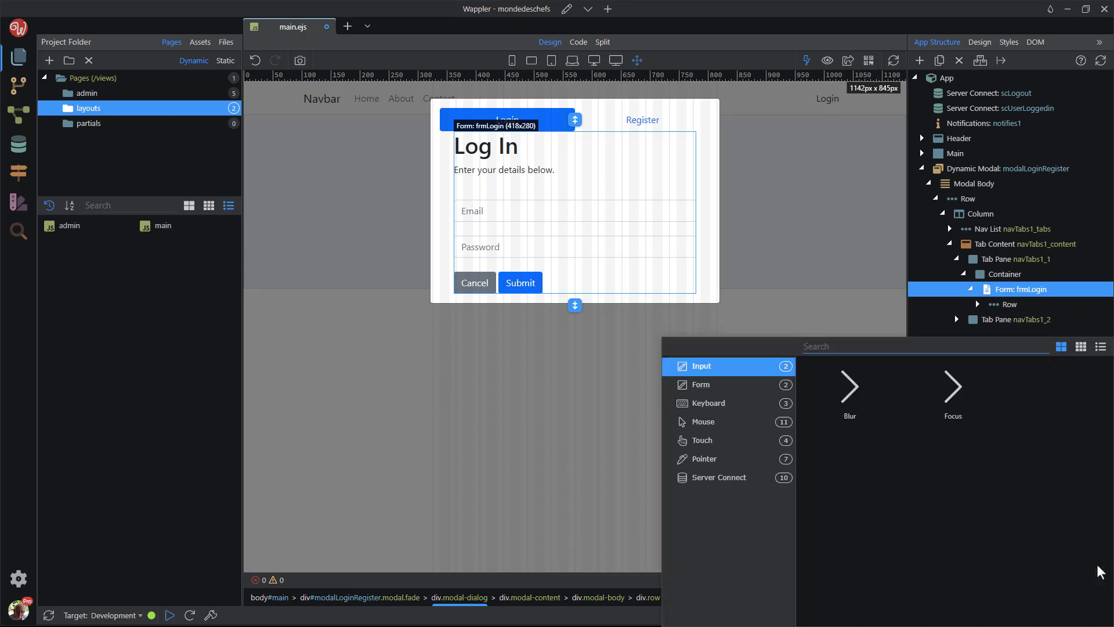
{"action": "left_click", "coordinate": [717, 478]}
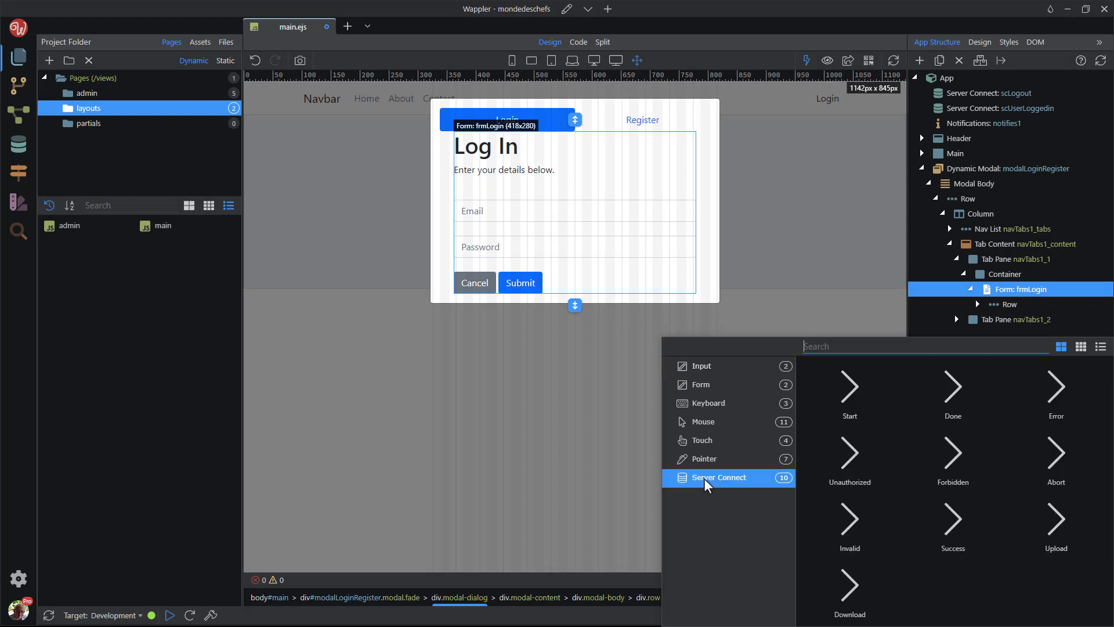
{"action": "mouse_move", "coordinate": [959, 543]}
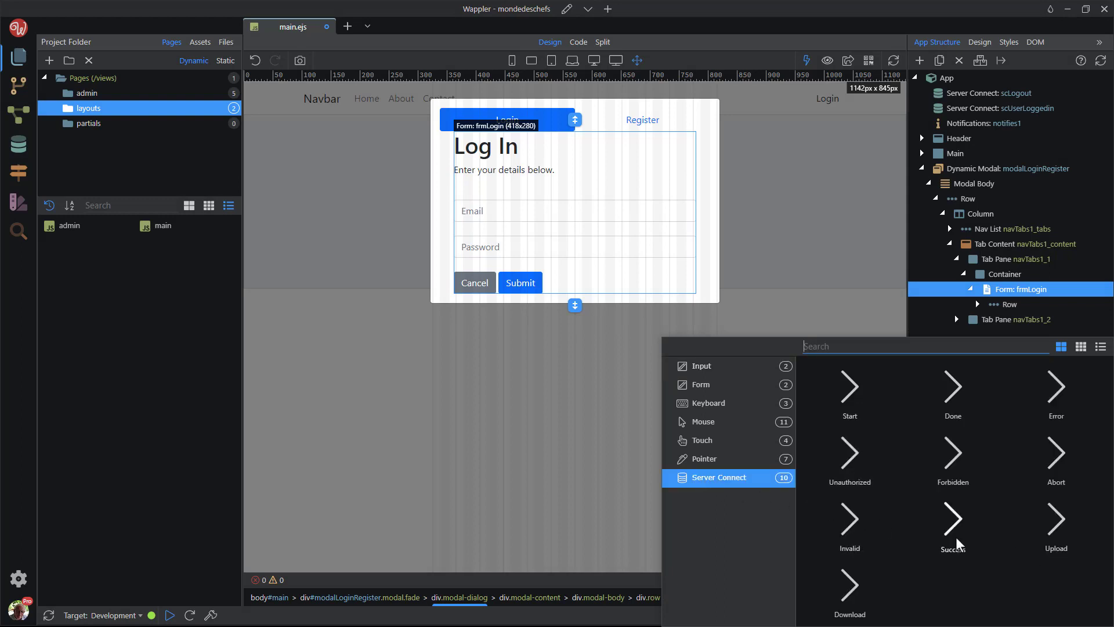
{"action": "left_click", "coordinate": [952, 526]}
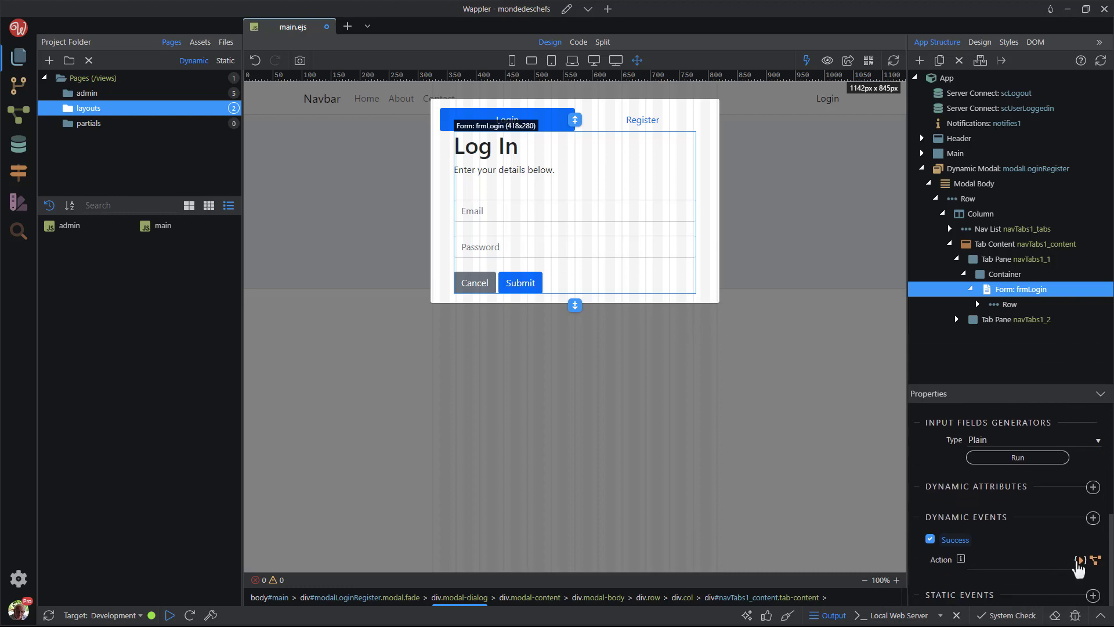
{"action": "left_click", "coordinate": [1080, 561]}
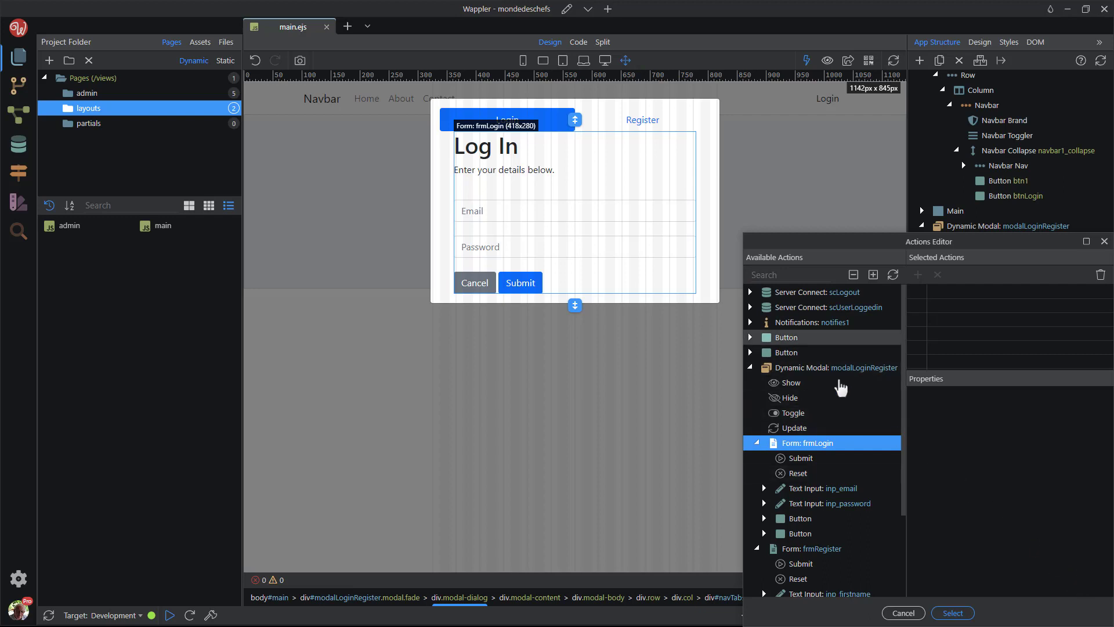
{"action": "left_click", "coordinate": [751, 307]}
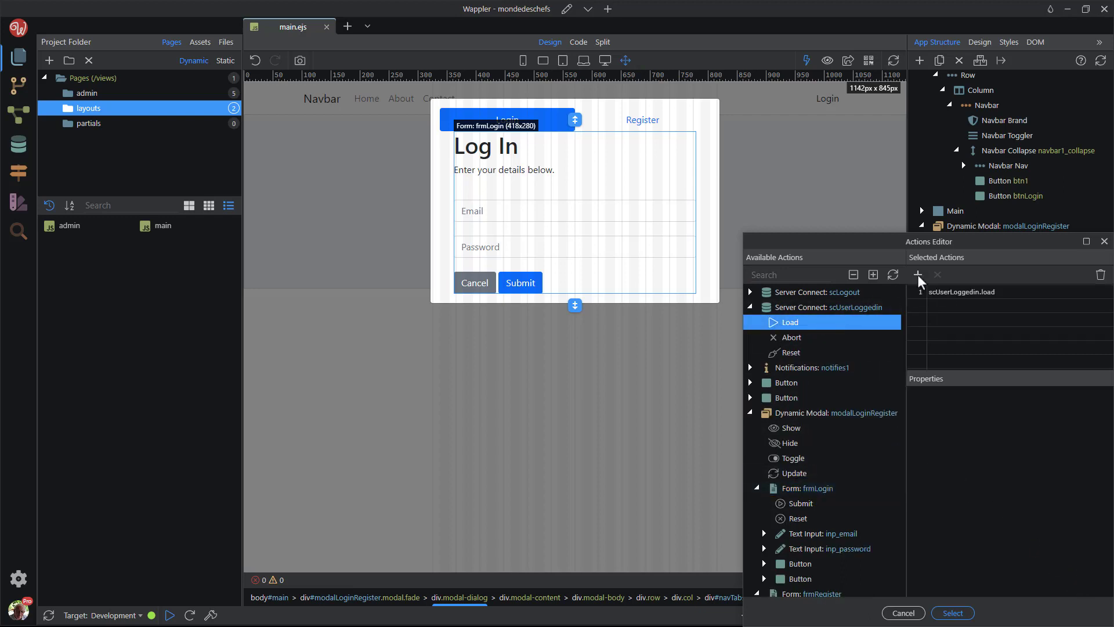
{"action": "left_click", "coordinate": [964, 291]}
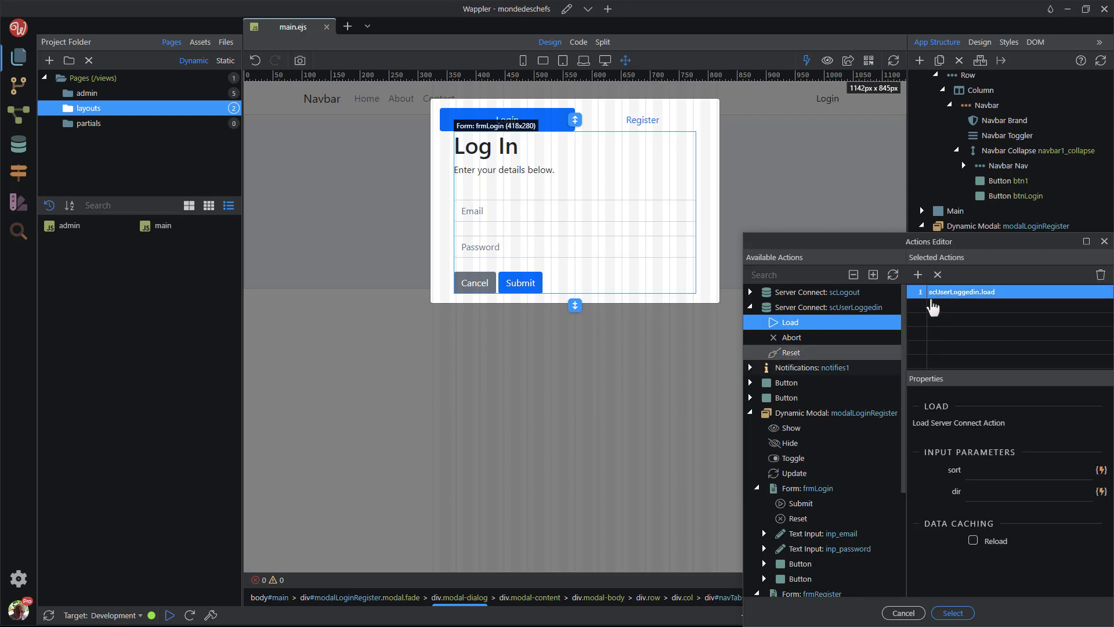
{"action": "left_click", "coordinate": [751, 368]}
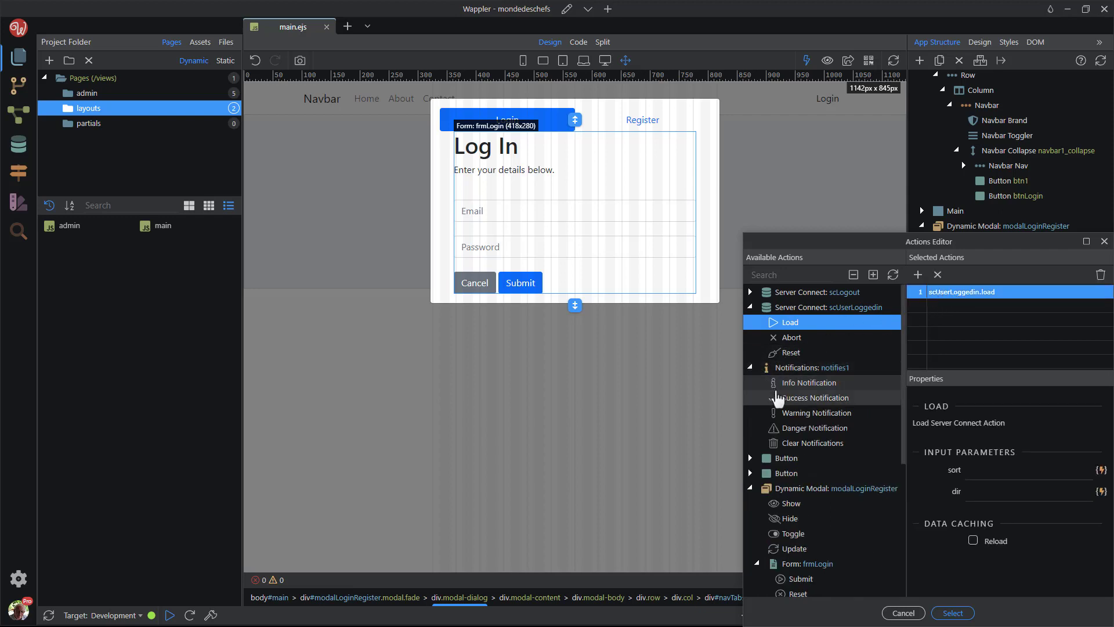
Step: Add a 'You are now logged in.' success notification and hide modalLoginRegister on success
{"action": "left_click", "coordinate": [814, 397]}
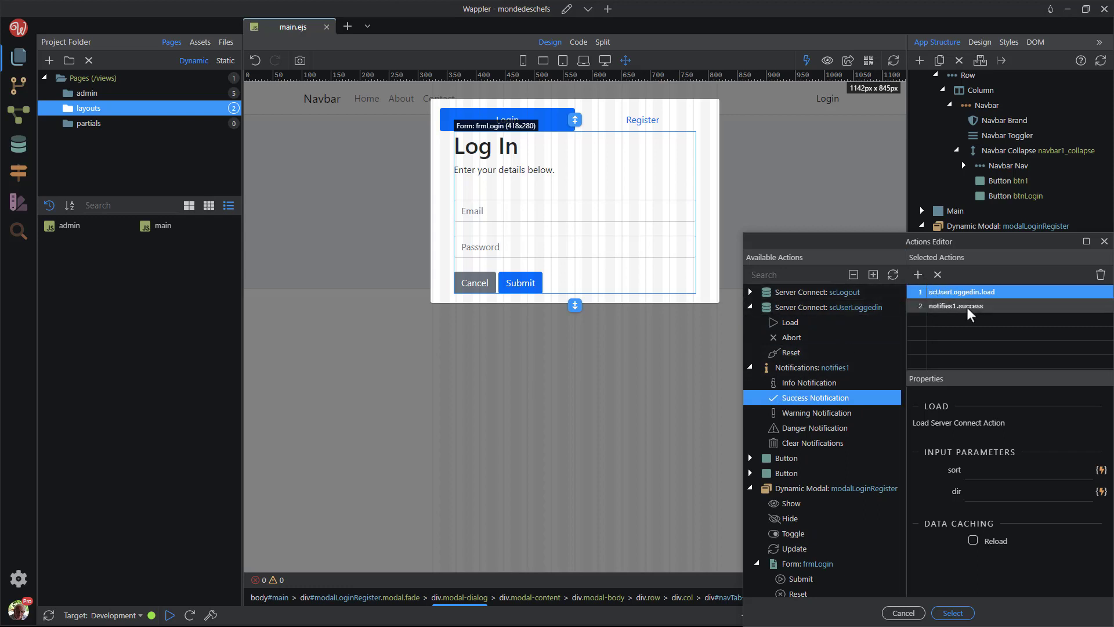
{"action": "left_click", "coordinate": [958, 305]}
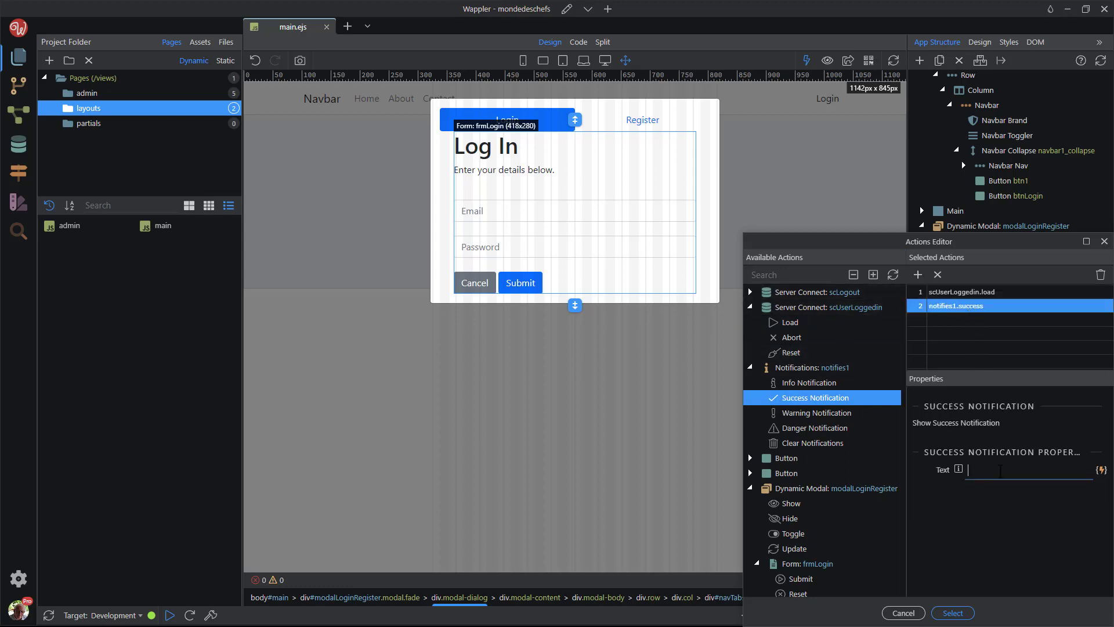
{"action": "type", "text": "You are now"}
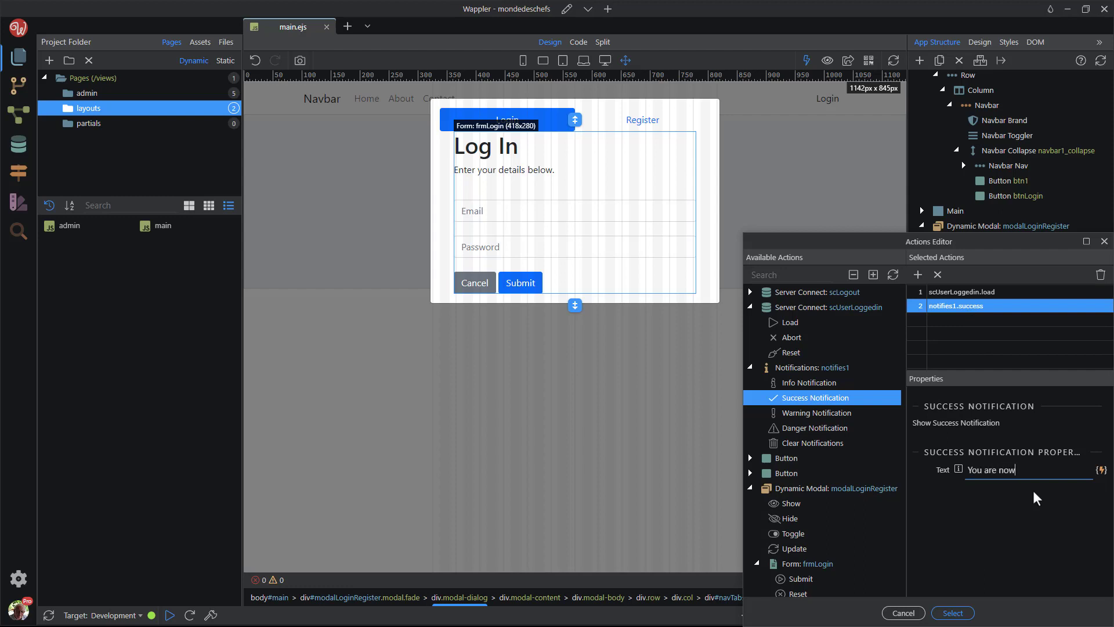
{"action": "type", "text": "logged in."}
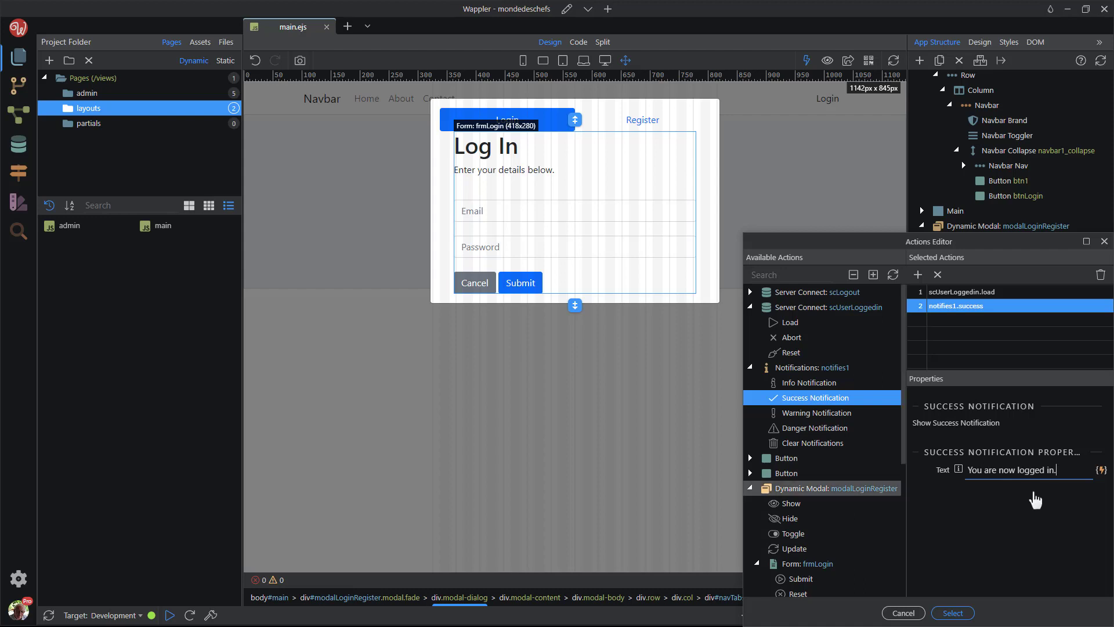
{"action": "mouse_move", "coordinate": [783, 522]}
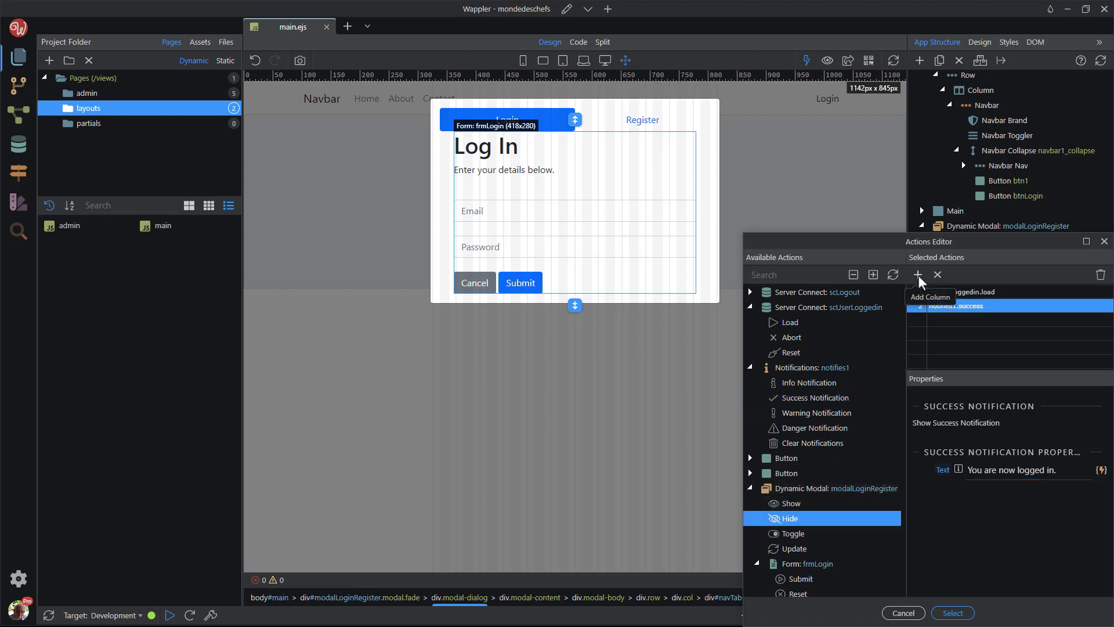
{"action": "left_click", "coordinate": [917, 274]}
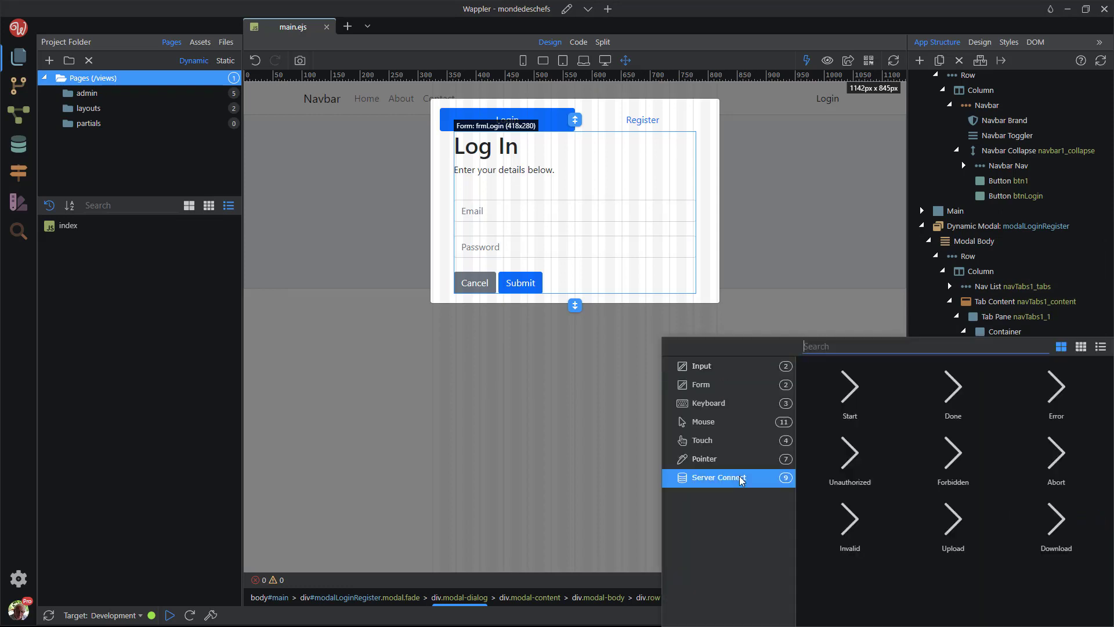
{"action": "mouse_move", "coordinate": [766, 486]}
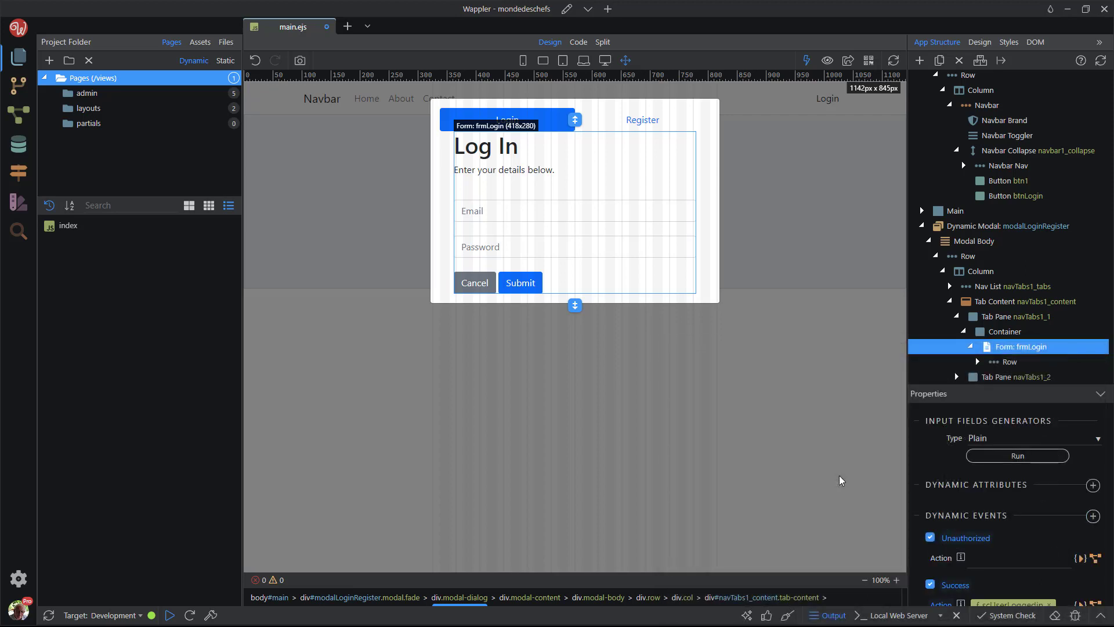
{"action": "mouse_move", "coordinate": [1079, 565]}
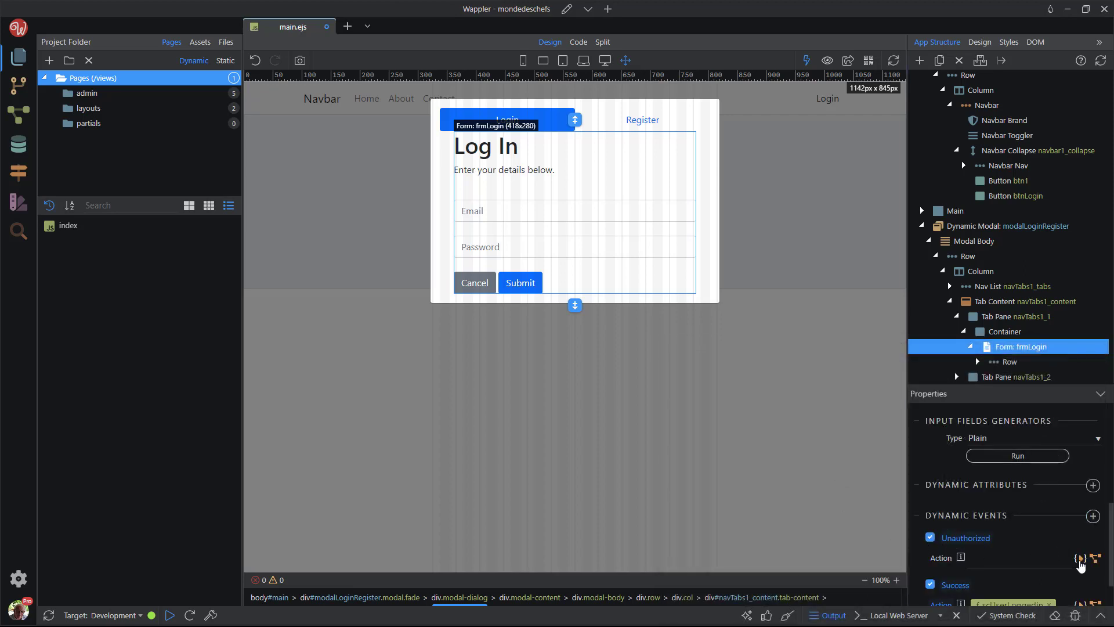
Step: Add an Unauthorized event to frmLogin with a notifies1 danger notification action
{"action": "left_click", "coordinate": [1079, 559]}
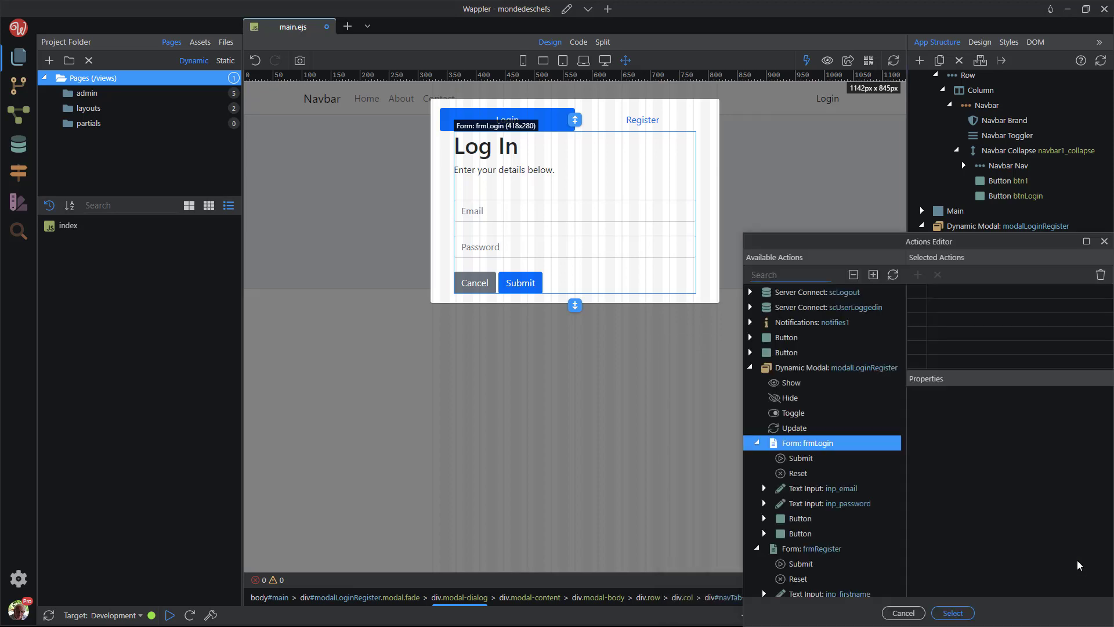
{"action": "left_click", "coordinate": [751, 322]}
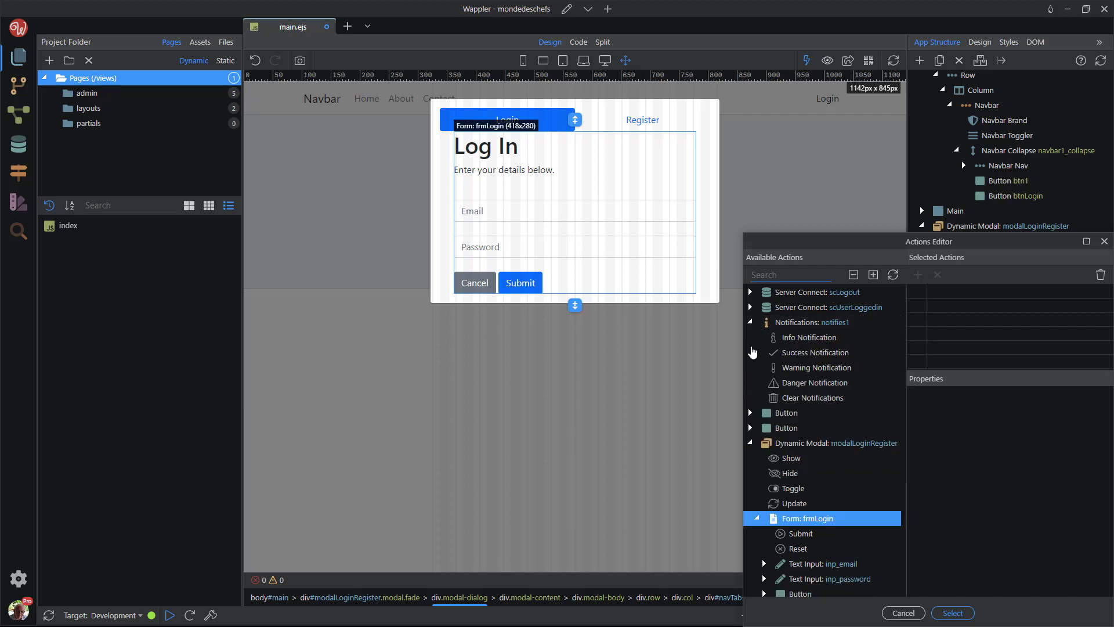
{"action": "left_click", "coordinate": [811, 382]}
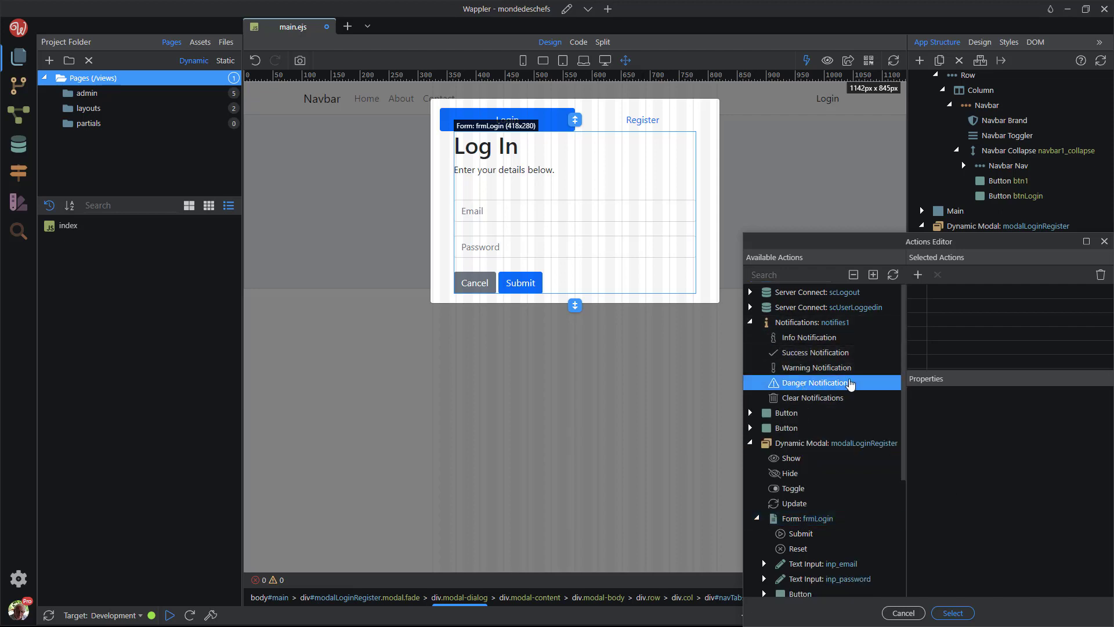
{"action": "double_click", "coordinate": [812, 382]}
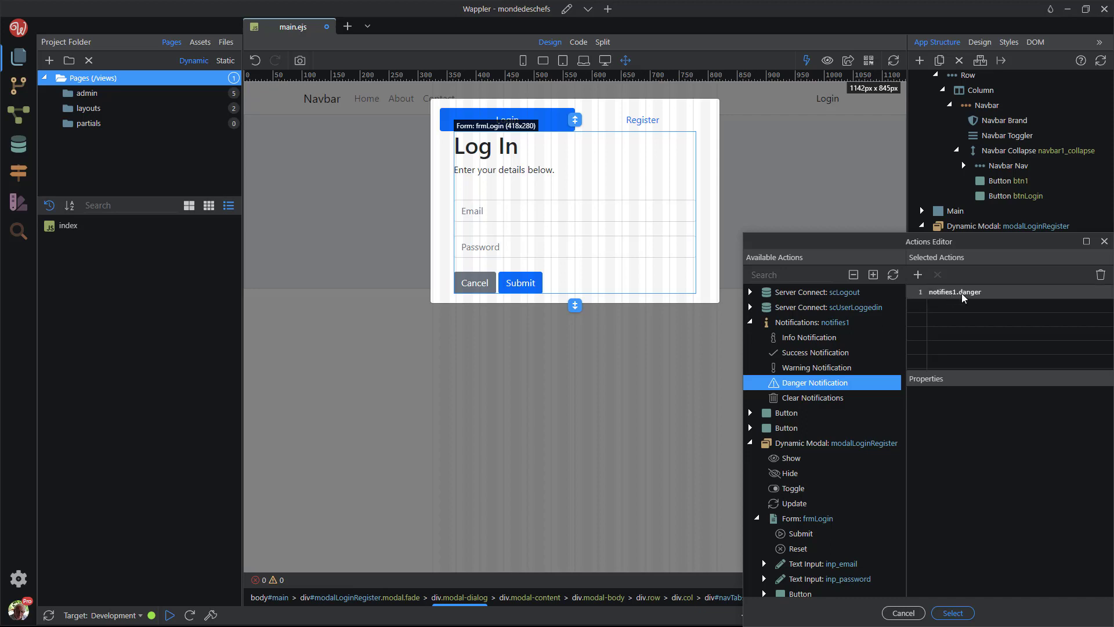
{"action": "left_click", "coordinate": [954, 291]}
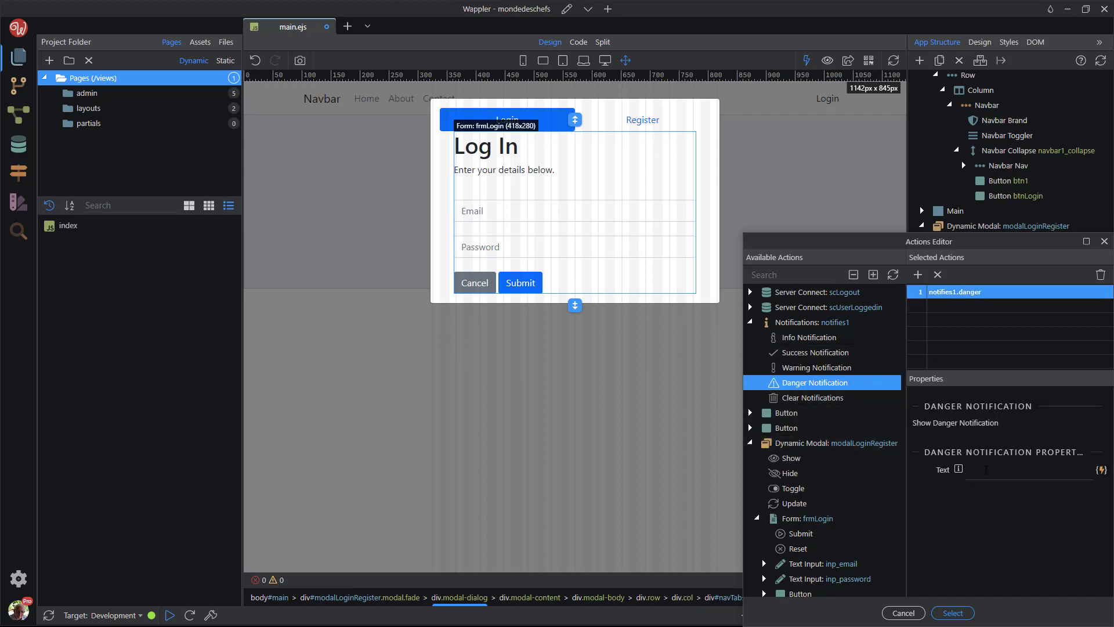
Step: Set the danger text to 'Your details are not correct. Please try again.'
{"action": "left_click", "coordinate": [1031, 470]}
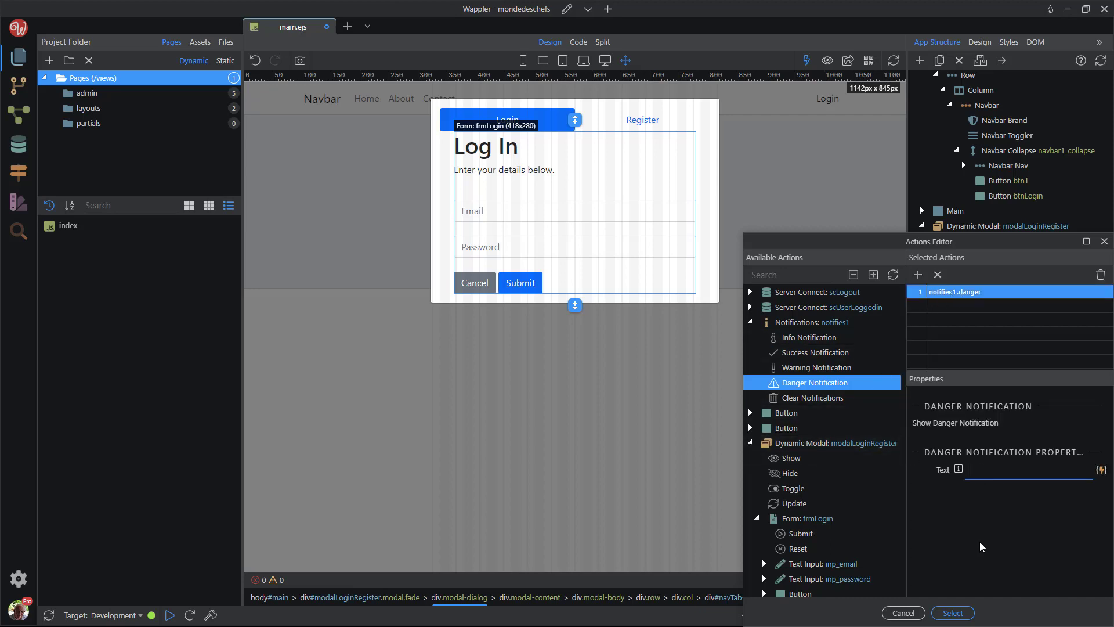
{"action": "type", "text": "Your detai"}
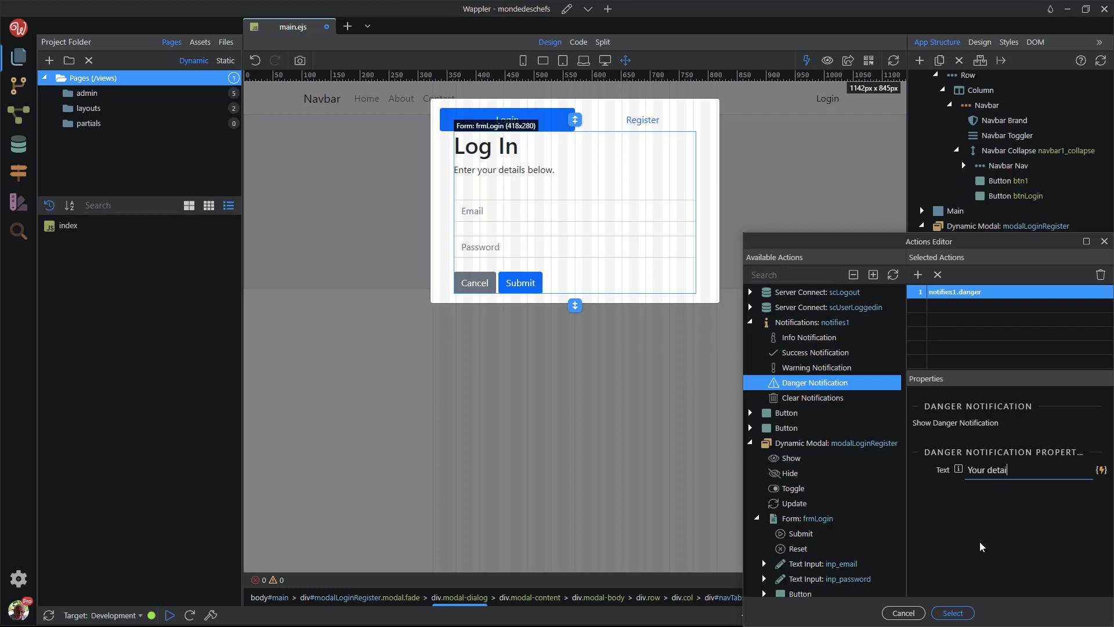
{"action": "type", "text": "ls are not"}
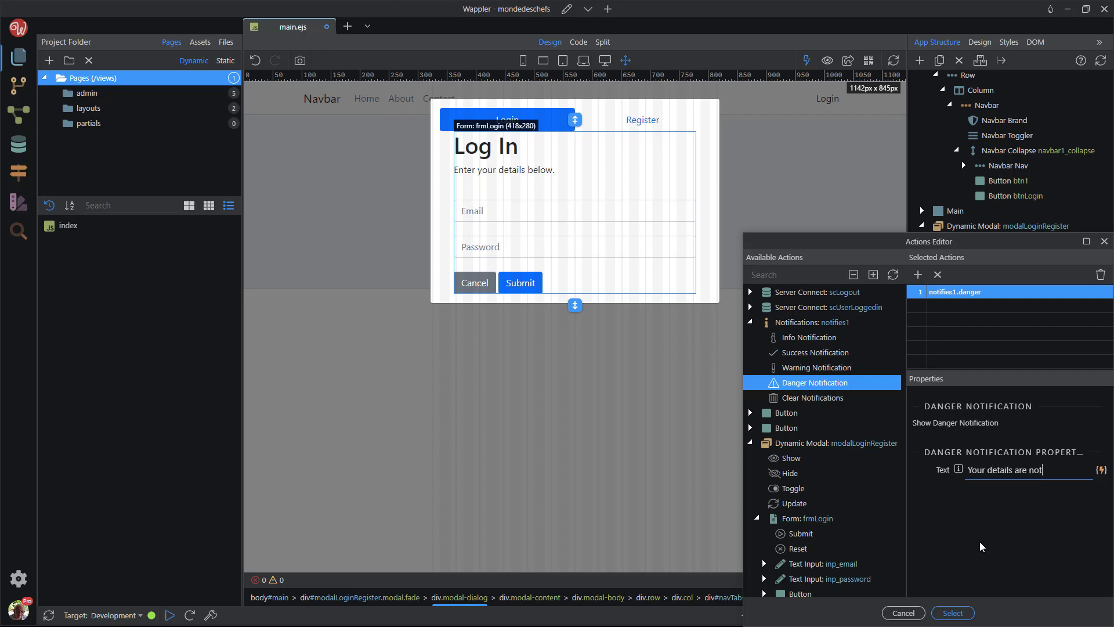
{"action": "type", "text": "correct. Please try"}
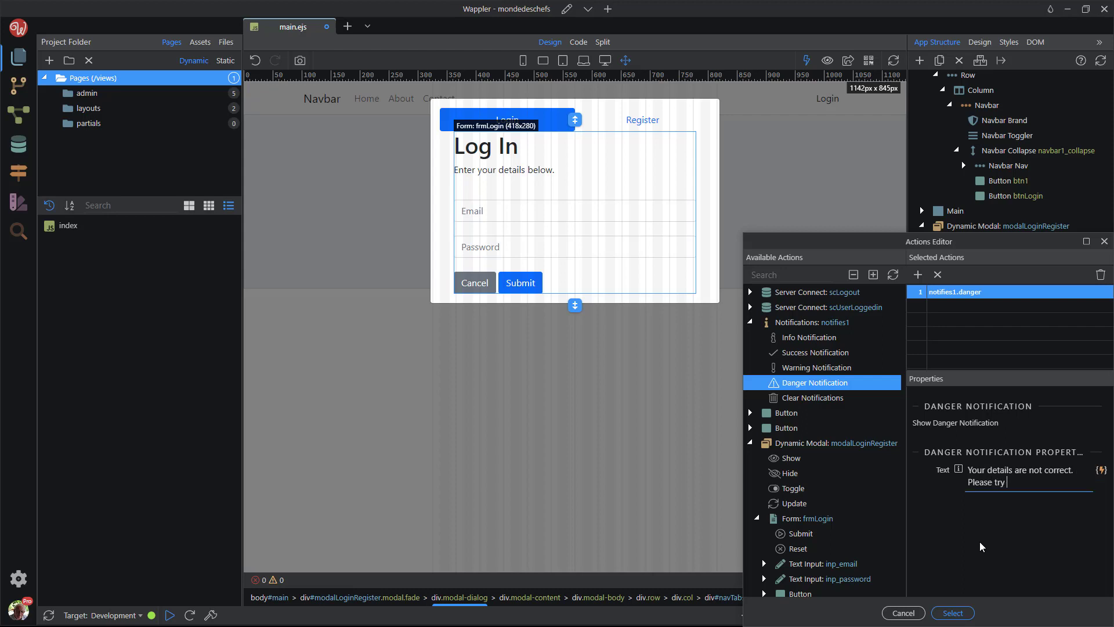
{"action": "type", "text": "again."}
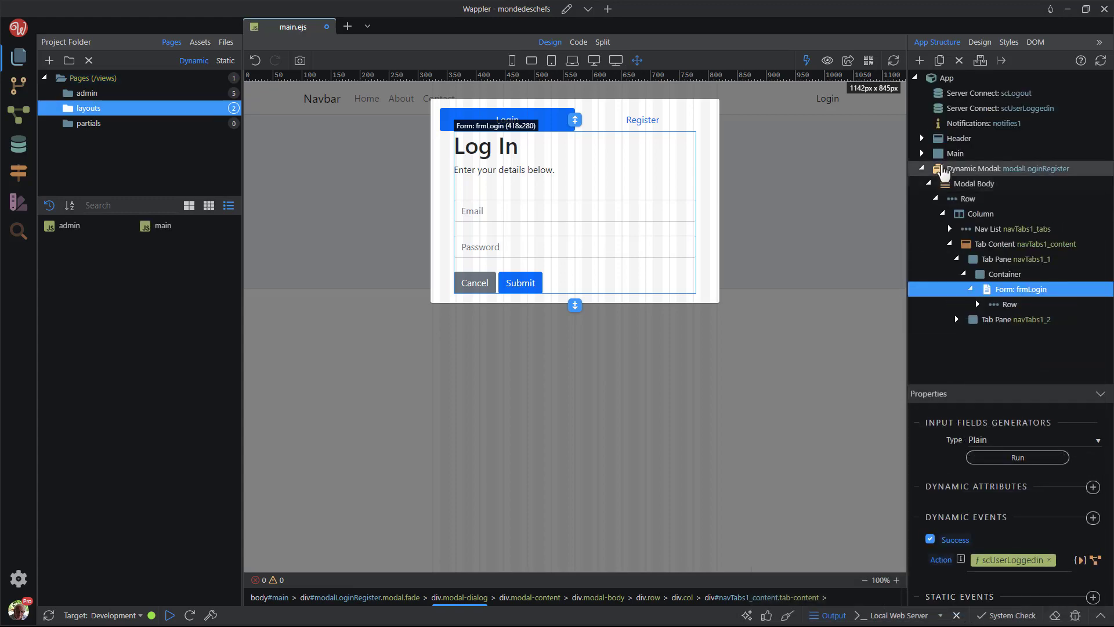
Step: Insert a new button into the header navbar and label it Logout
{"action": "left_click", "coordinate": [961, 138]}
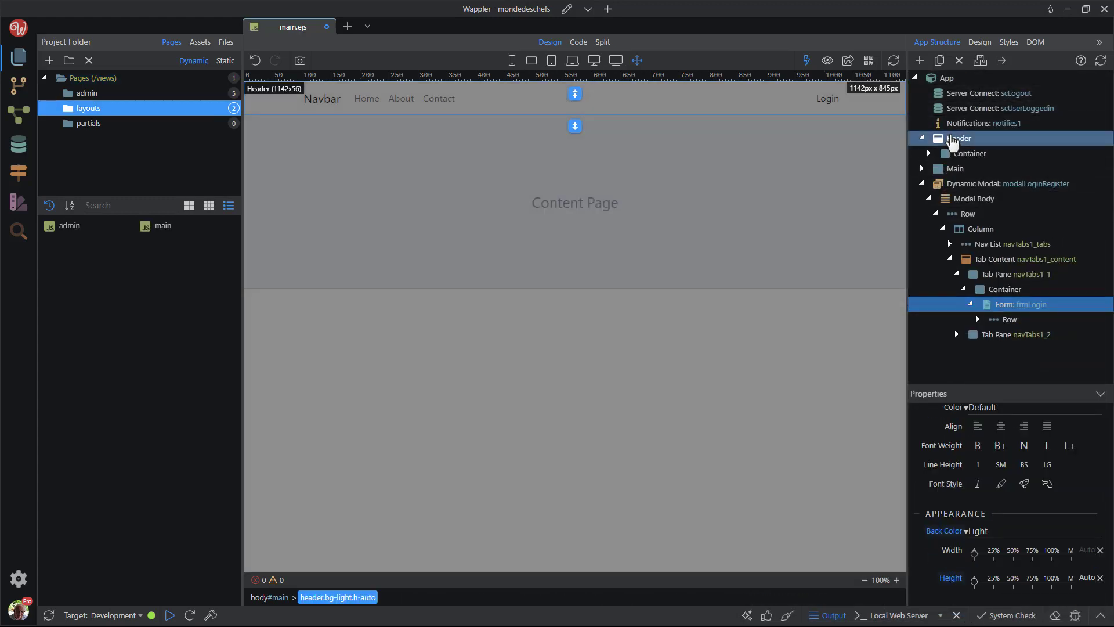
{"action": "left_click", "coordinate": [825, 97]}
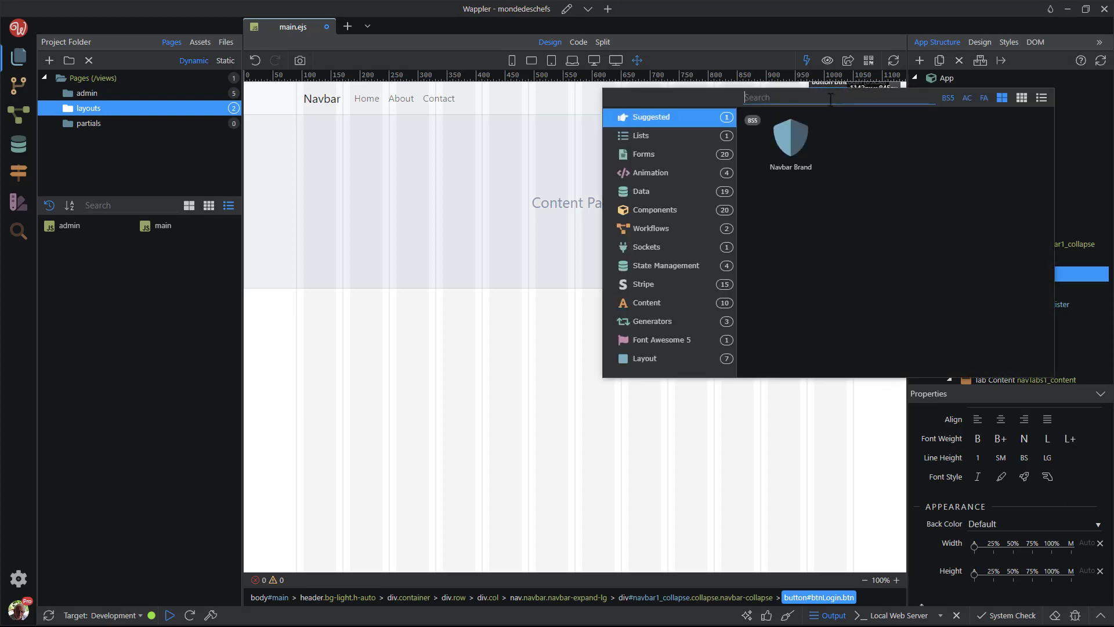
{"action": "left_click", "coordinate": [643, 155]}
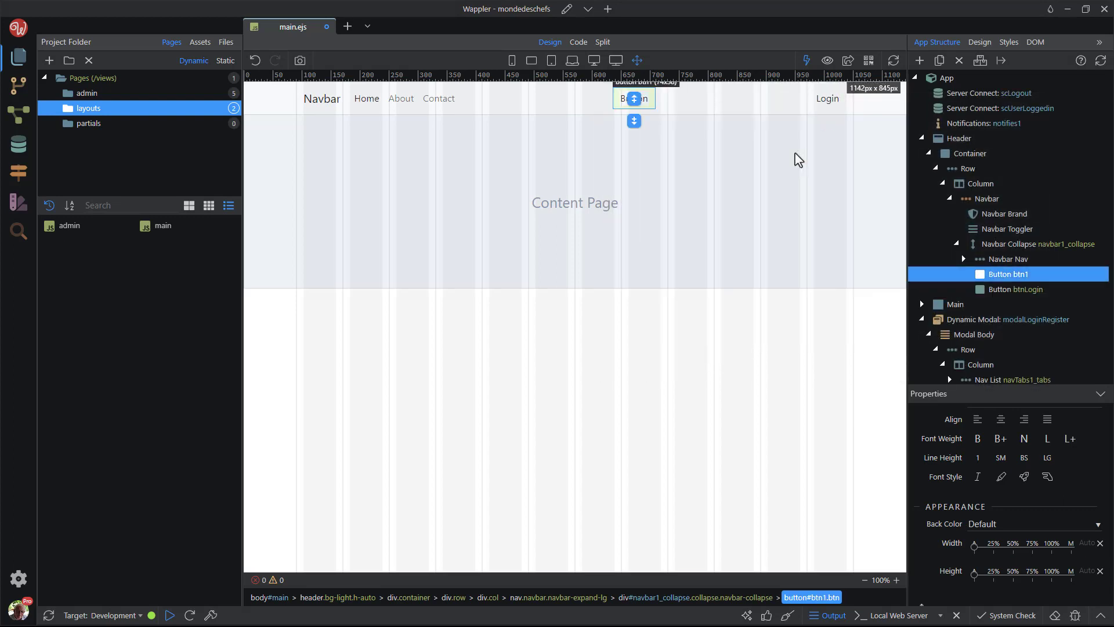
{"action": "mouse_move", "coordinate": [646, 106]}
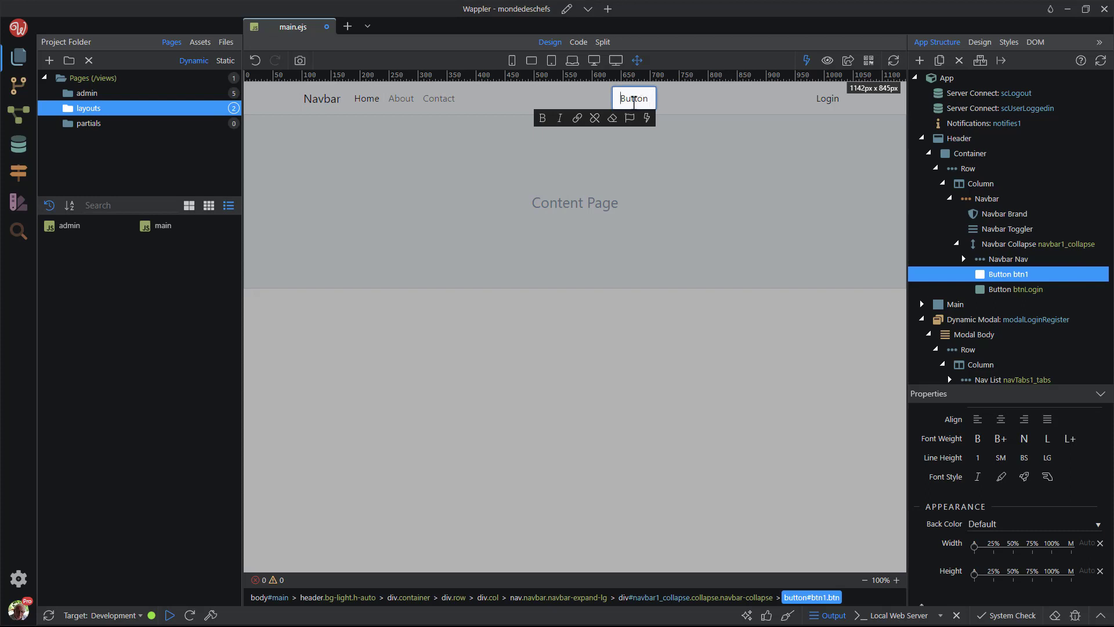
{"action": "type", "text": "Logou"}
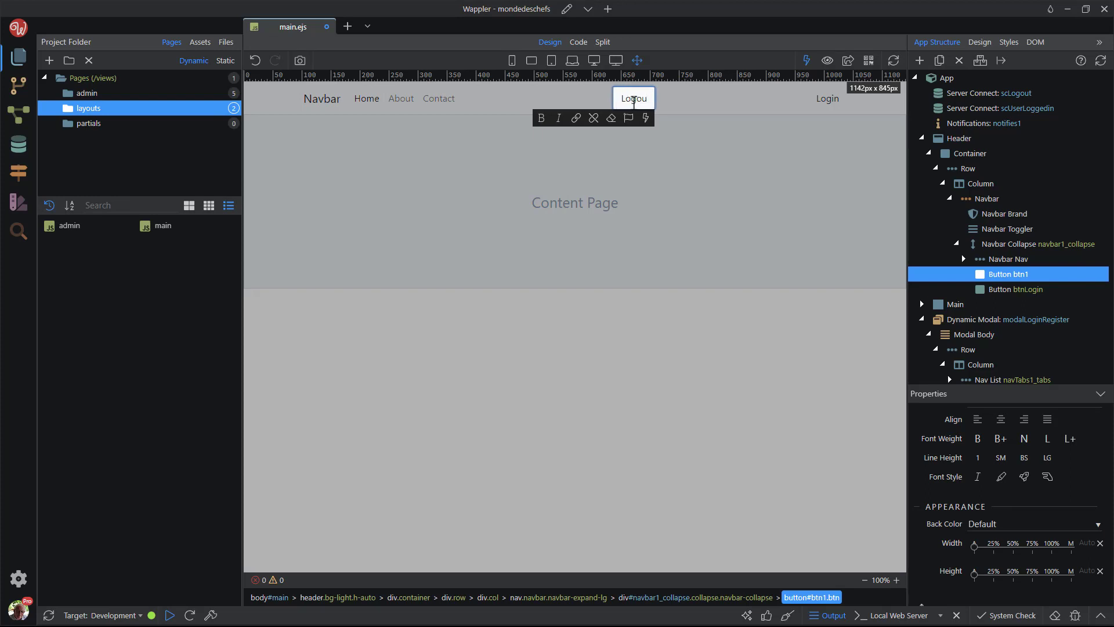
{"action": "left_click", "coordinate": [1038, 244]}
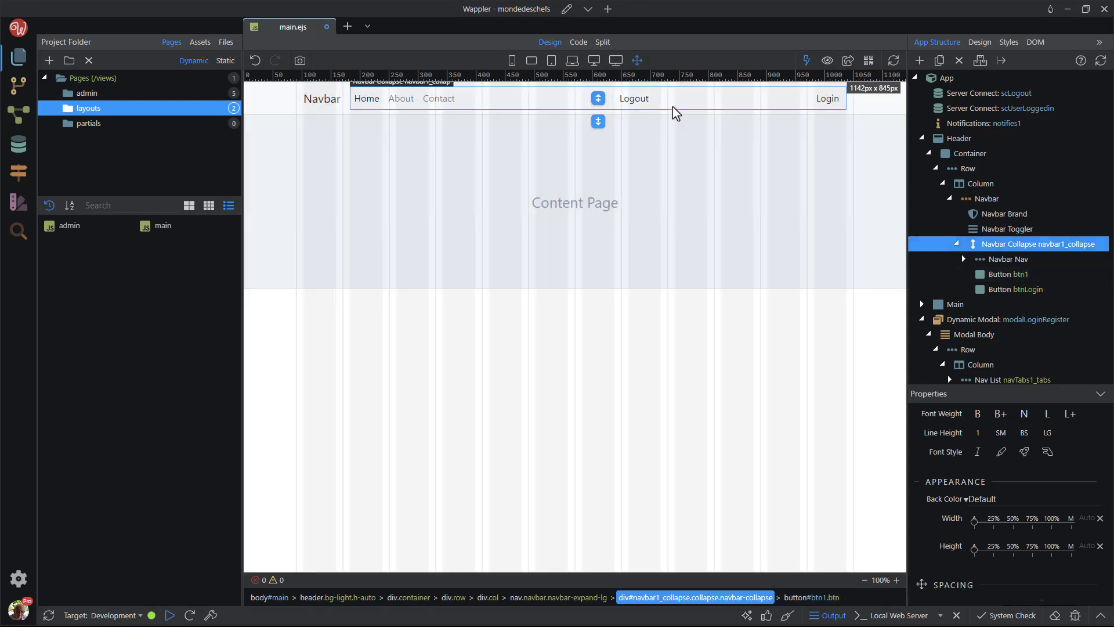
{"action": "left_click", "coordinate": [634, 97]}
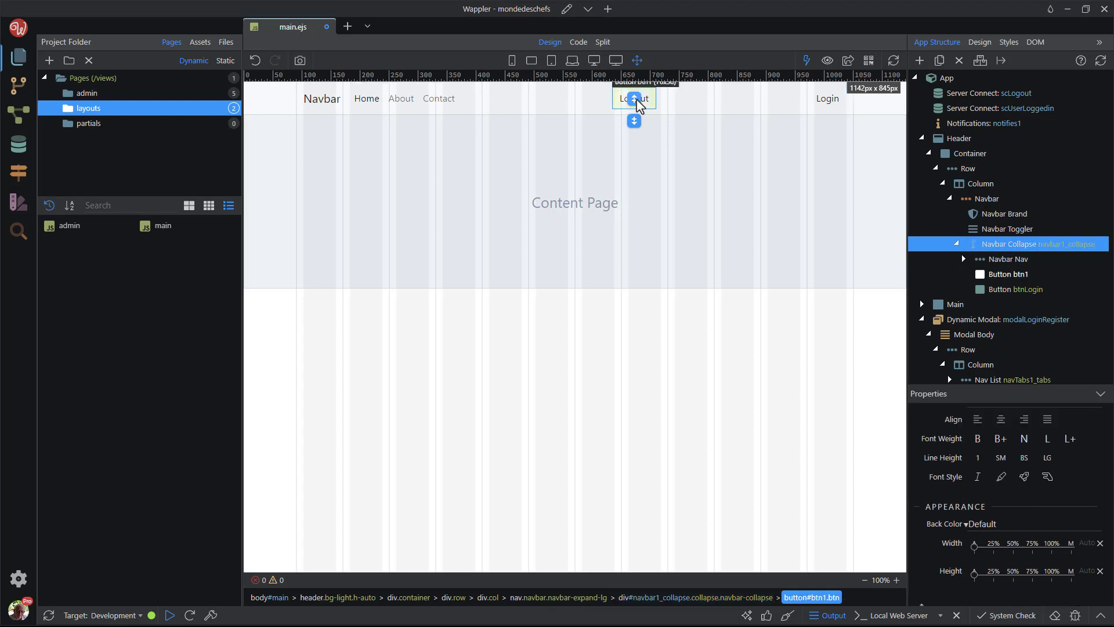
Step: Give the Logout button a Show attribute bound to scUserLoggedin.data.identity
{"action": "left_click", "coordinate": [1009, 274]}
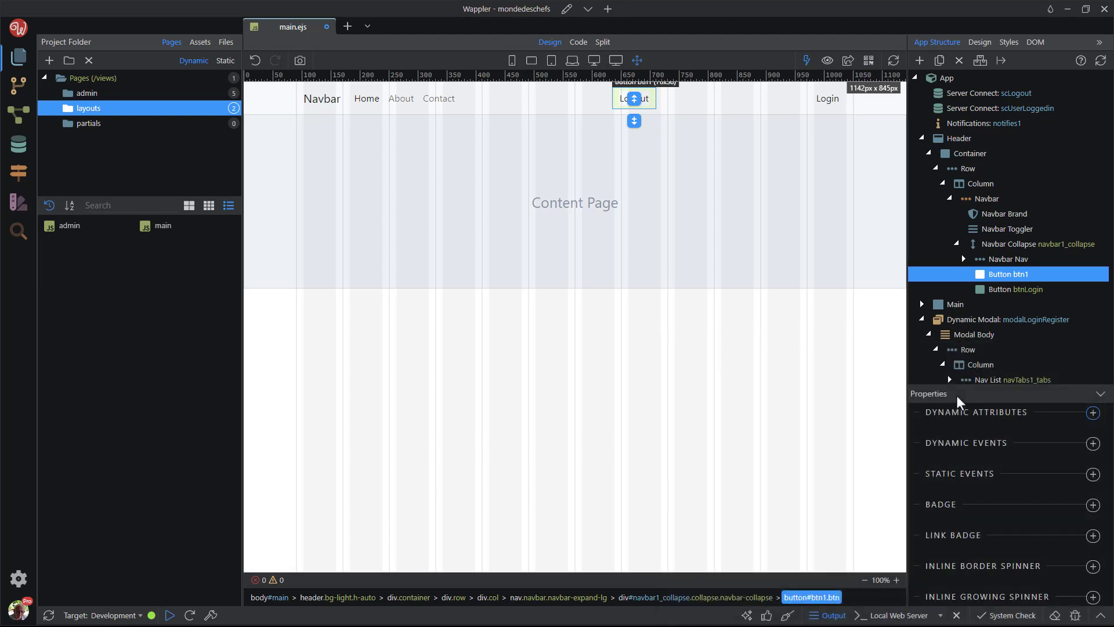
{"action": "left_click", "coordinate": [1094, 412]}
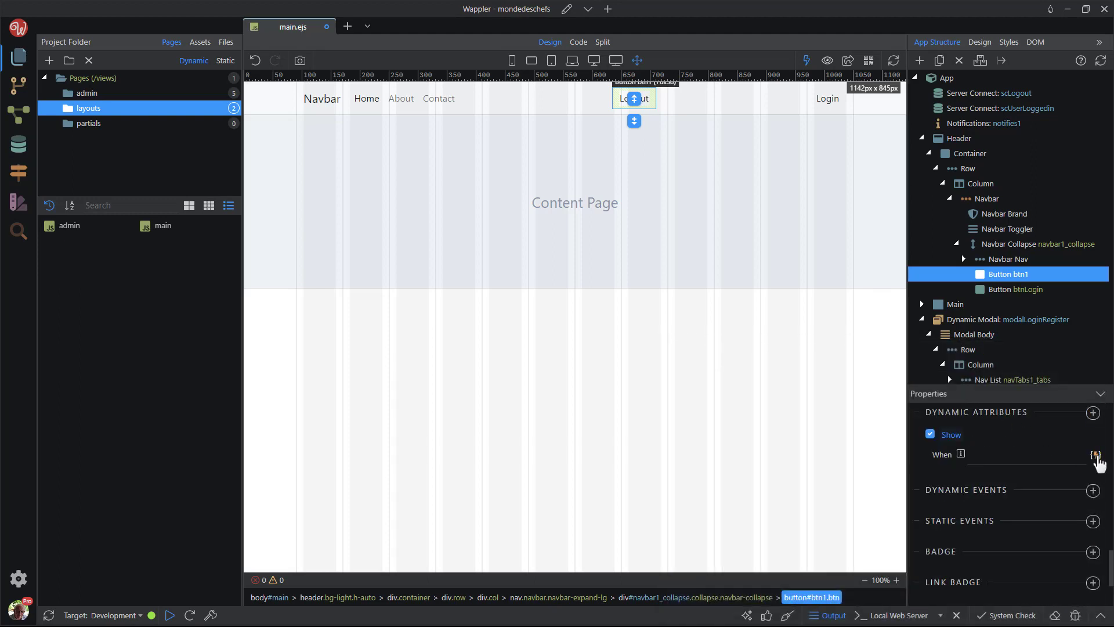
{"action": "left_click", "coordinate": [1097, 455]}
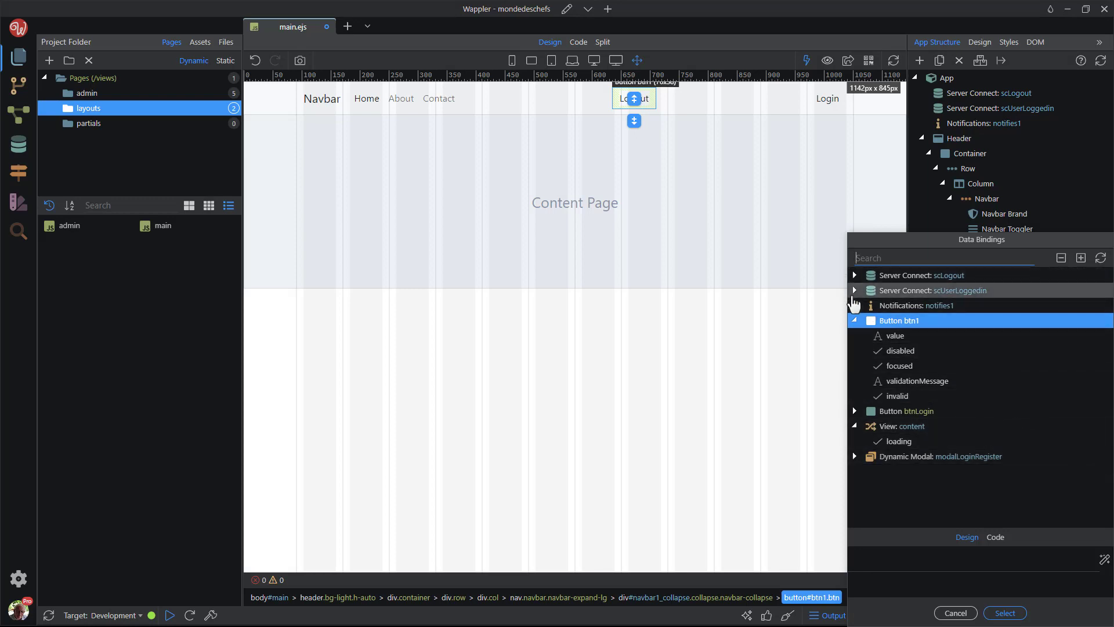
{"action": "left_click", "coordinate": [856, 290]}
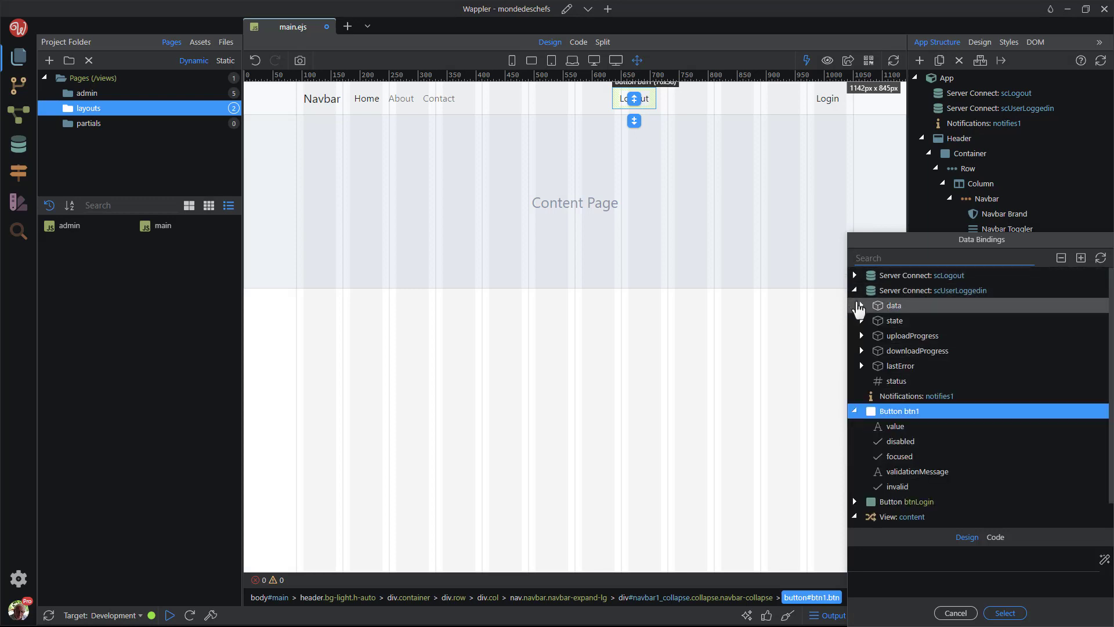
{"action": "left_click", "coordinate": [860, 305]}
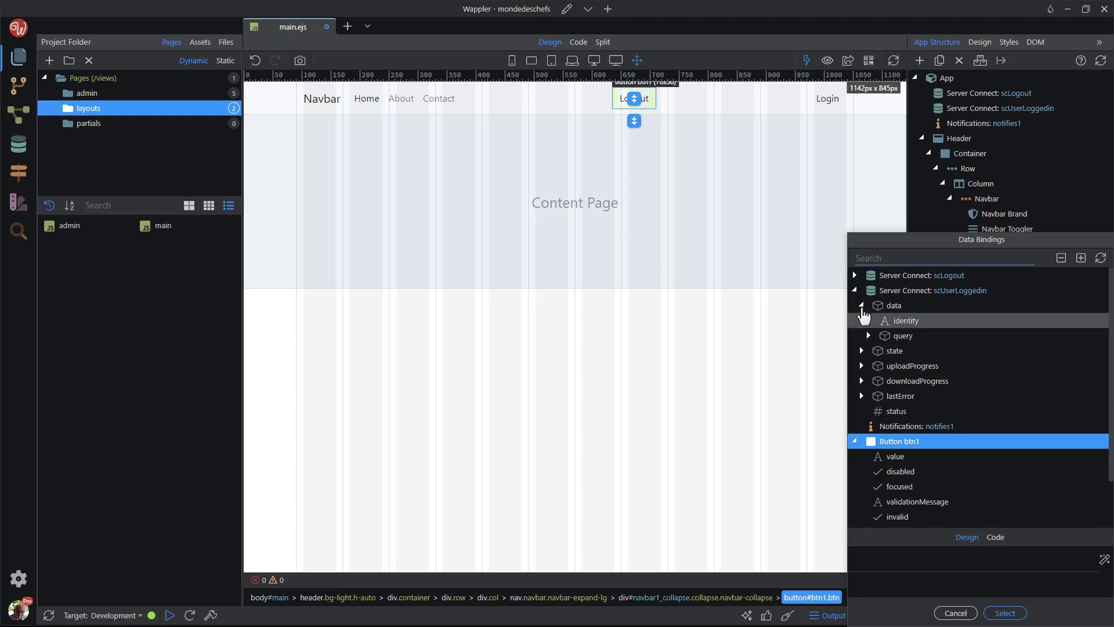
{"action": "left_click", "coordinate": [906, 320]}
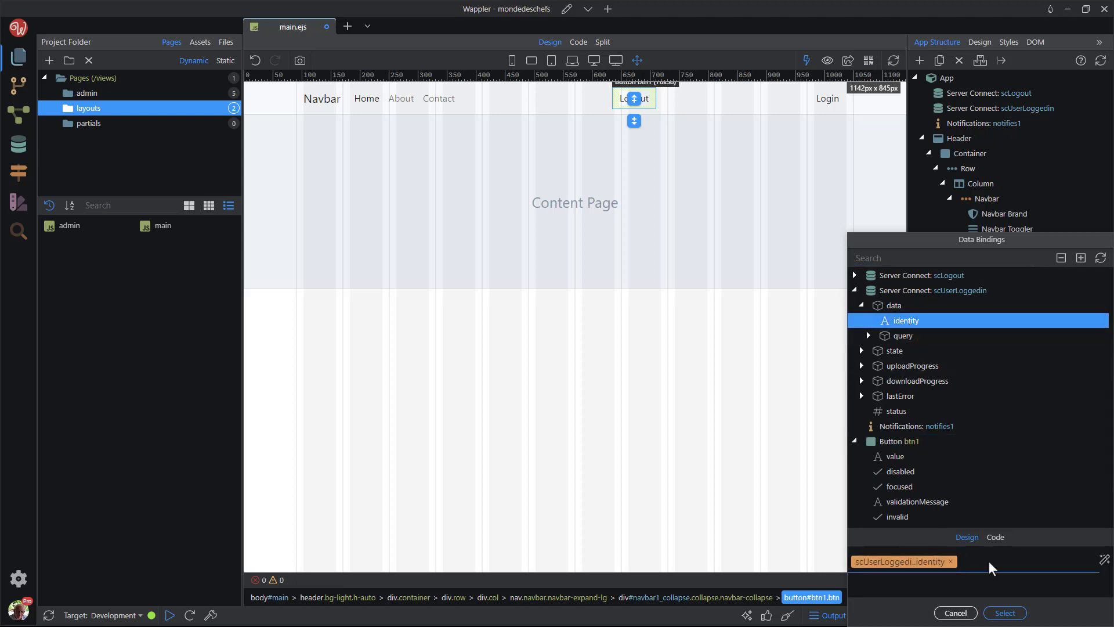
{"action": "left_click", "coordinate": [1006, 613]}
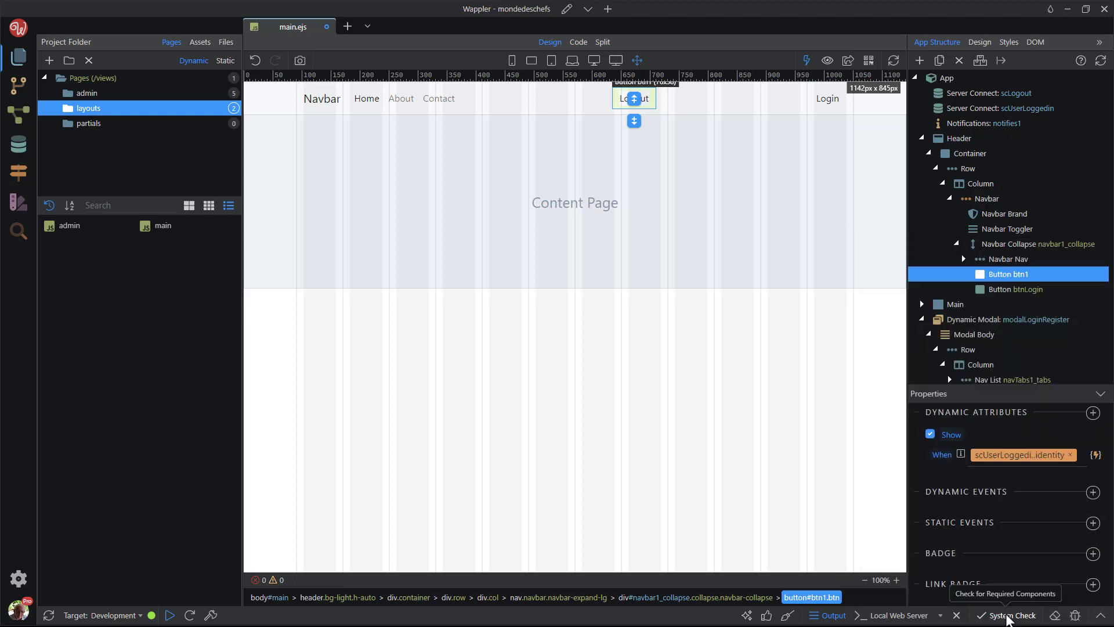
{"action": "mouse_move", "coordinate": [1060, 591]}
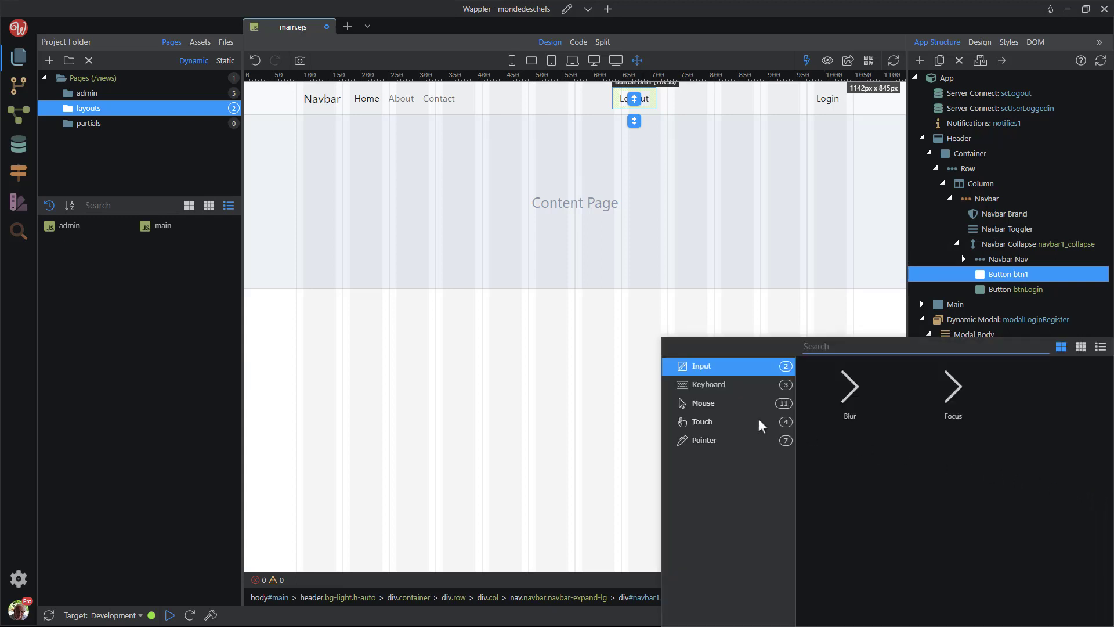
Step: Add a click event on Logout running scLogout.load then scUserLoggedin.reset
{"action": "left_click", "coordinate": [703, 402]}
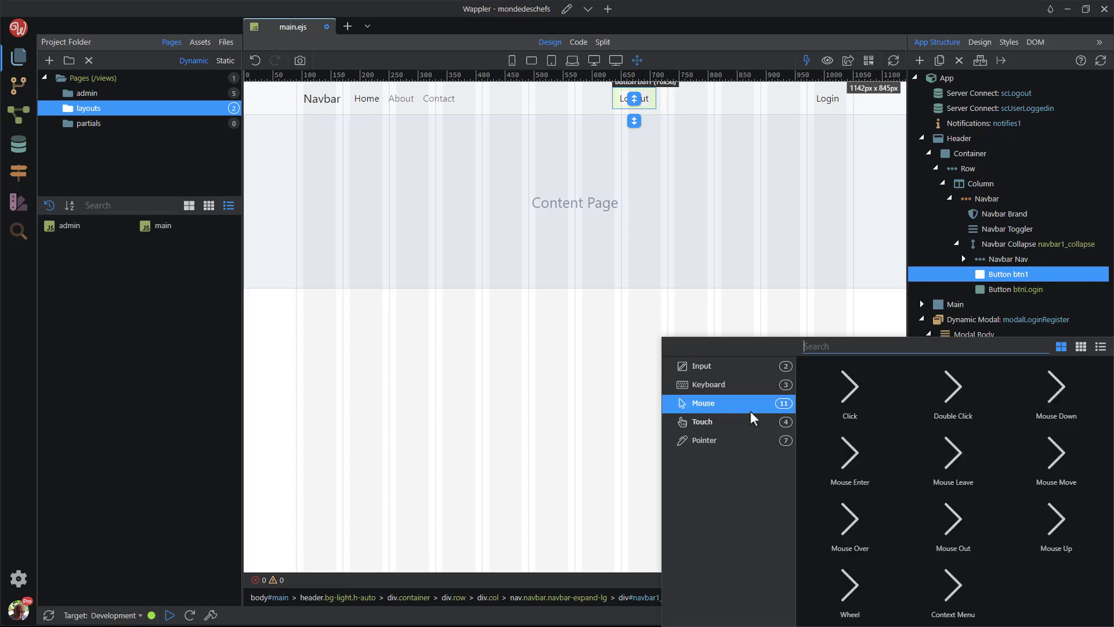
{"action": "mouse_move", "coordinate": [849, 426]}
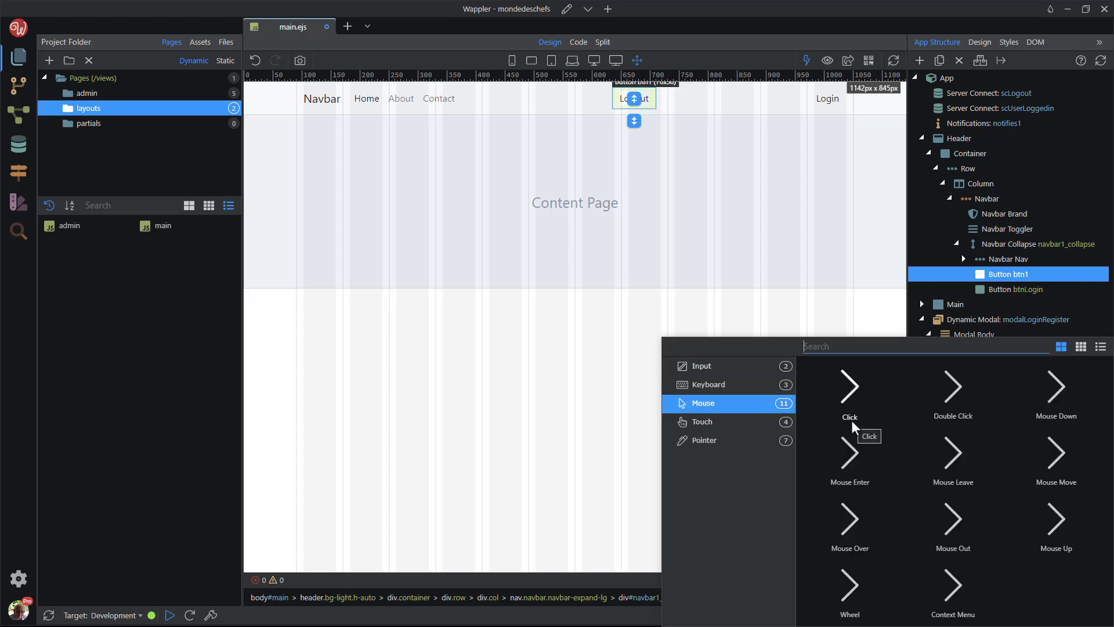
{"action": "left_click", "coordinate": [849, 389]}
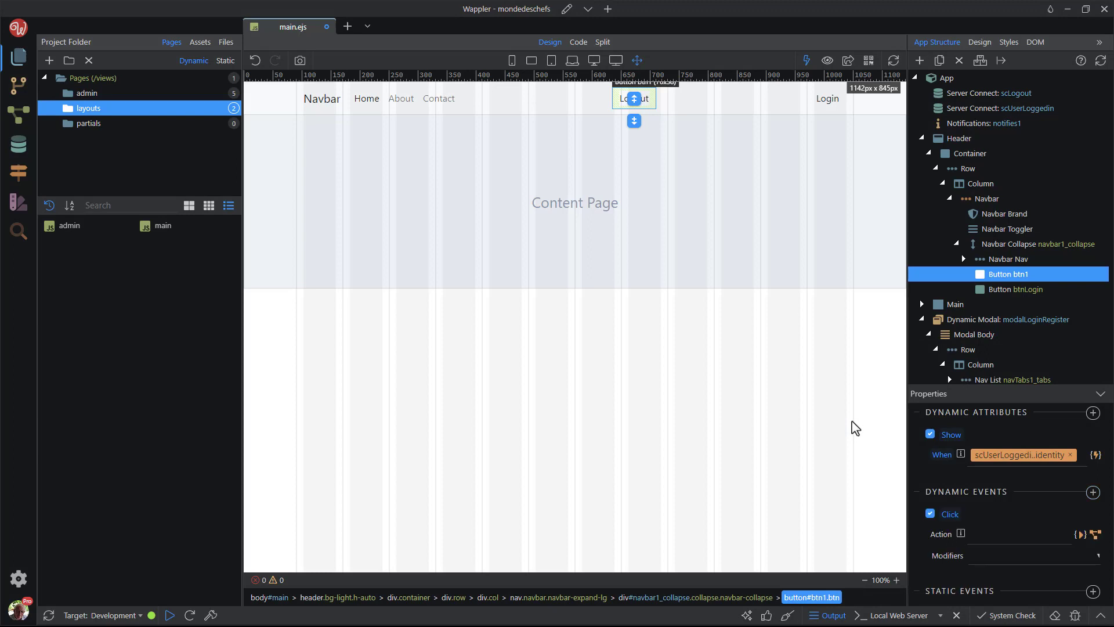
{"action": "mouse_move", "coordinate": [881, 441]}
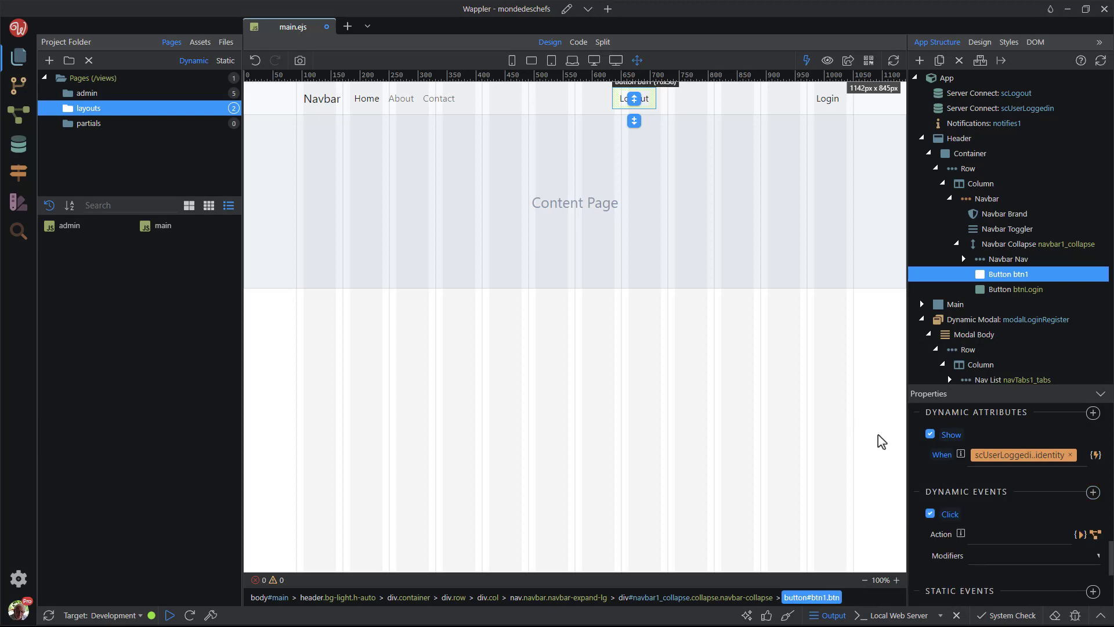
{"action": "left_click", "coordinate": [1094, 534]}
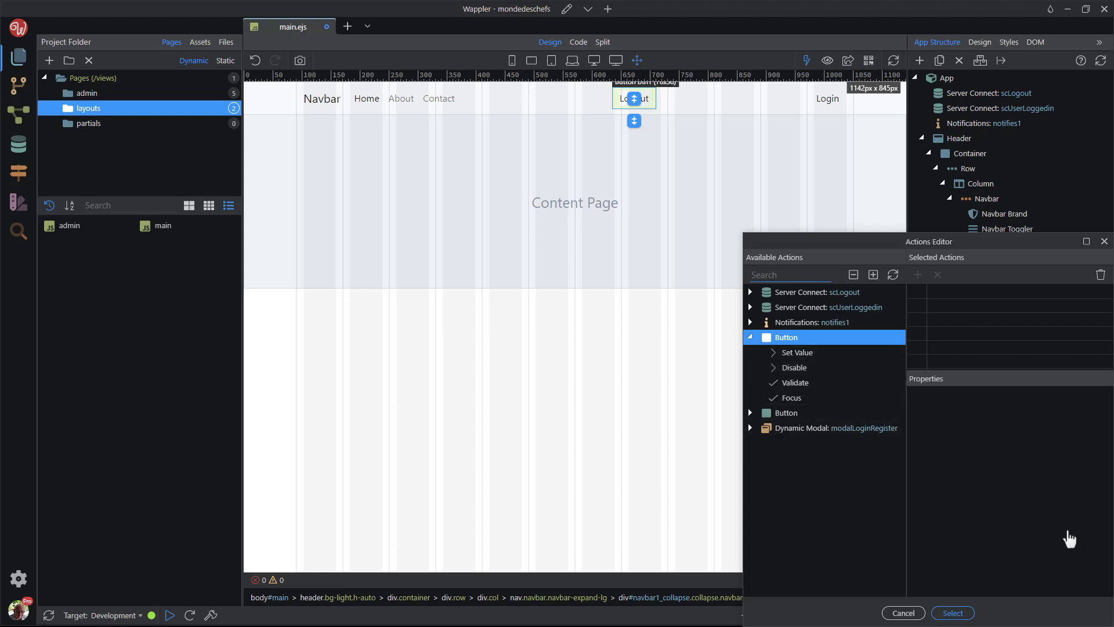
{"action": "left_click", "coordinate": [751, 291]}
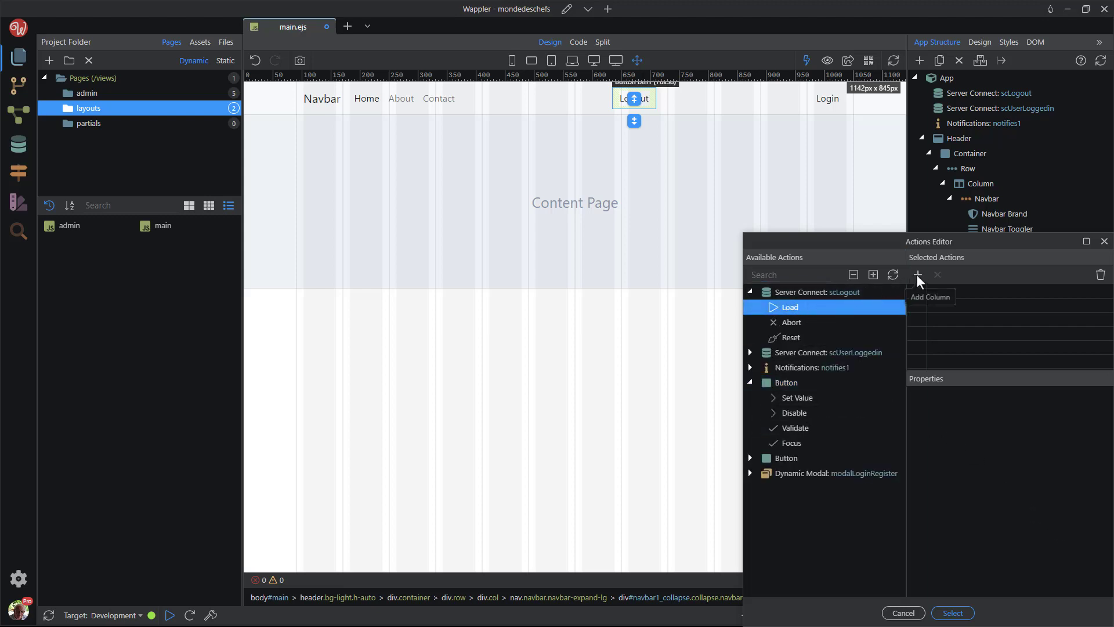
{"action": "left_click", "coordinate": [917, 274]}
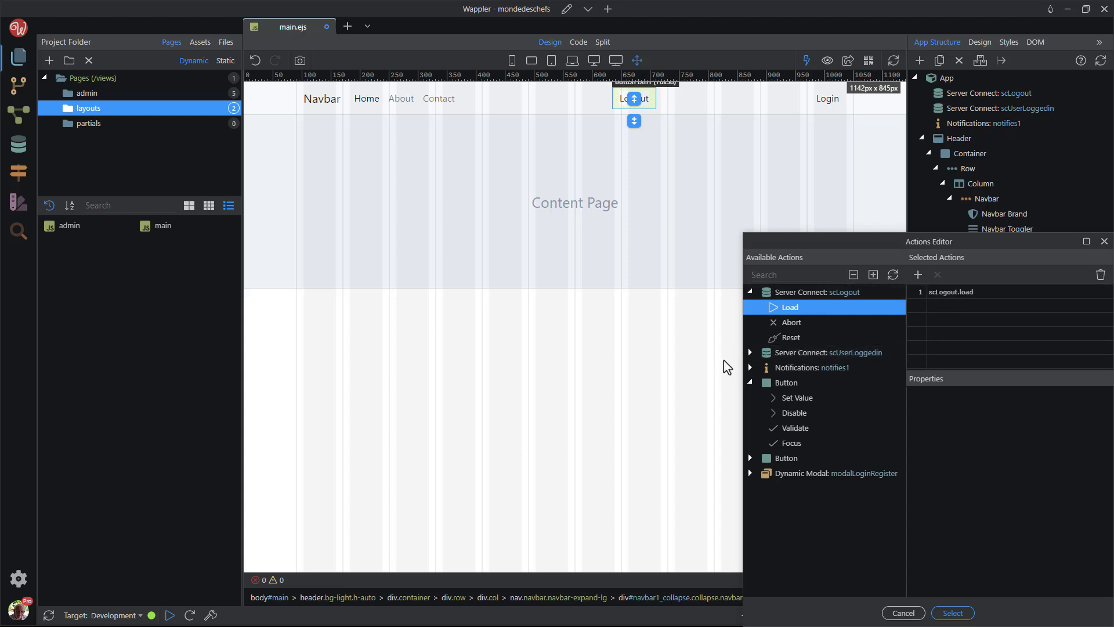
{"action": "left_click", "coordinate": [749, 353]}
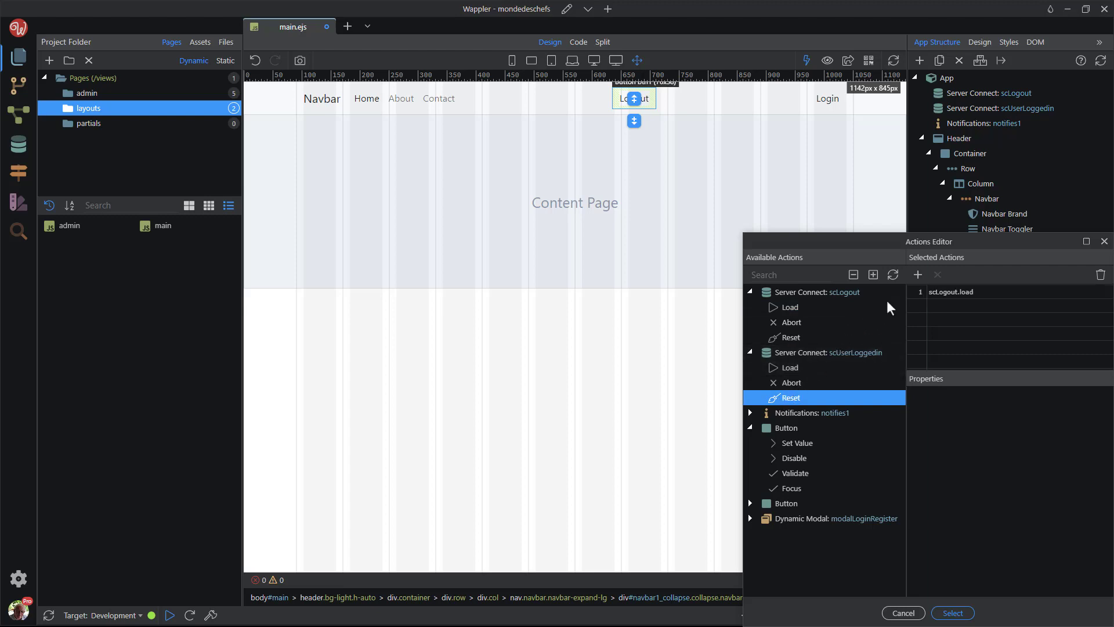
{"action": "double_click", "coordinate": [790, 397]}
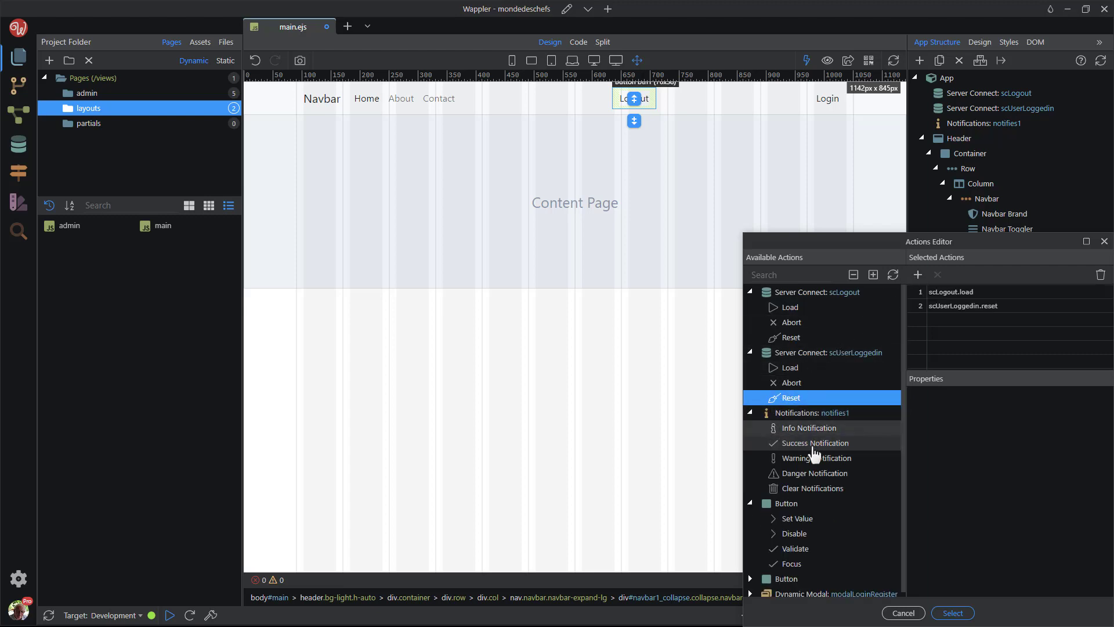
Step: Add a third action: success notification with text 'You are now logged out.'
{"action": "left_click", "coordinate": [816, 442]}
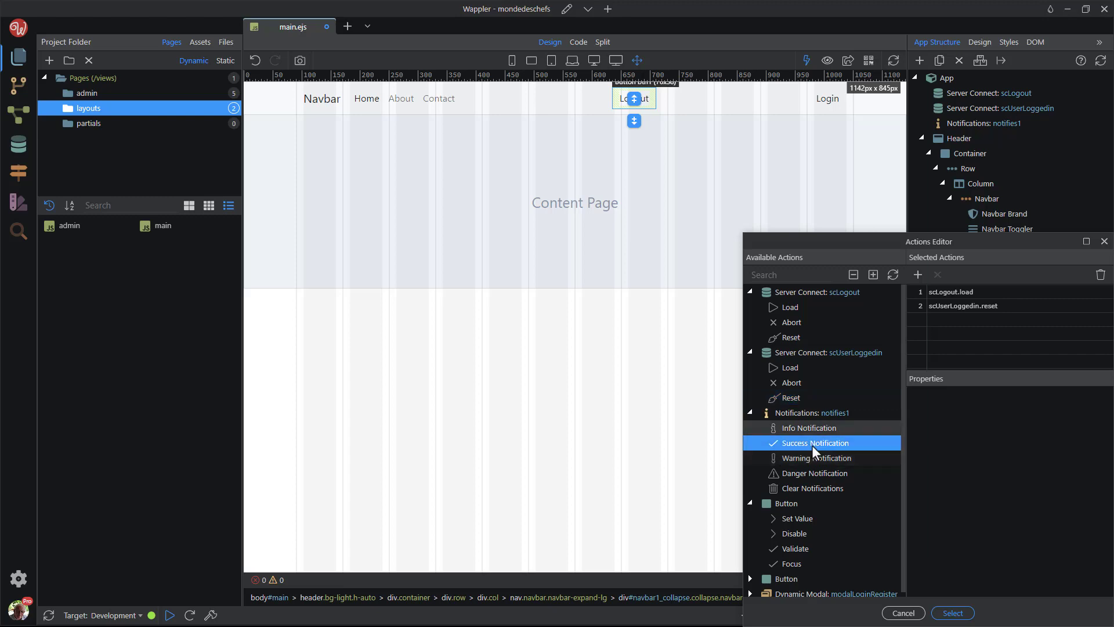
{"action": "double_click", "coordinate": [818, 443]}
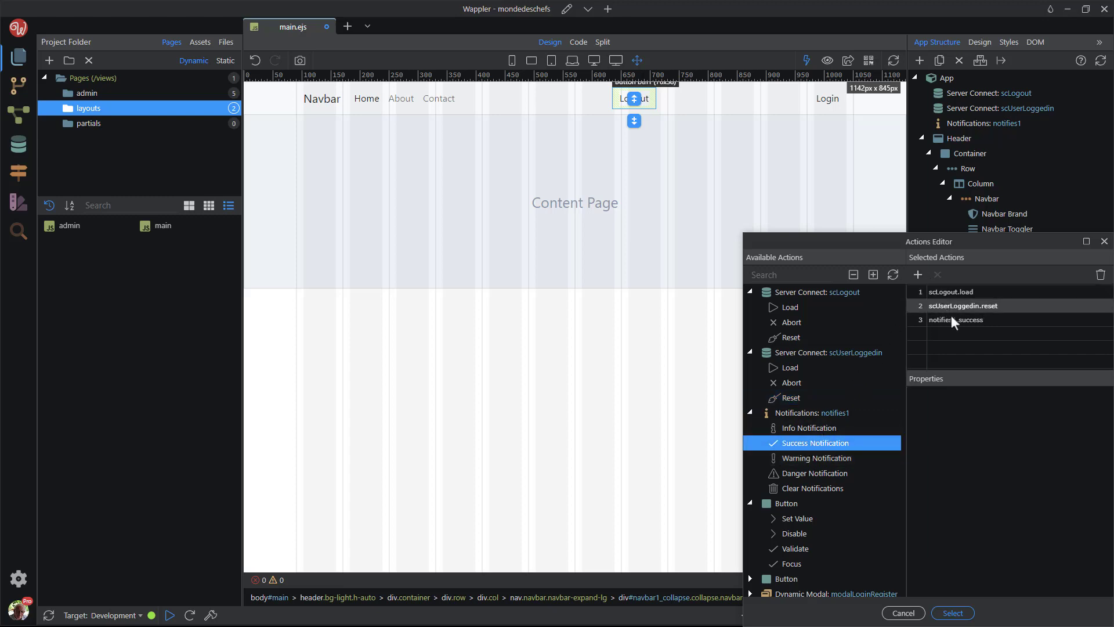
{"action": "left_click", "coordinate": [963, 321]}
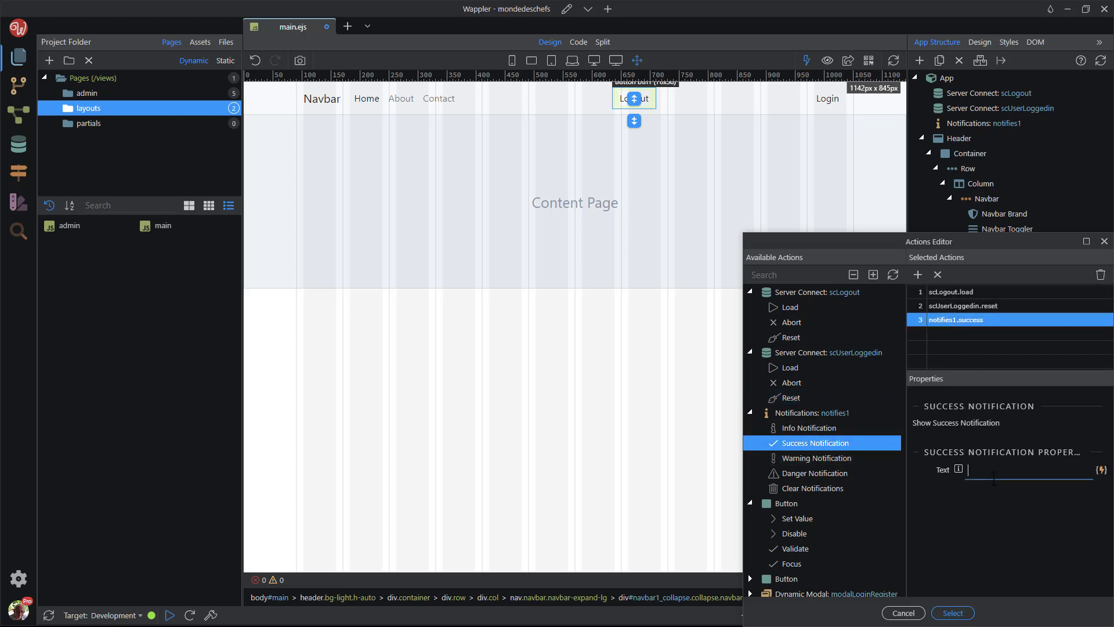
{"action": "type", "text": "You are"}
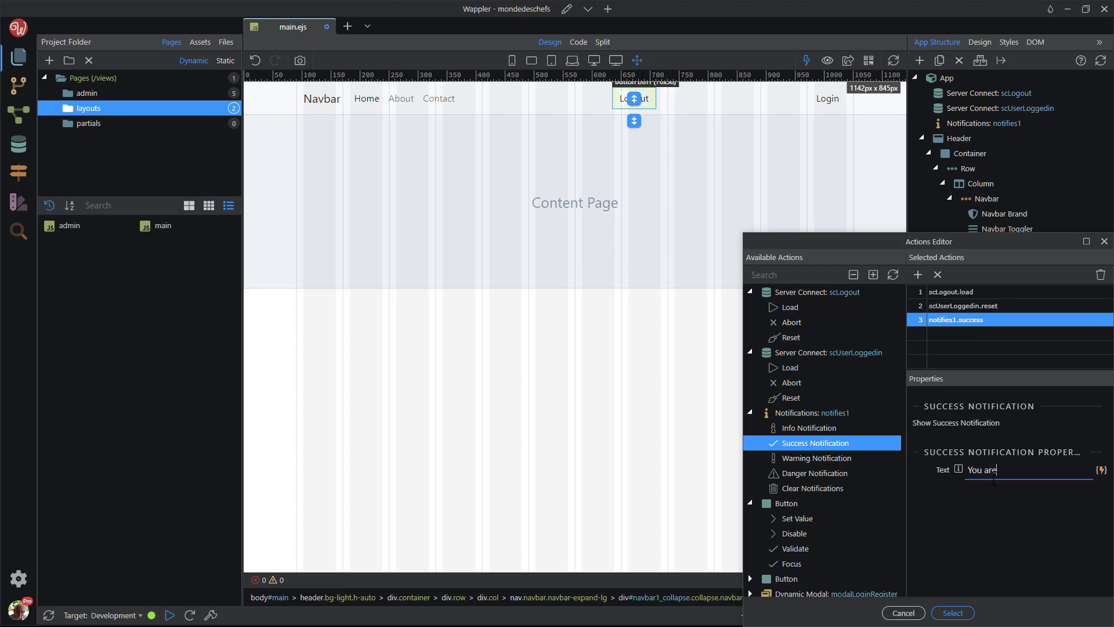
{"action": "type", "text": "now logged out."}
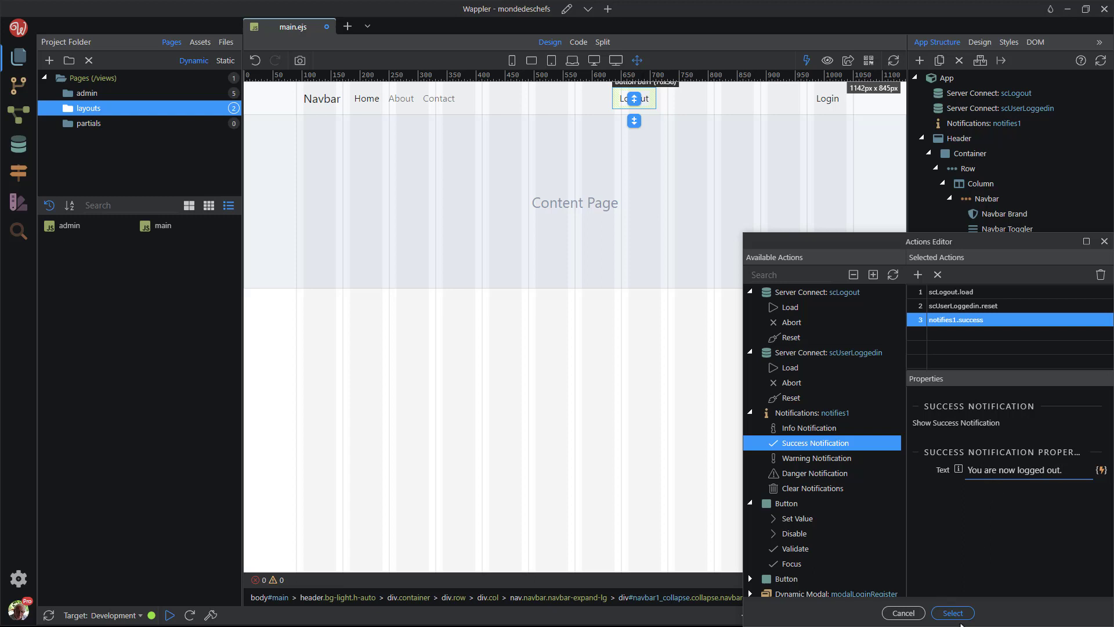
Step: Apply the logout actions and add a Hide dynamic attribute to btnLogin
{"action": "left_click", "coordinate": [952, 613]}
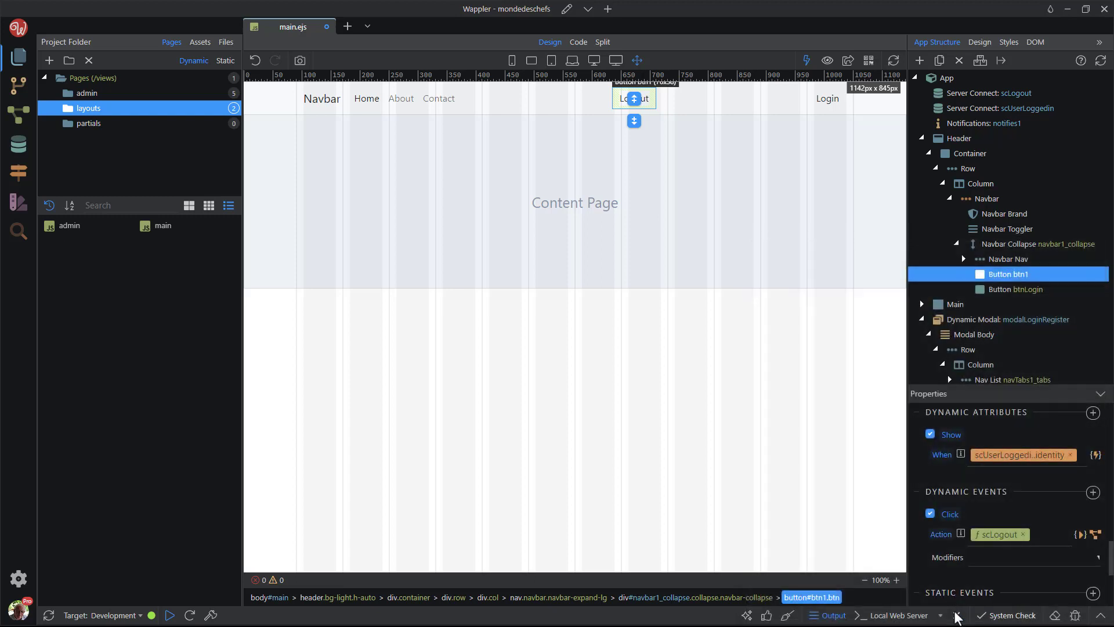
{"action": "mouse_move", "coordinate": [1022, 289]}
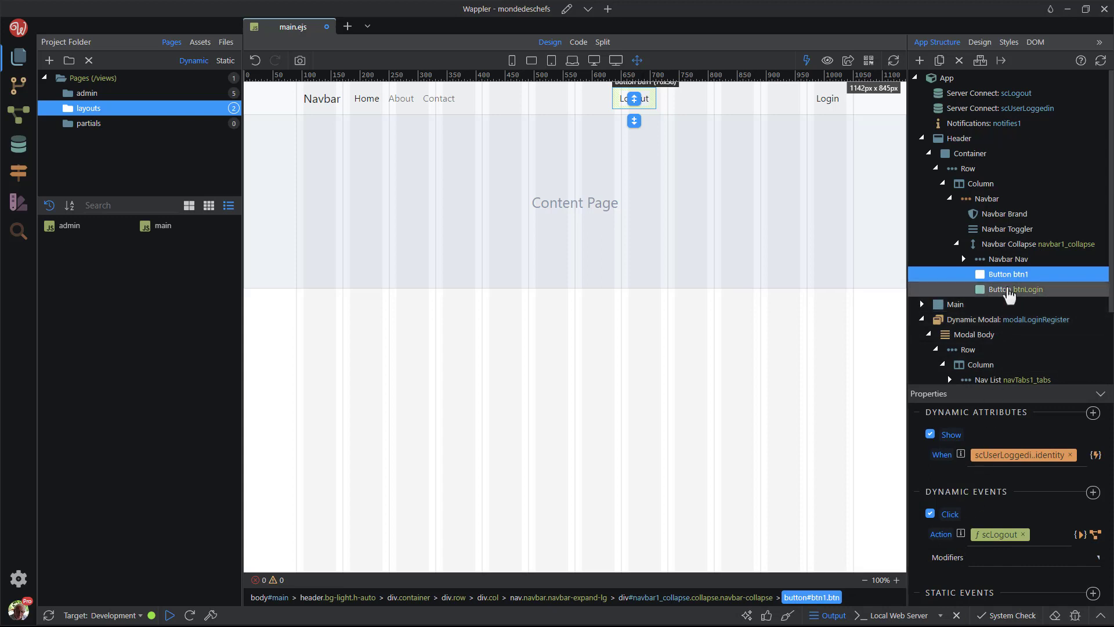
{"action": "left_click", "coordinate": [1019, 289]}
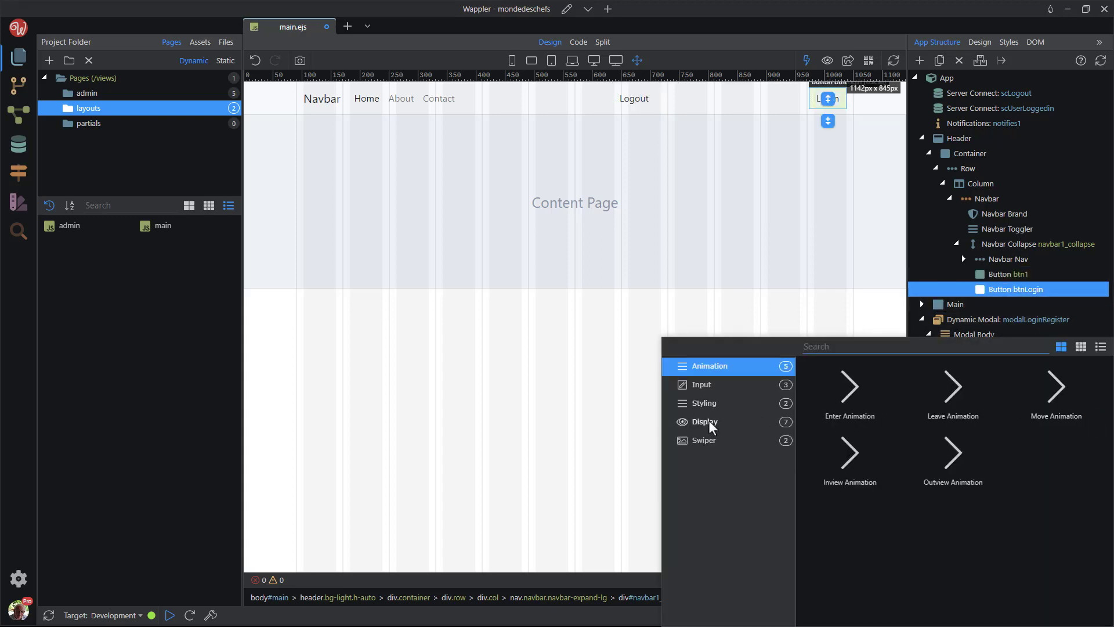
{"action": "left_click", "coordinate": [706, 421]}
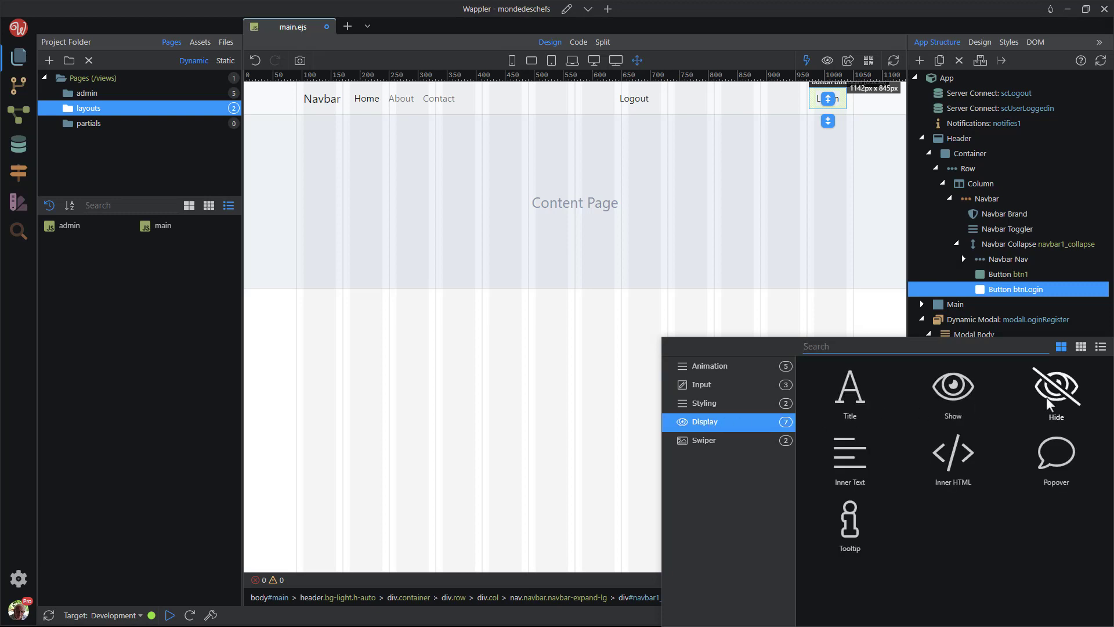
{"action": "left_click", "coordinate": [1056, 388]}
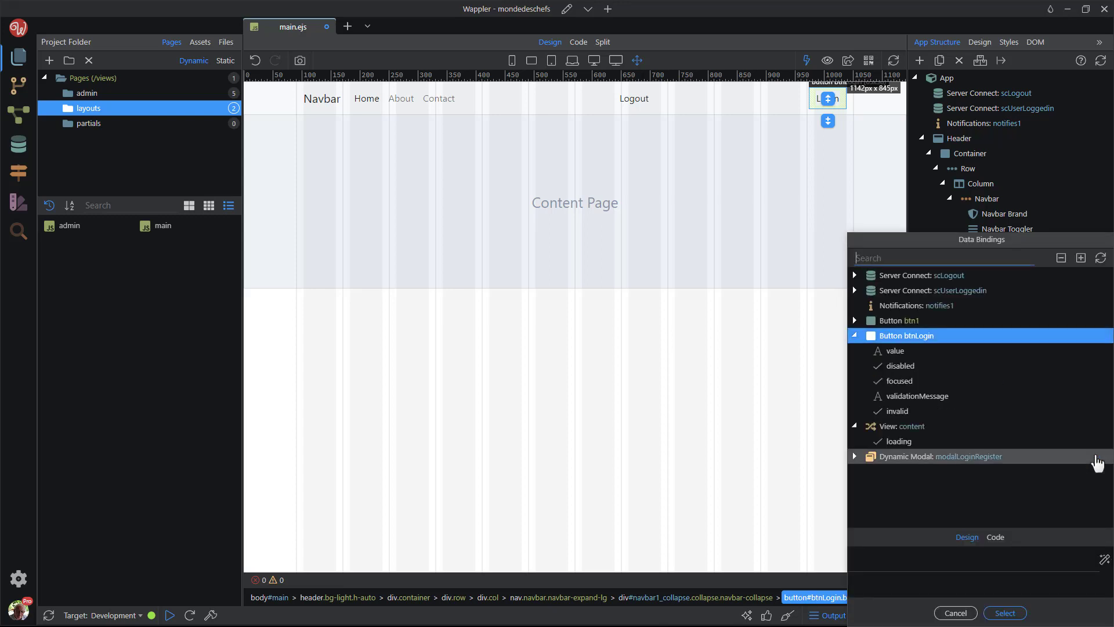
Step: Bind the Hide condition to scUserLoggedin.data.identity and save the layout with Ctrl+S
{"action": "left_click", "coordinate": [855, 291]}
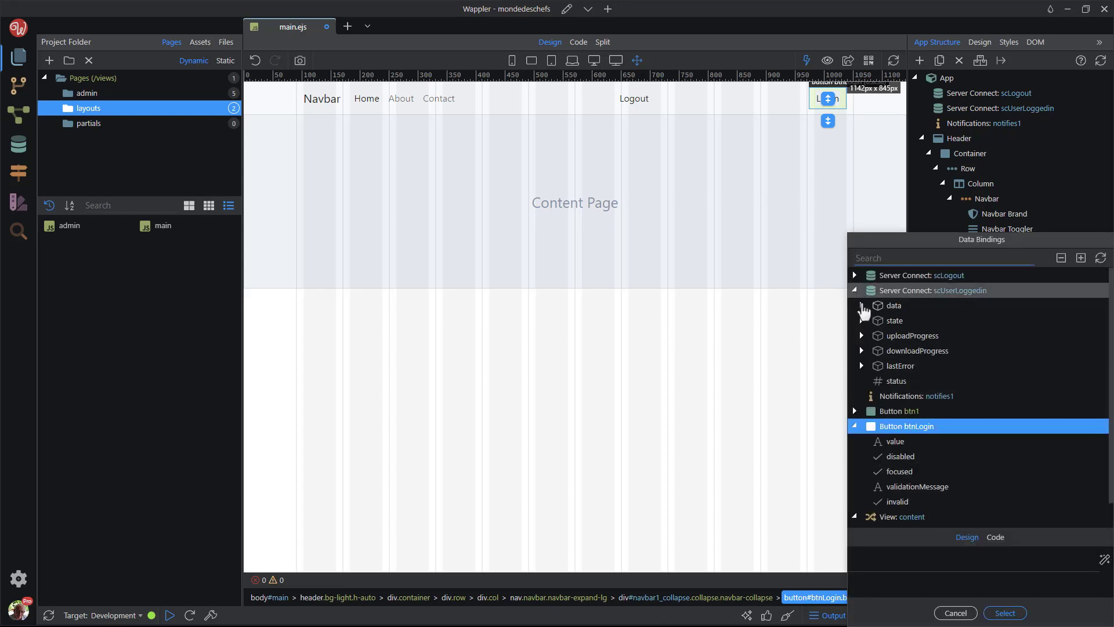
{"action": "left_click", "coordinate": [861, 306]}
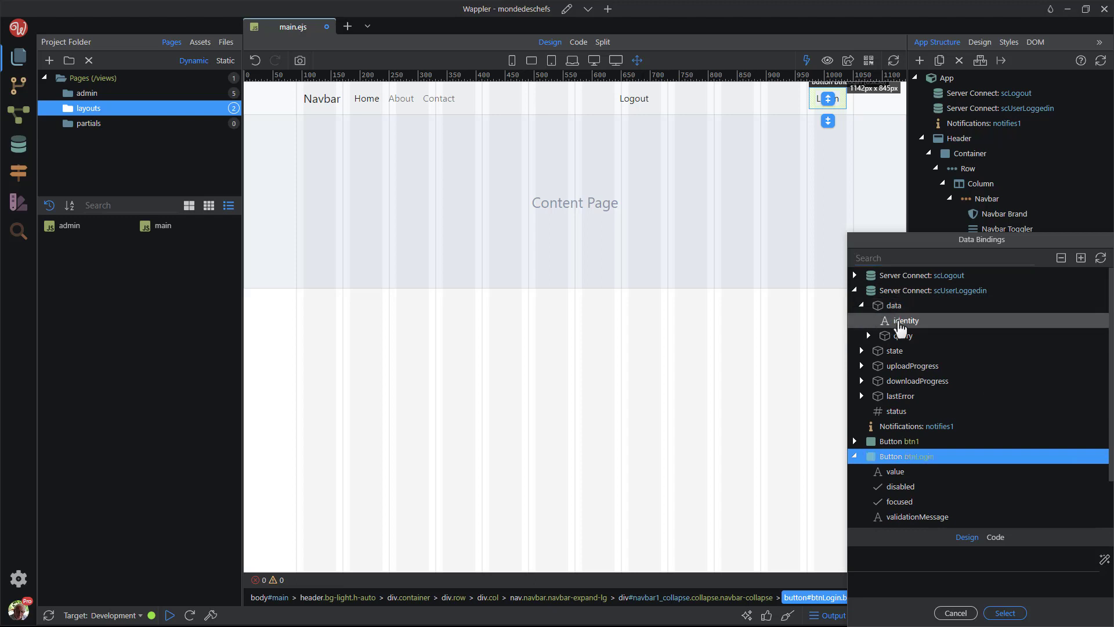
{"action": "left_click", "coordinate": [907, 321]}
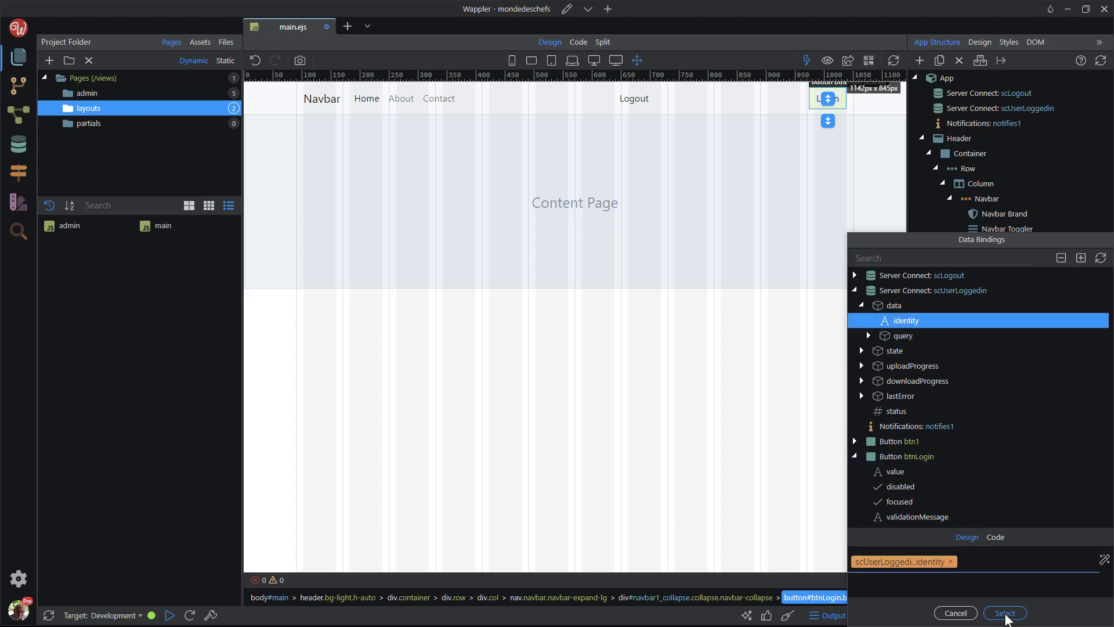
{"action": "left_click", "coordinate": [1004, 612]}
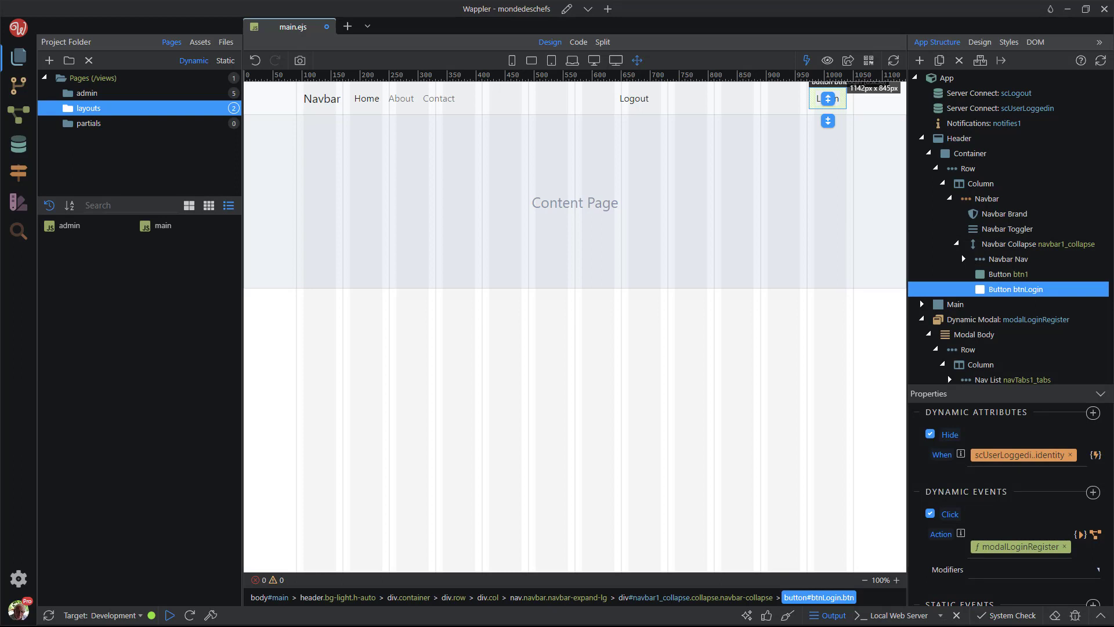
{"action": "key", "text": "Ctrl+s"}
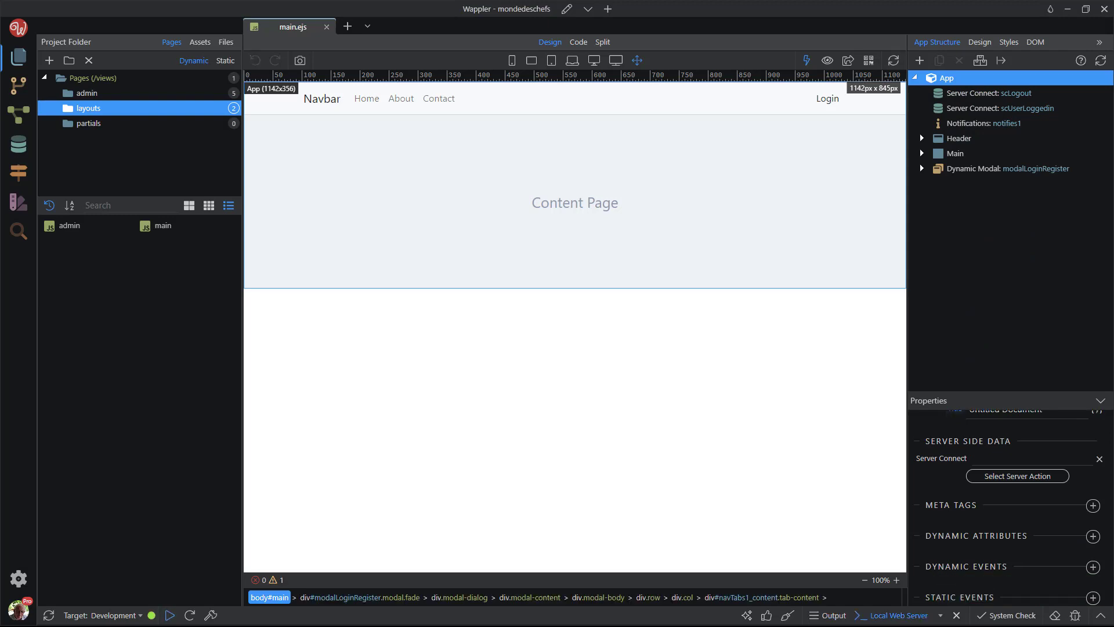
Step: Open the index page and start editing its heading after the word Welcome
{"action": "left_click", "coordinate": [94, 77]}
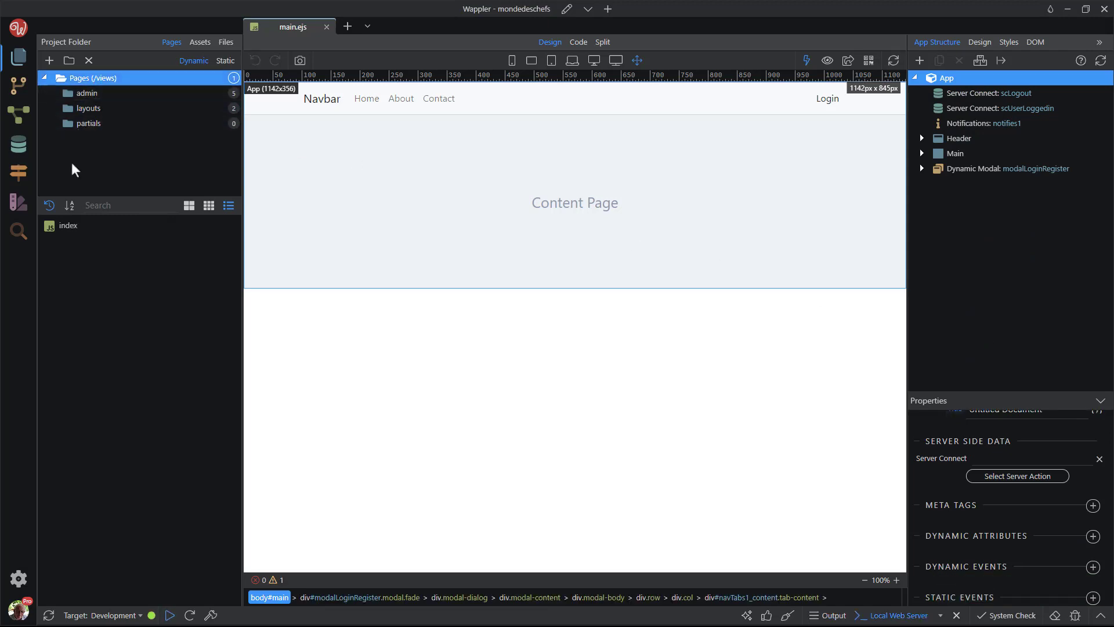
{"action": "double_click", "coordinate": [68, 225]}
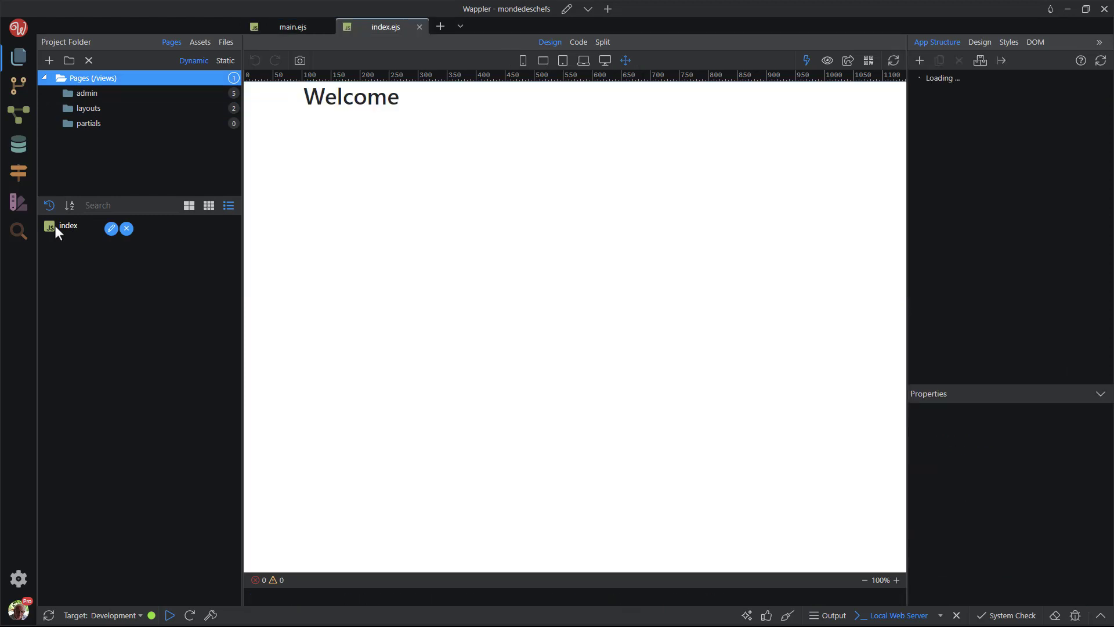
{"action": "left_click", "coordinate": [350, 98]}
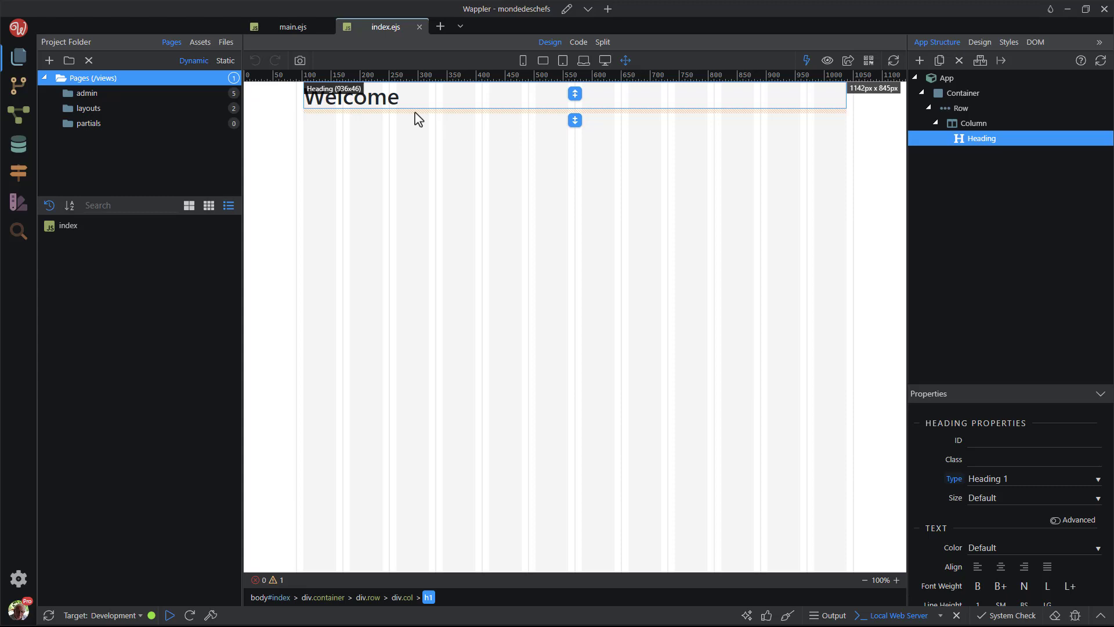
{"action": "double_click", "coordinate": [351, 97]}
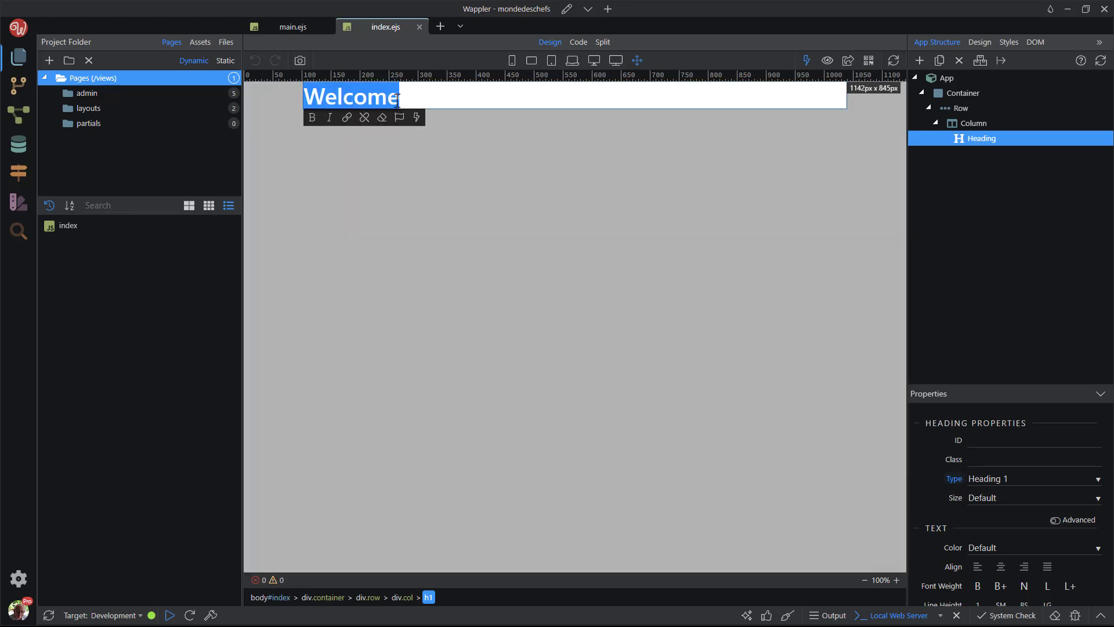
{"action": "left_click", "coordinate": [401, 97]}
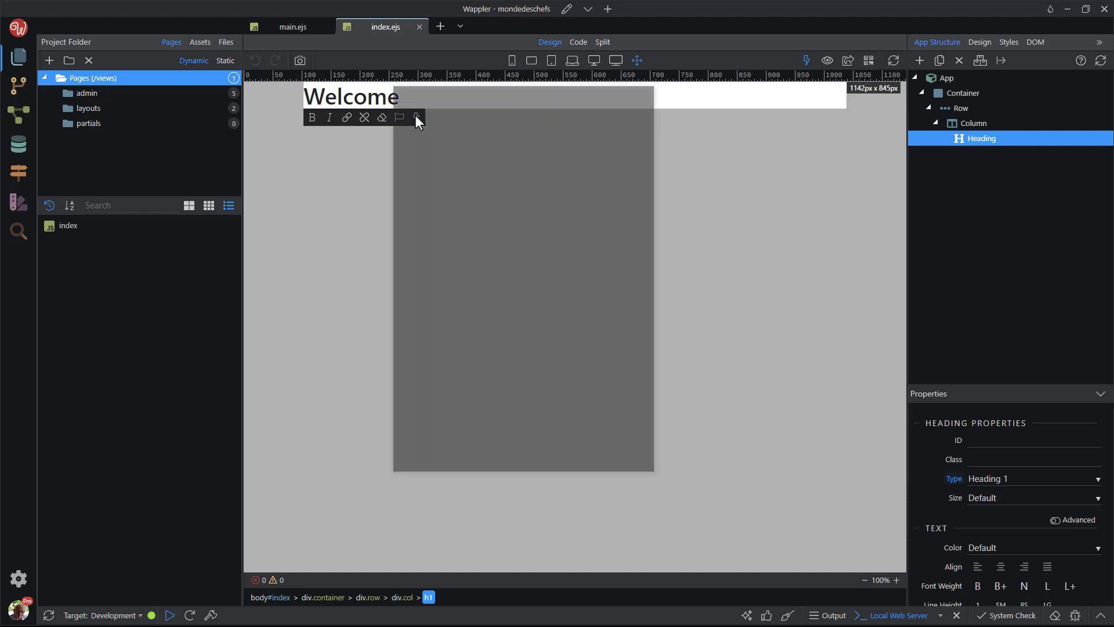
Step: Insert the scUserLoggedin.data.query.firstname binding after Welcome and save the page
{"action": "left_click", "coordinate": [417, 117]}
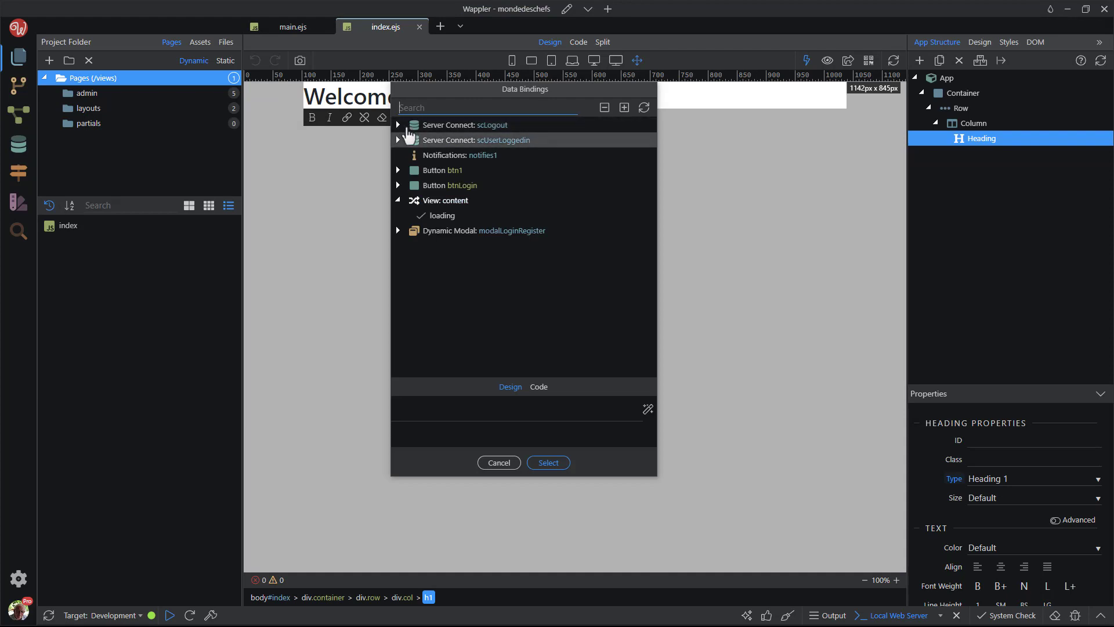
{"action": "left_click", "coordinate": [398, 140]}
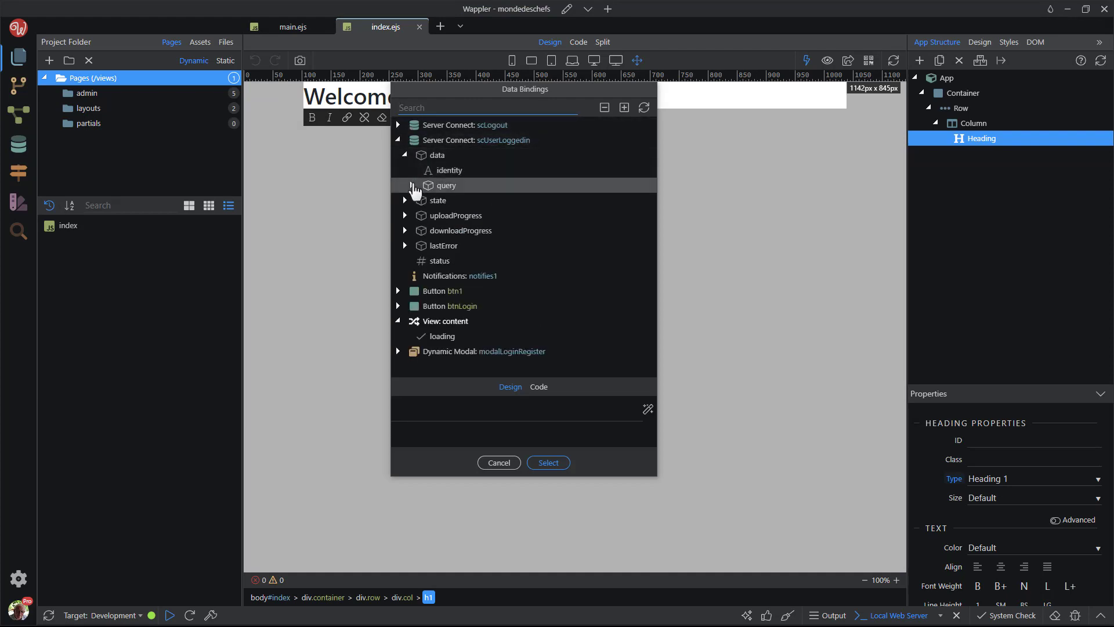
{"action": "left_click", "coordinate": [404, 186]}
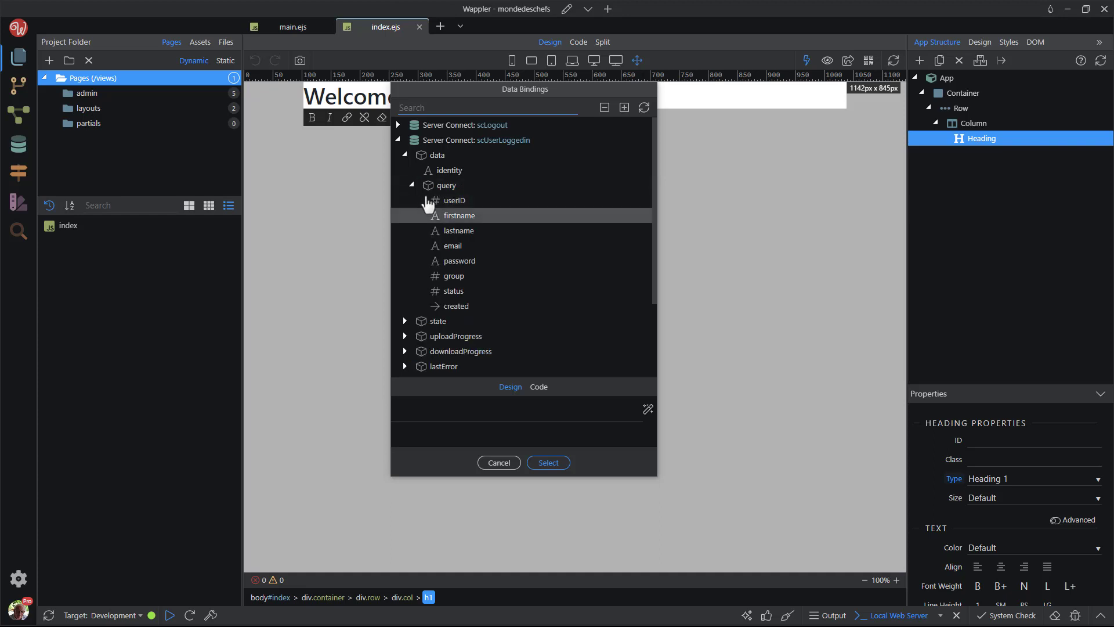
{"action": "left_click", "coordinate": [458, 216]}
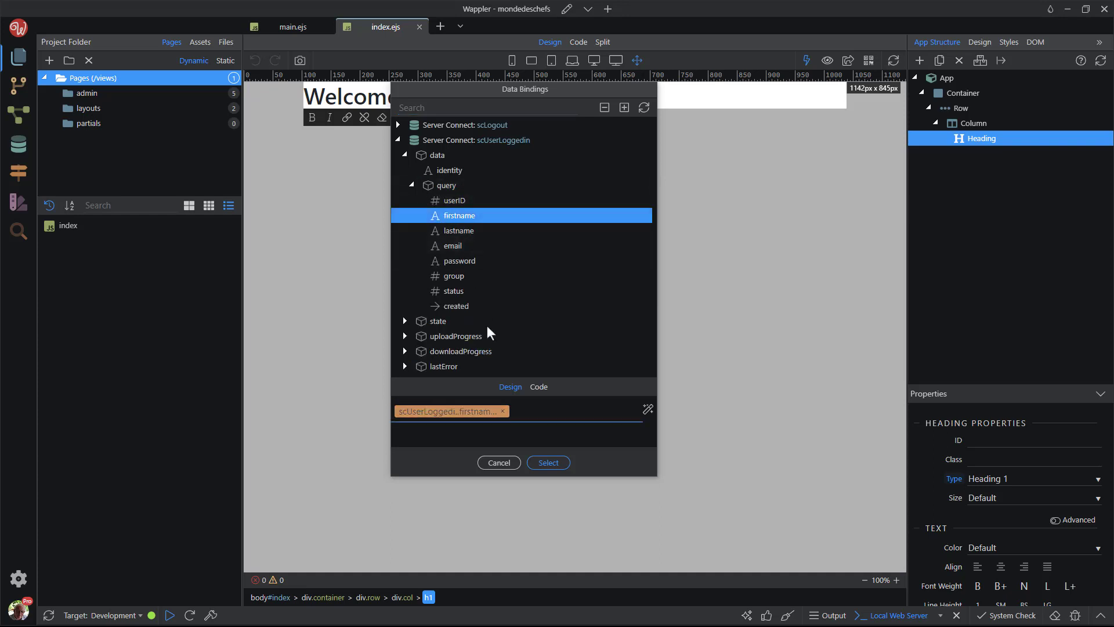
{"action": "left_click", "coordinate": [547, 464]}
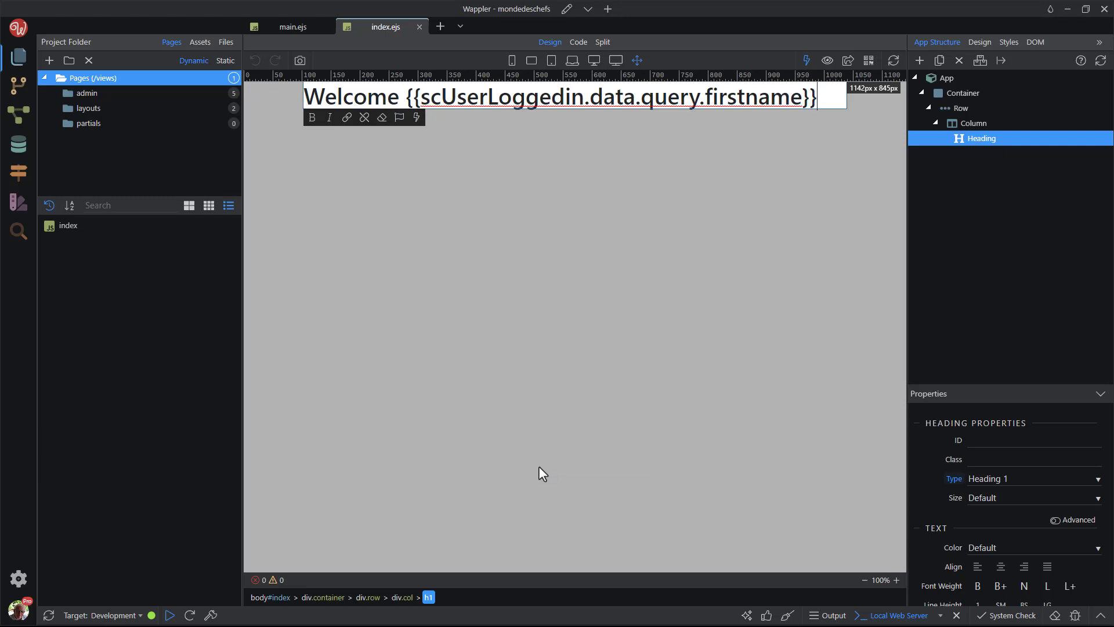
{"action": "left_click", "coordinate": [946, 77]}
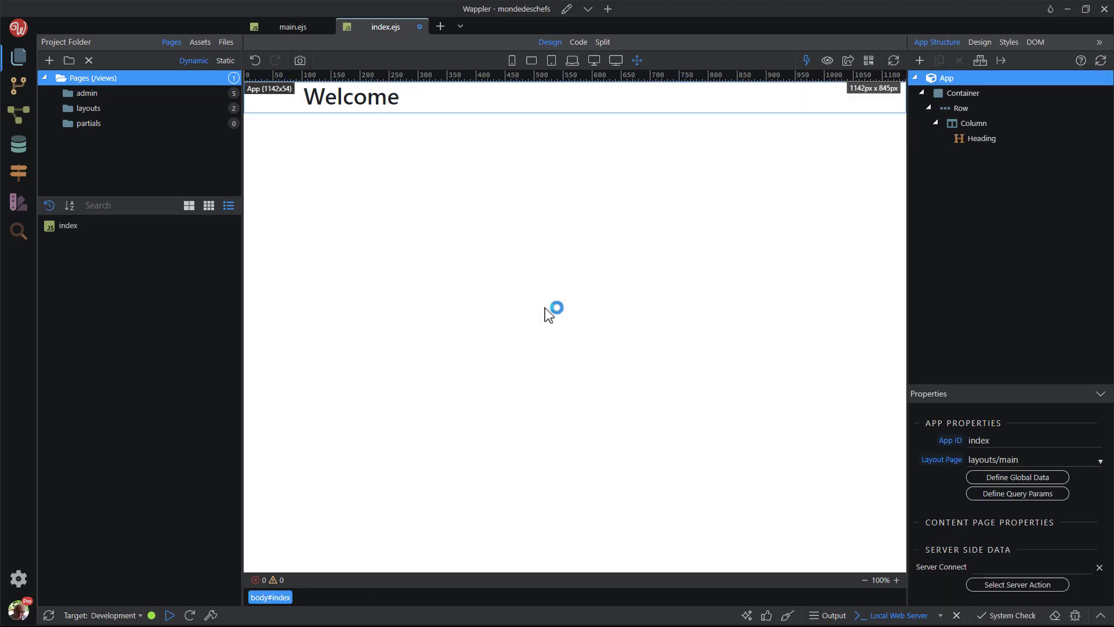
{"action": "key", "text": "ctrl+s"}
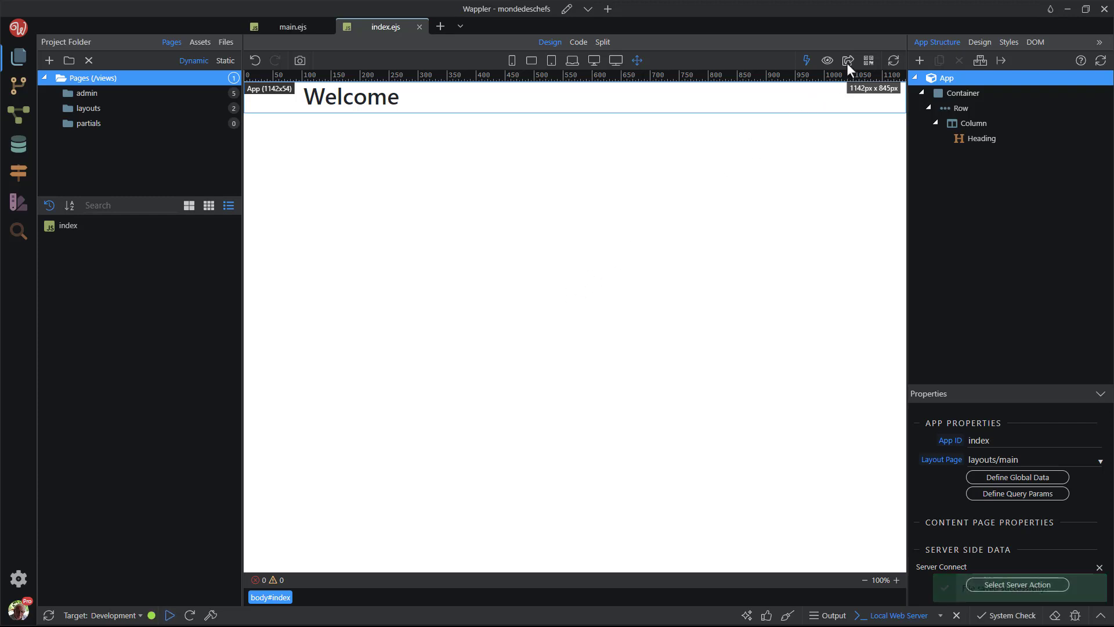
Step: Log in with valid credentials to see 'Welcome Ben' and Logout, then log out
{"action": "left_click", "coordinate": [848, 60]}
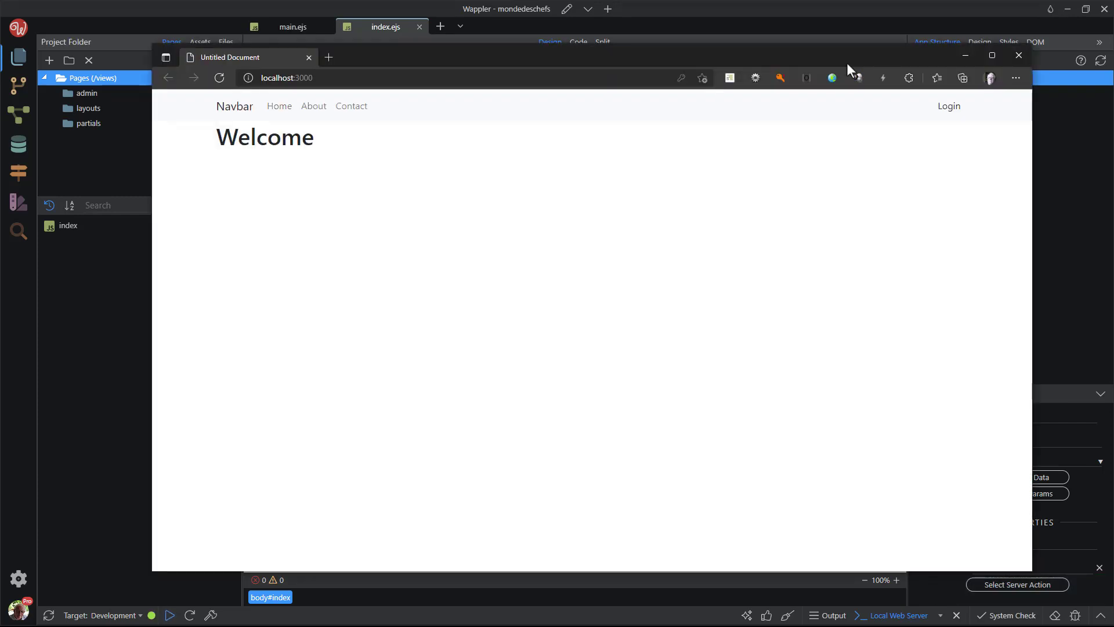
{"action": "mouse_move", "coordinate": [948, 105]}
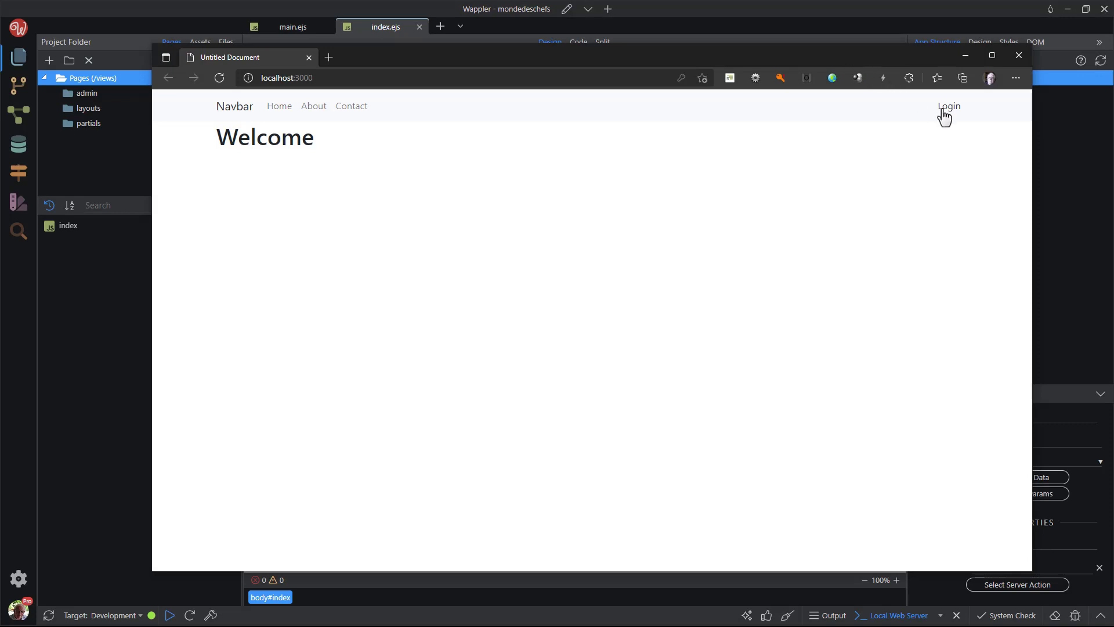
{"action": "left_click", "coordinate": [948, 106]}
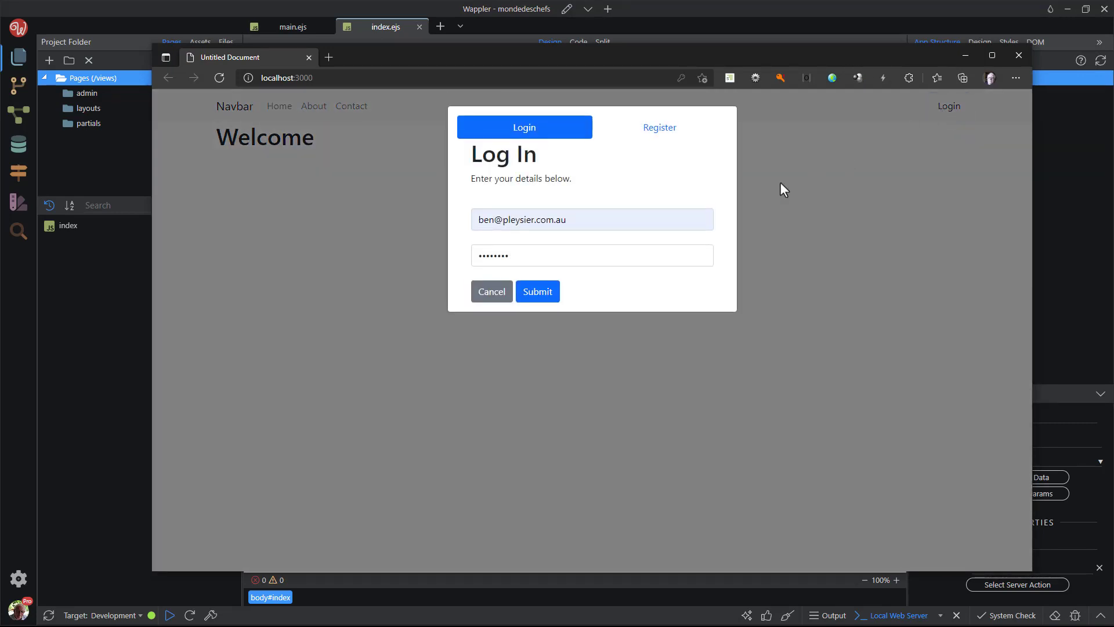
{"action": "left_click", "coordinate": [537, 291]}
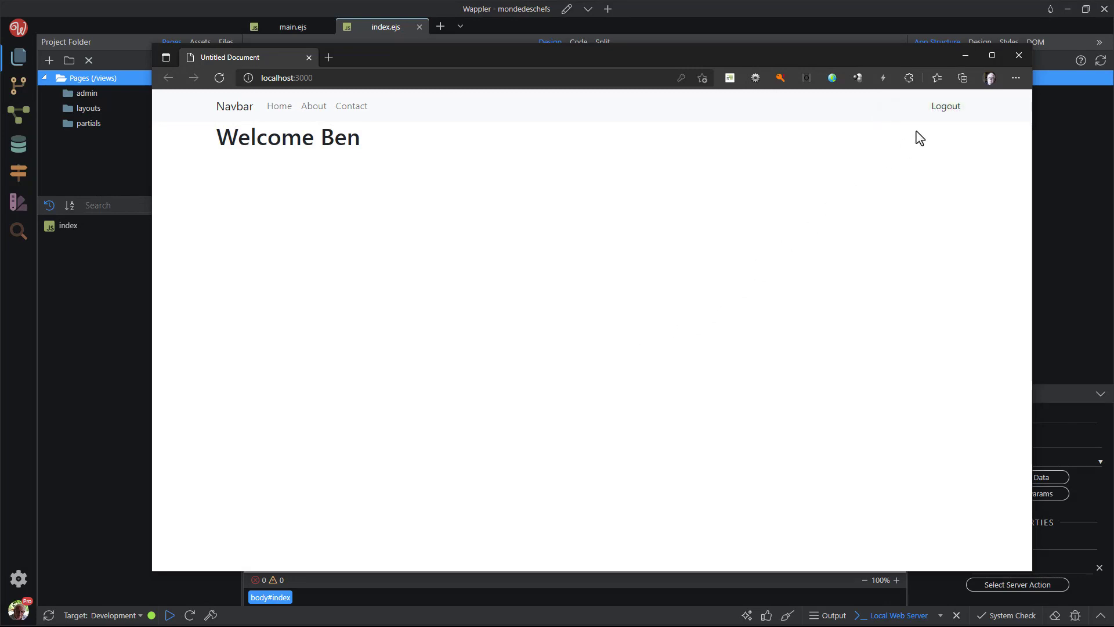
{"action": "left_click", "coordinate": [945, 106]}
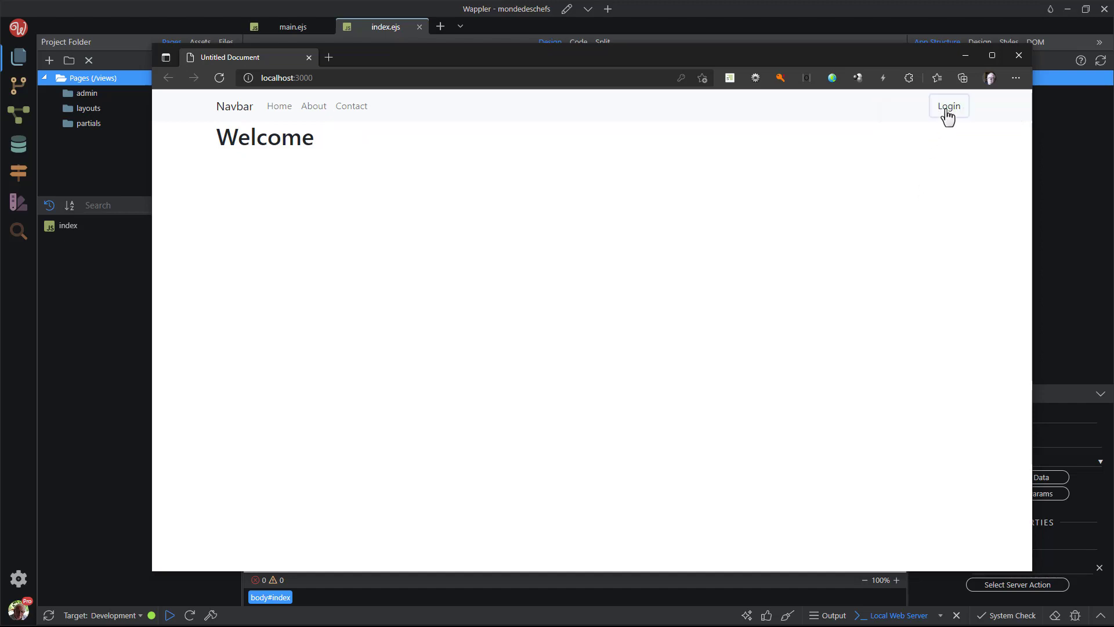
Step: Retry login with a wrong password to get the 'details are not correct' alert, then cancel
{"action": "left_click", "coordinate": [948, 106]}
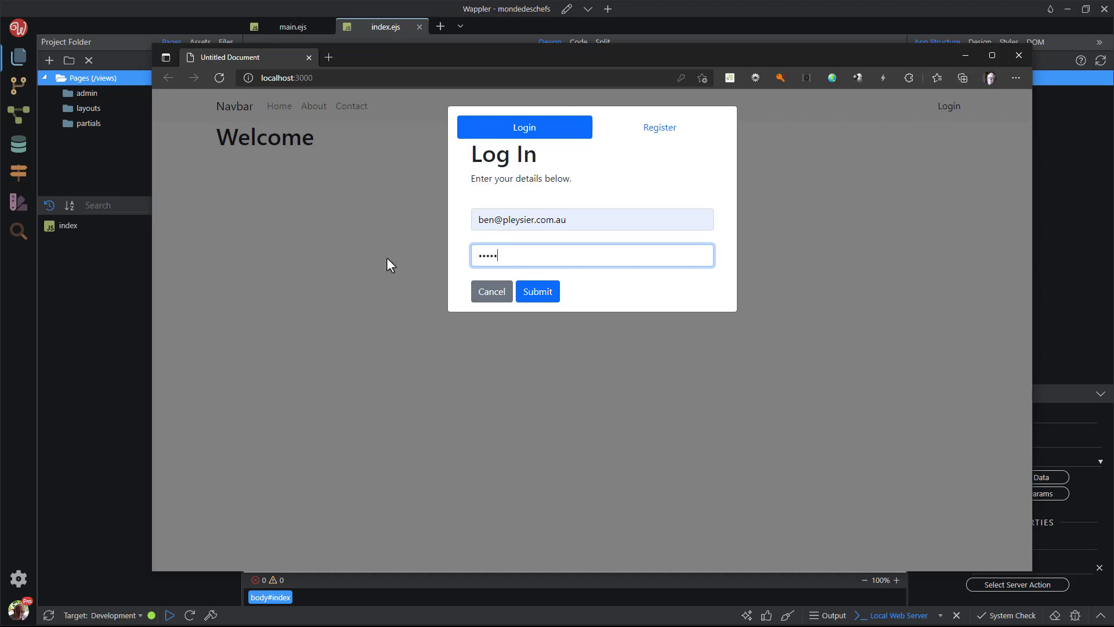
{"action": "left_click", "coordinate": [538, 291]}
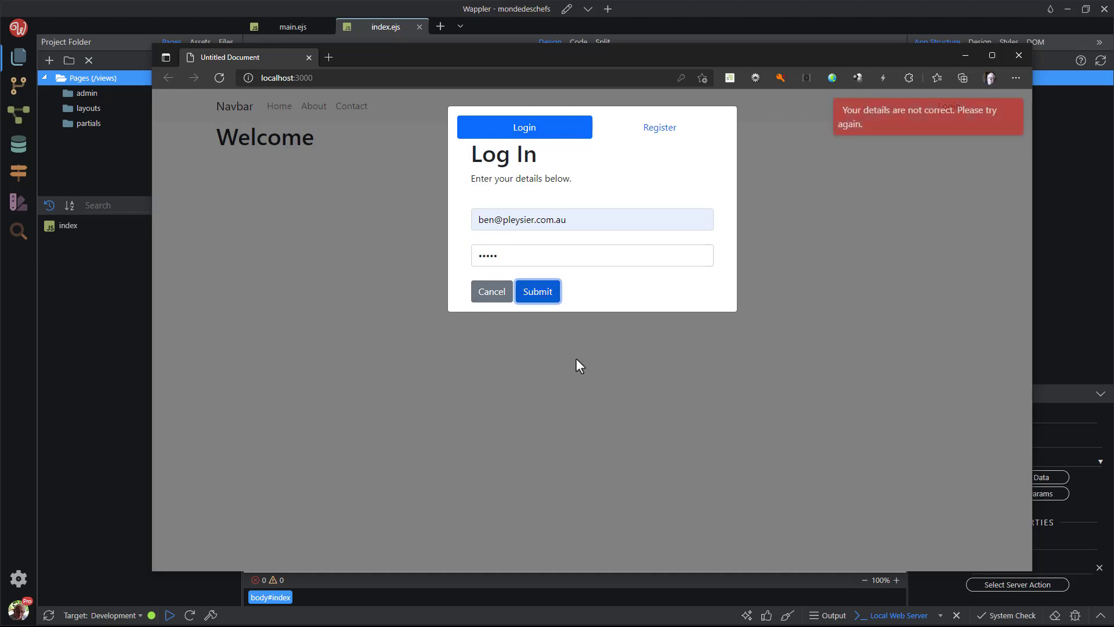
{"action": "mouse_move", "coordinate": [505, 306]}
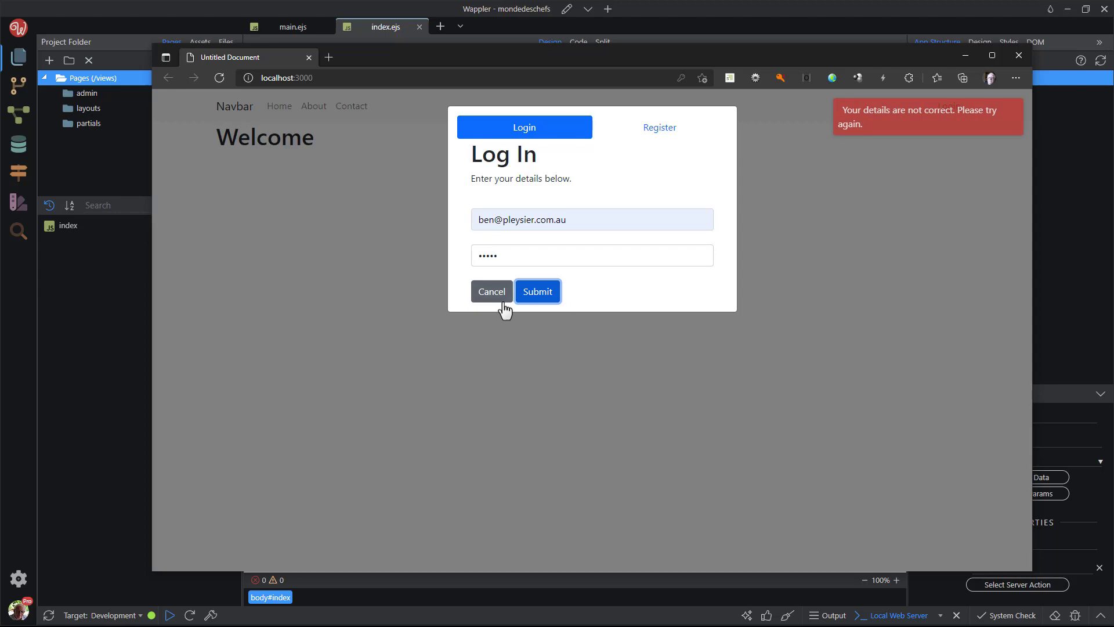
{"action": "left_click", "coordinate": [491, 292]}
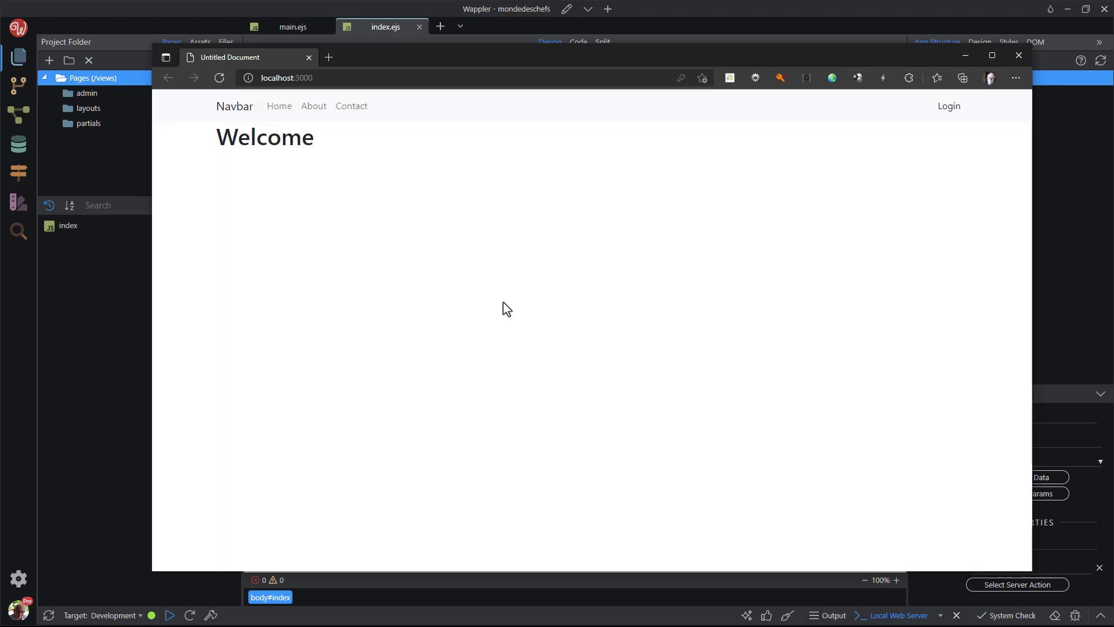
{"action": "mouse_move", "coordinate": [576, 319]}
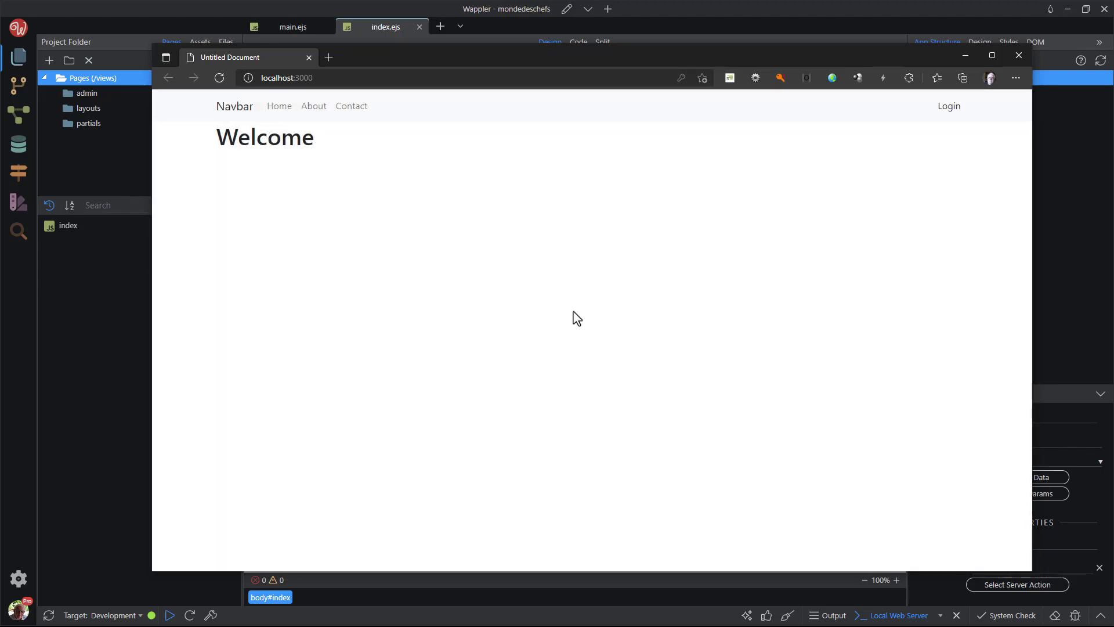